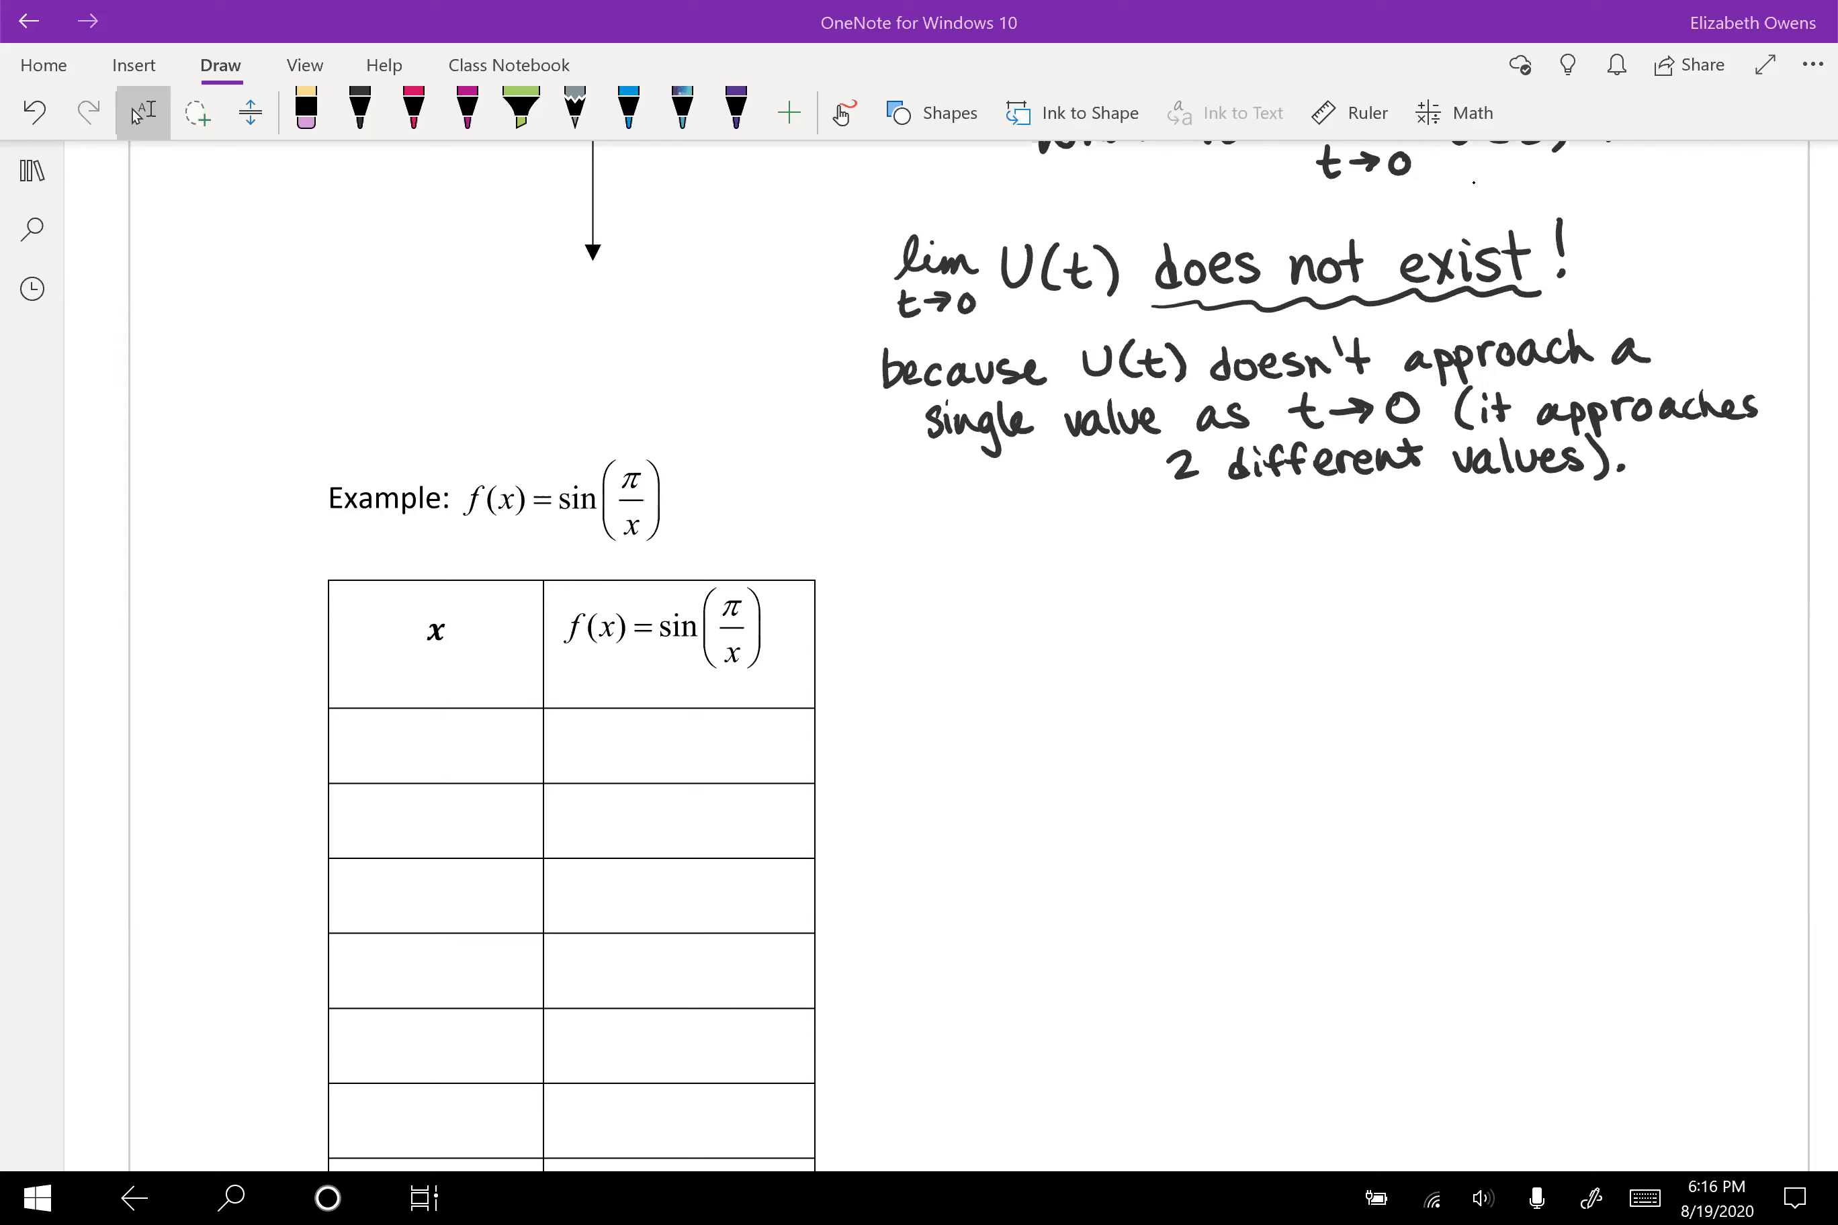
Step: Draw a wavy divider and arrow, then handwrite lim x→0 sin(π/x) = ? in black ink
click(520, 113)
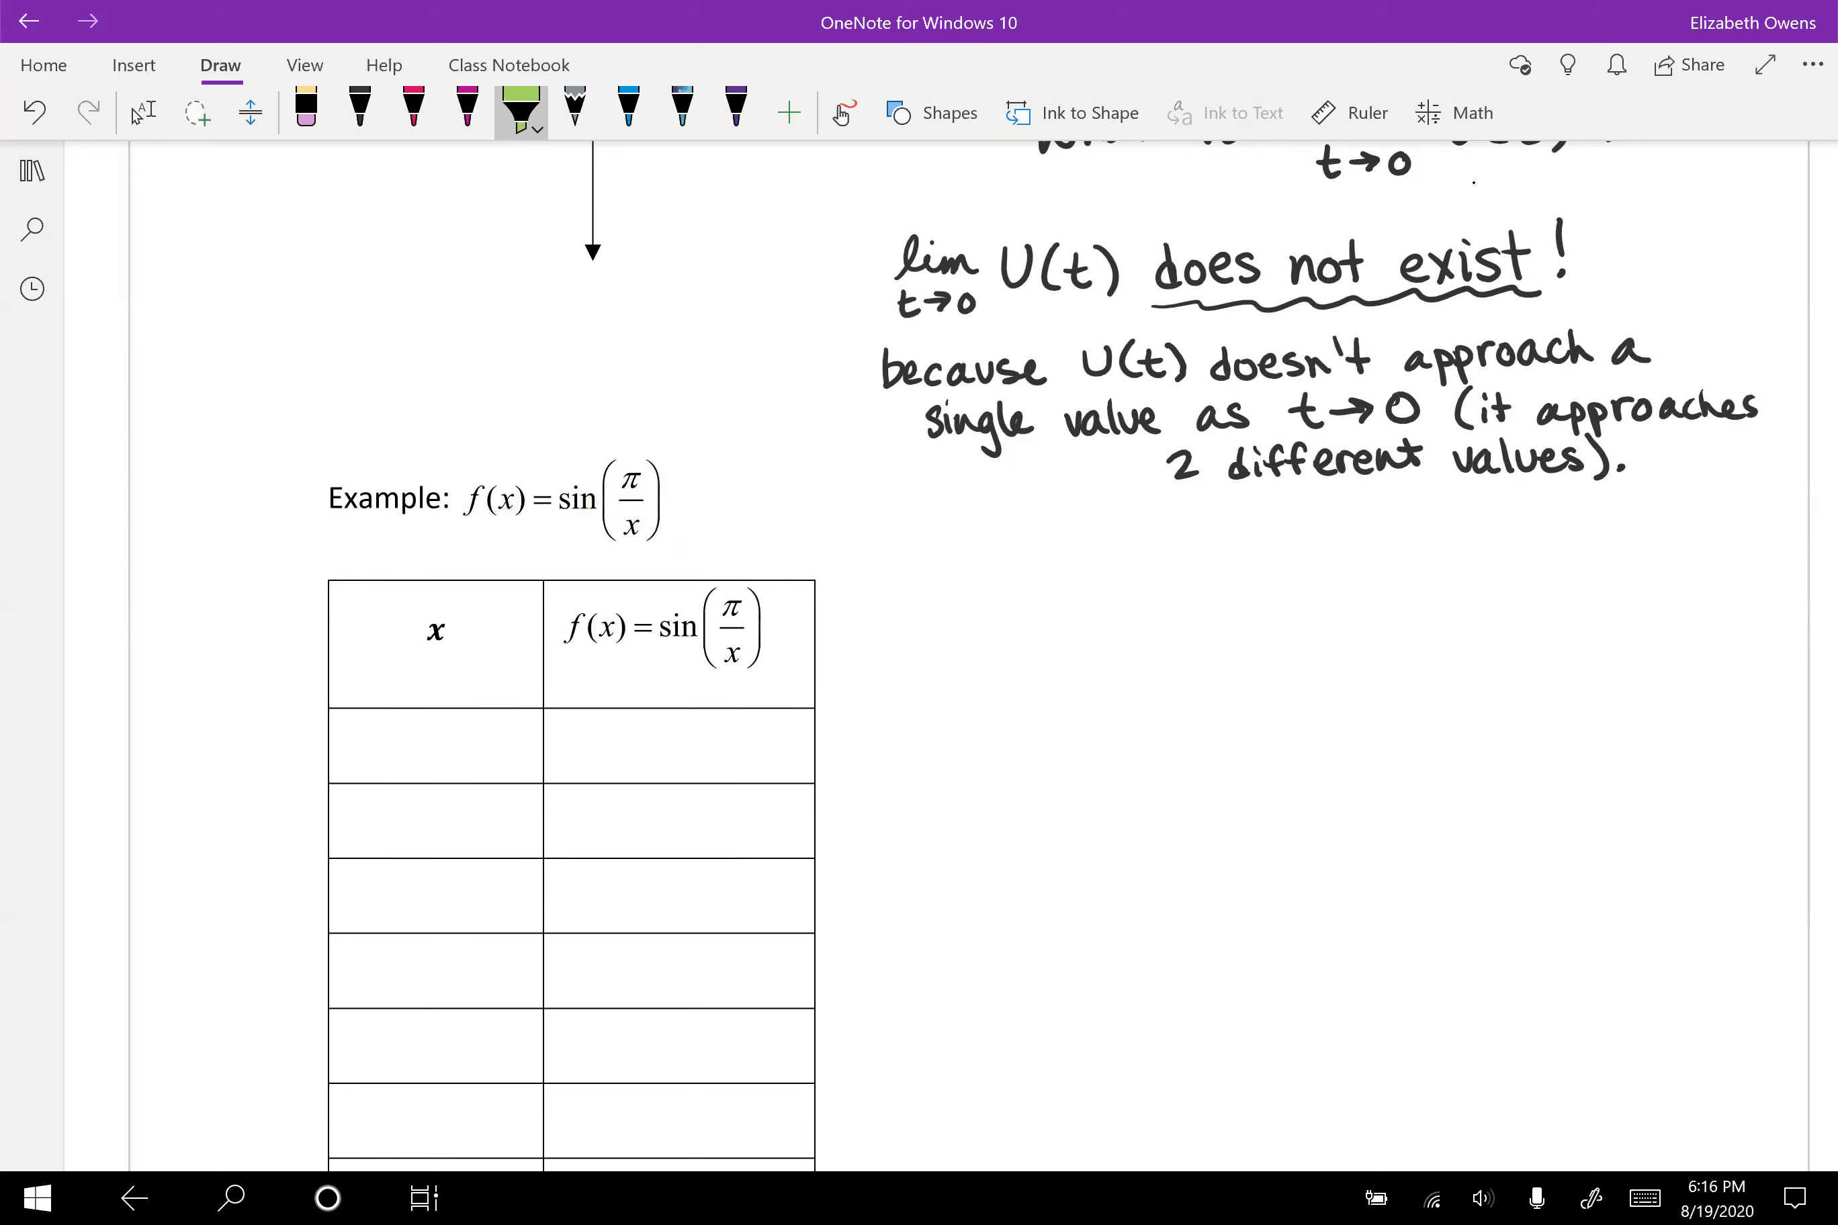
click(360, 112)
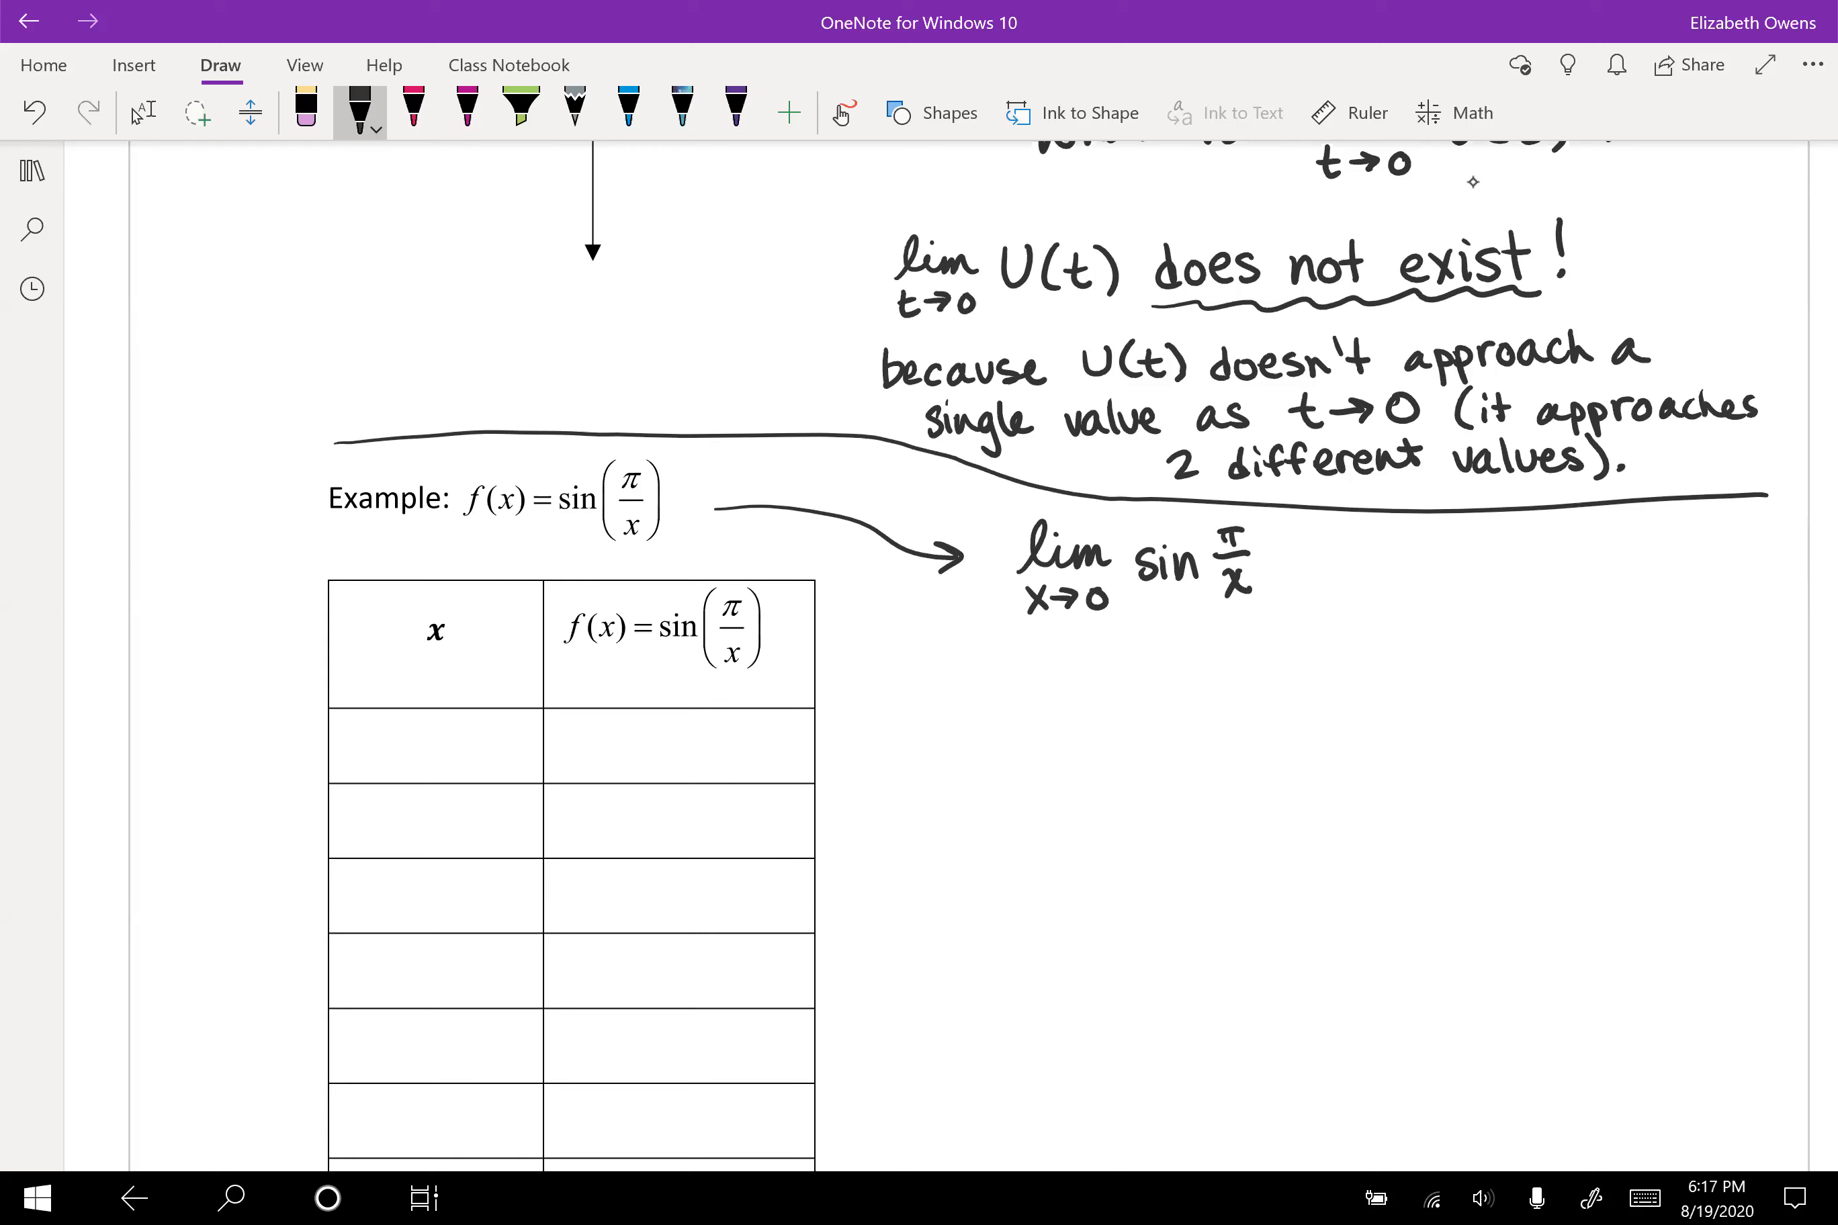
text(= ?)
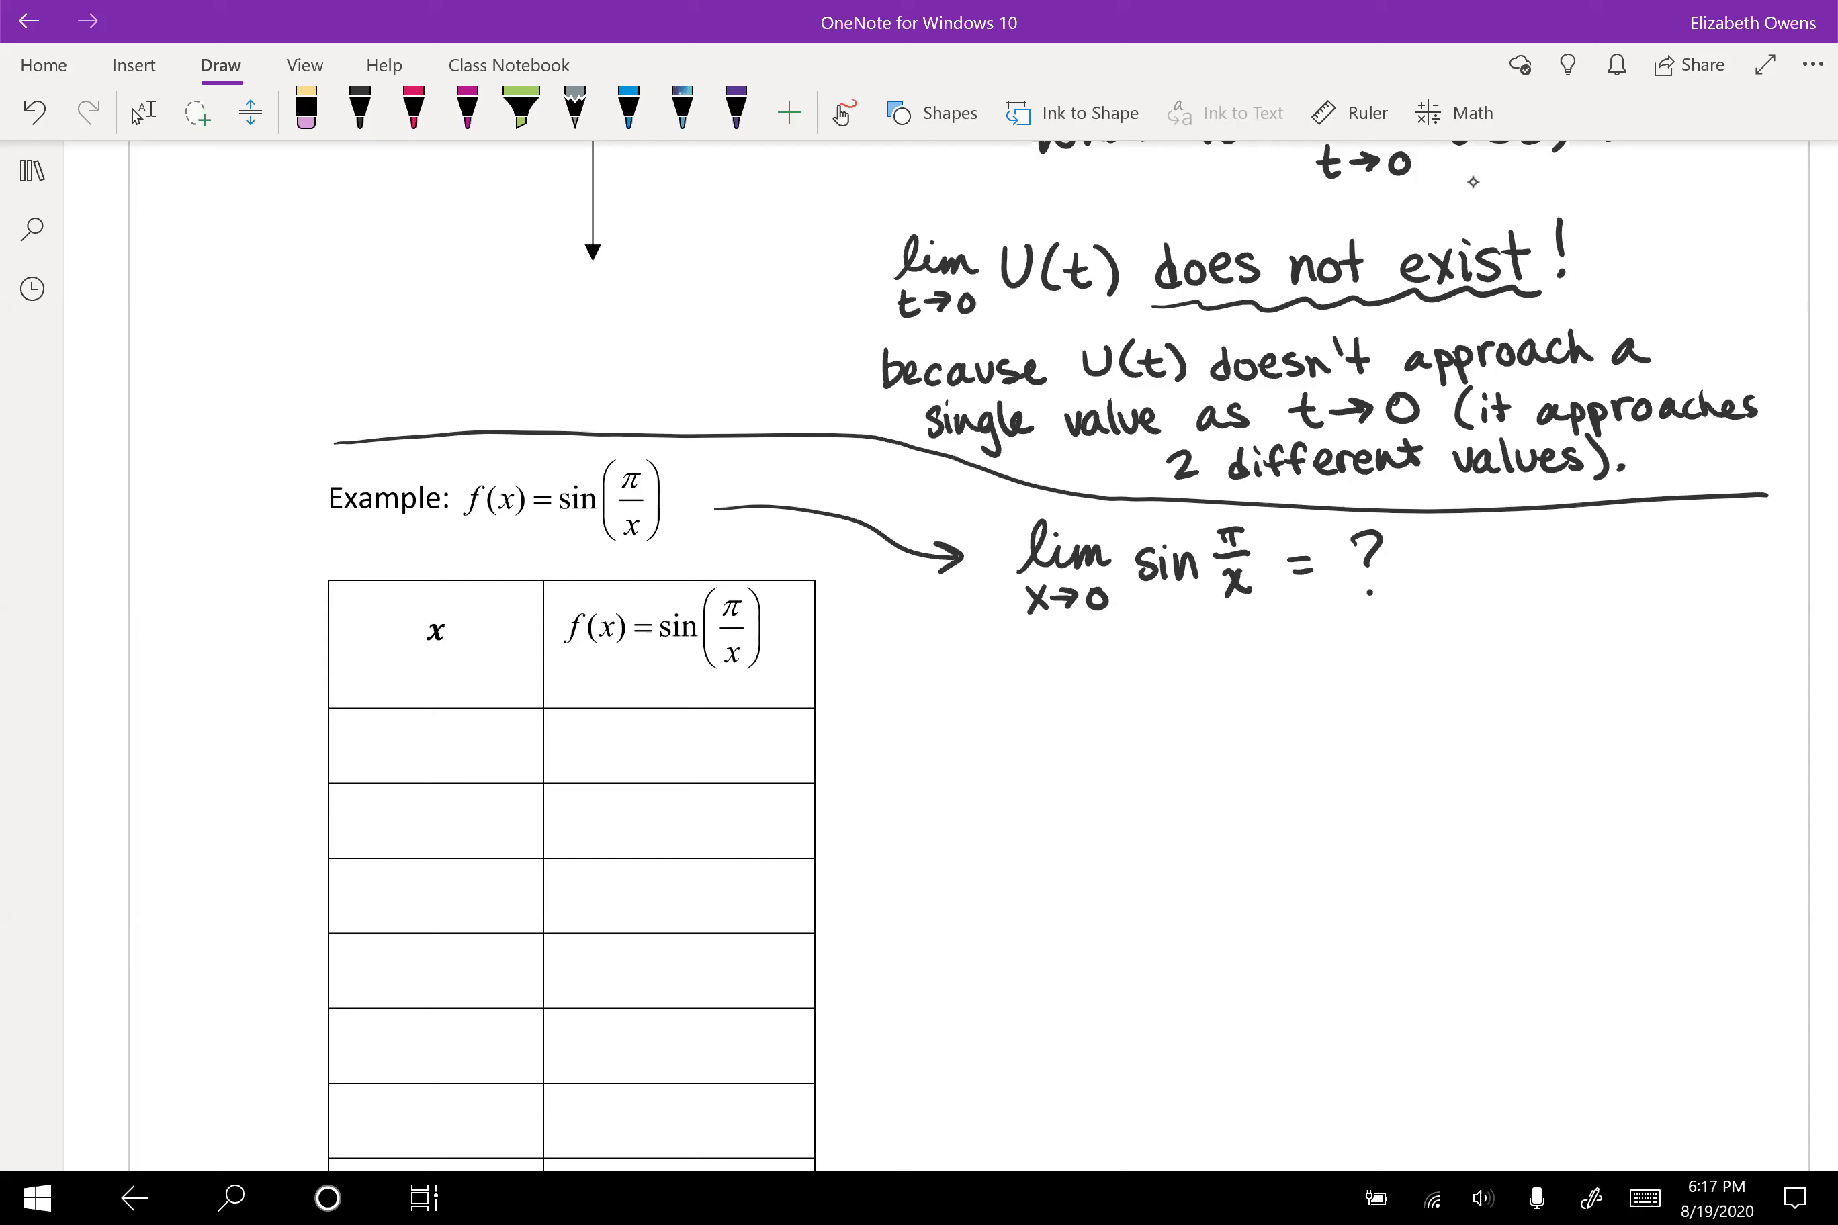
mouse_move(1494, 201)
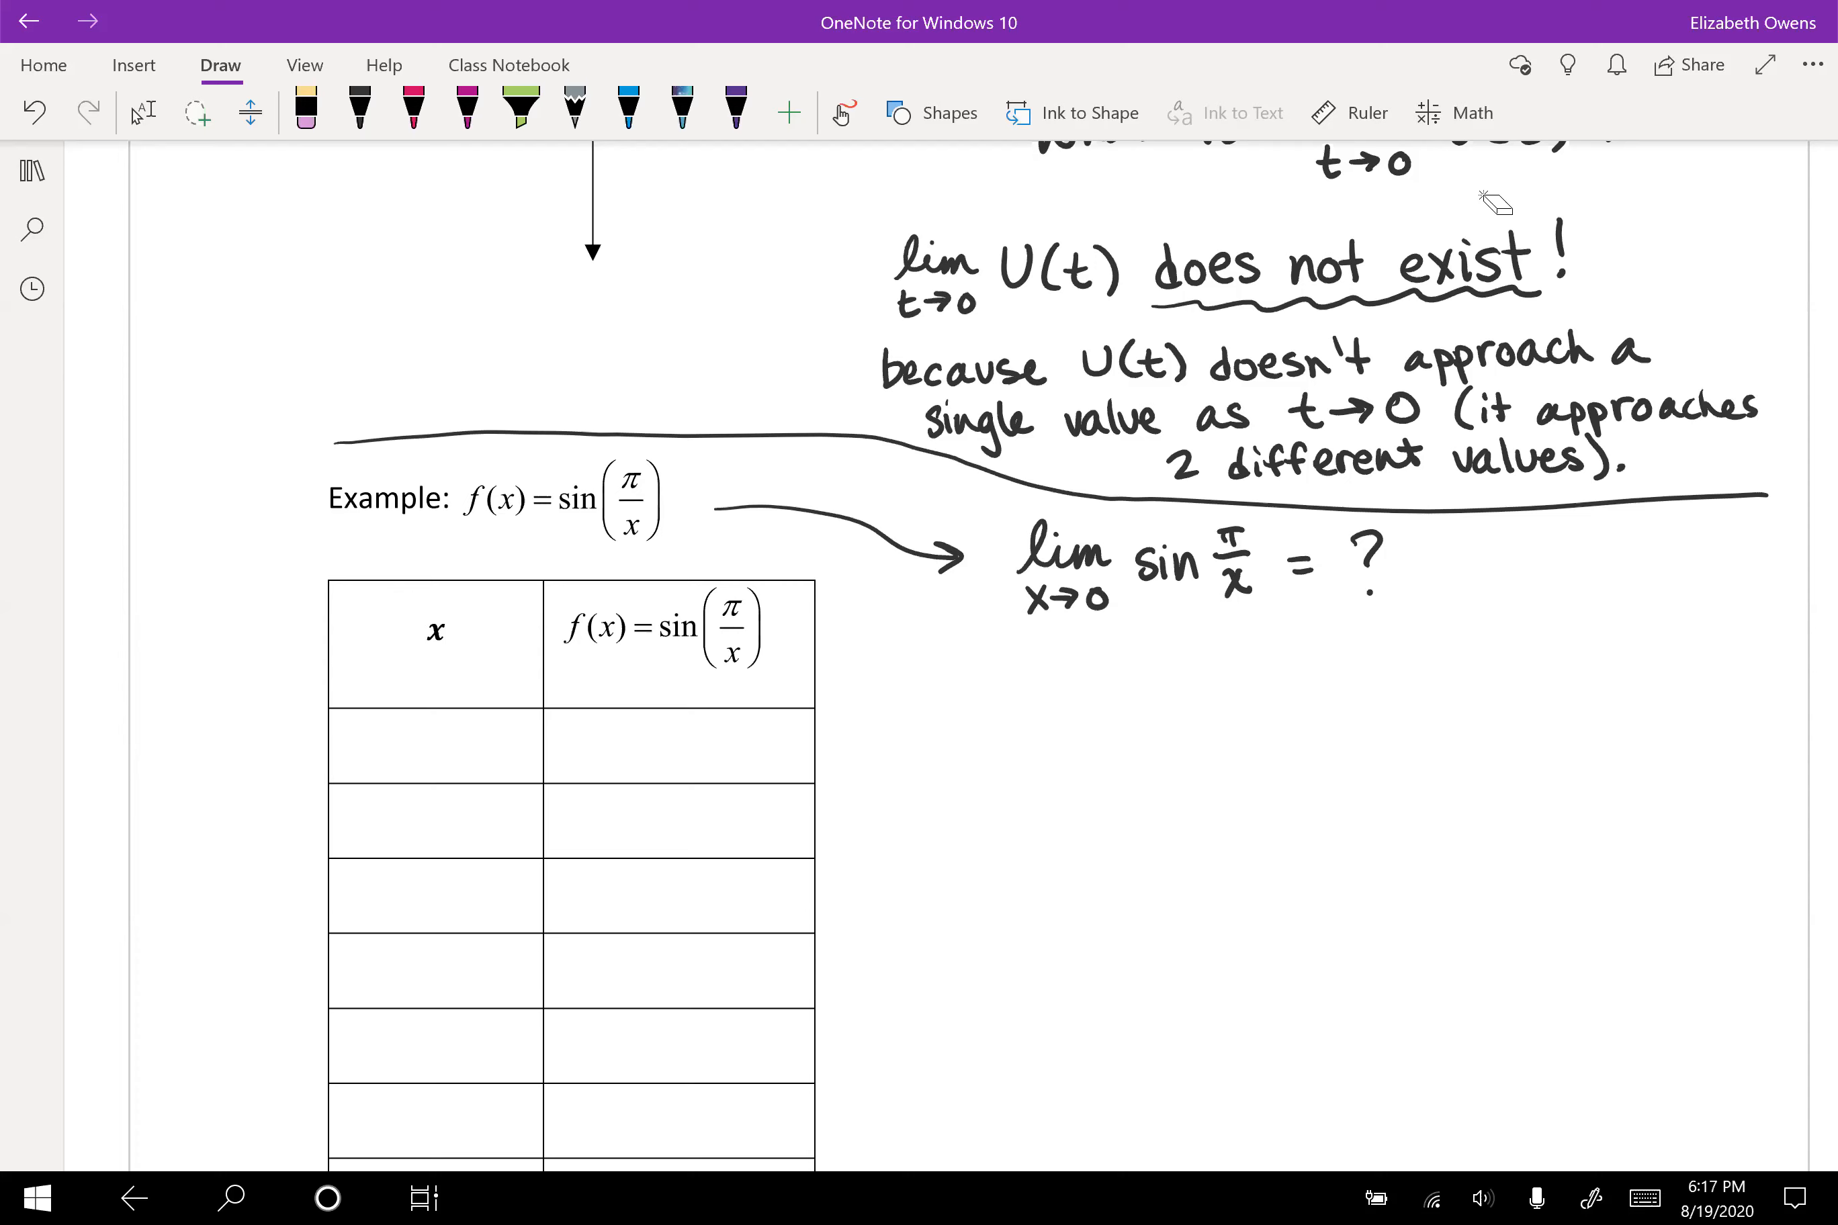
Step: Move down to the table and handwrite 1 in the first x cell
scroll(down, 3)
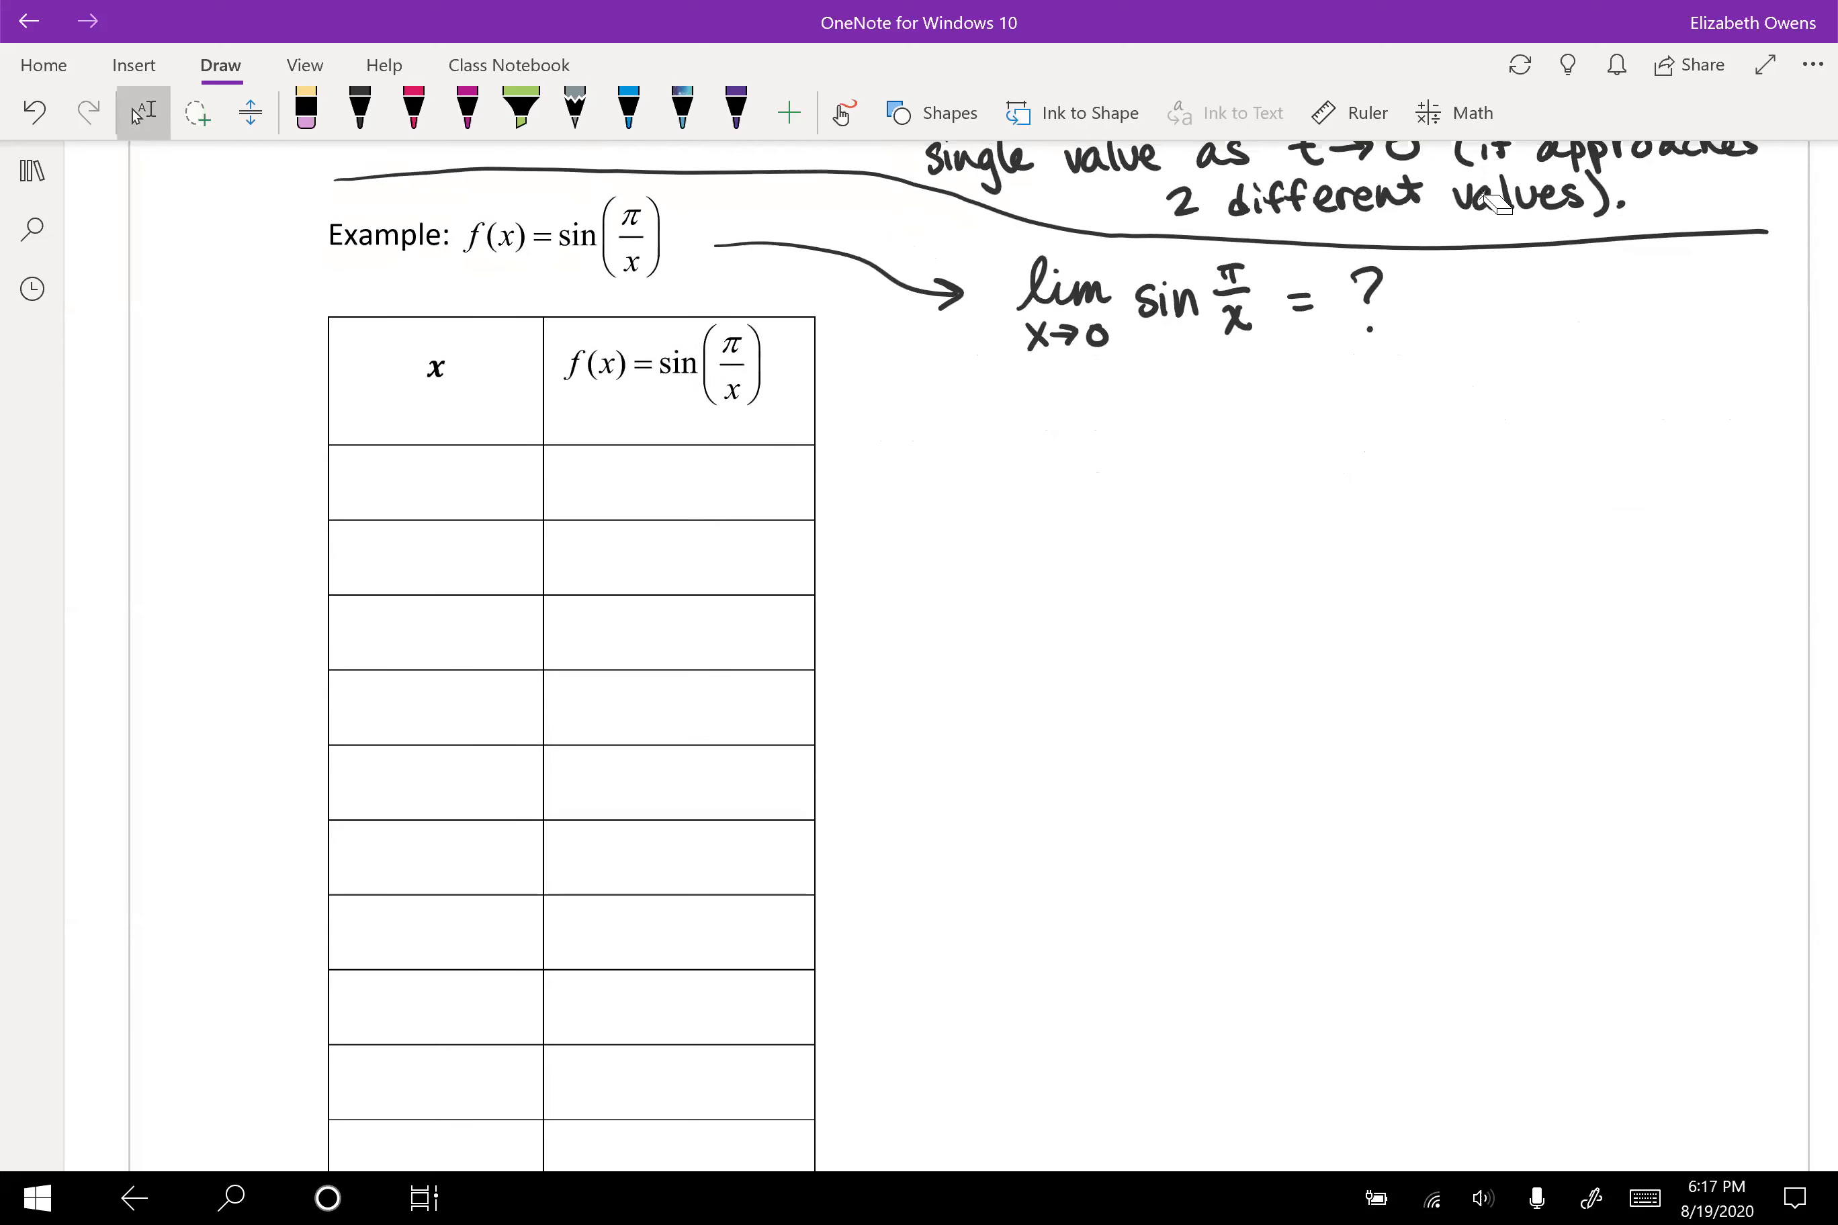
scroll(down, 3)
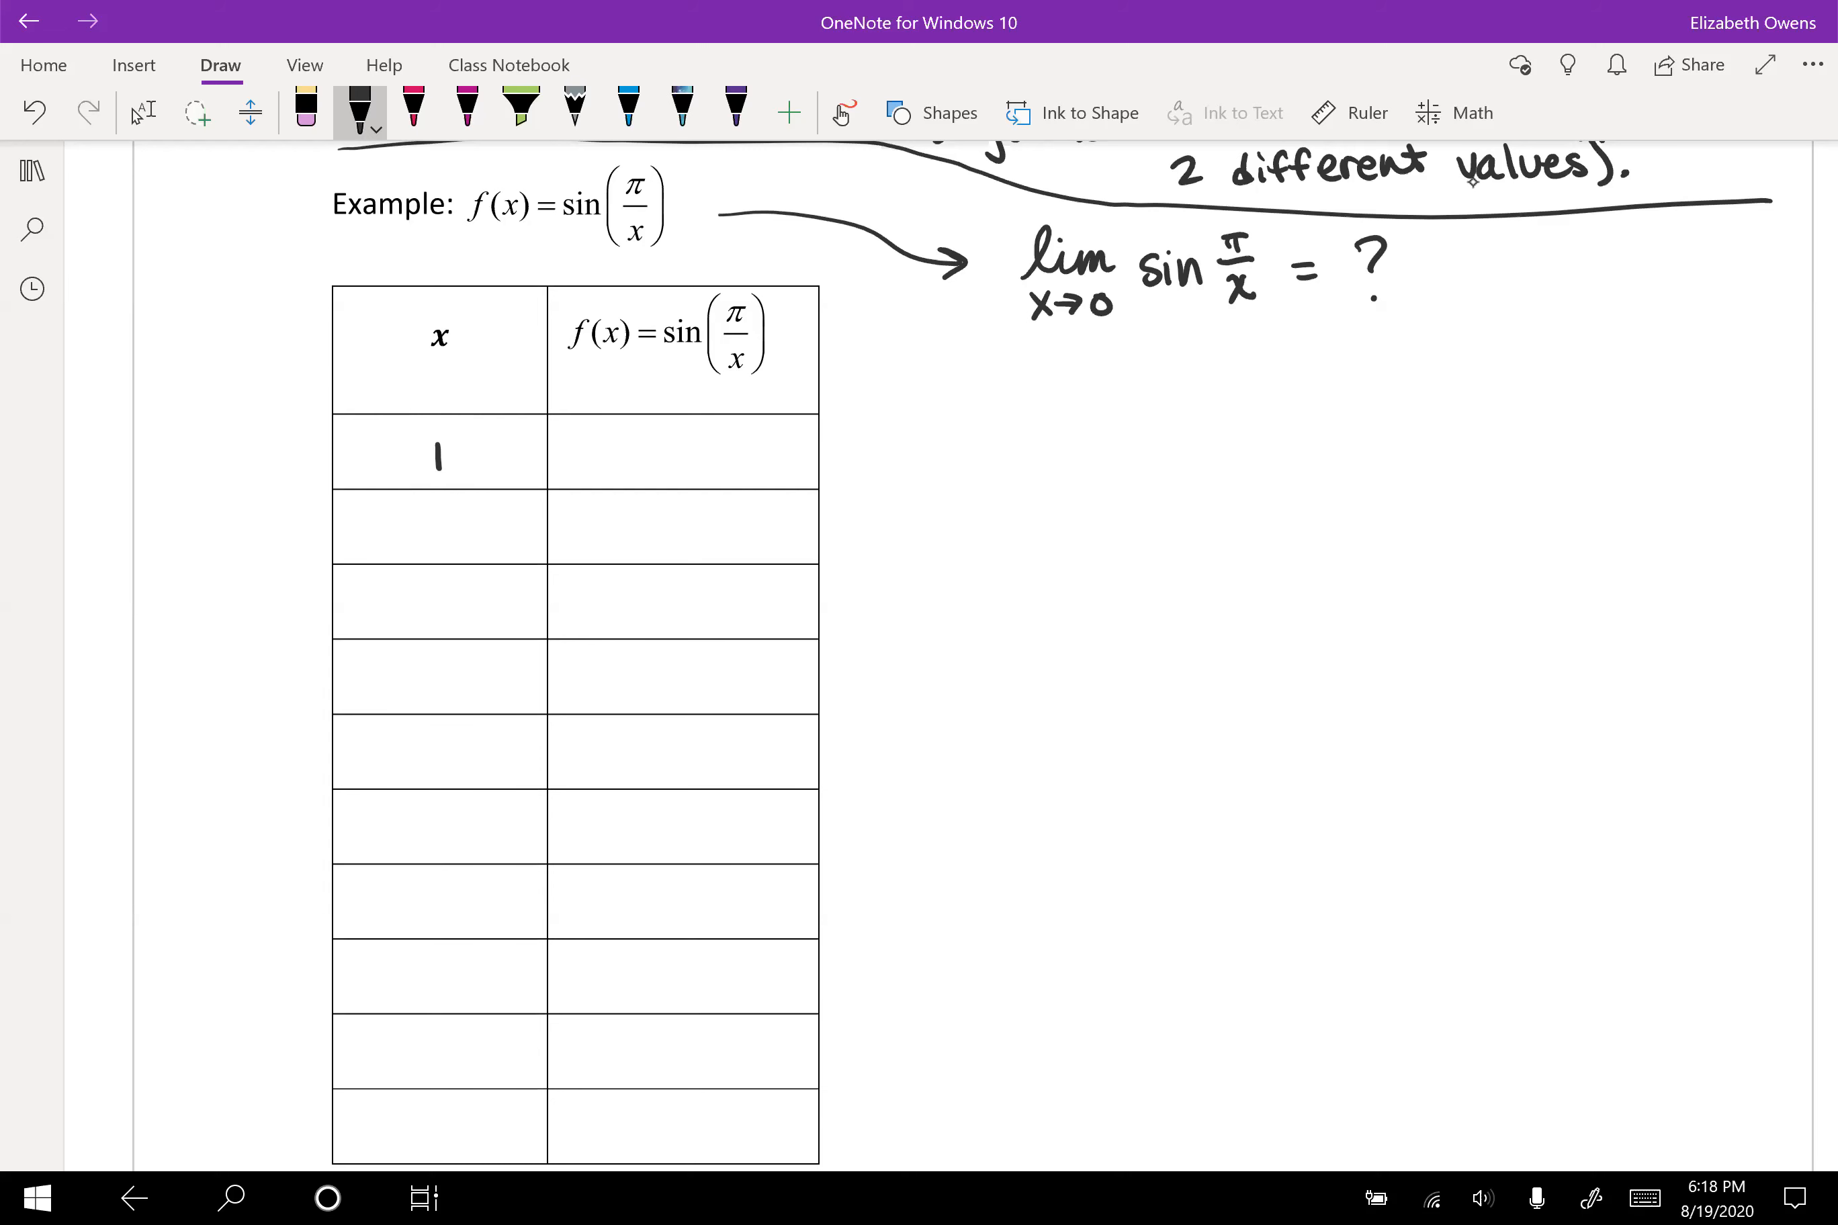
Step: Write sin(π/1) = sin π = 0 in row one and list x values 0.1, 0.01, 0.001 below
text(sin)
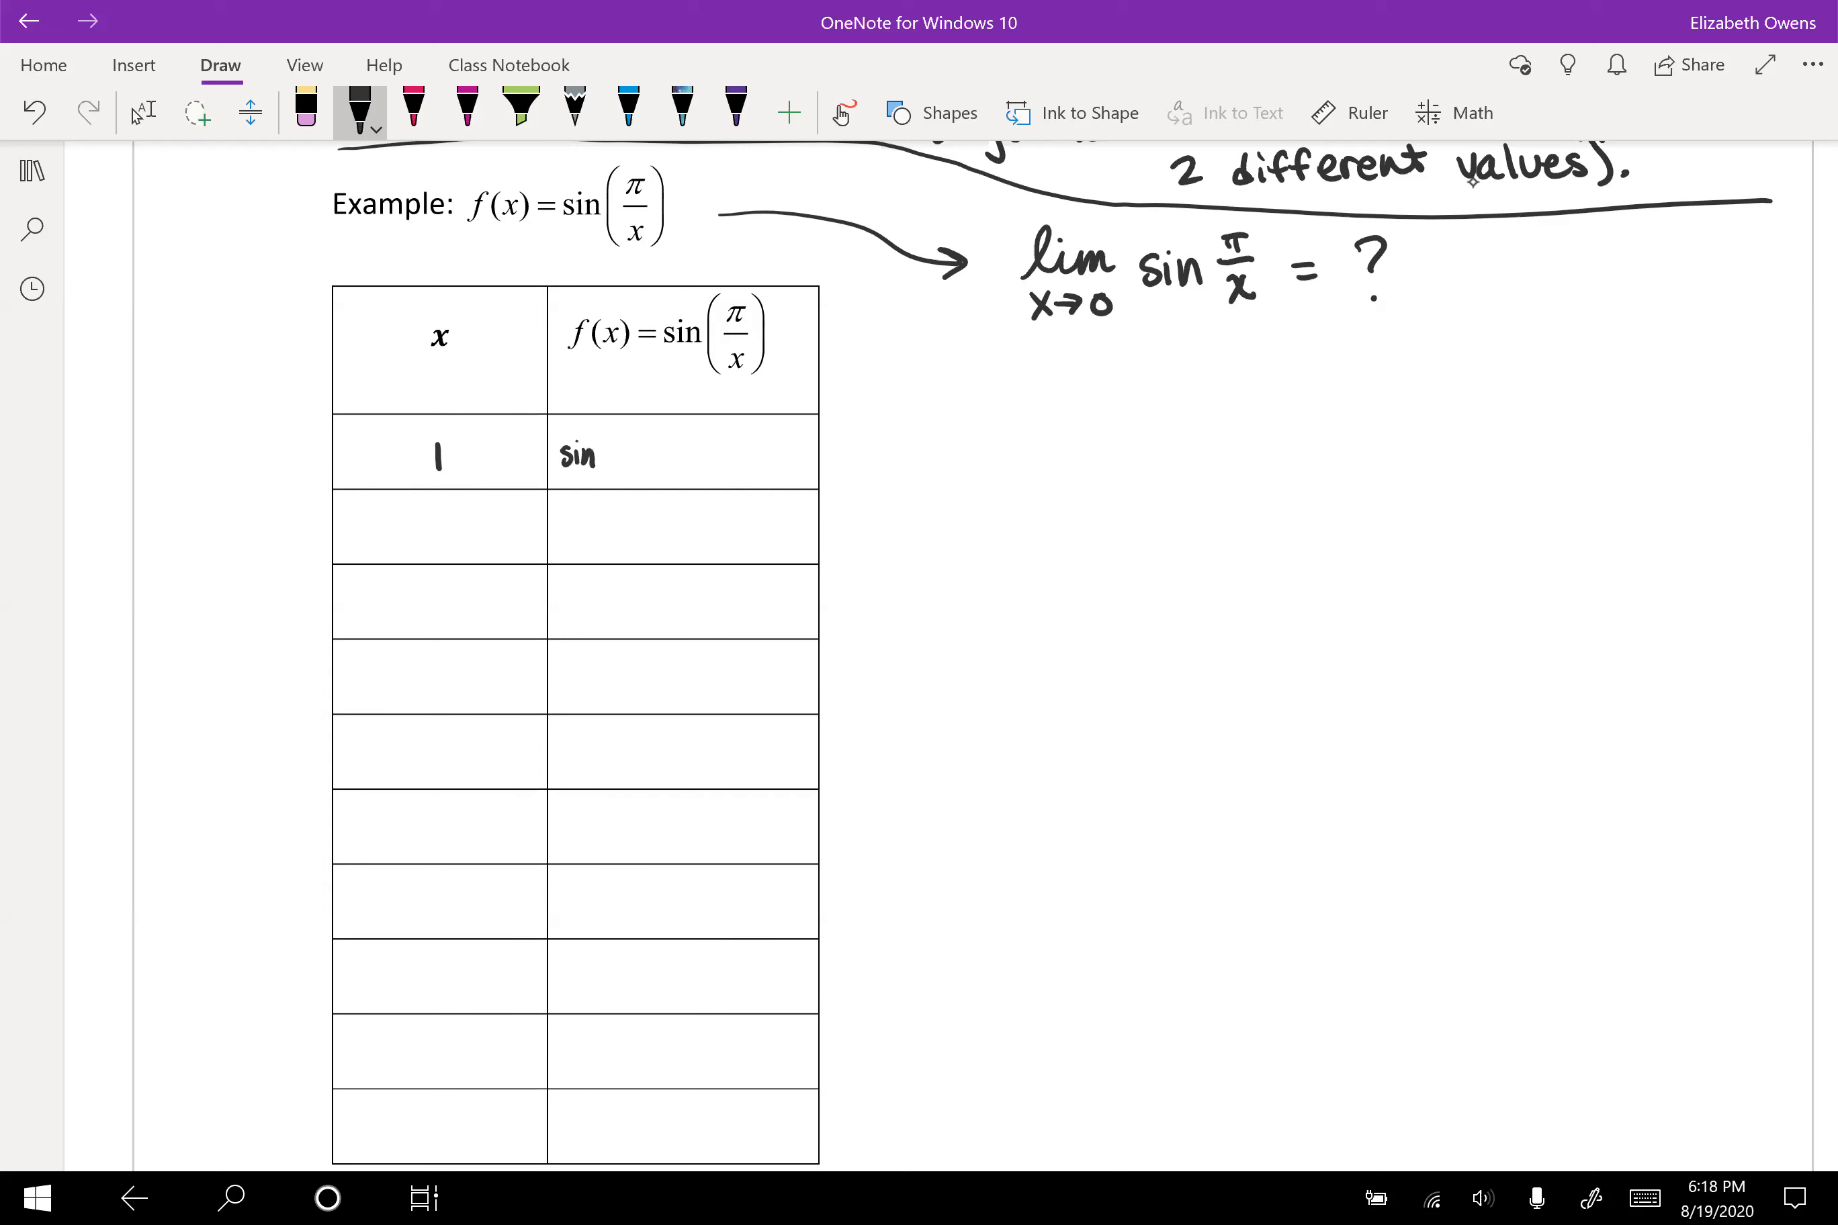
click(610, 446)
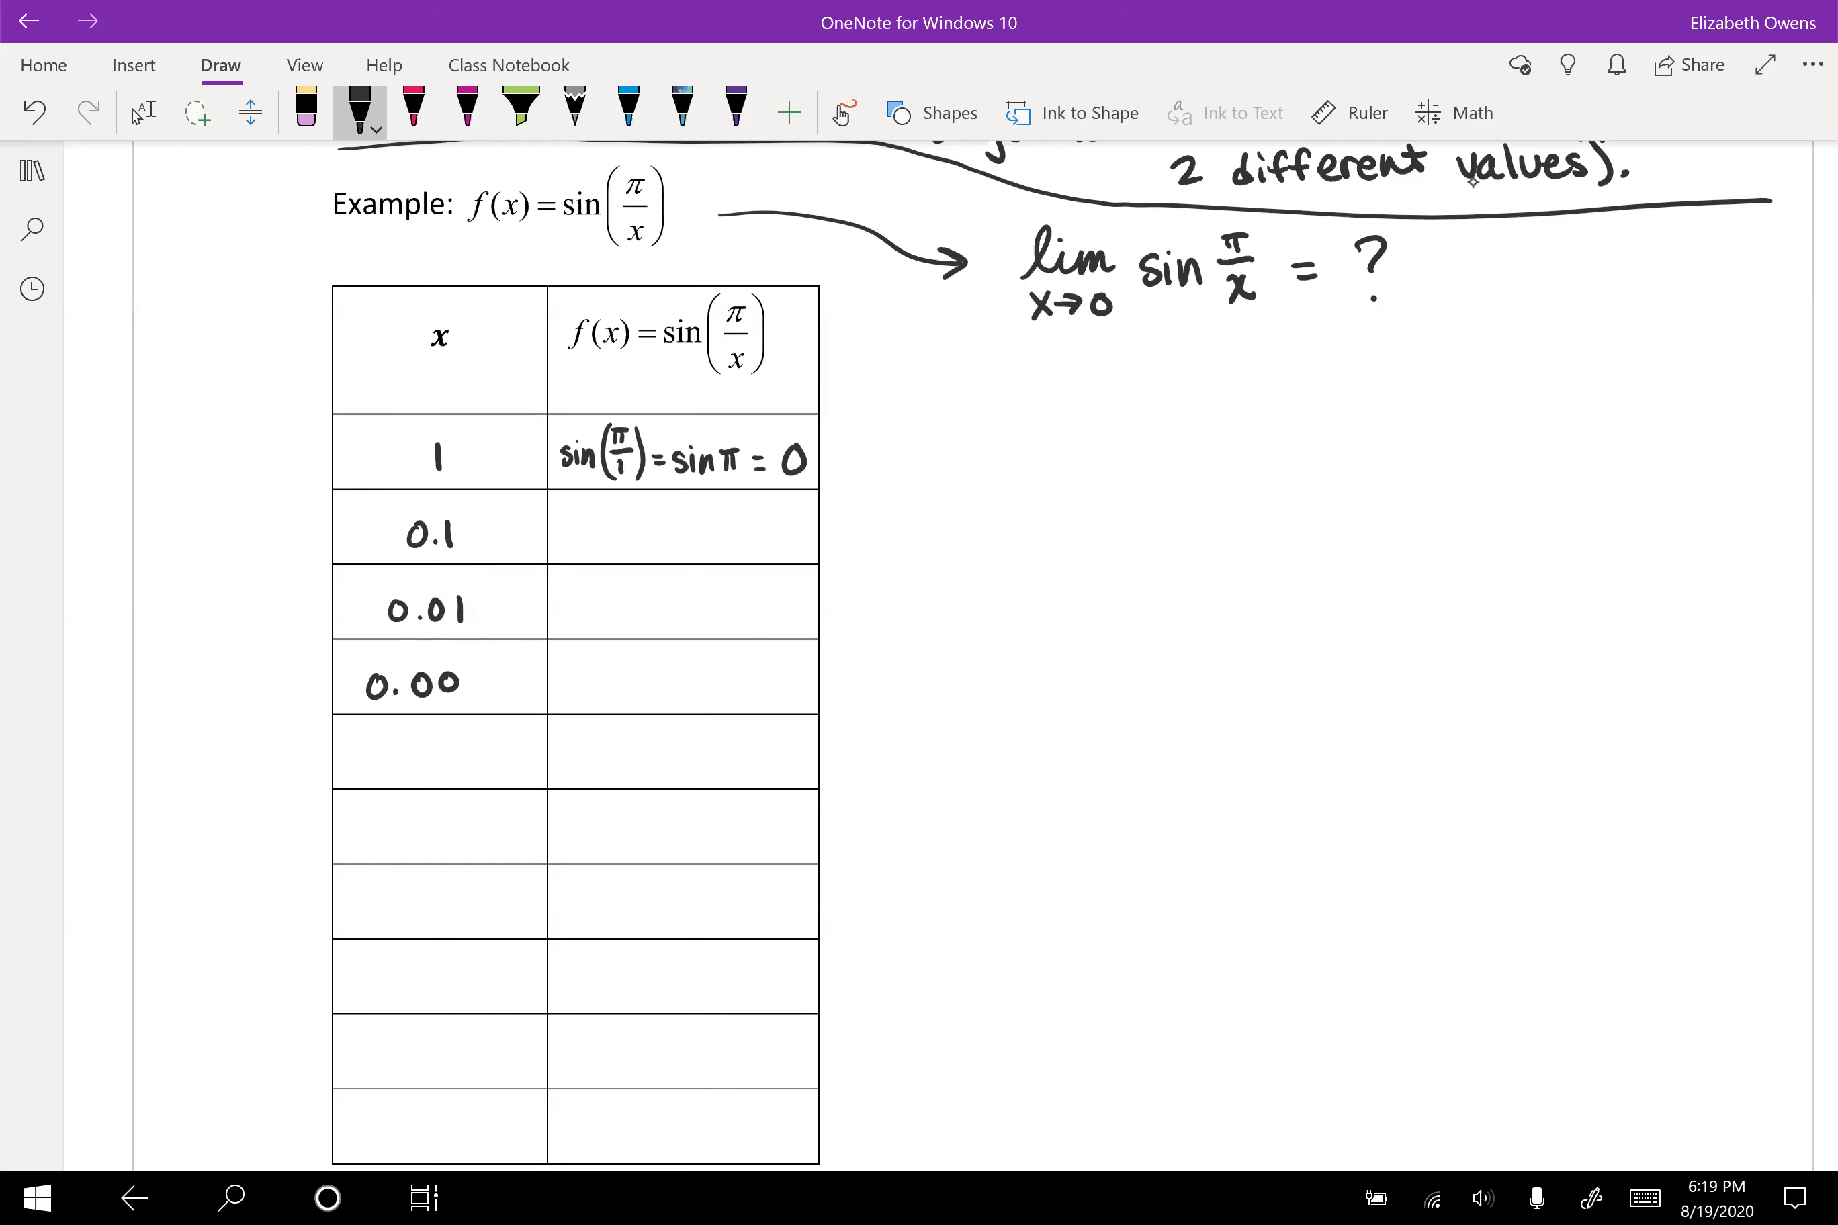
text(1)
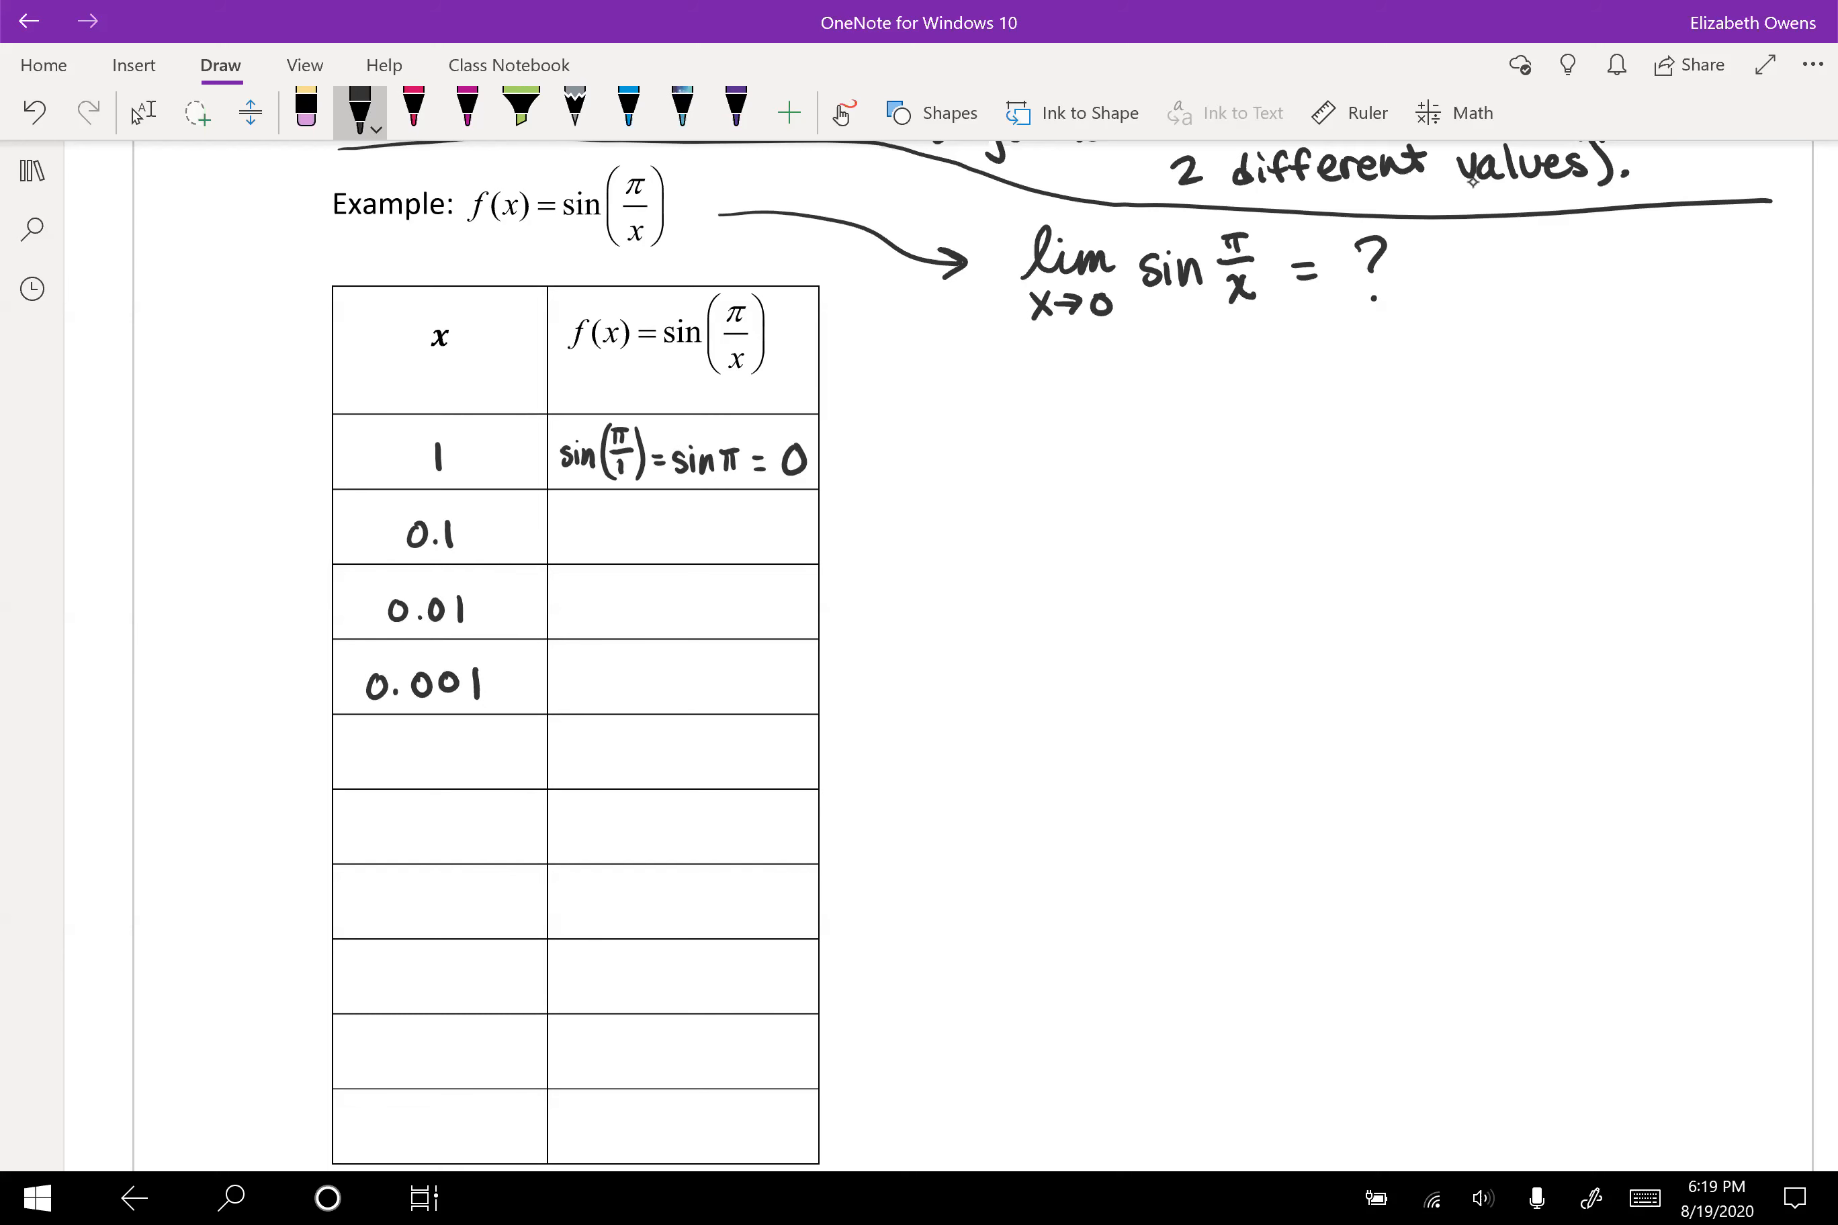
scroll(down, 3)
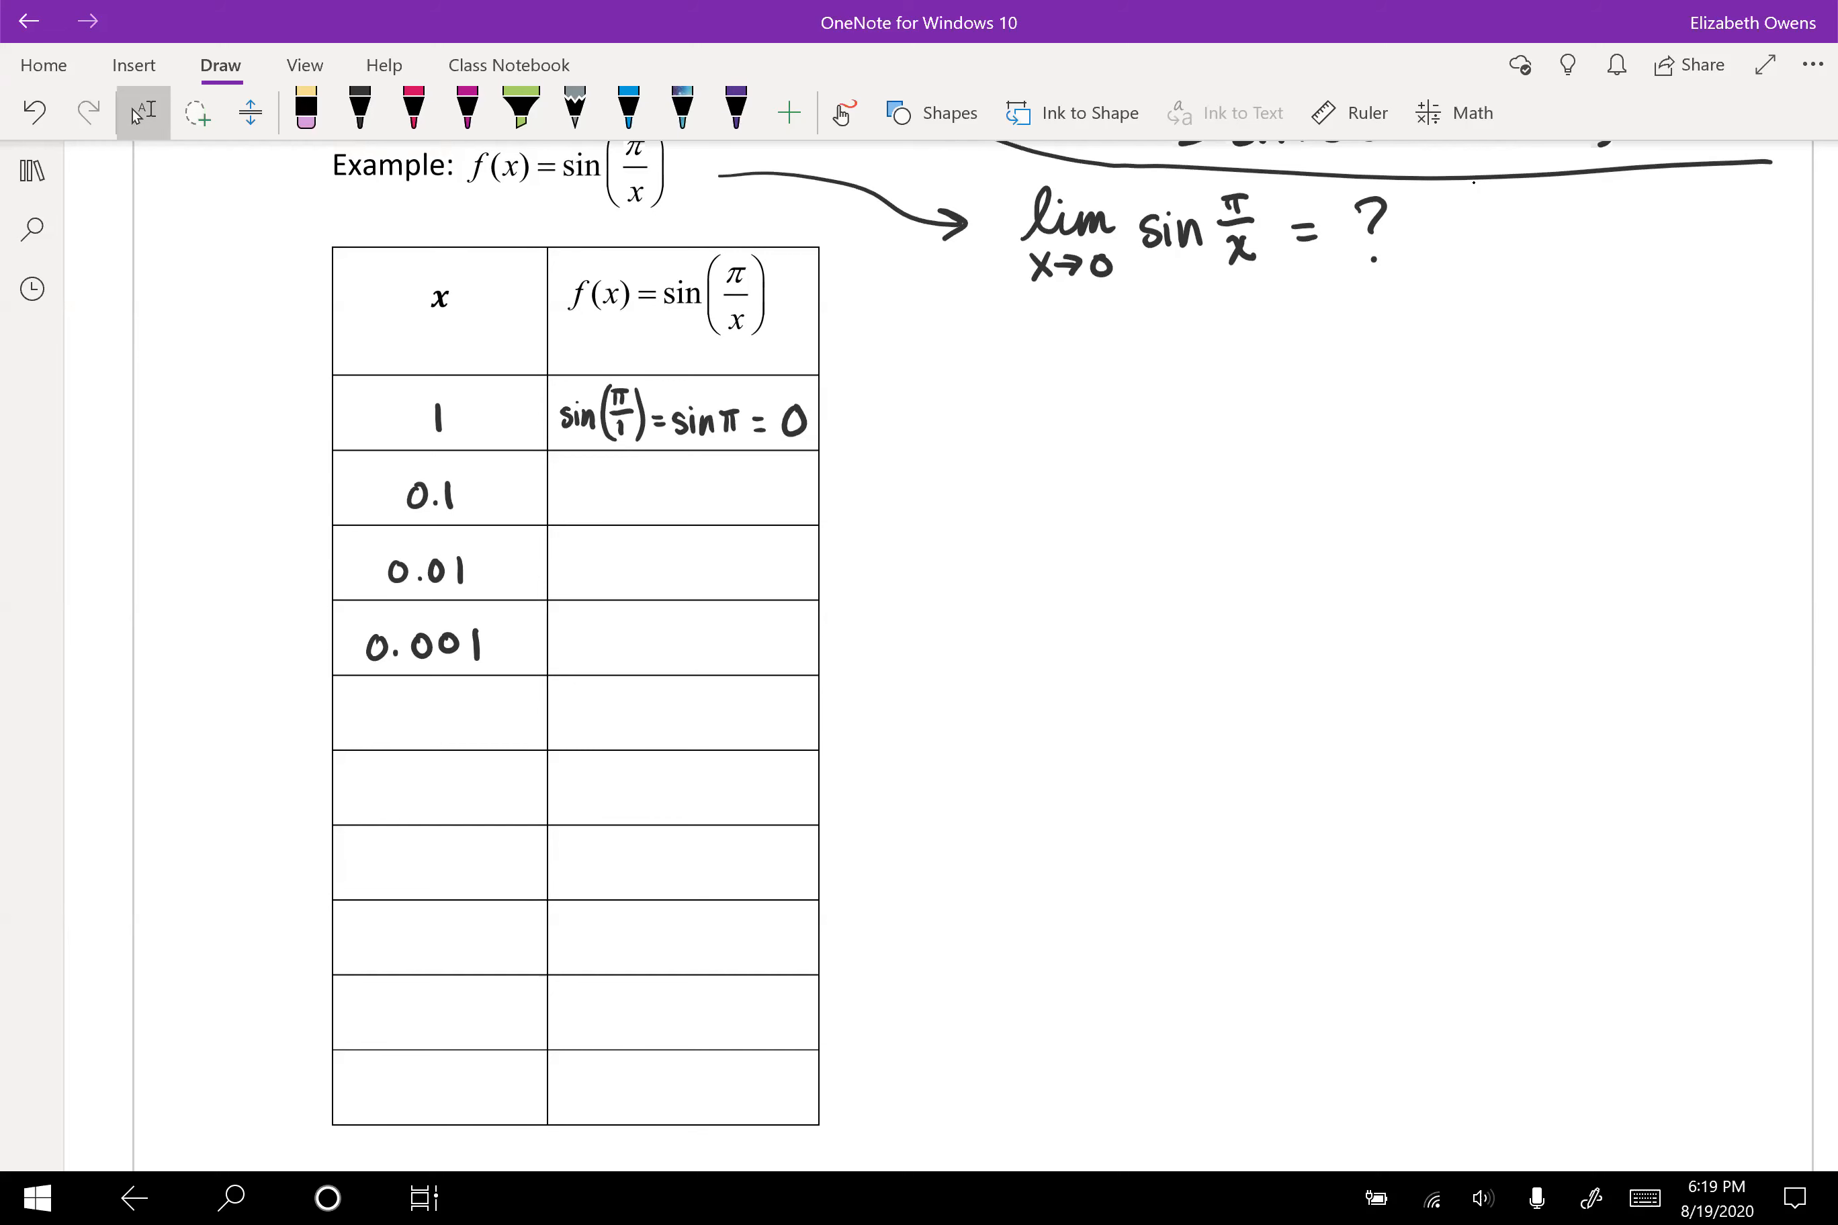
Step: In black ink write −1 with sin(−π) = 0, then −0.1, −0.01, −0.001 and 0 in the f(x) cells
click(360, 113)
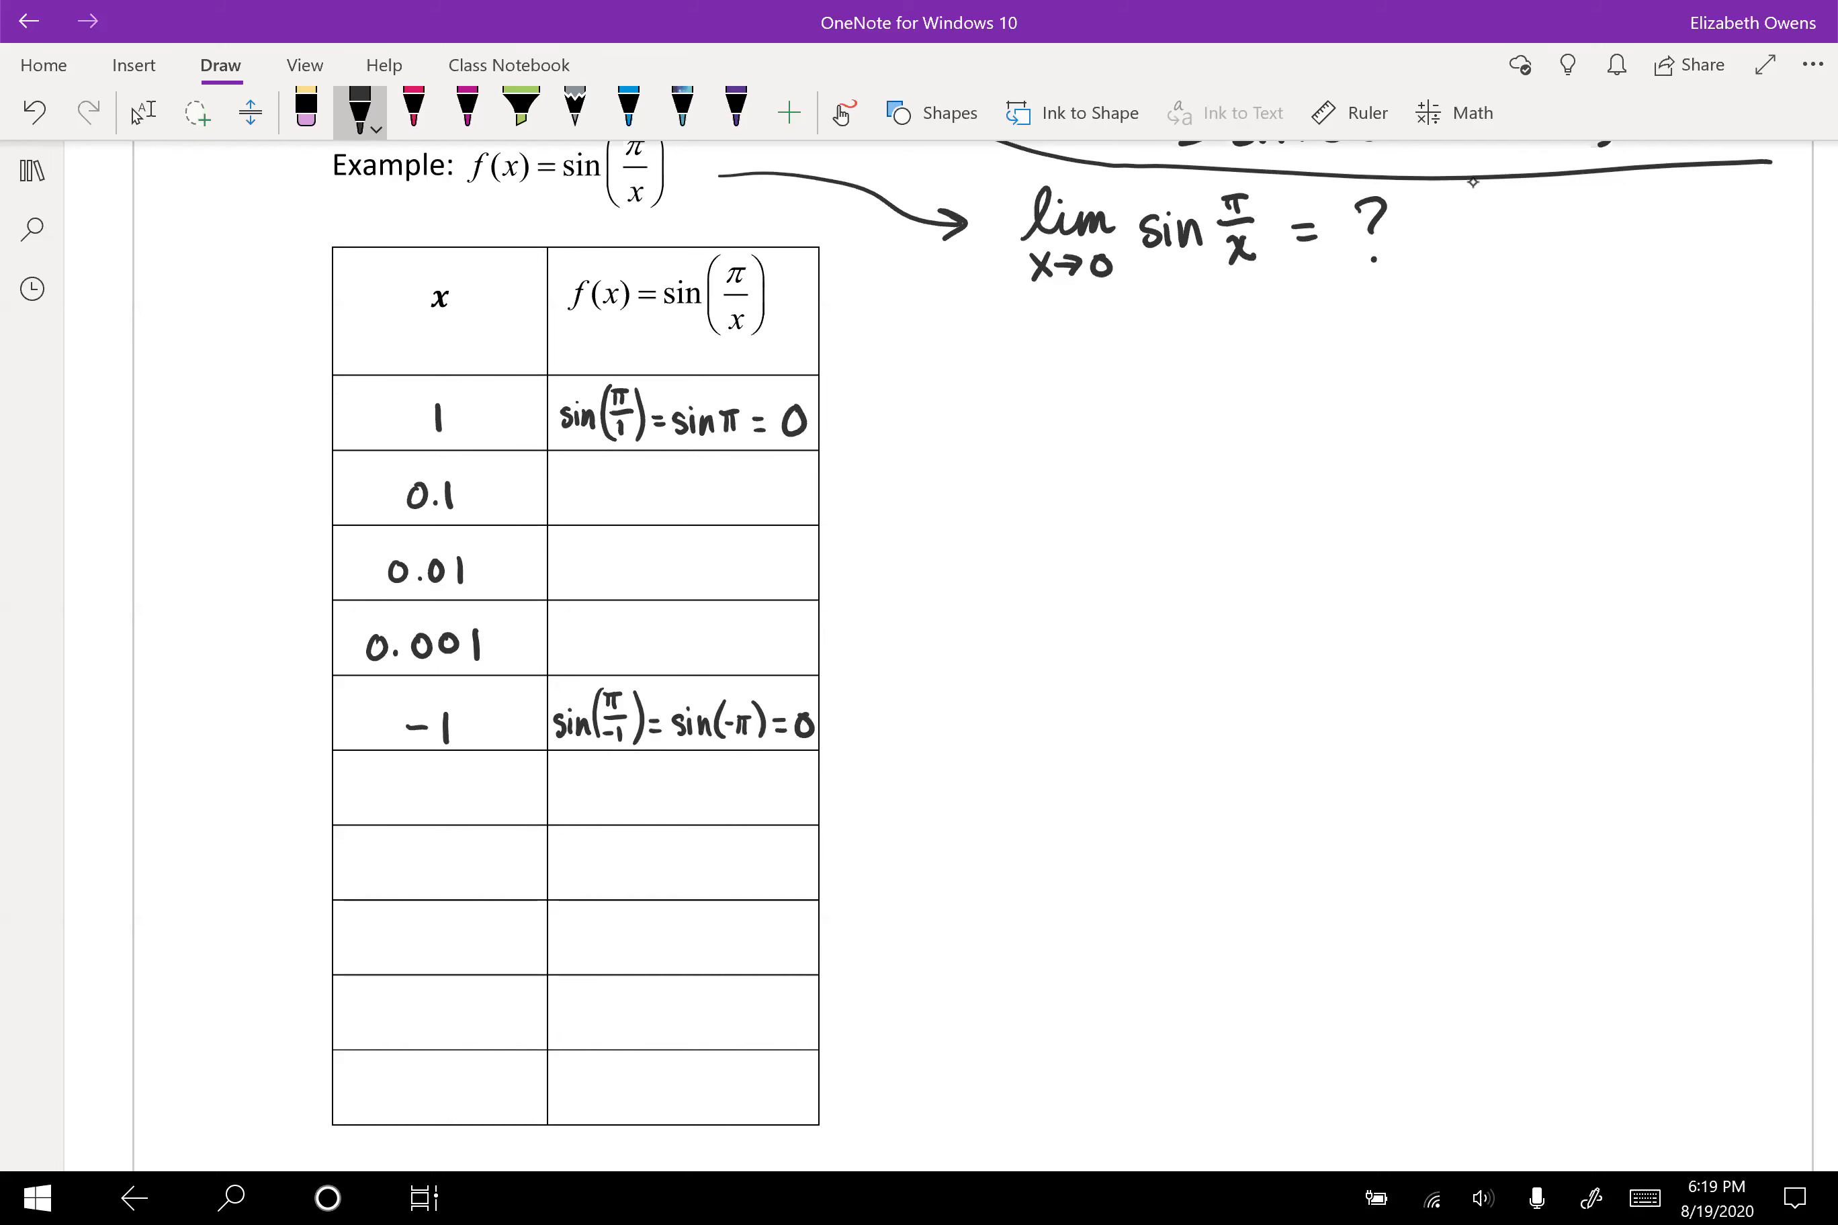
text(-0.01)
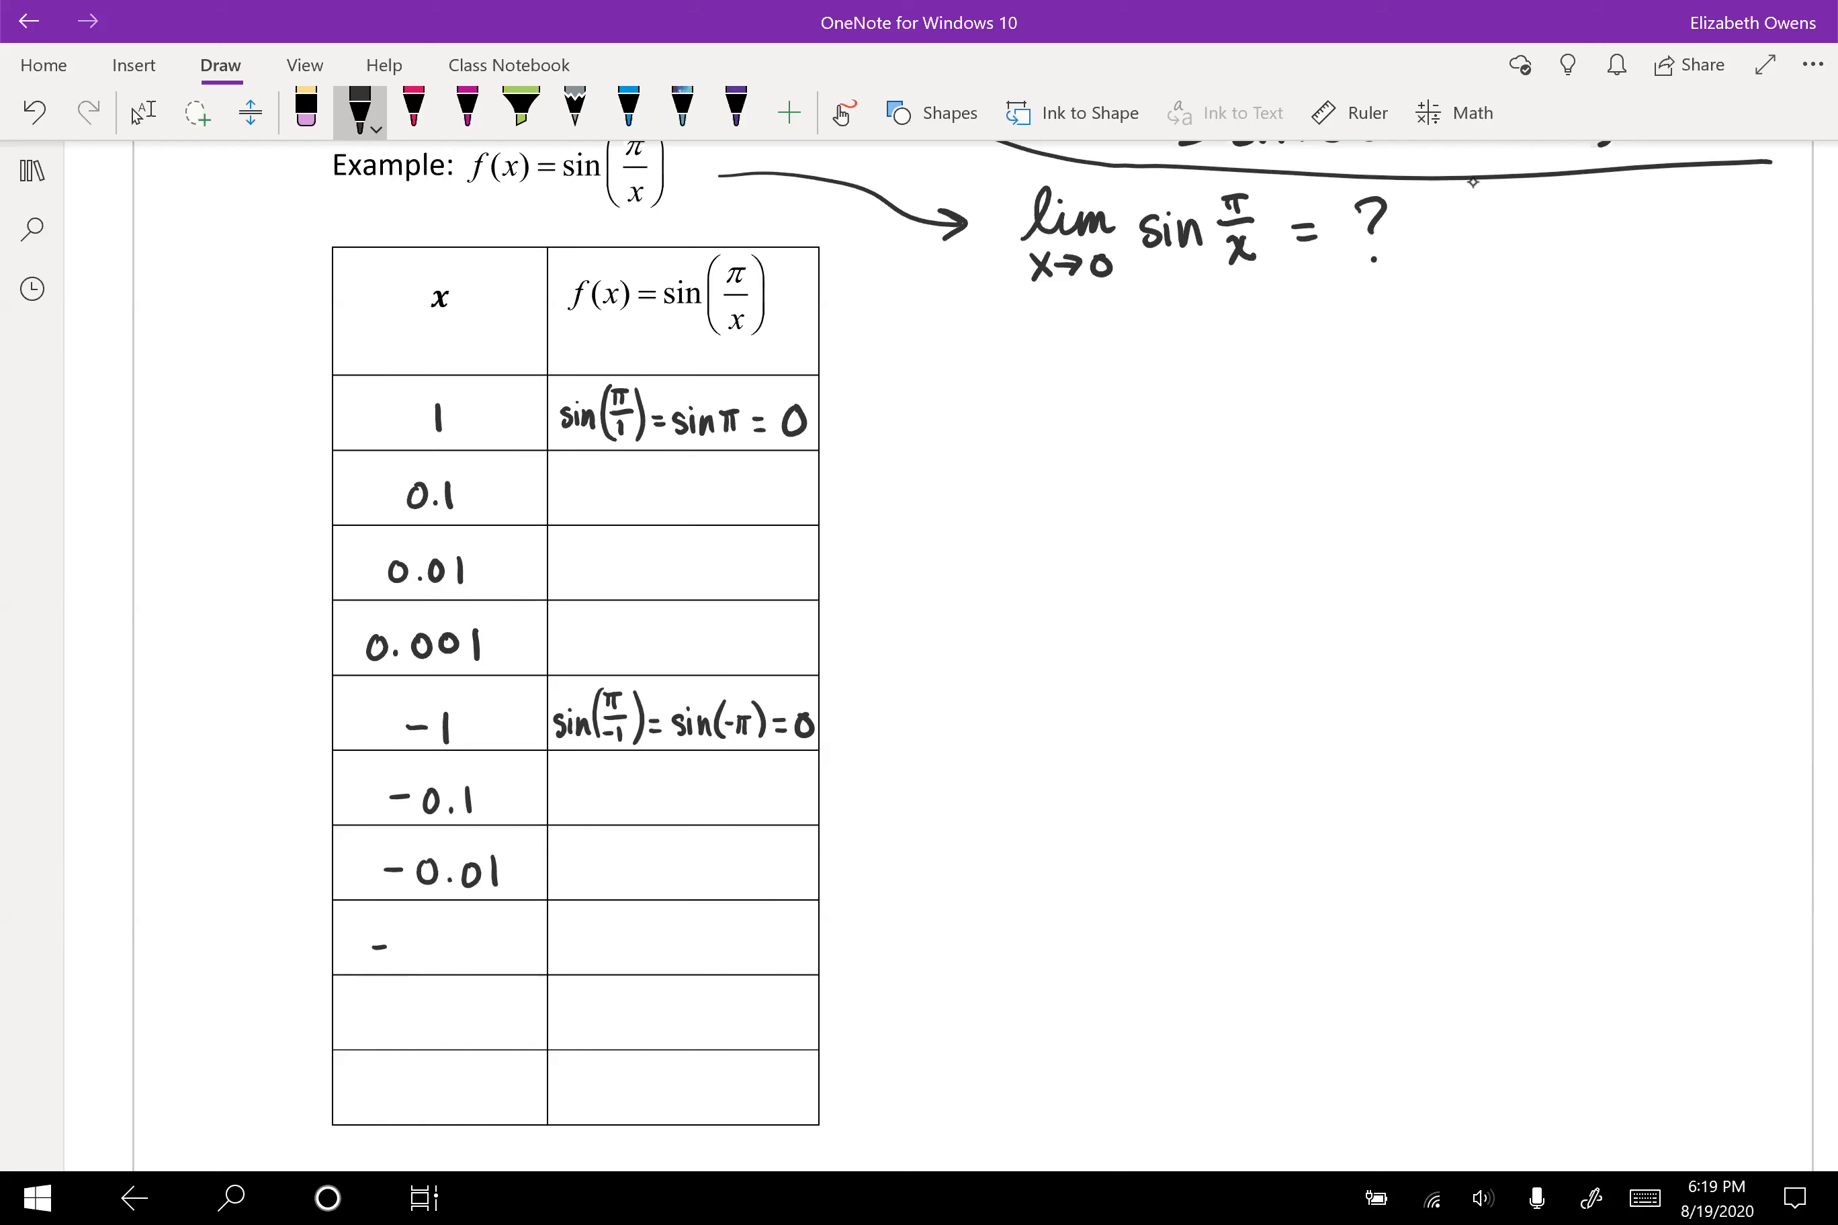
text(-0.001)
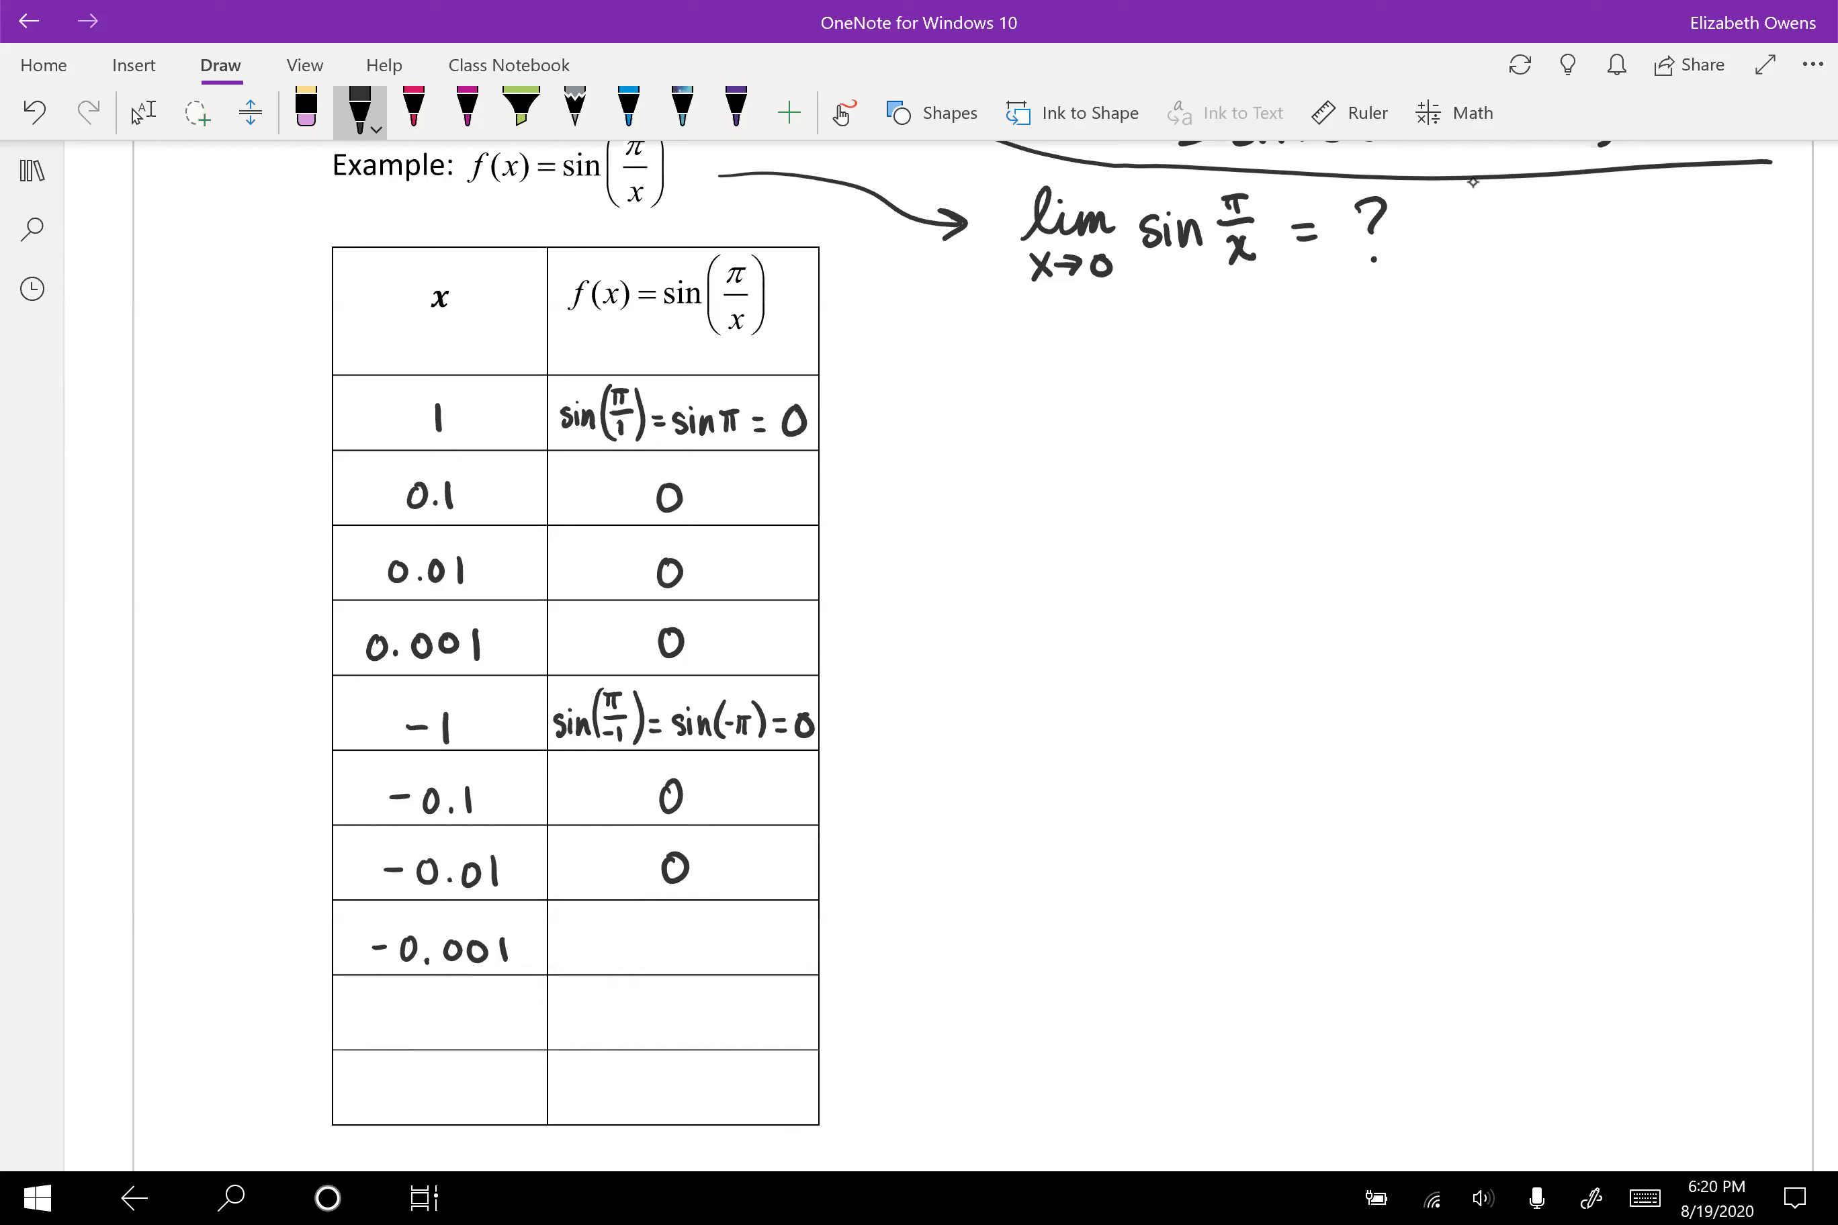
Step: Write 0 in the −0.001 row and handwrite 'Is the limit 0?' beside the table
click(673, 945)
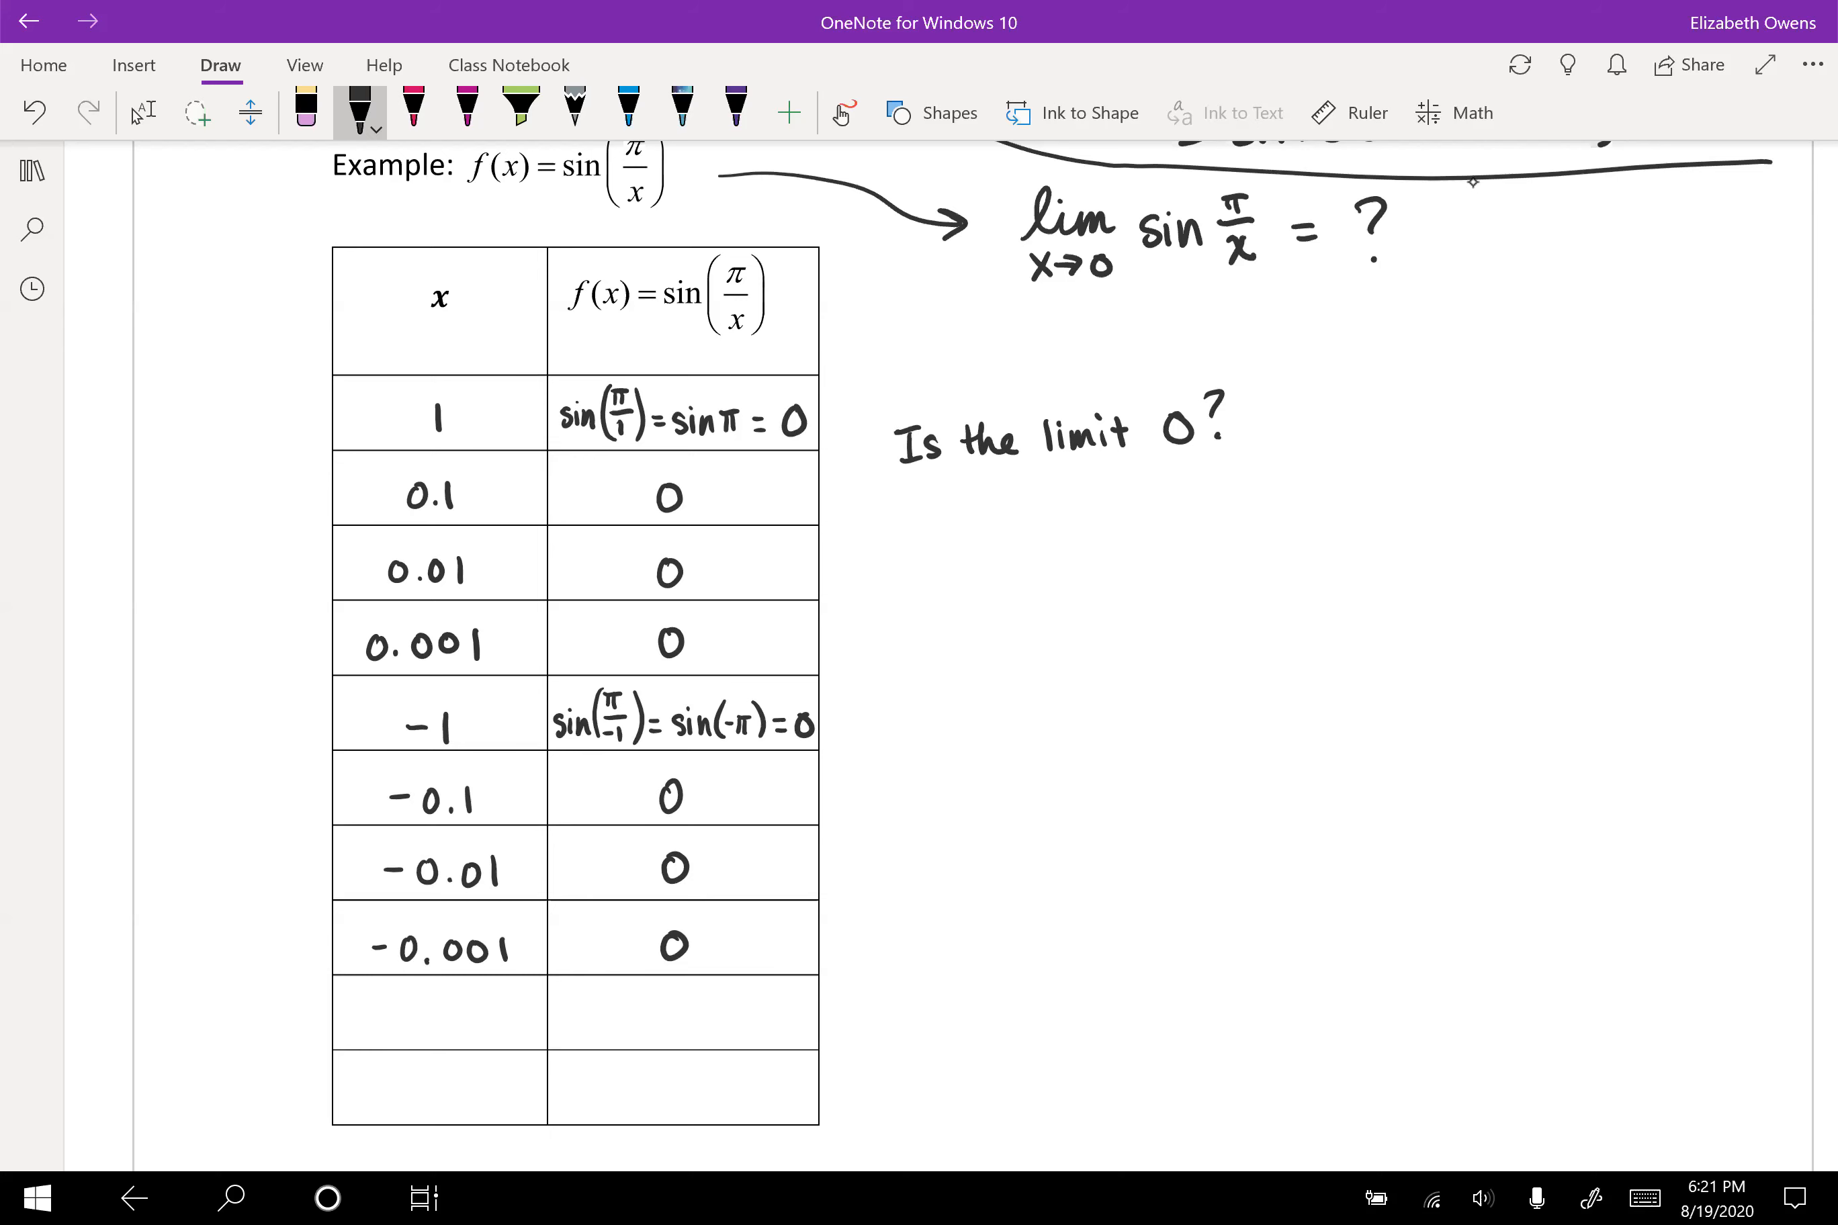
Step: Handwrite a new row pairing x = 0.0011 with f(x) = −0.2817
scroll(down, 3)
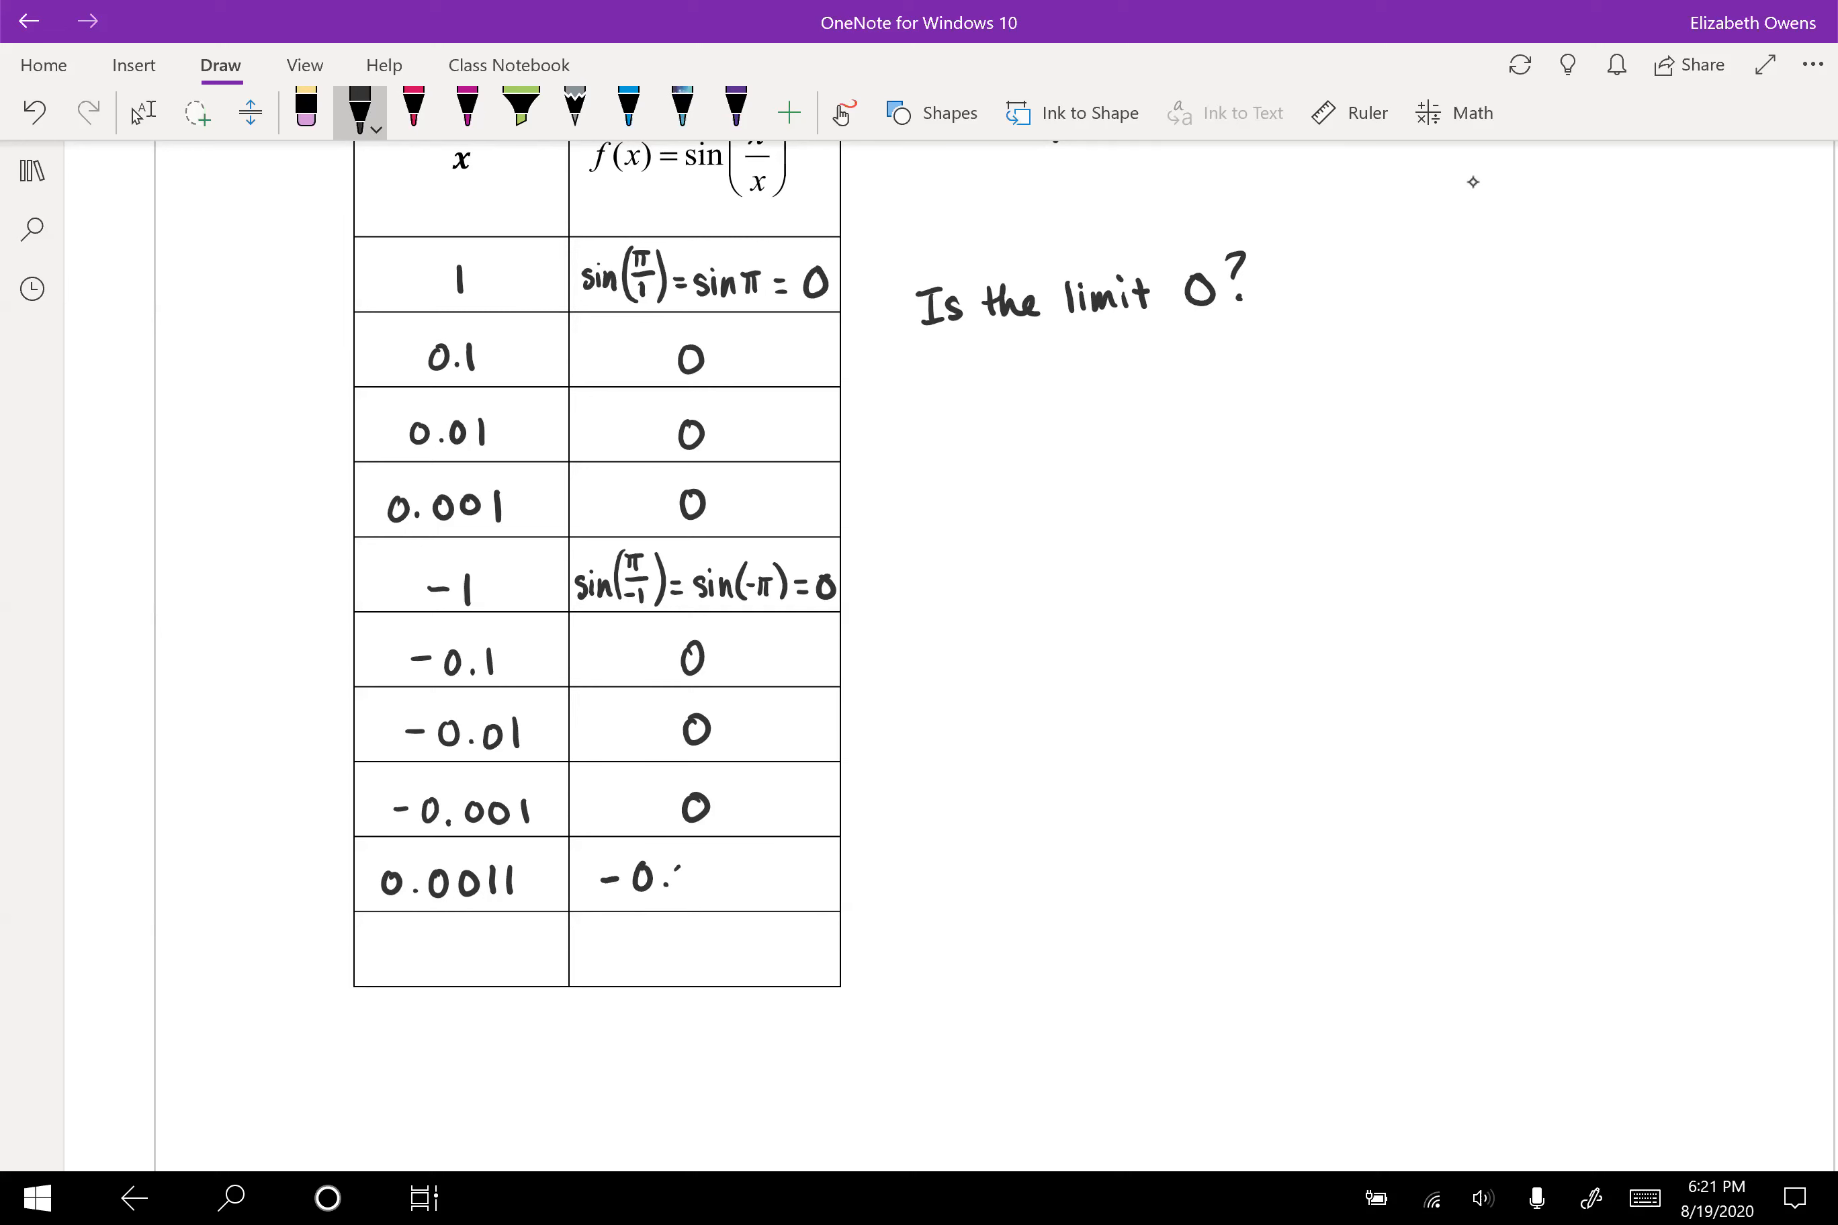
text(2817)
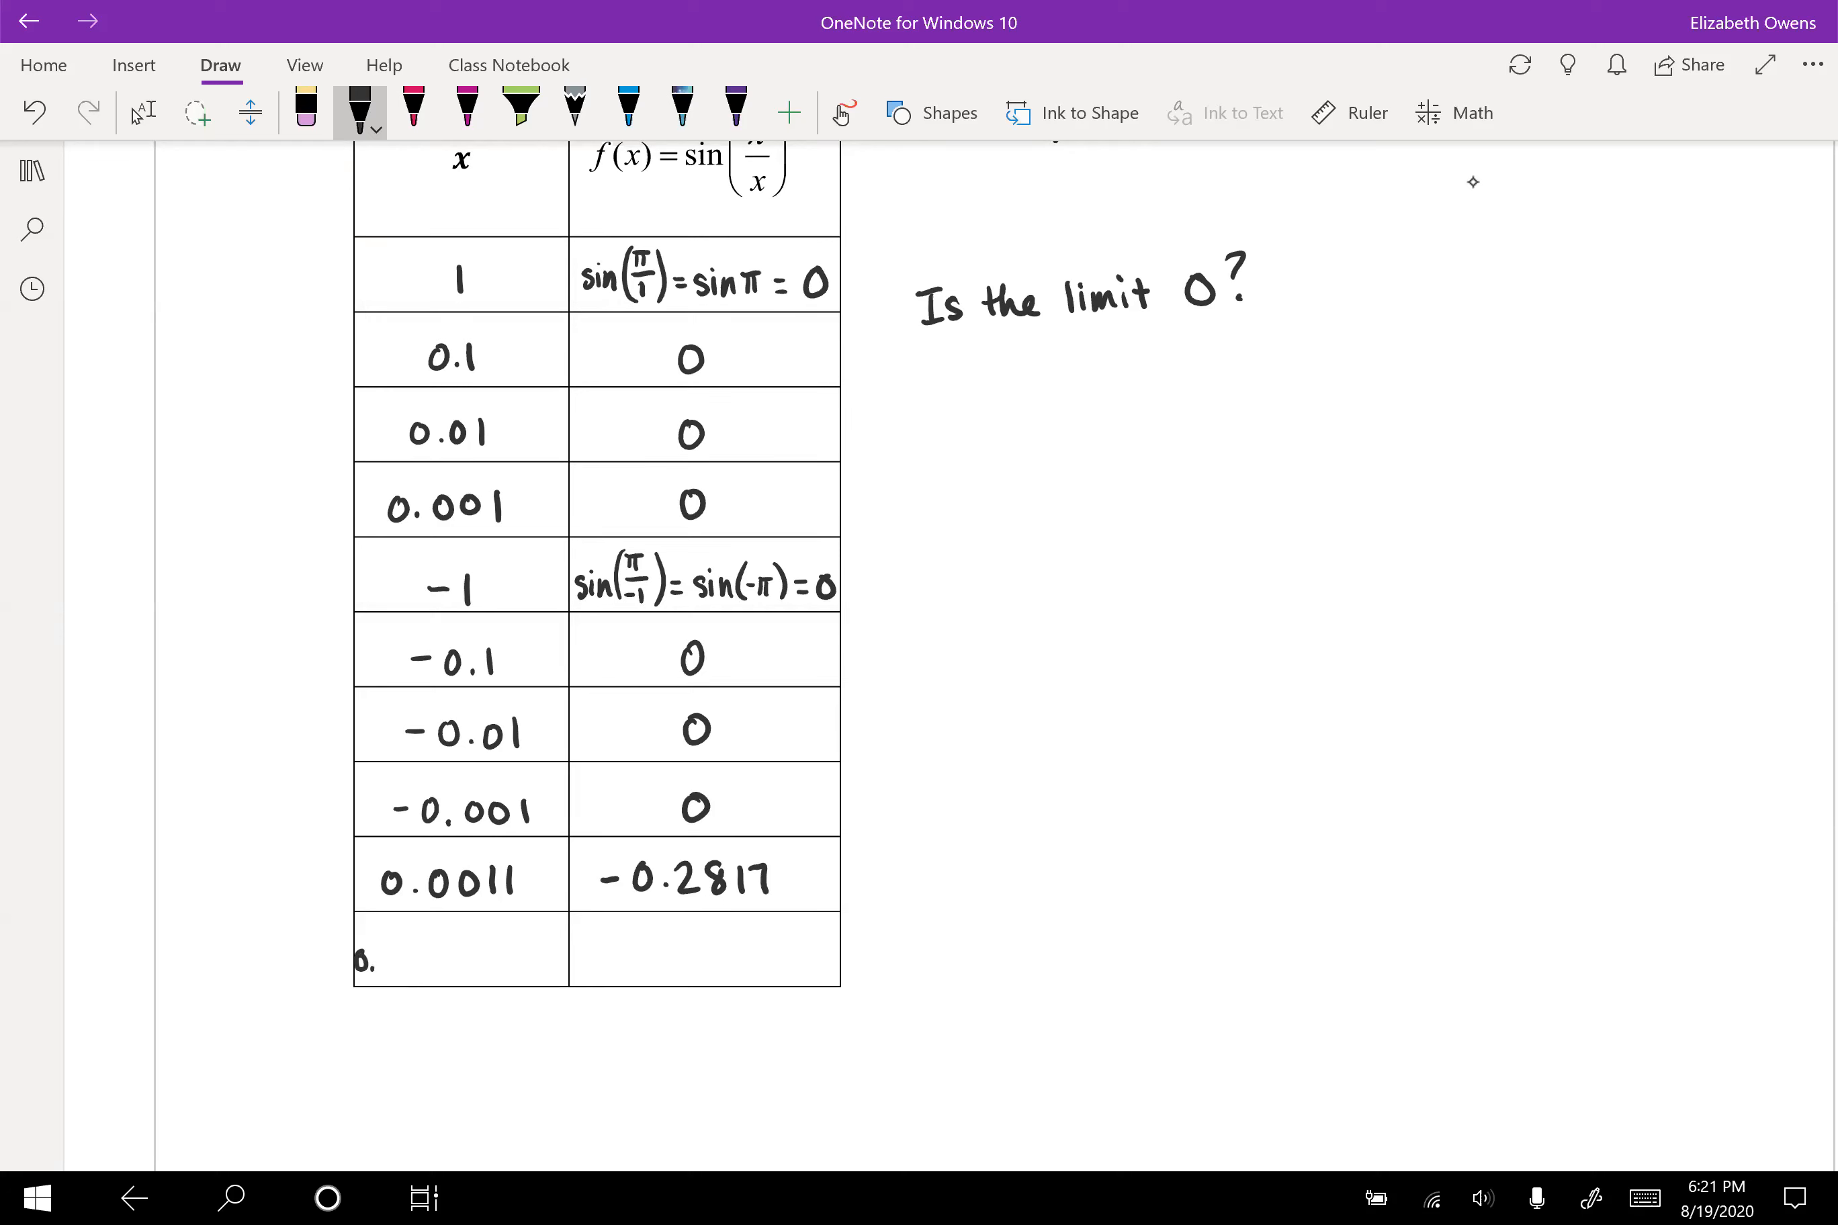
Step: Write the row 0.0000252 → 0.9922 and answer with a brace labelled 'Nope!'
text(0.0000)
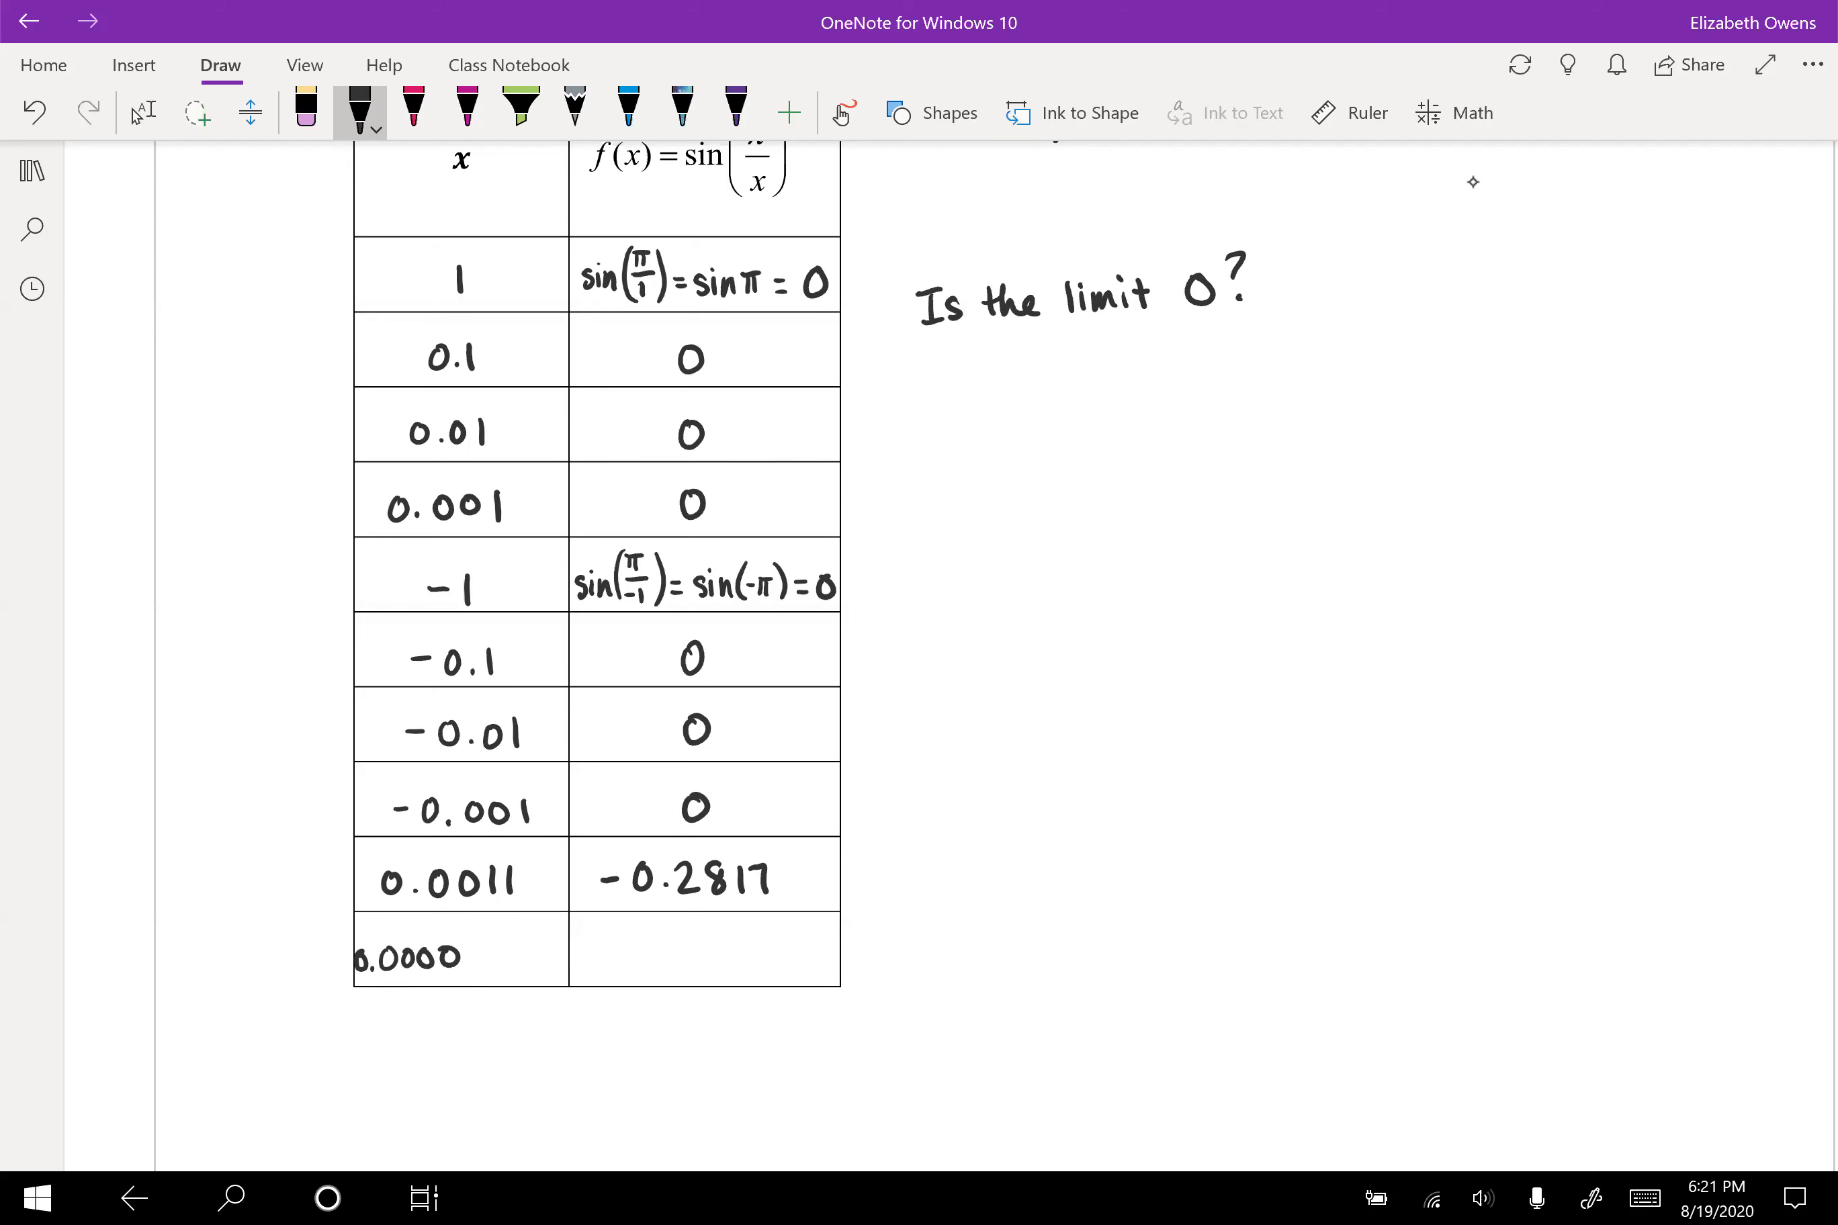
text(252)
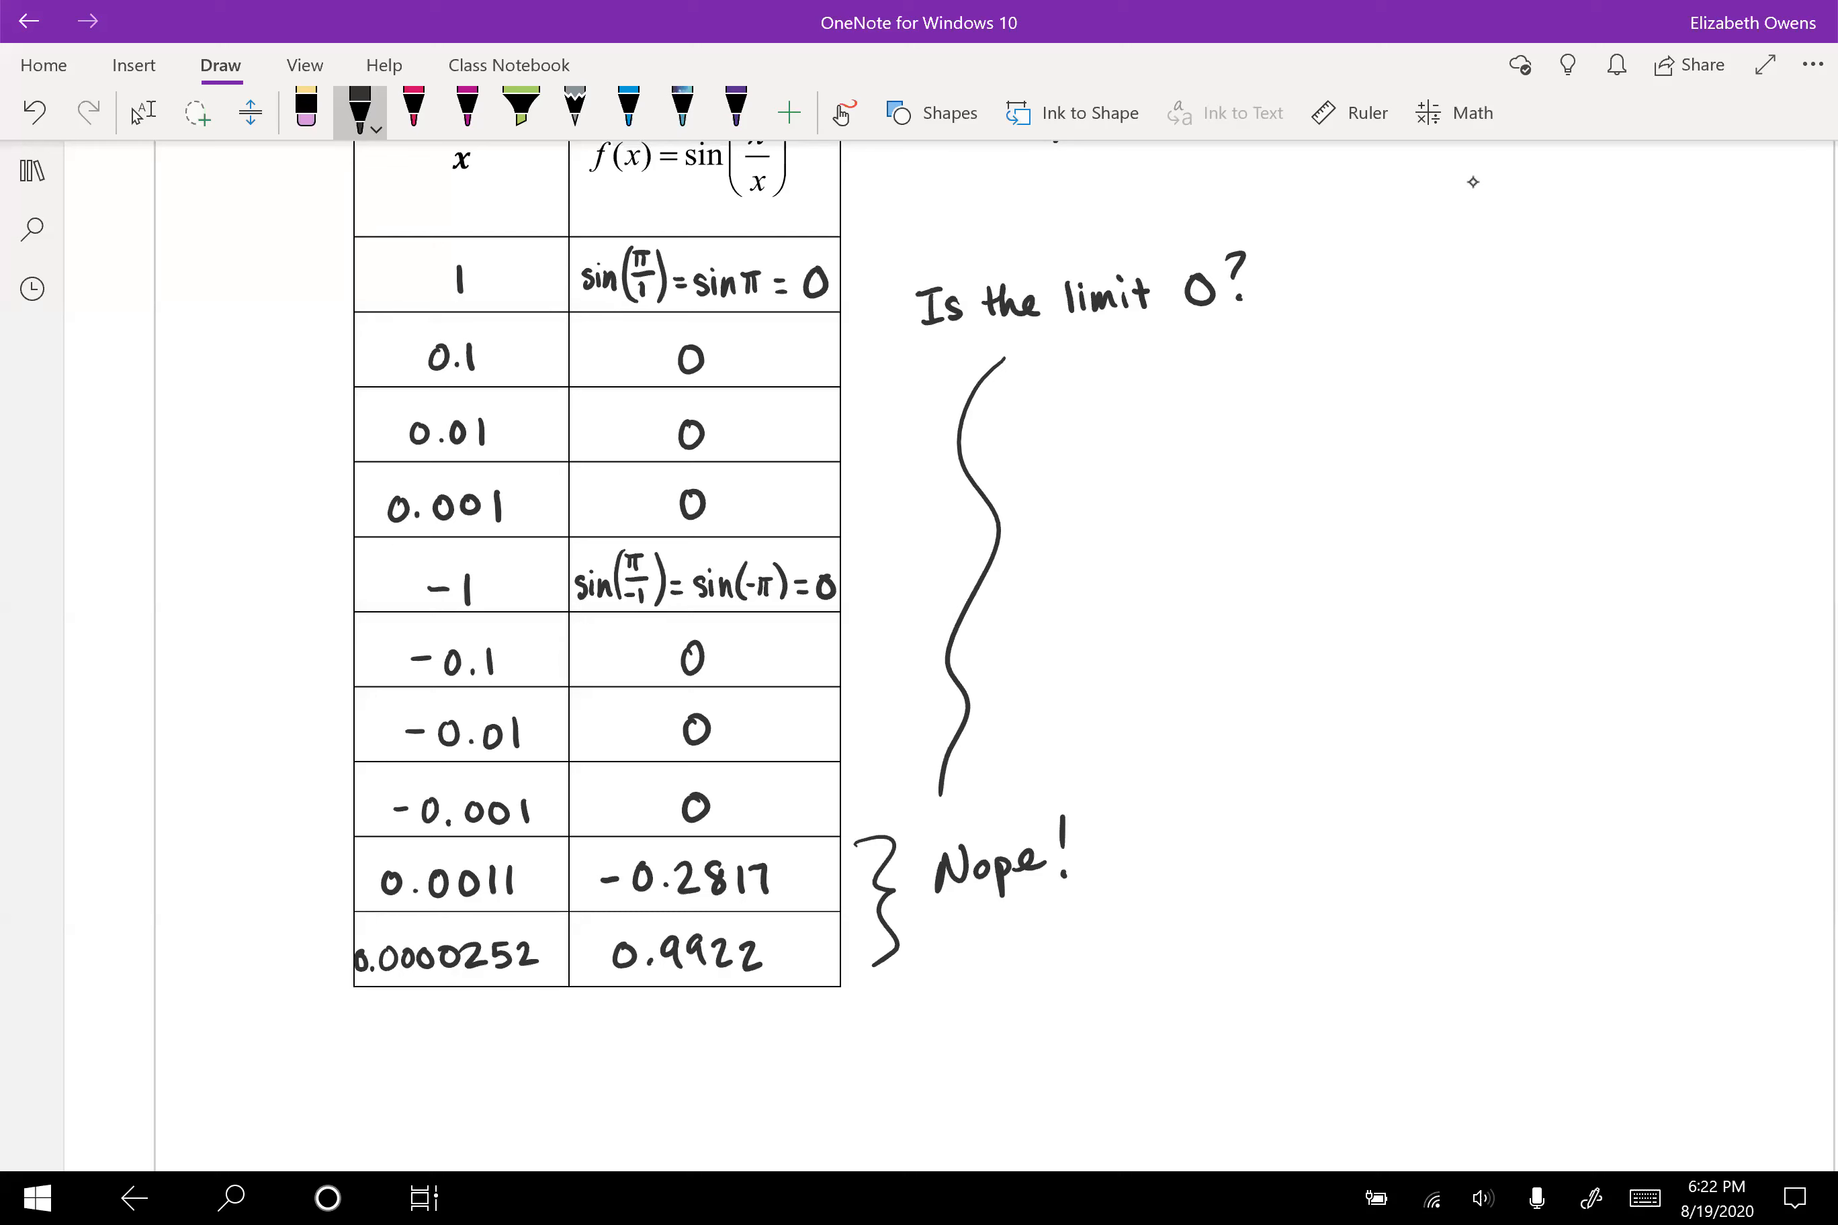
scroll(up, 3)
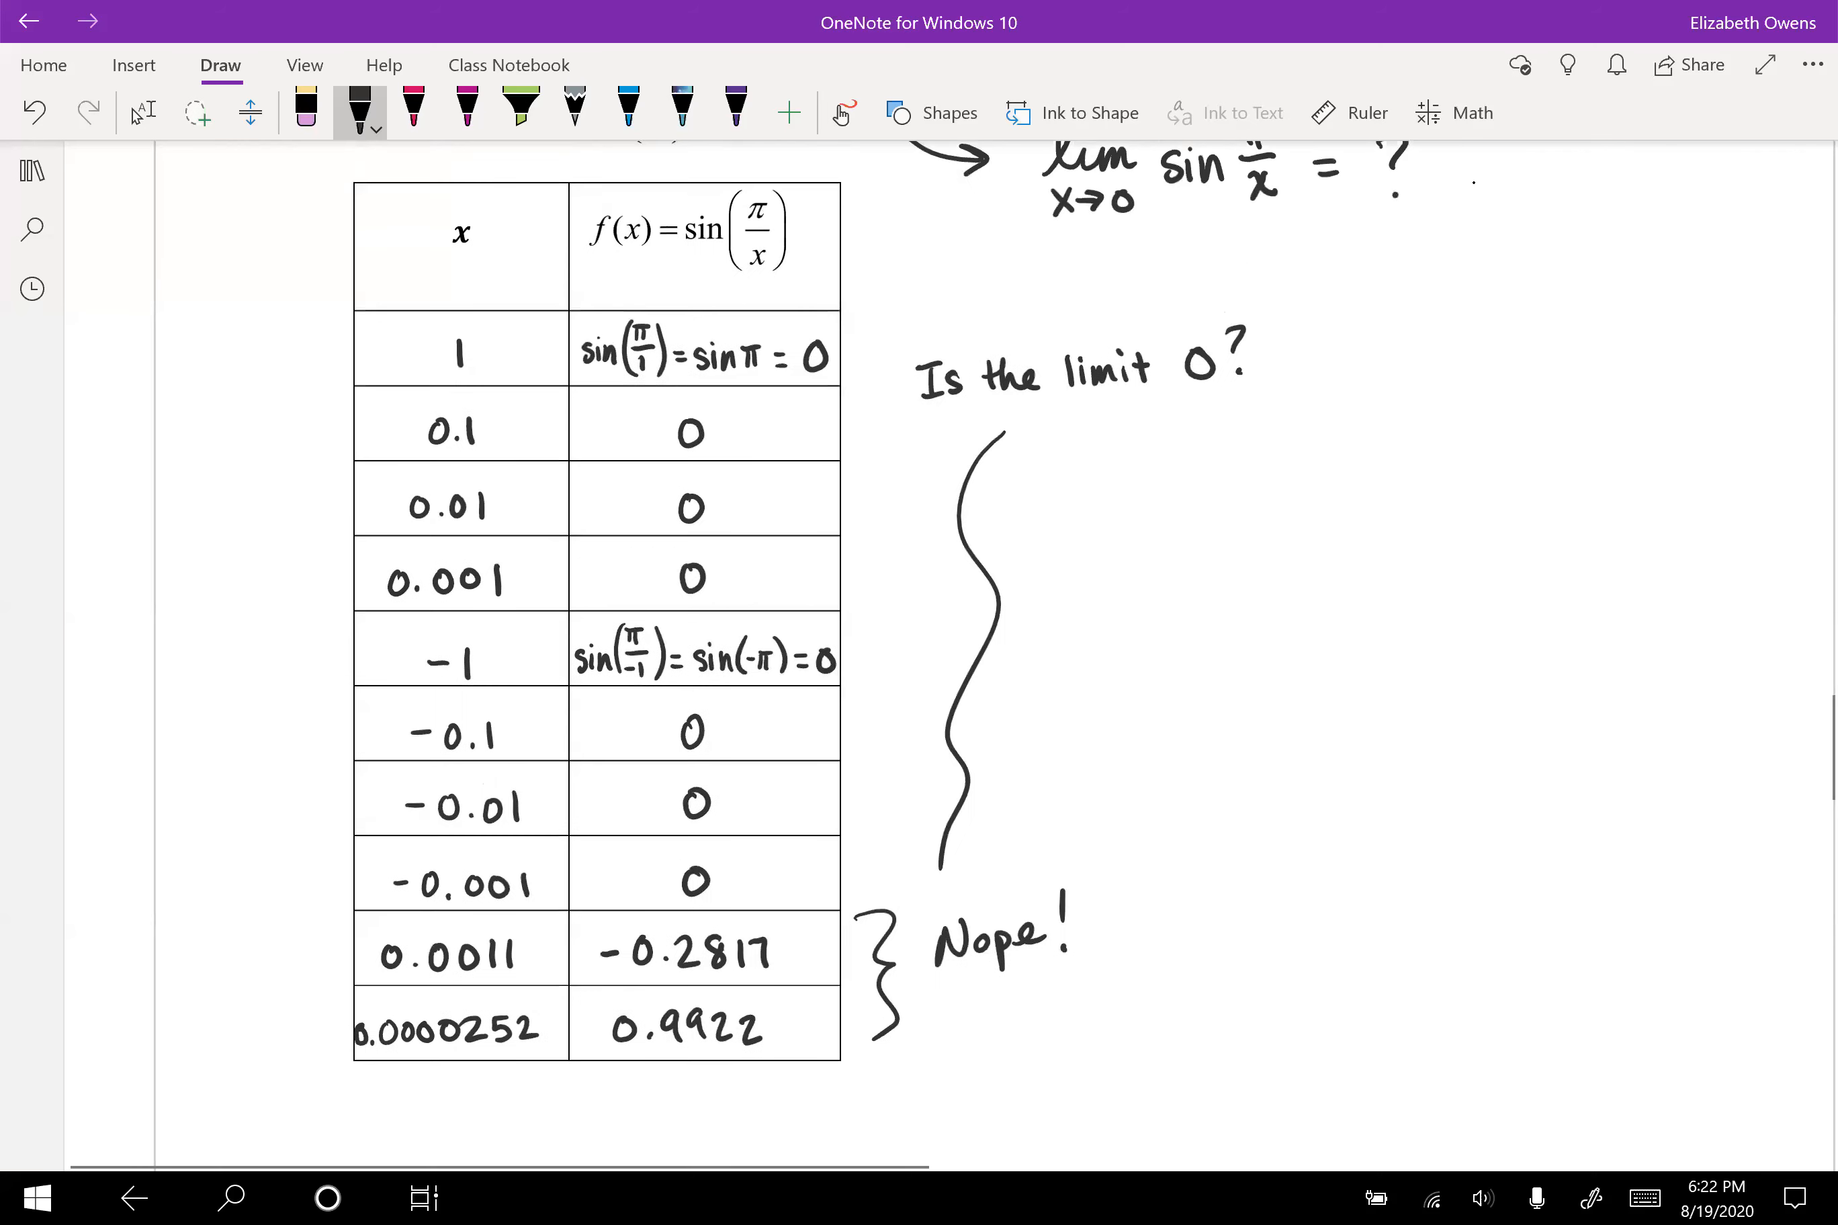
Step: Ink 0.1 = 1/10 giving sin(10π) = 0, note 0.01 = 1/100, and arrow the last two rows
scroll(up, 3)
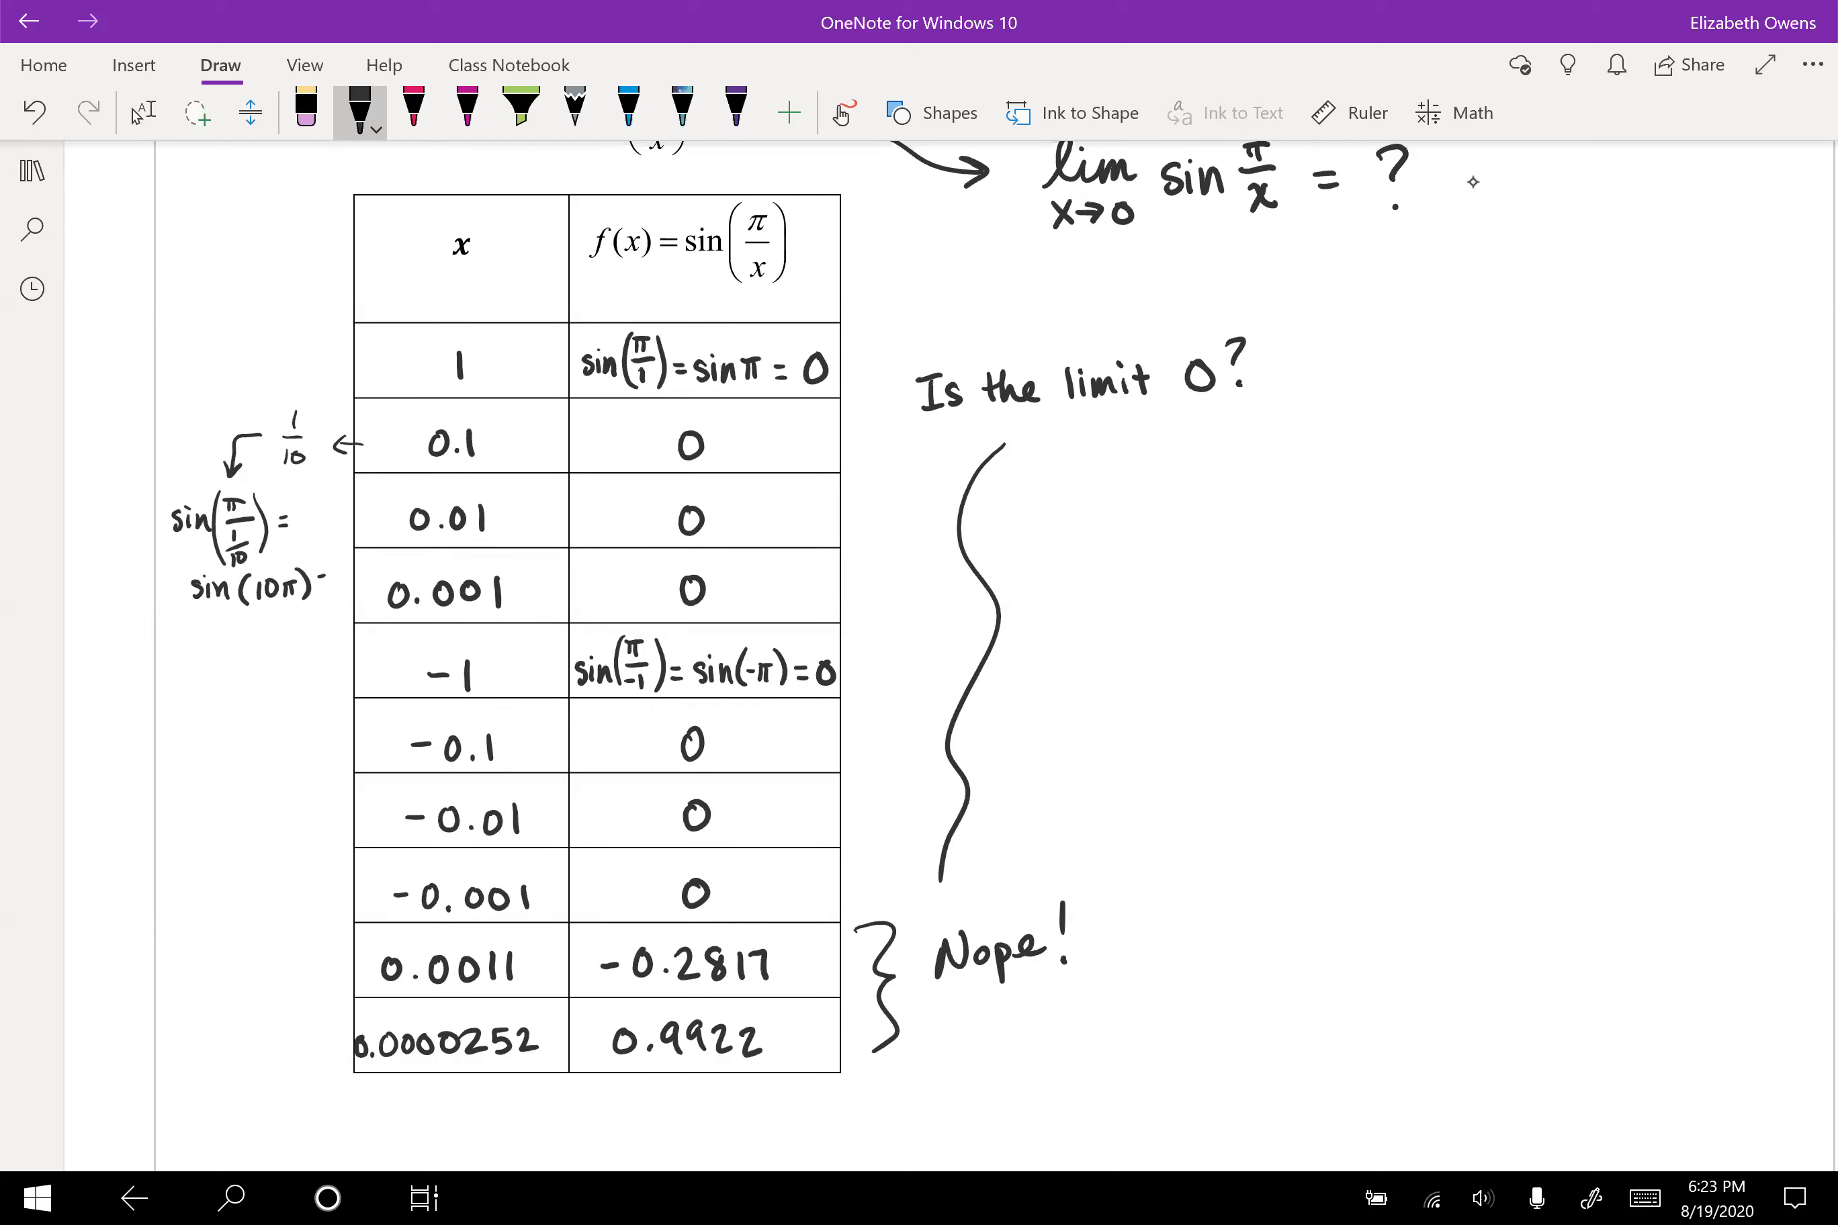
text(=0)
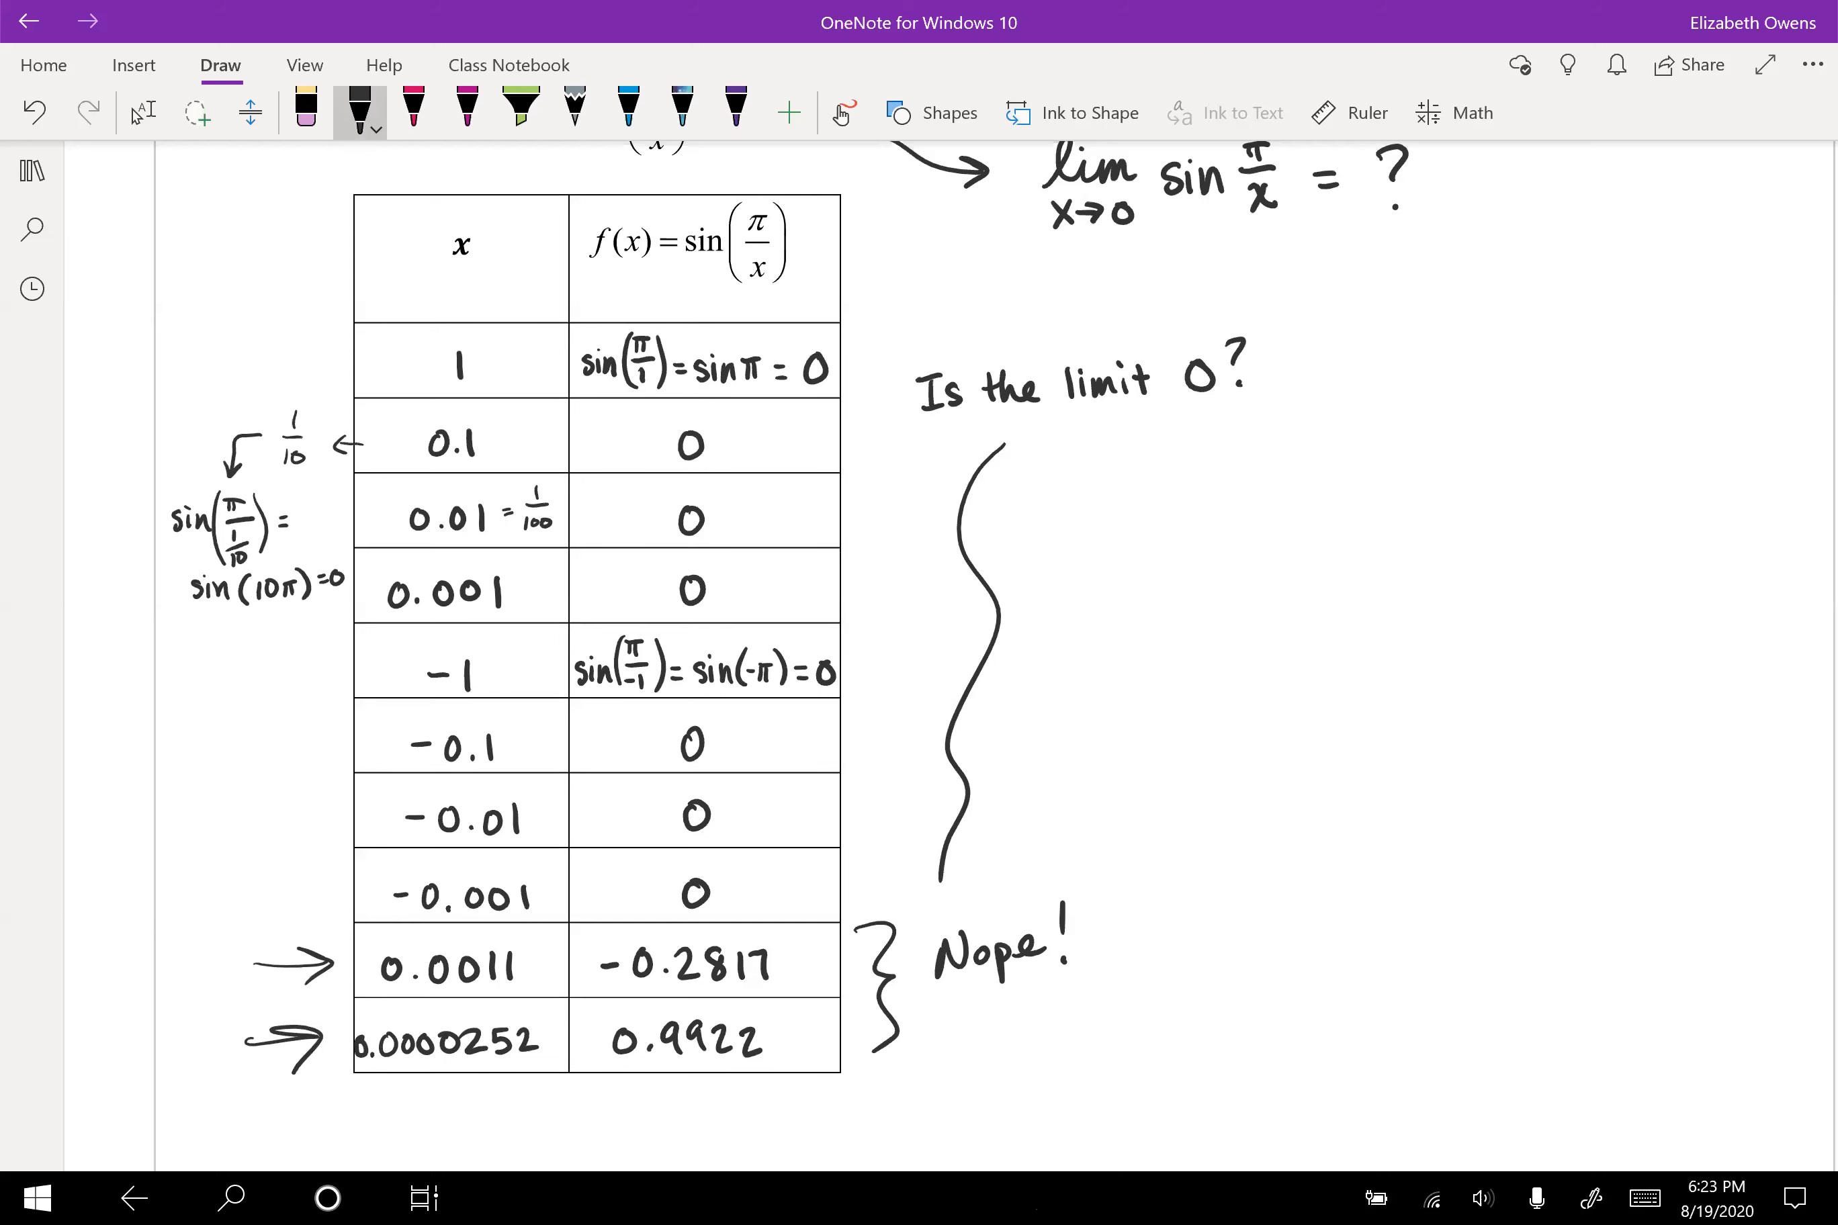
Step: Remove the two arrows beside the last rows and select the black pen
click(360, 112)
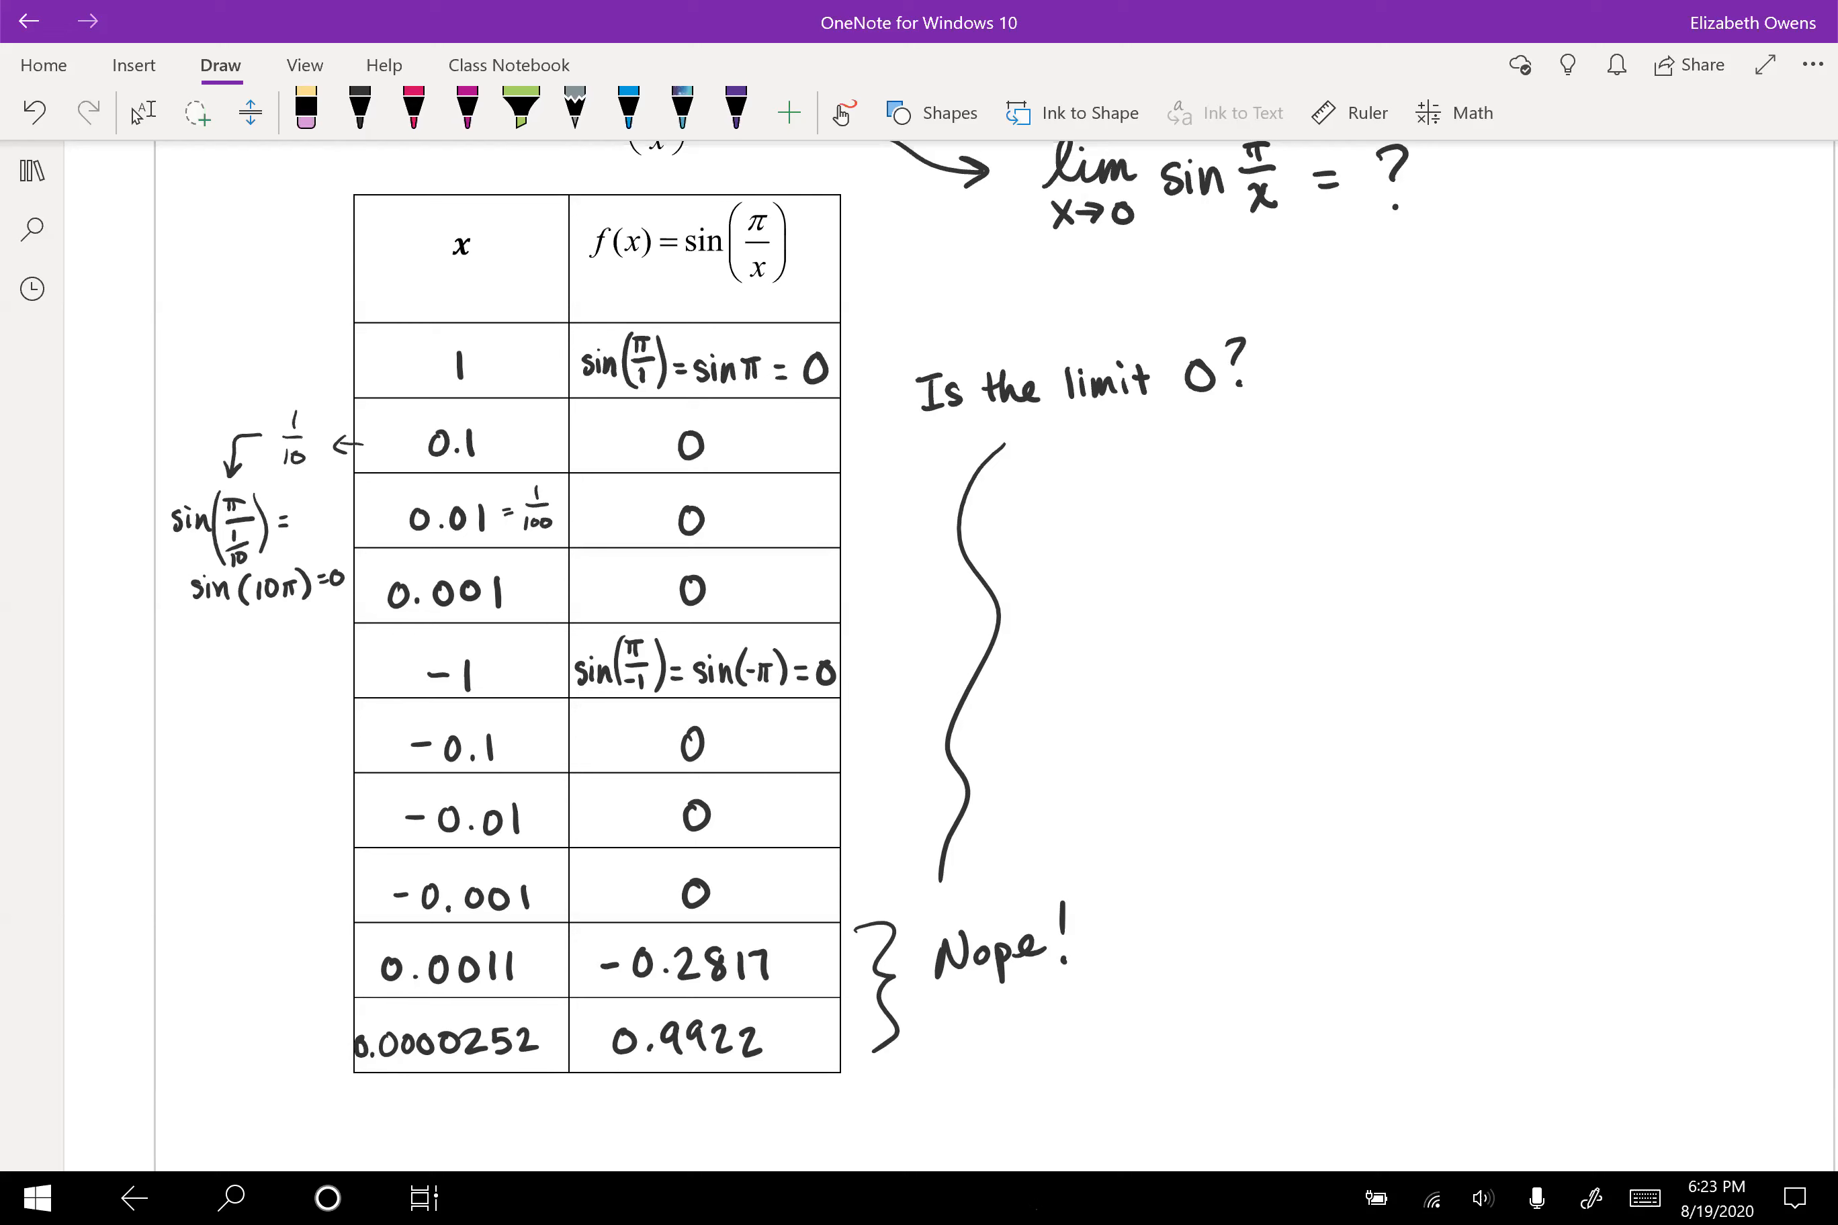
click(357, 111)
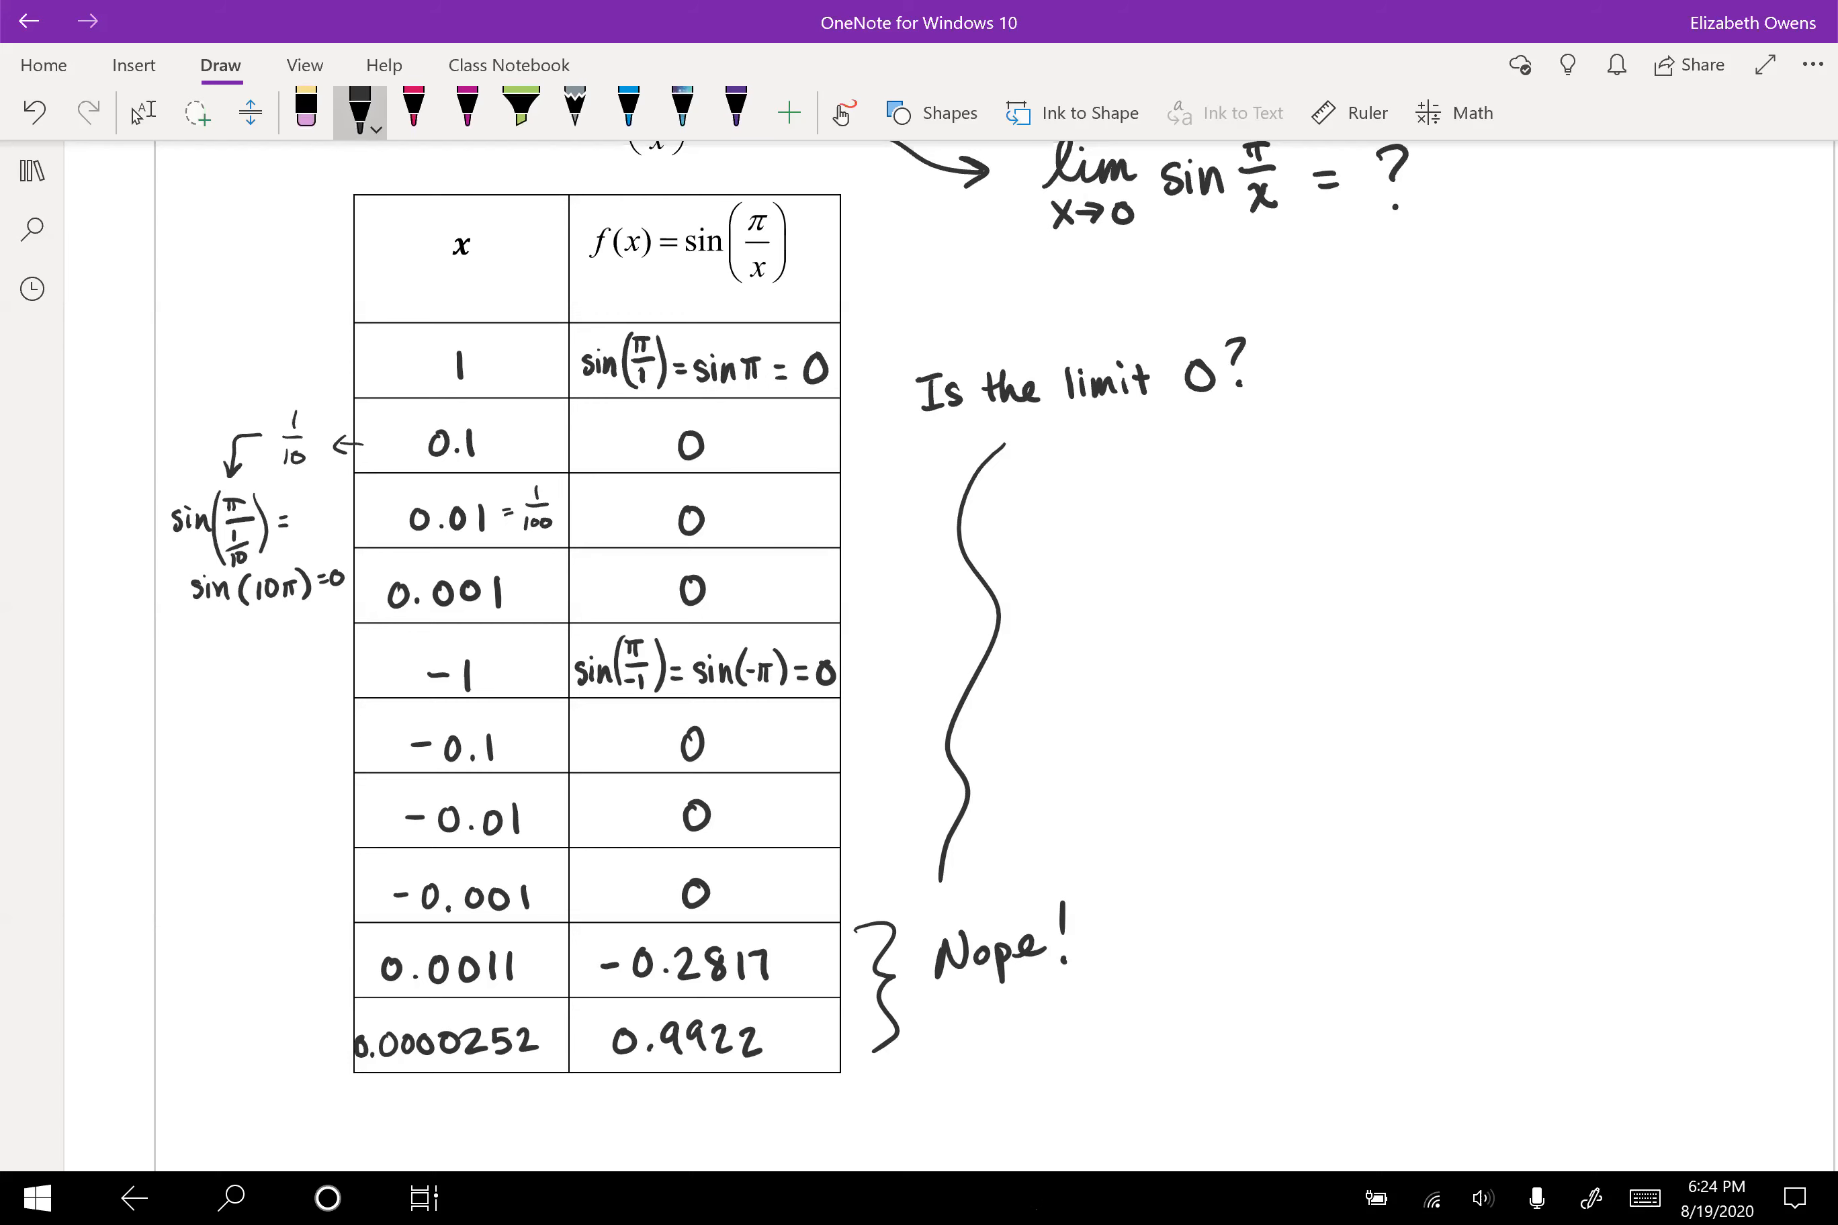
Step: Handwrite 'lim x→0 sin(π/x) does not exist! (DNE)' to the right of the table
scroll(down, 3)
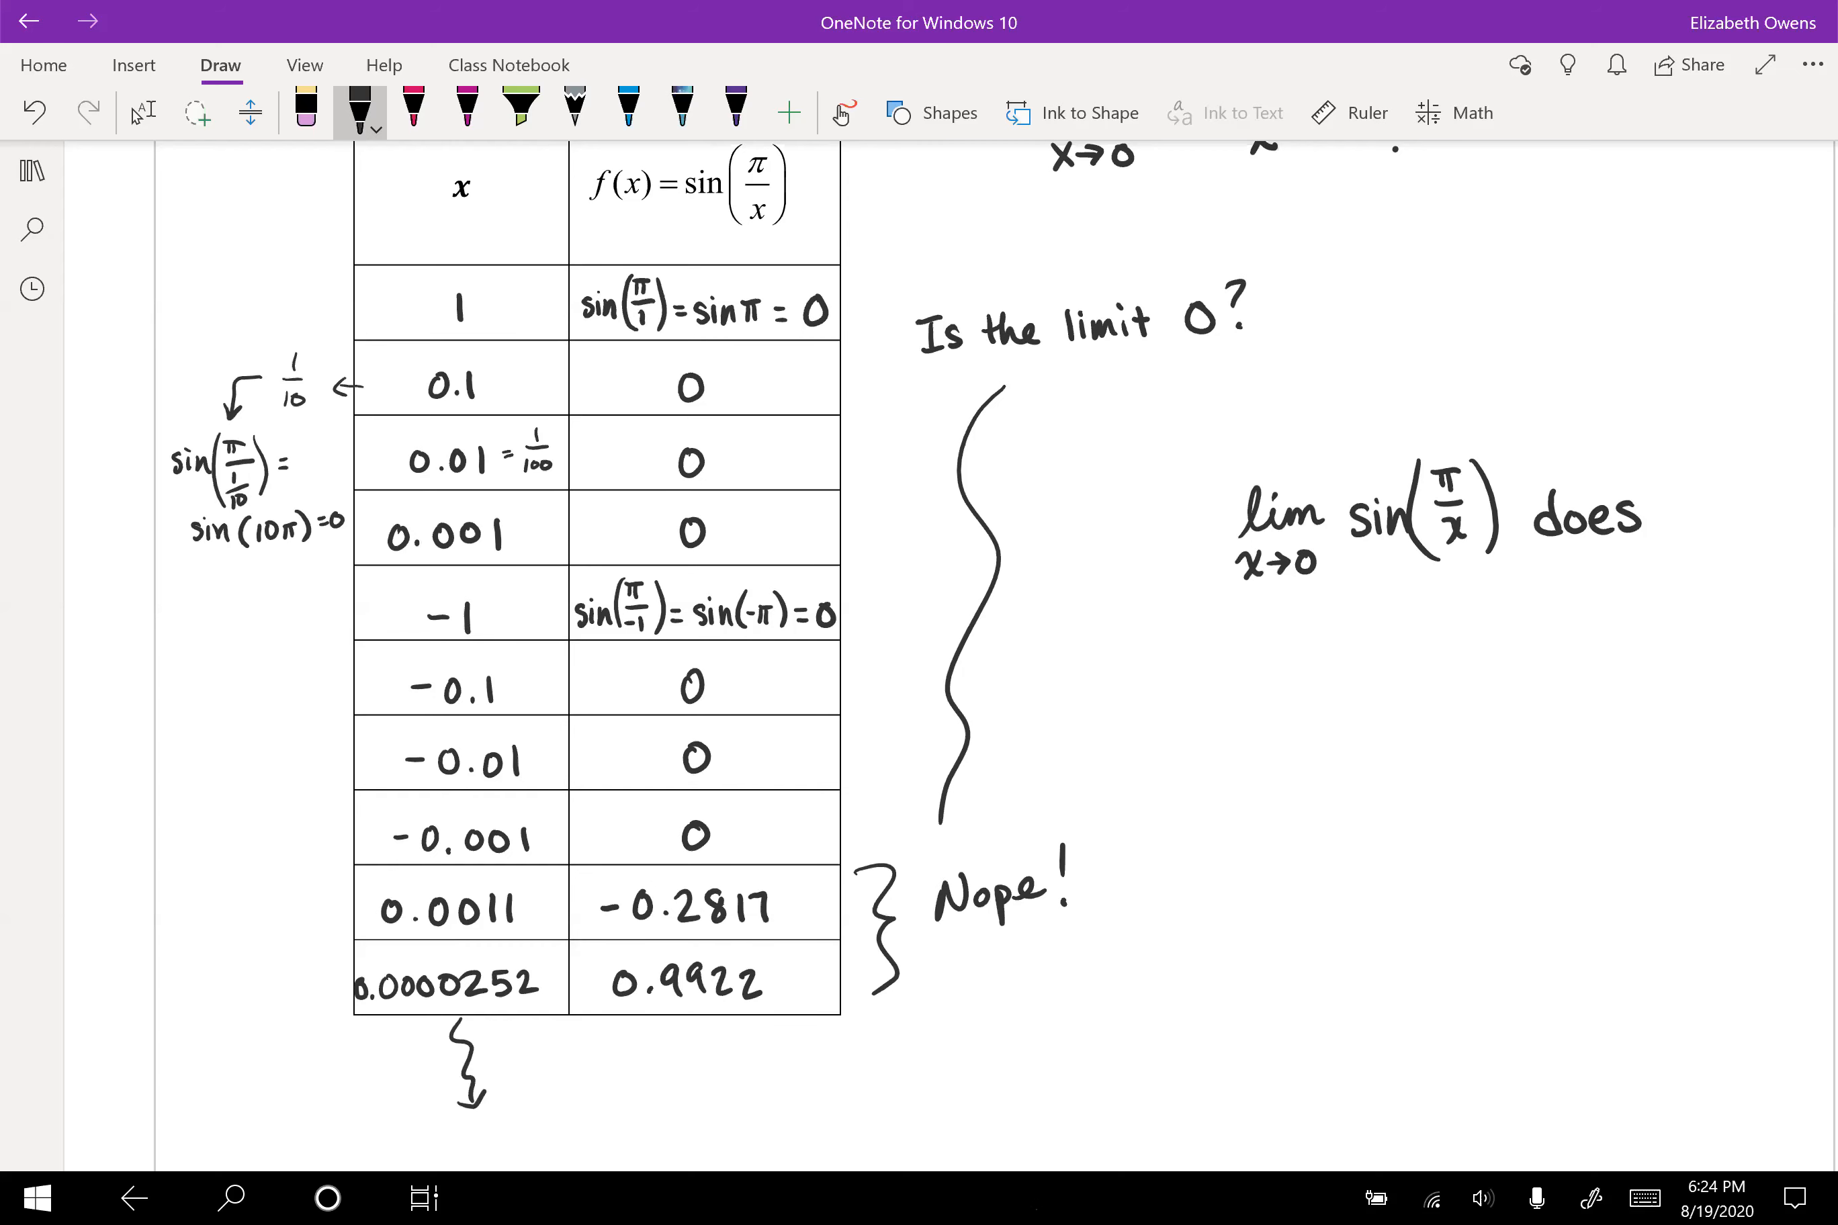
scroll(up, 3)
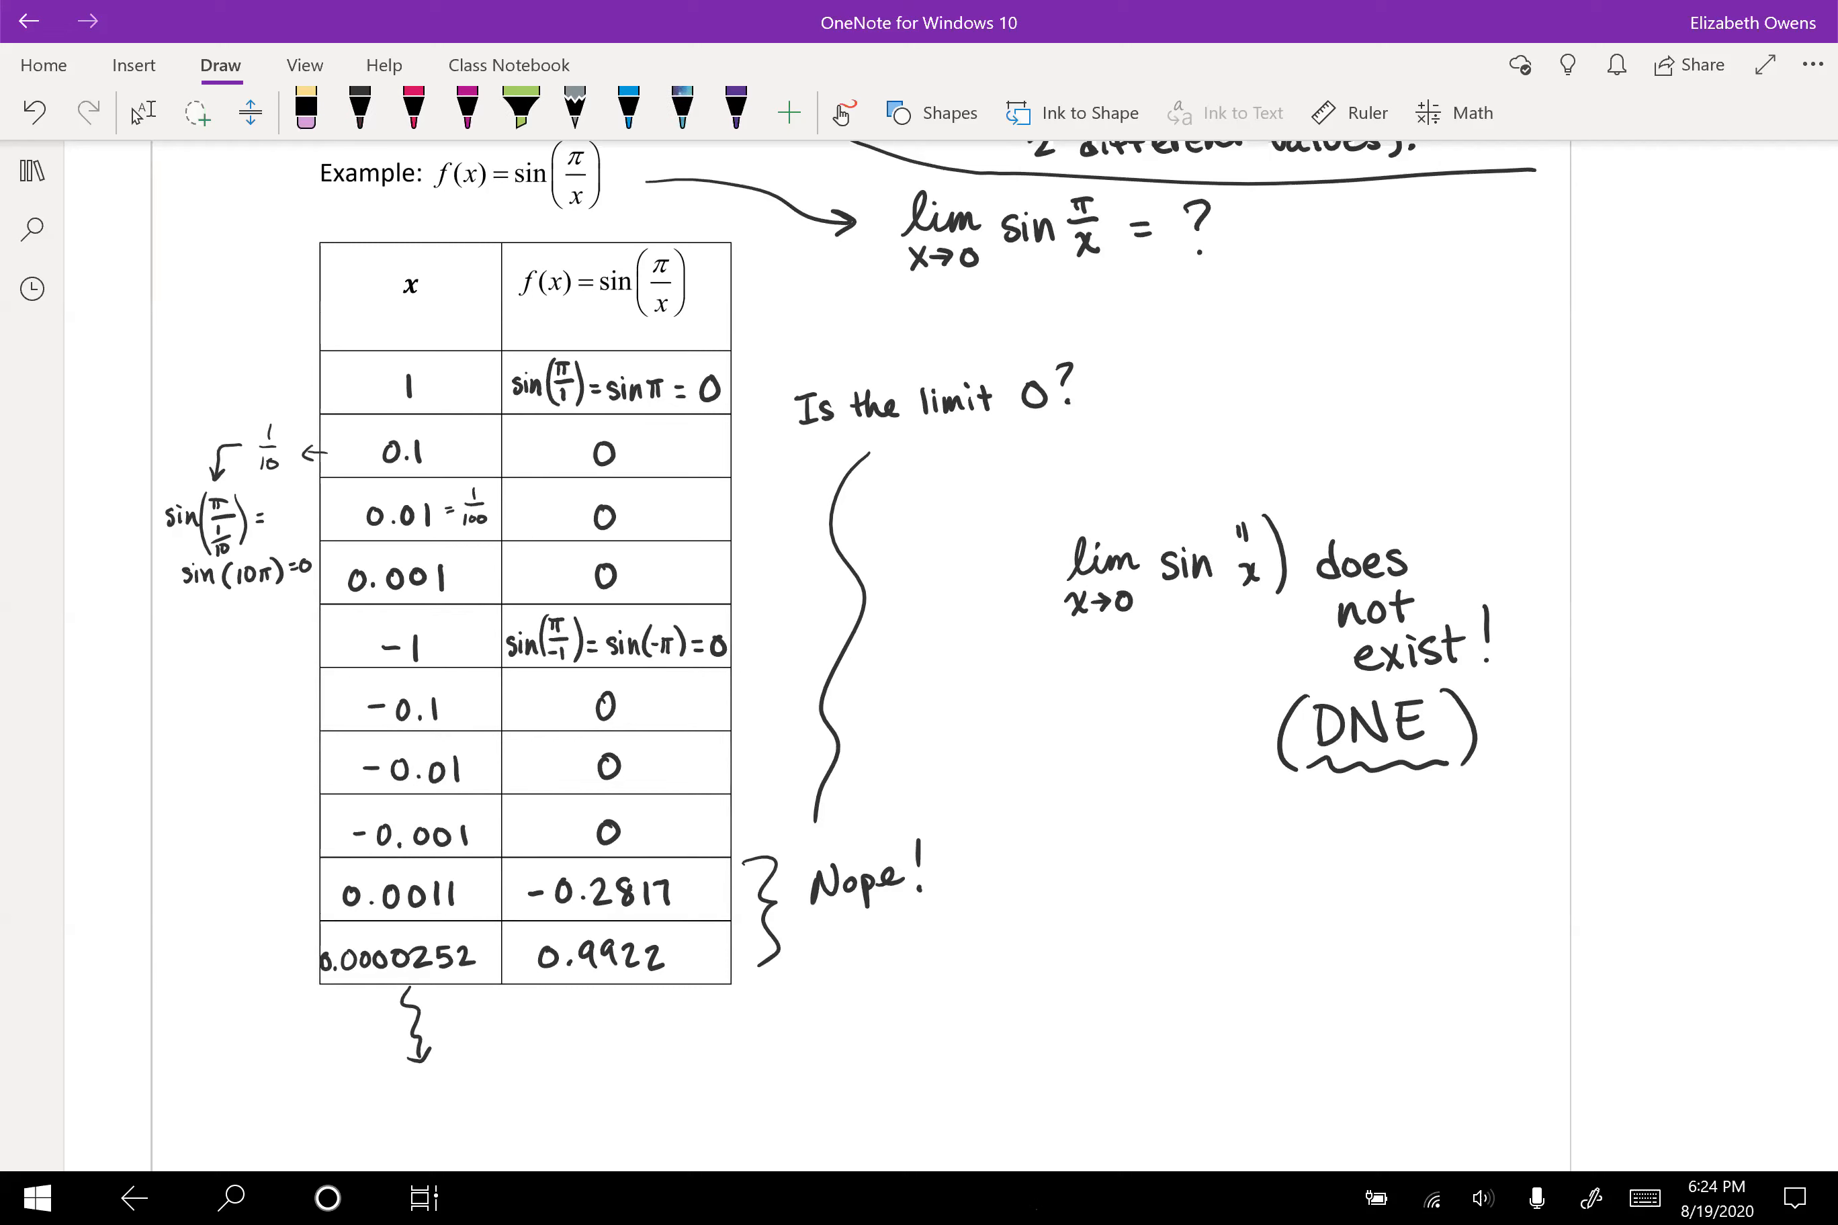
click(358, 111)
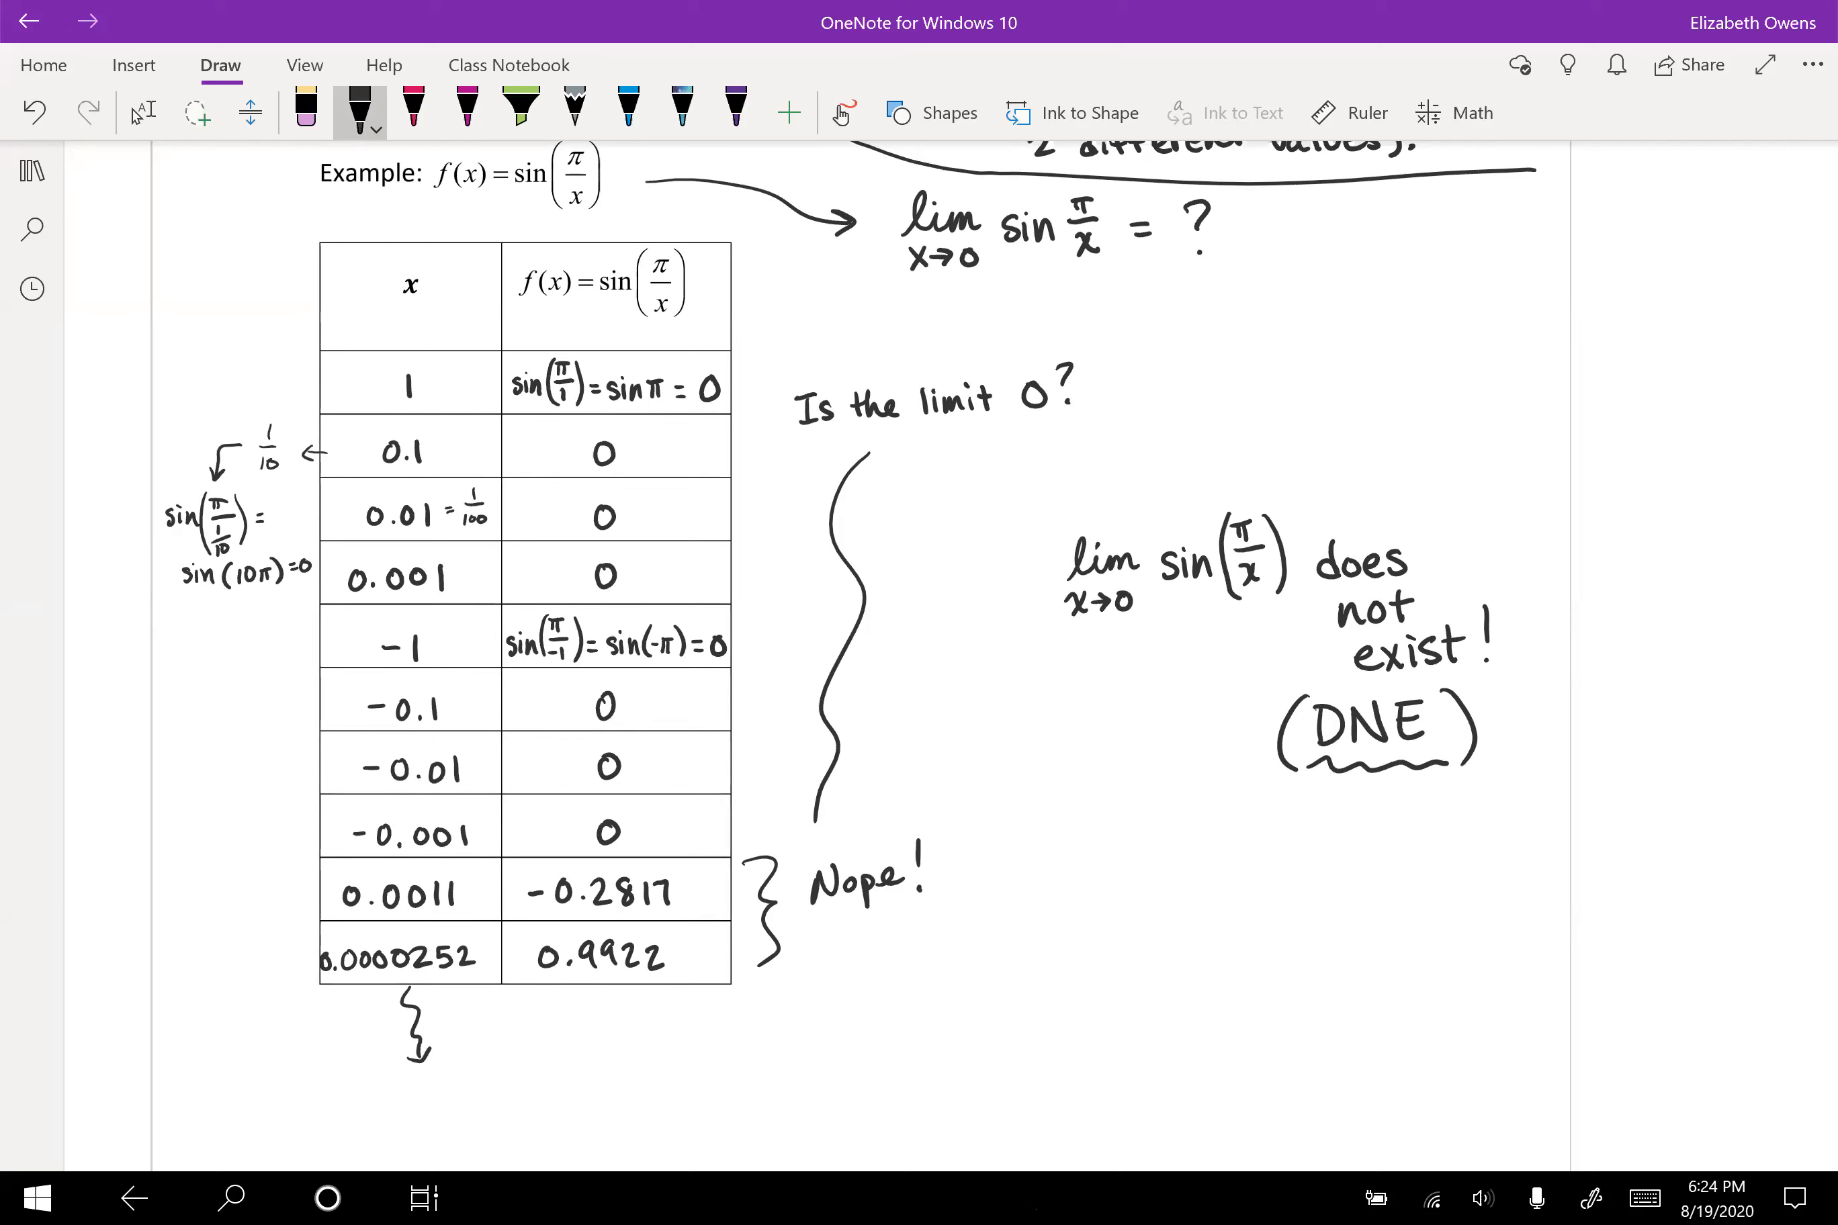
scroll(up, 3)
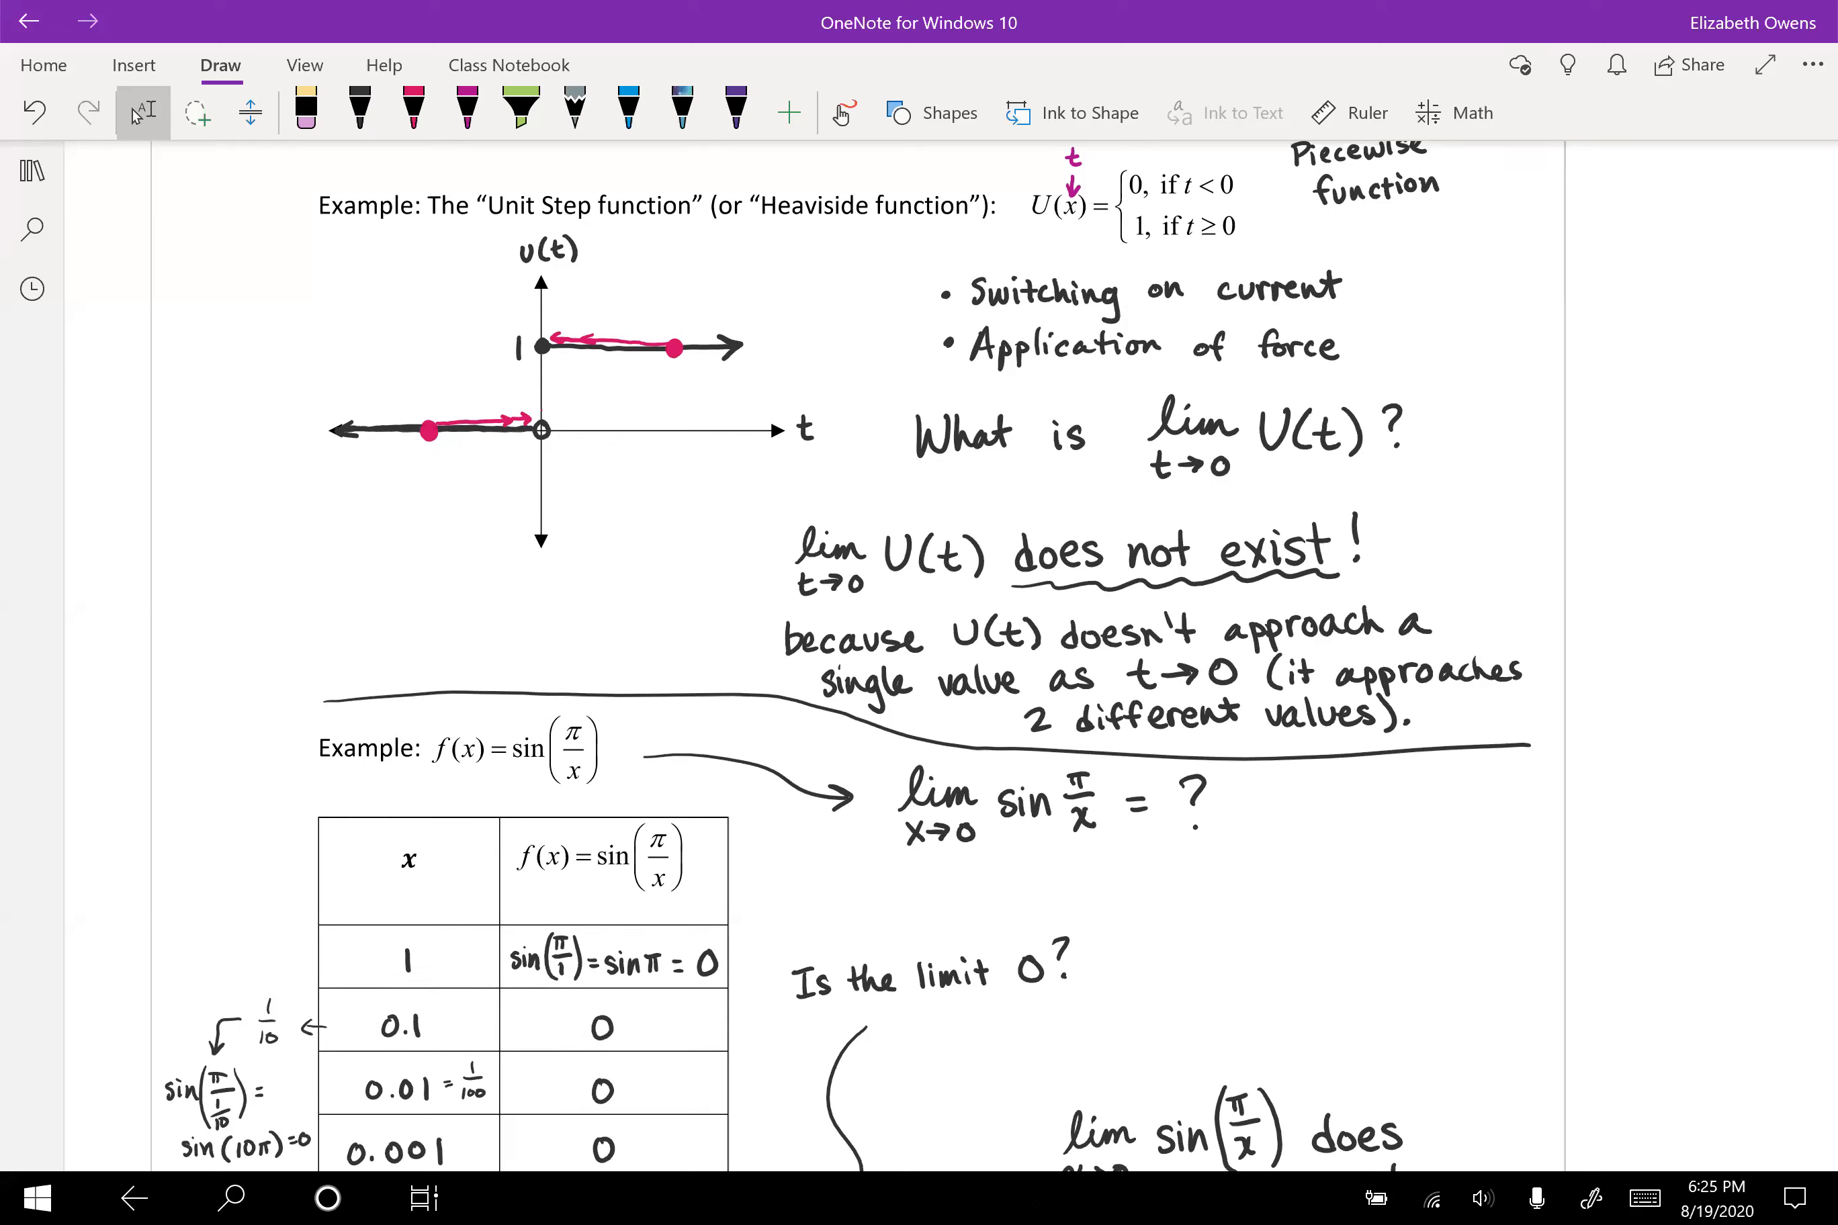
scroll(down, 3)
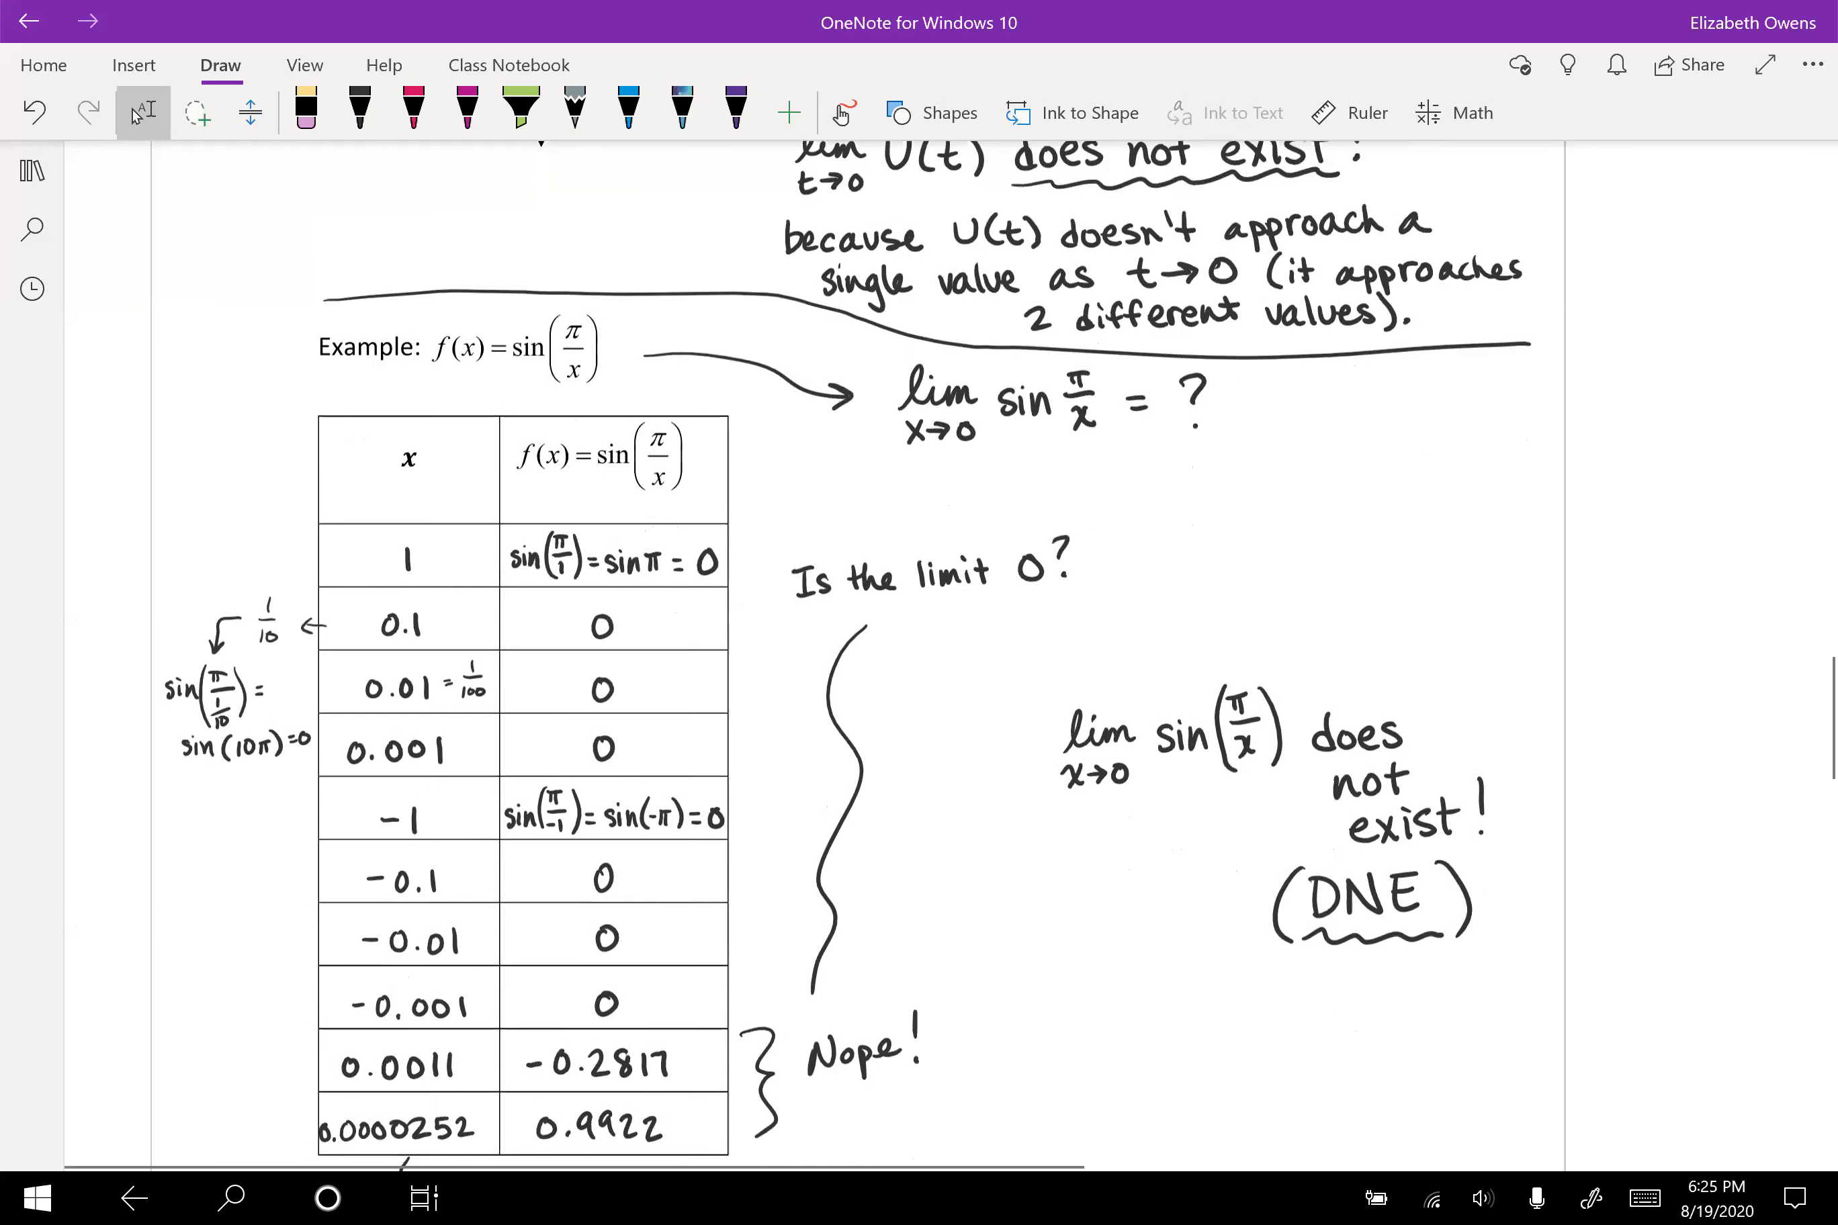
scroll(down, 3)
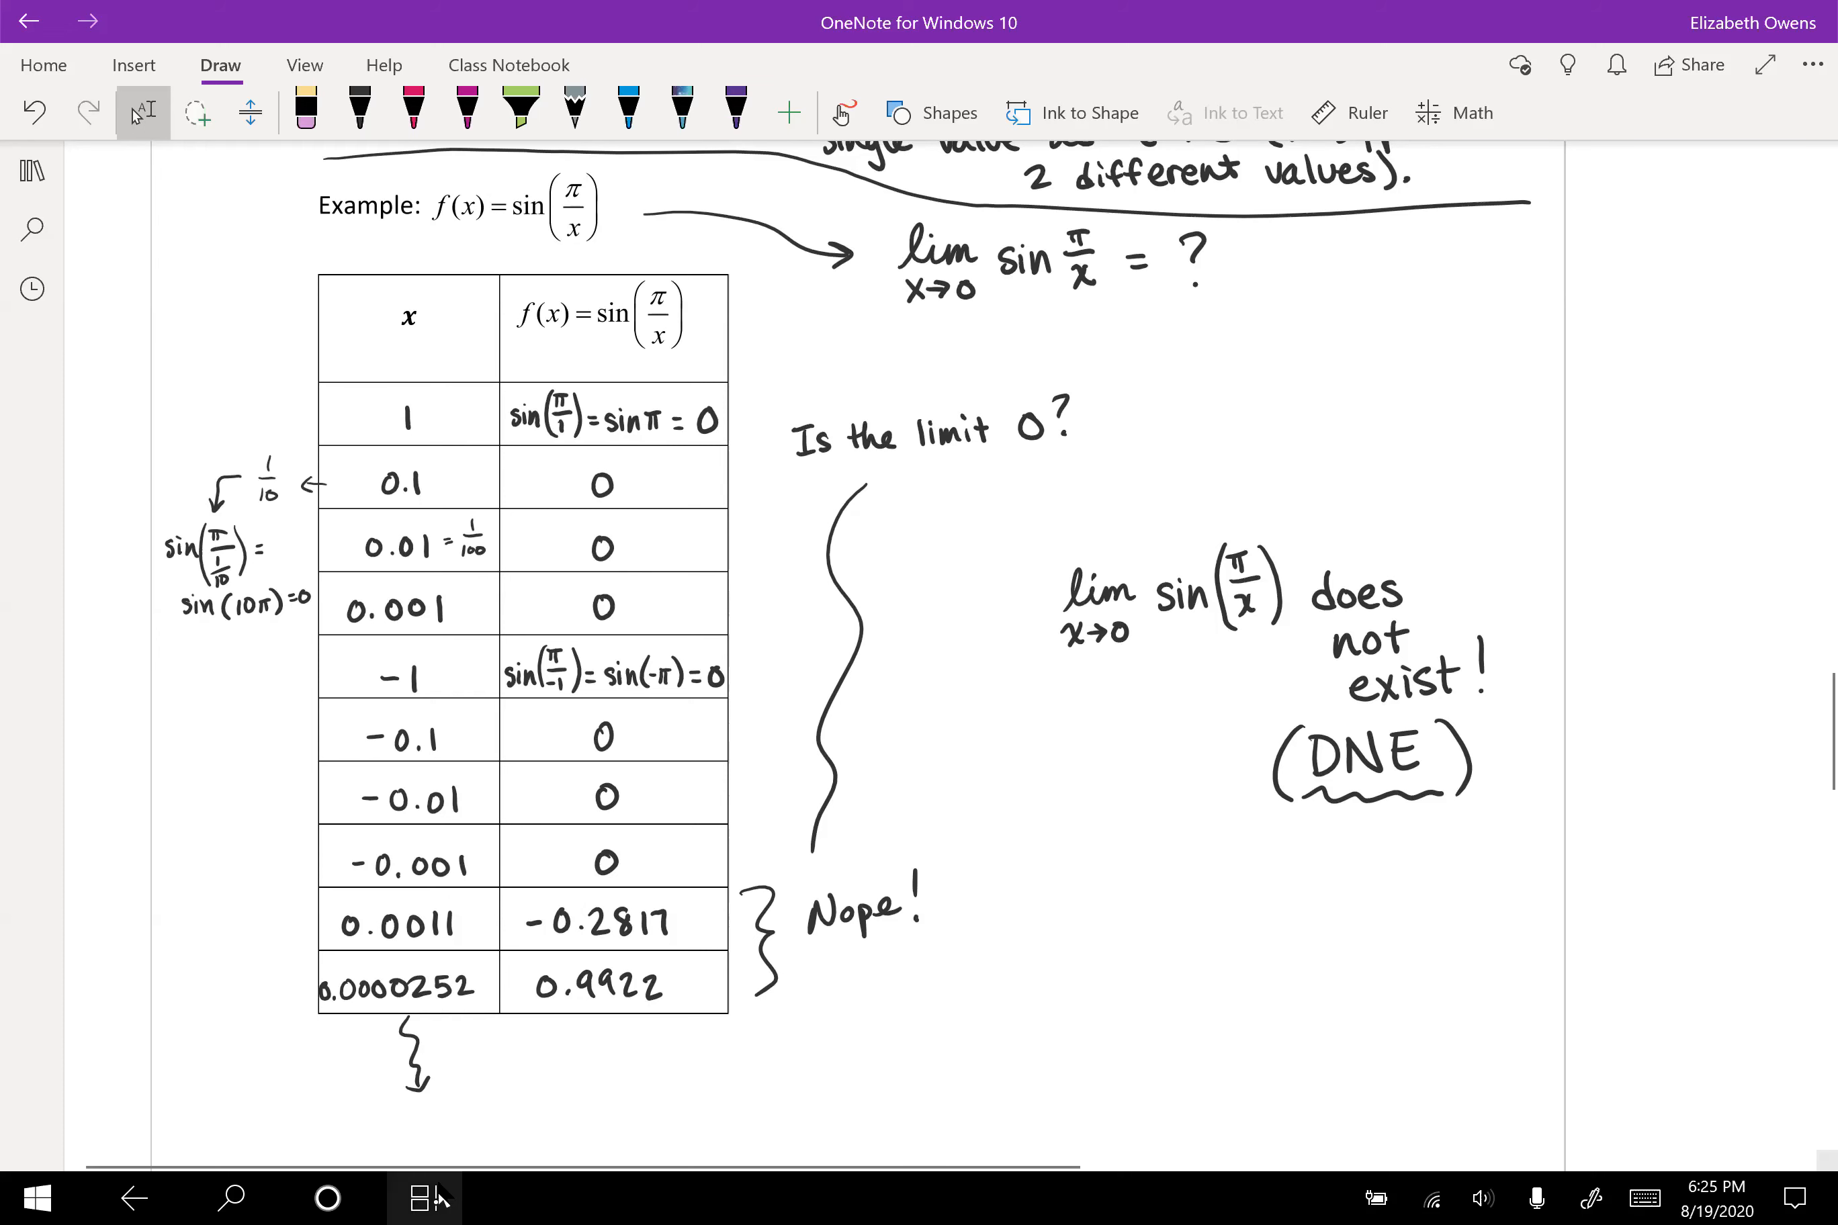
Step: Switch to the browser and zoom the sin(π/x) graph in toward x = 0 until its oscillations fill the view
click(425, 1199)
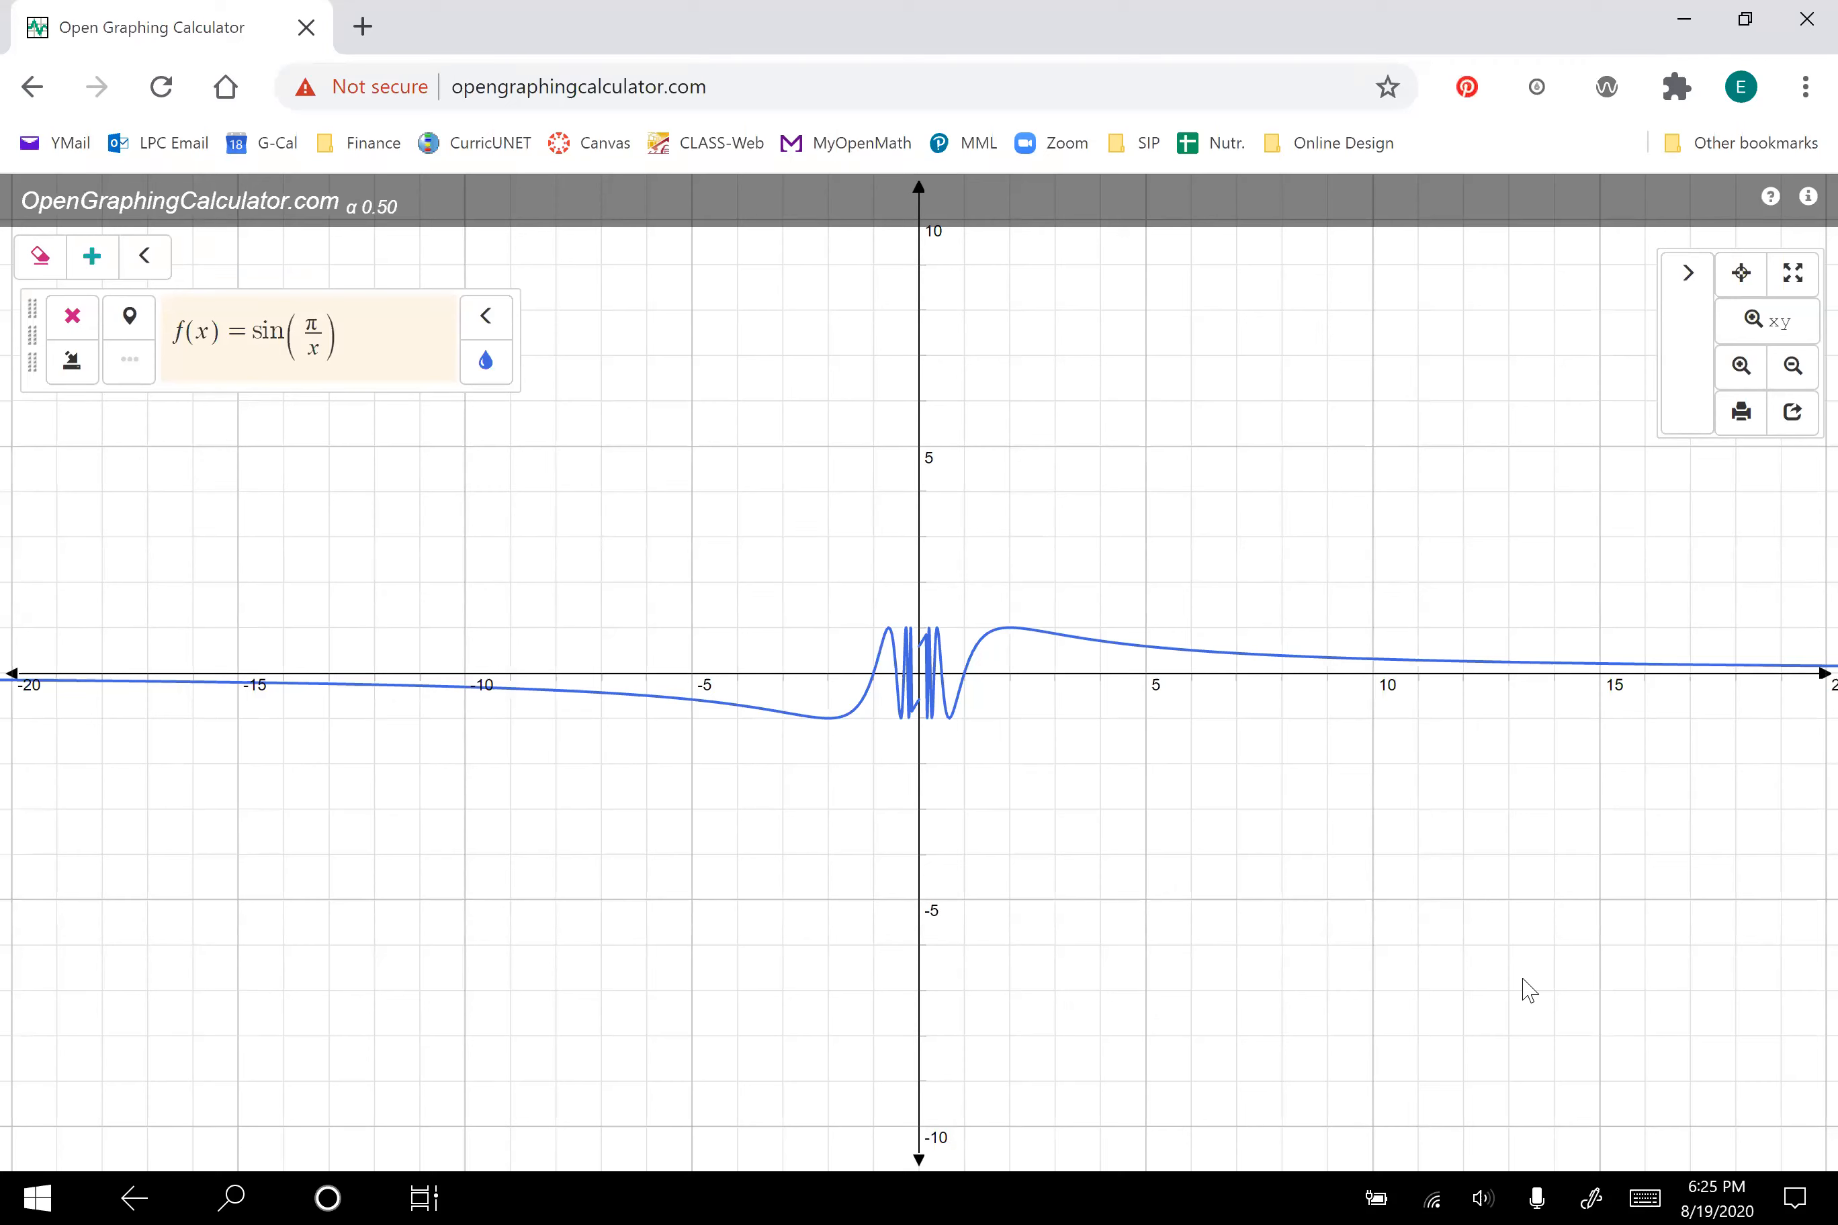
mouse_move(1523, 980)
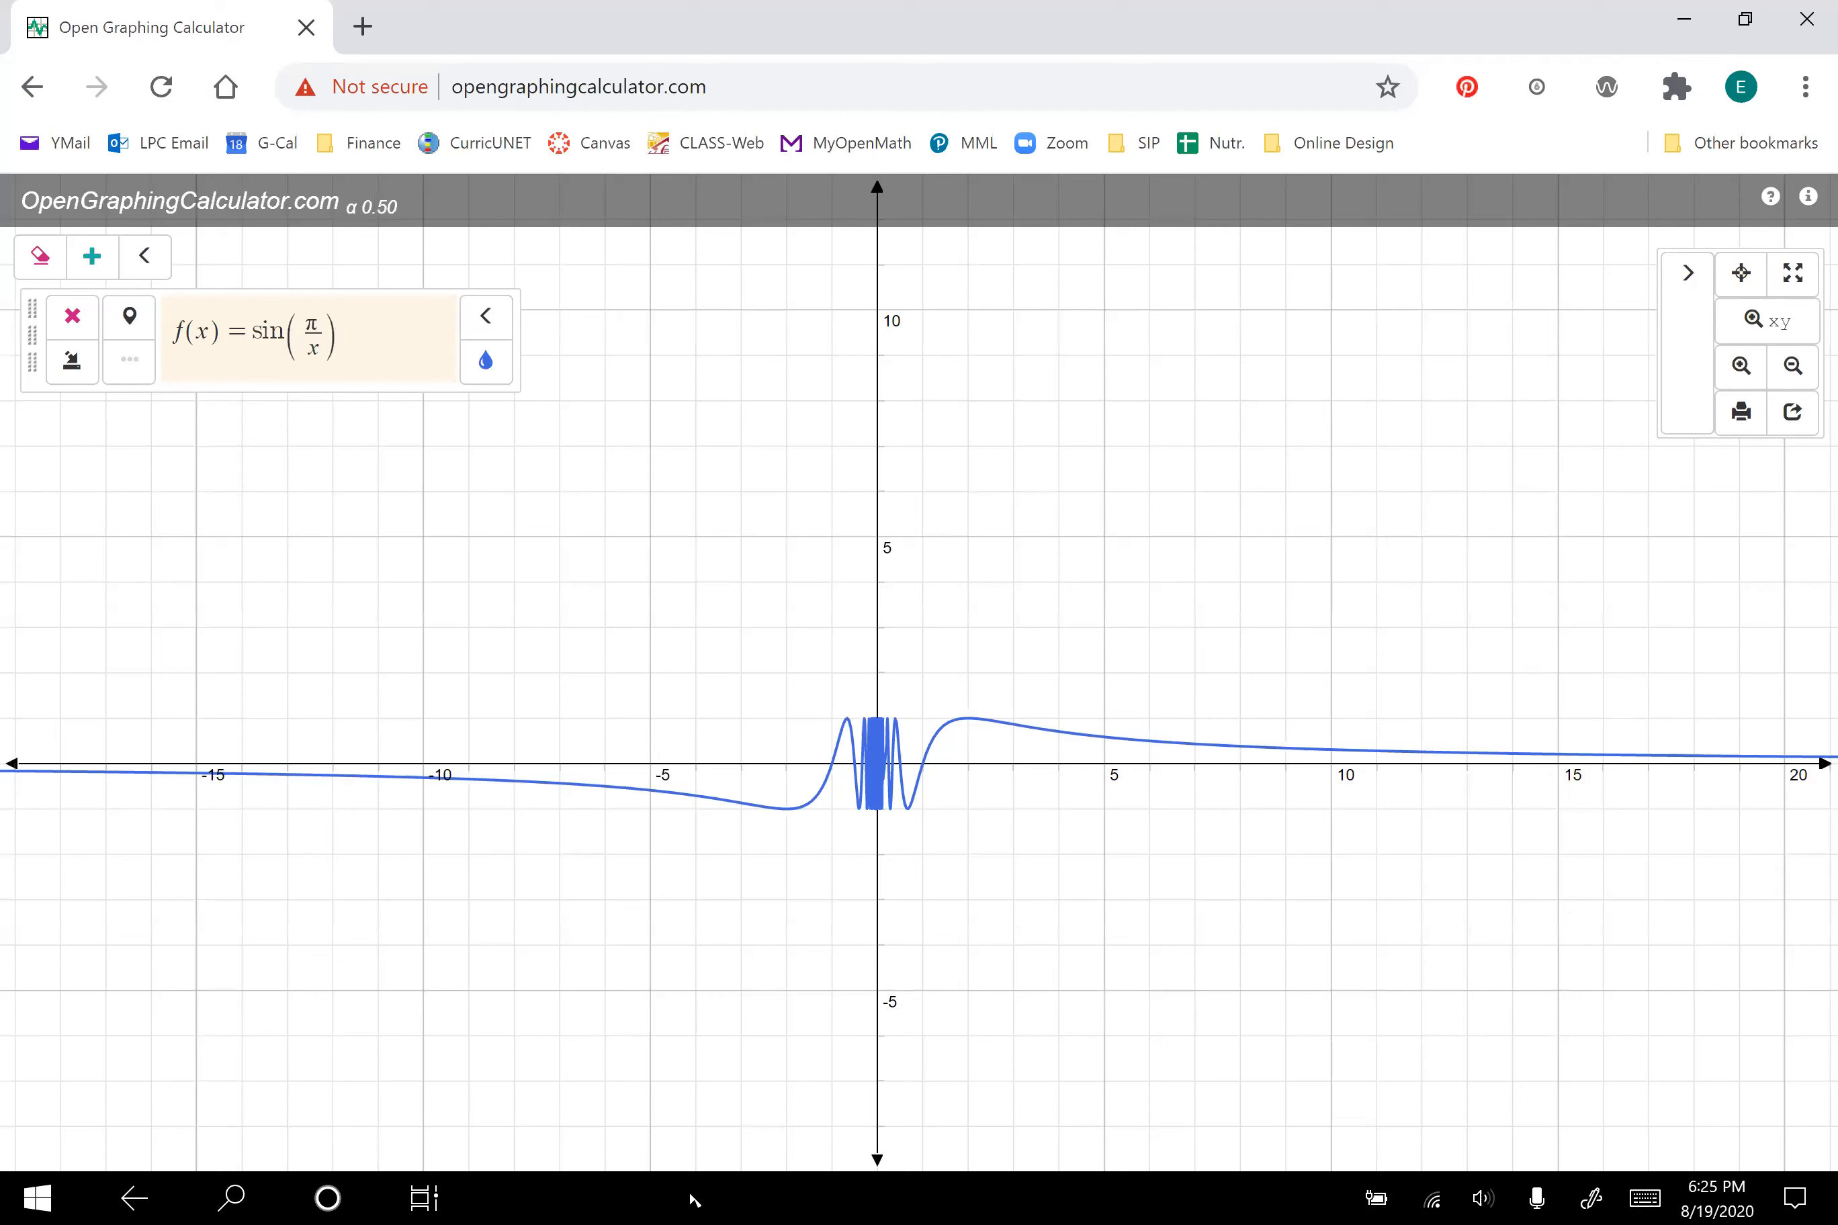
mouse_move(1400, 548)
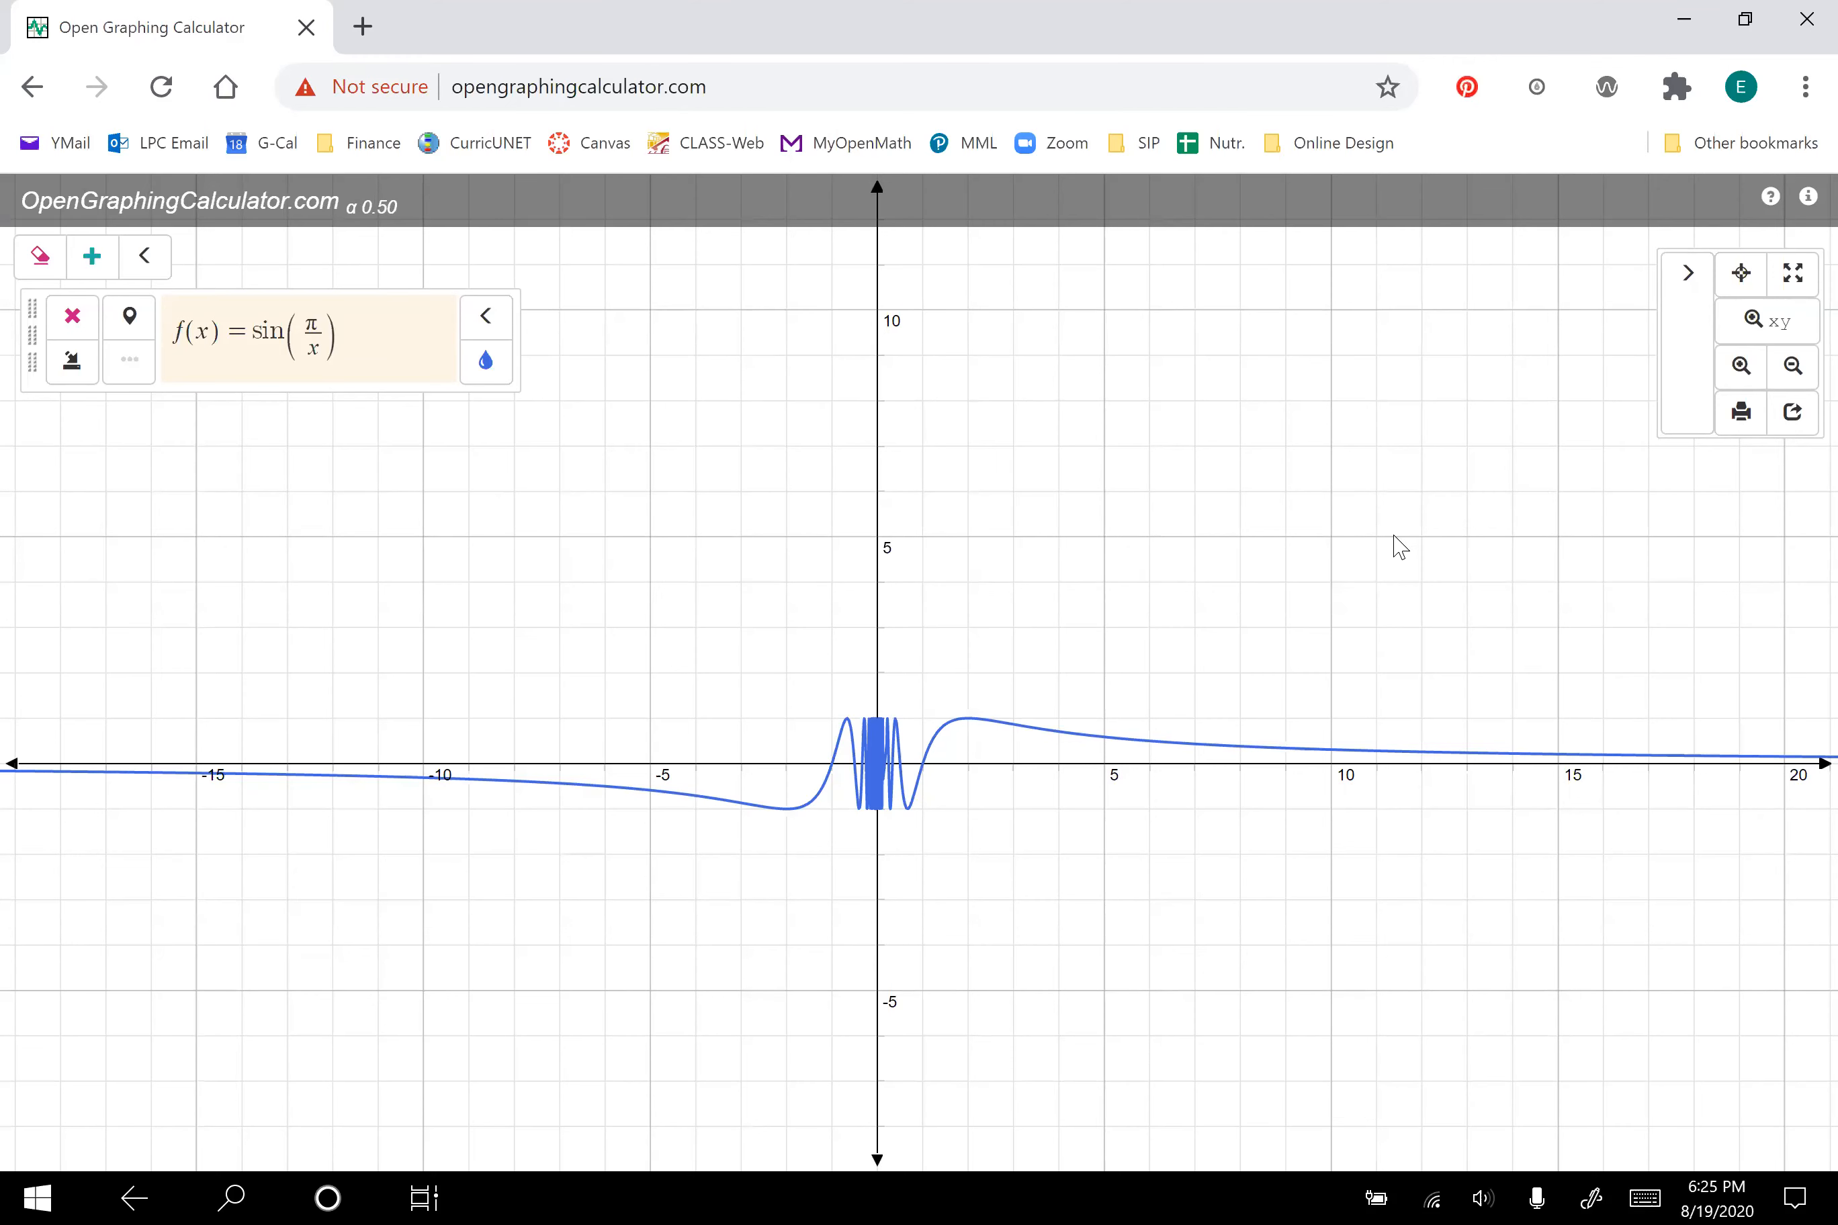
mouse_move(1742, 365)
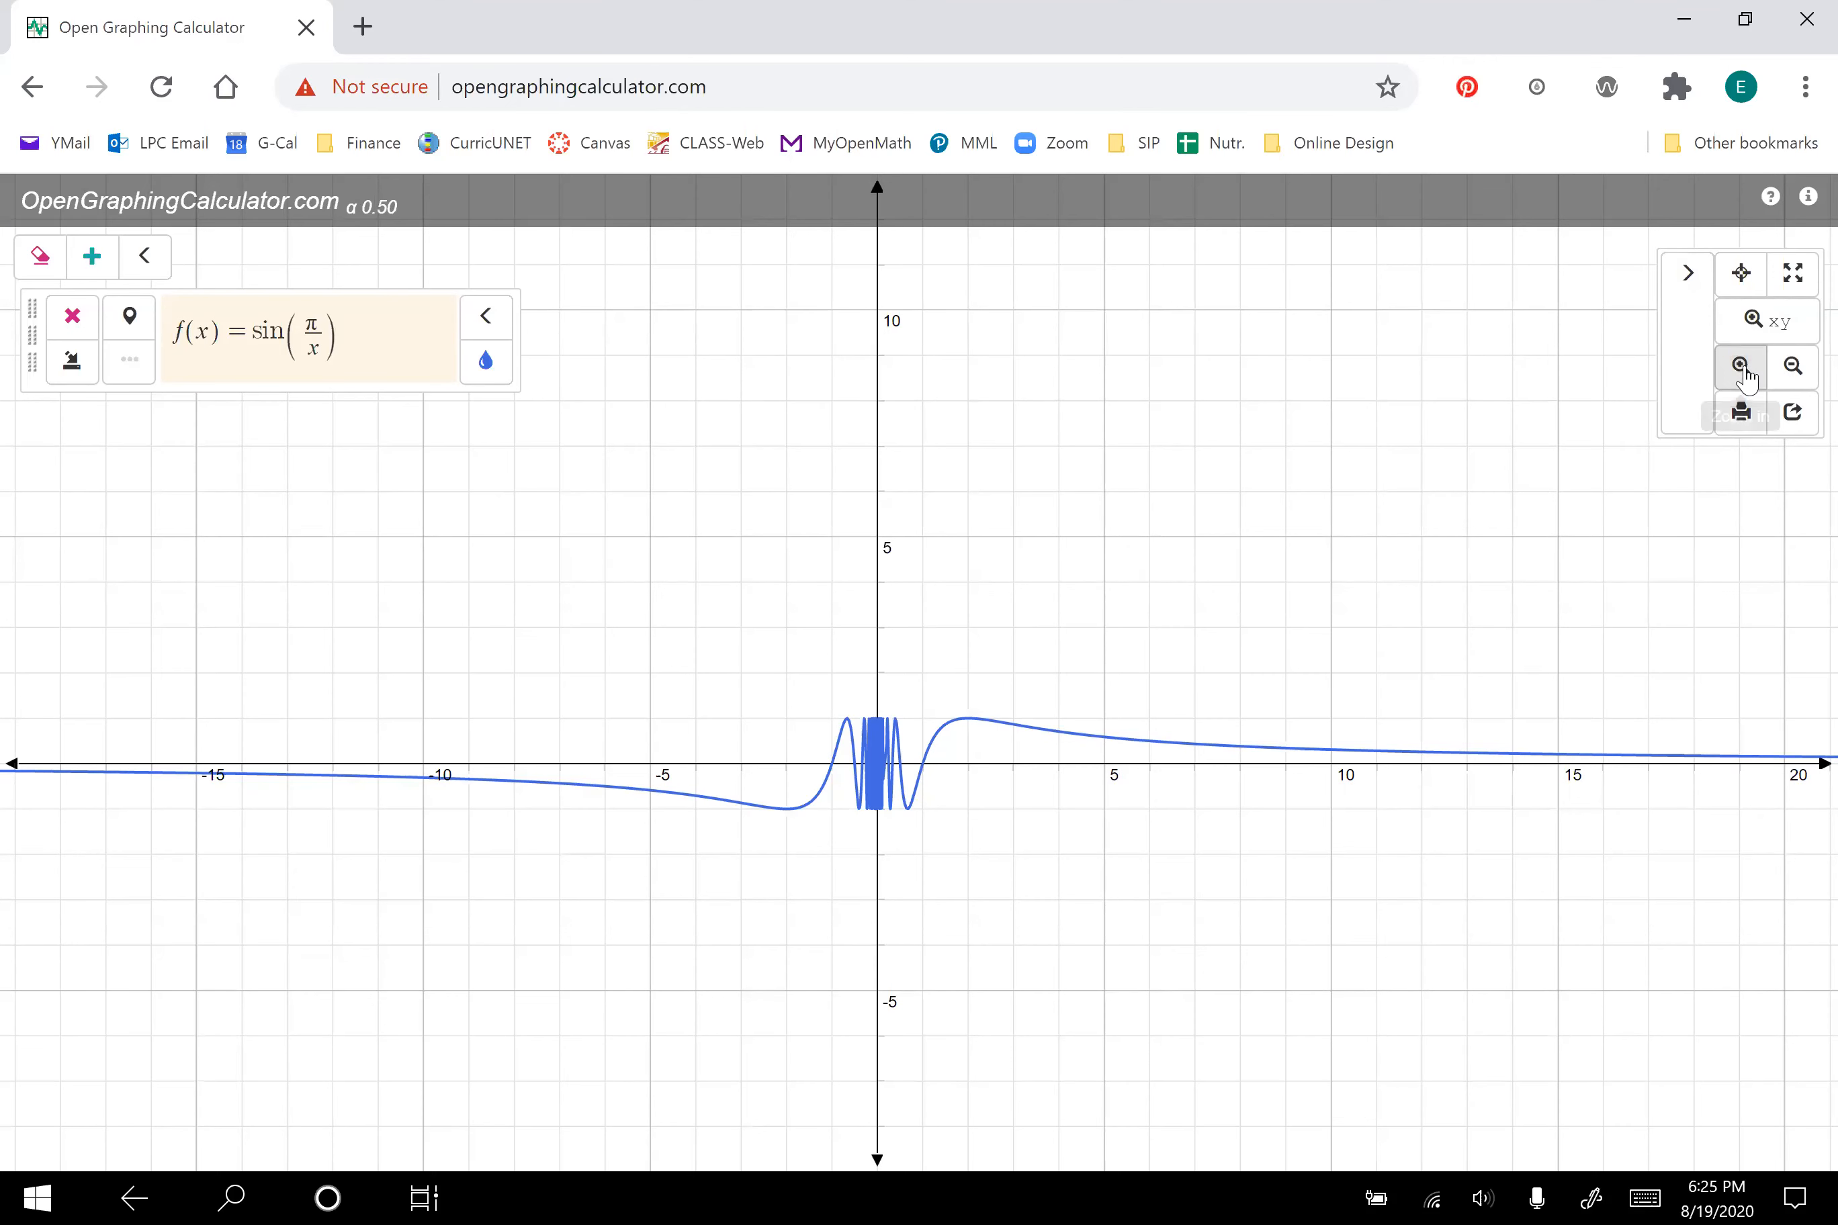
click(1741, 365)
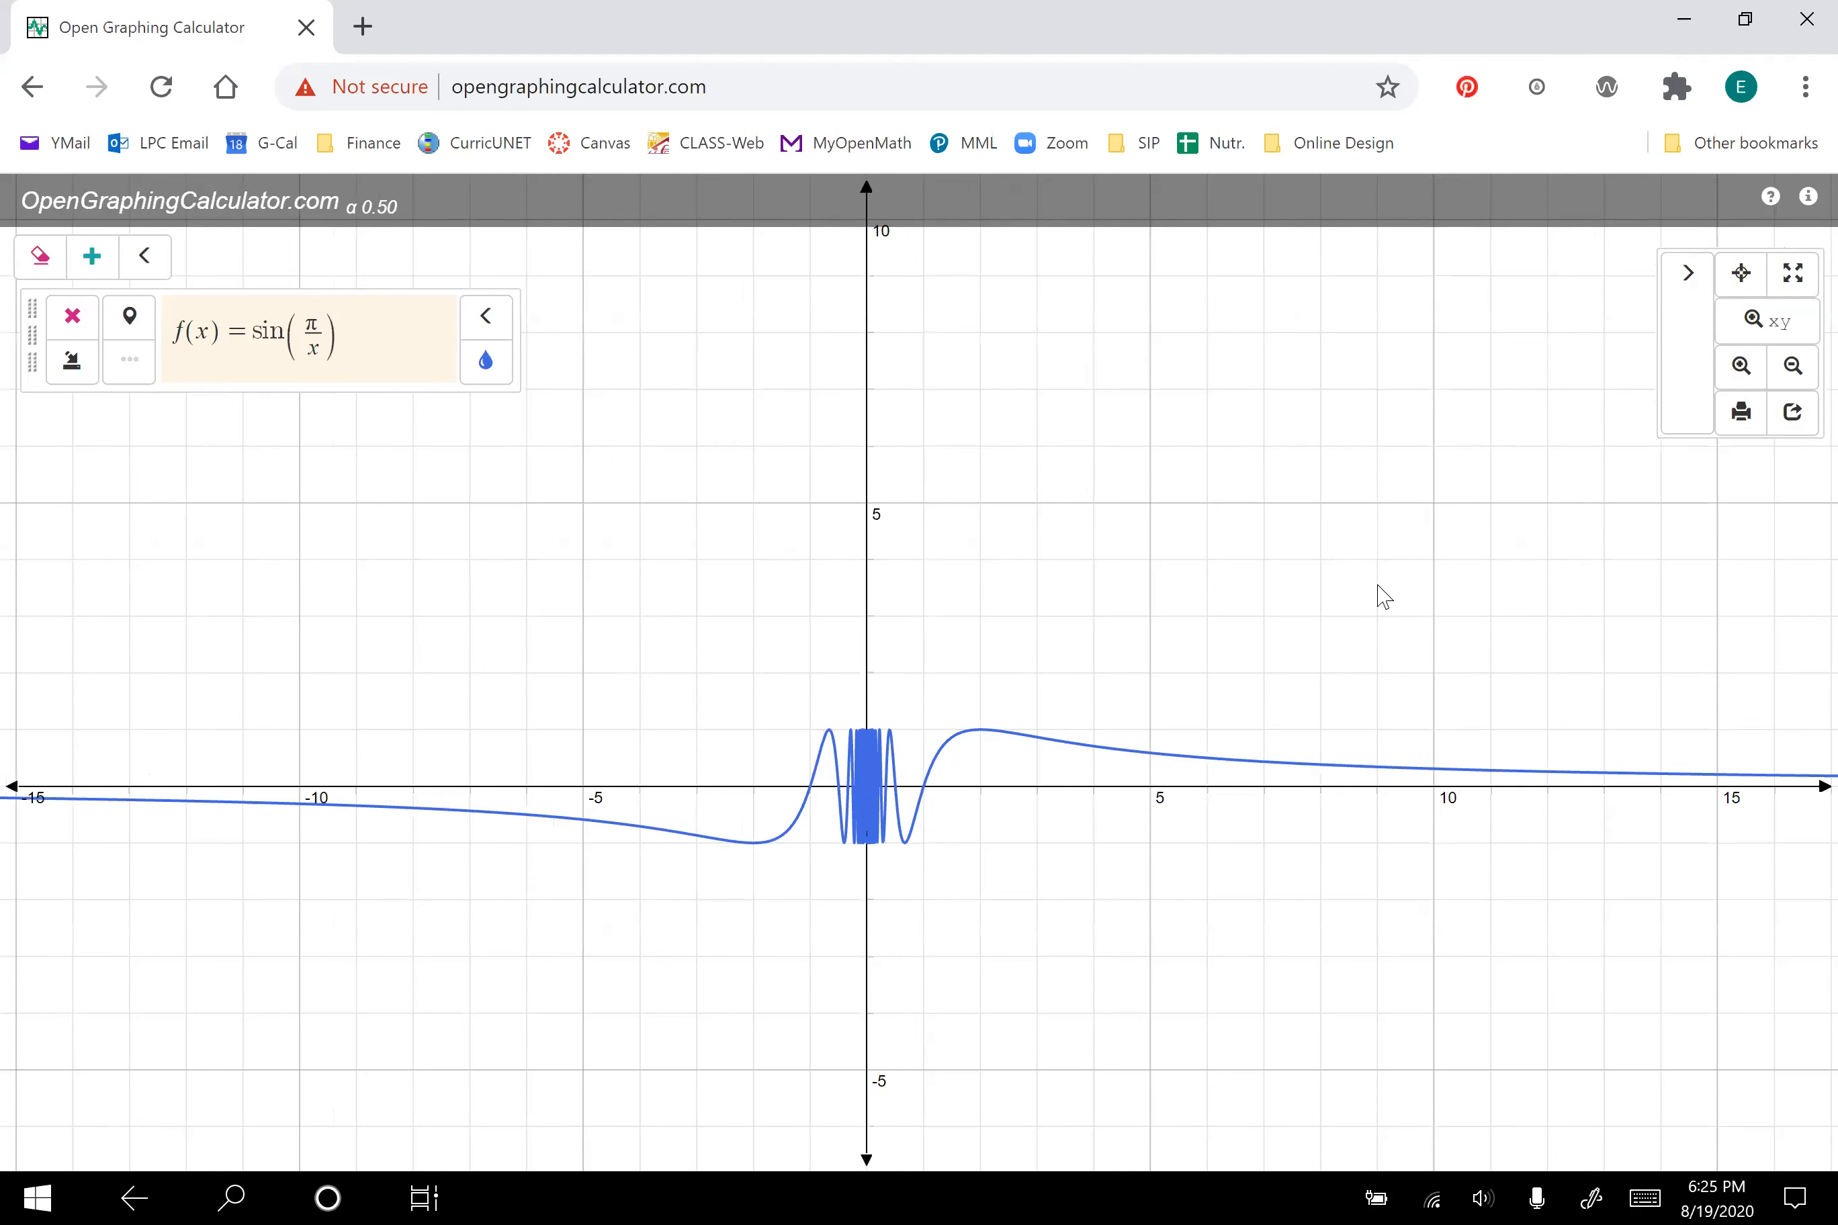
mouse_move(1111, 725)
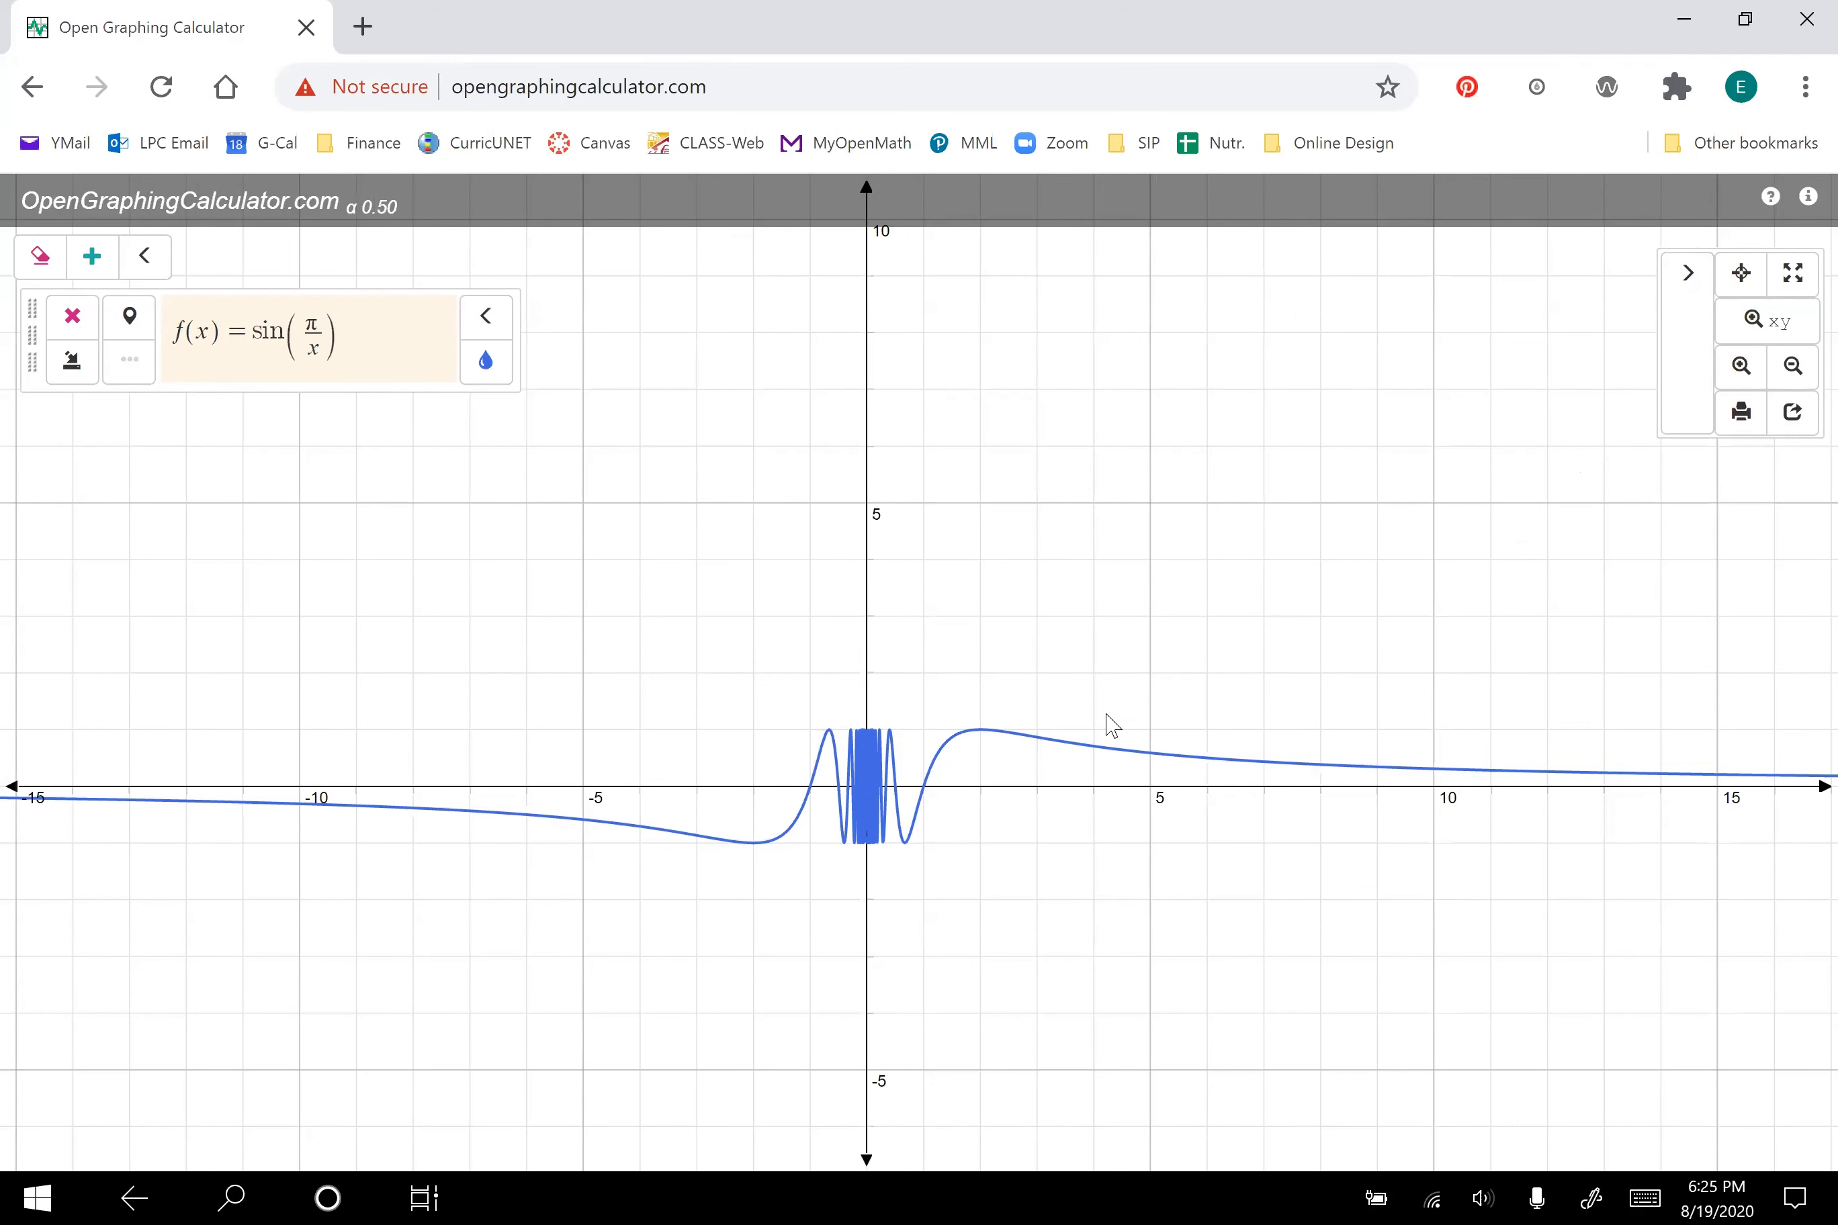
mouse_move(942, 558)
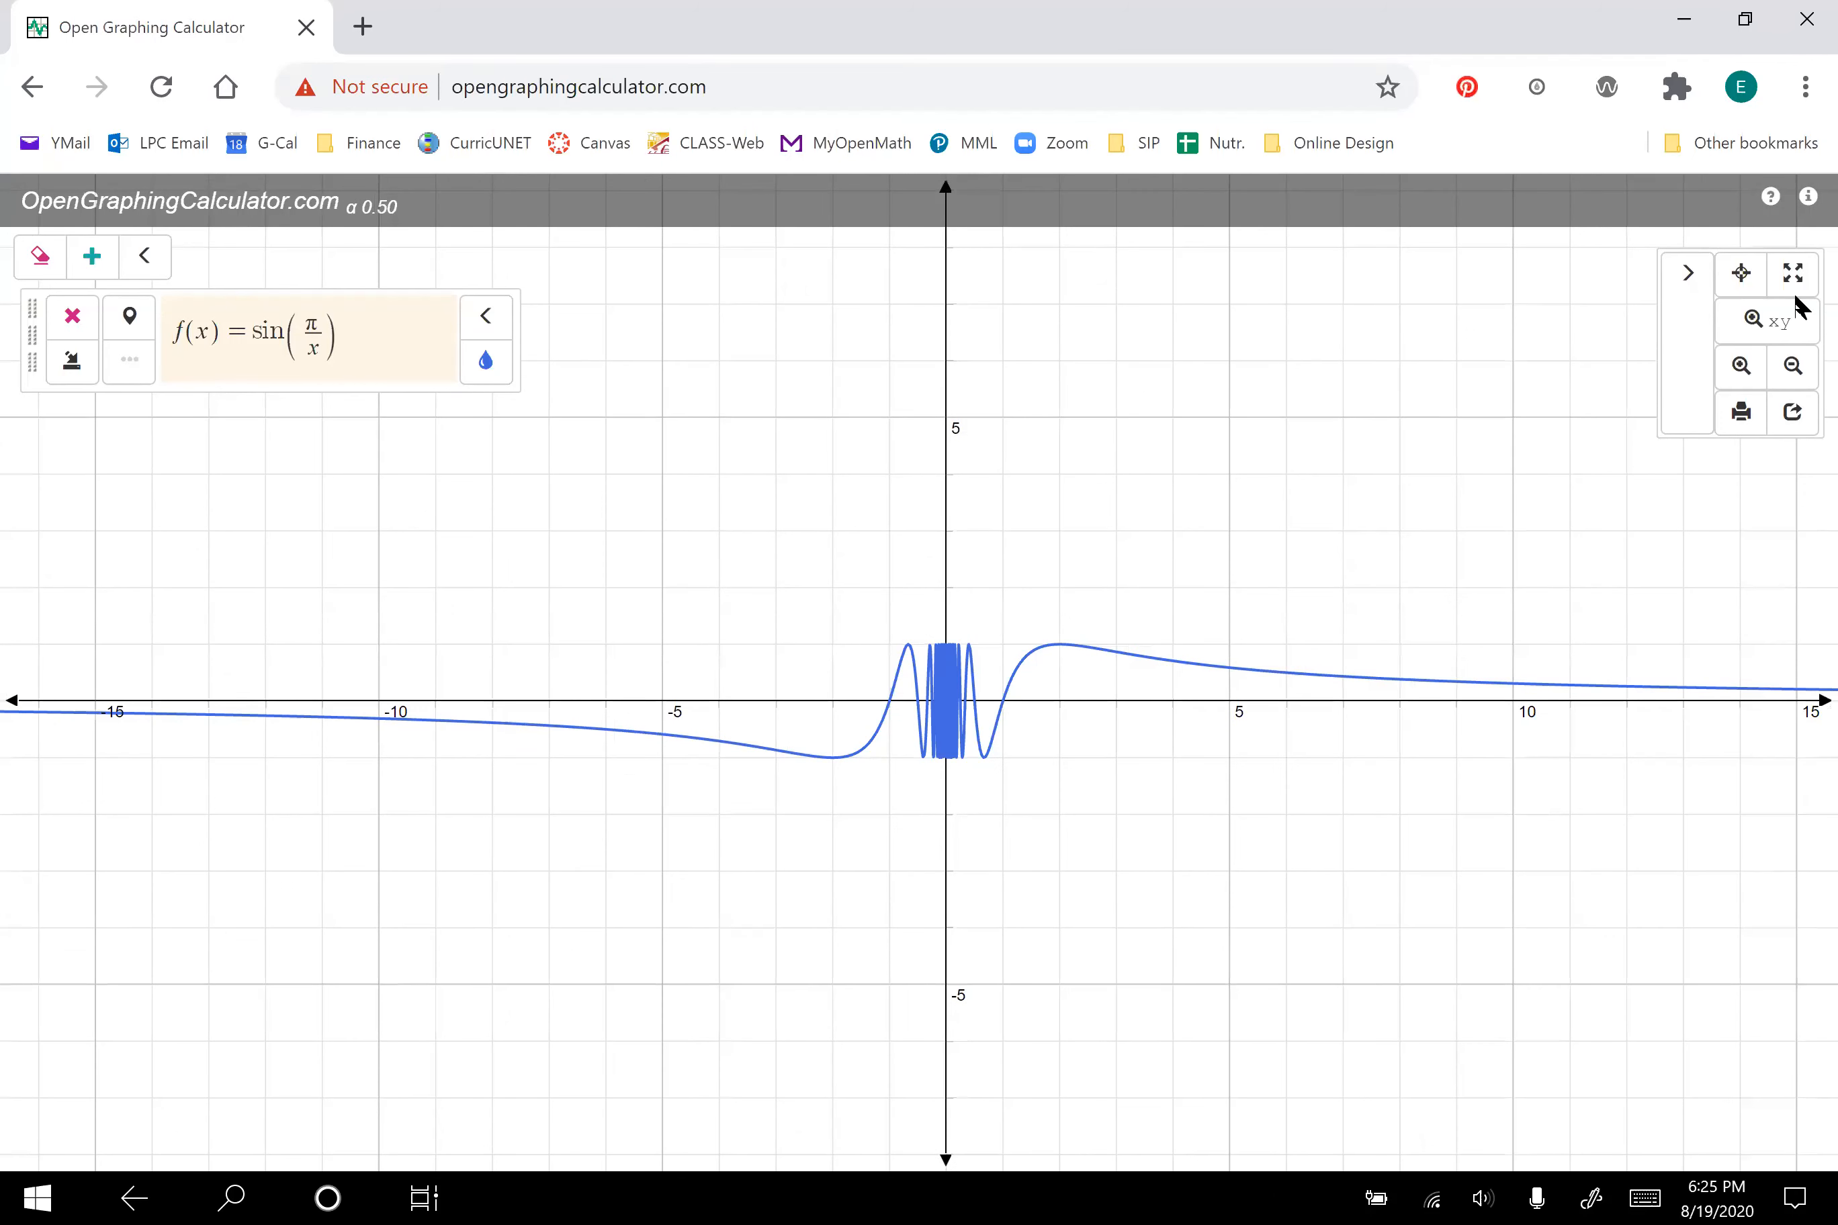
mouse_move(1741, 365)
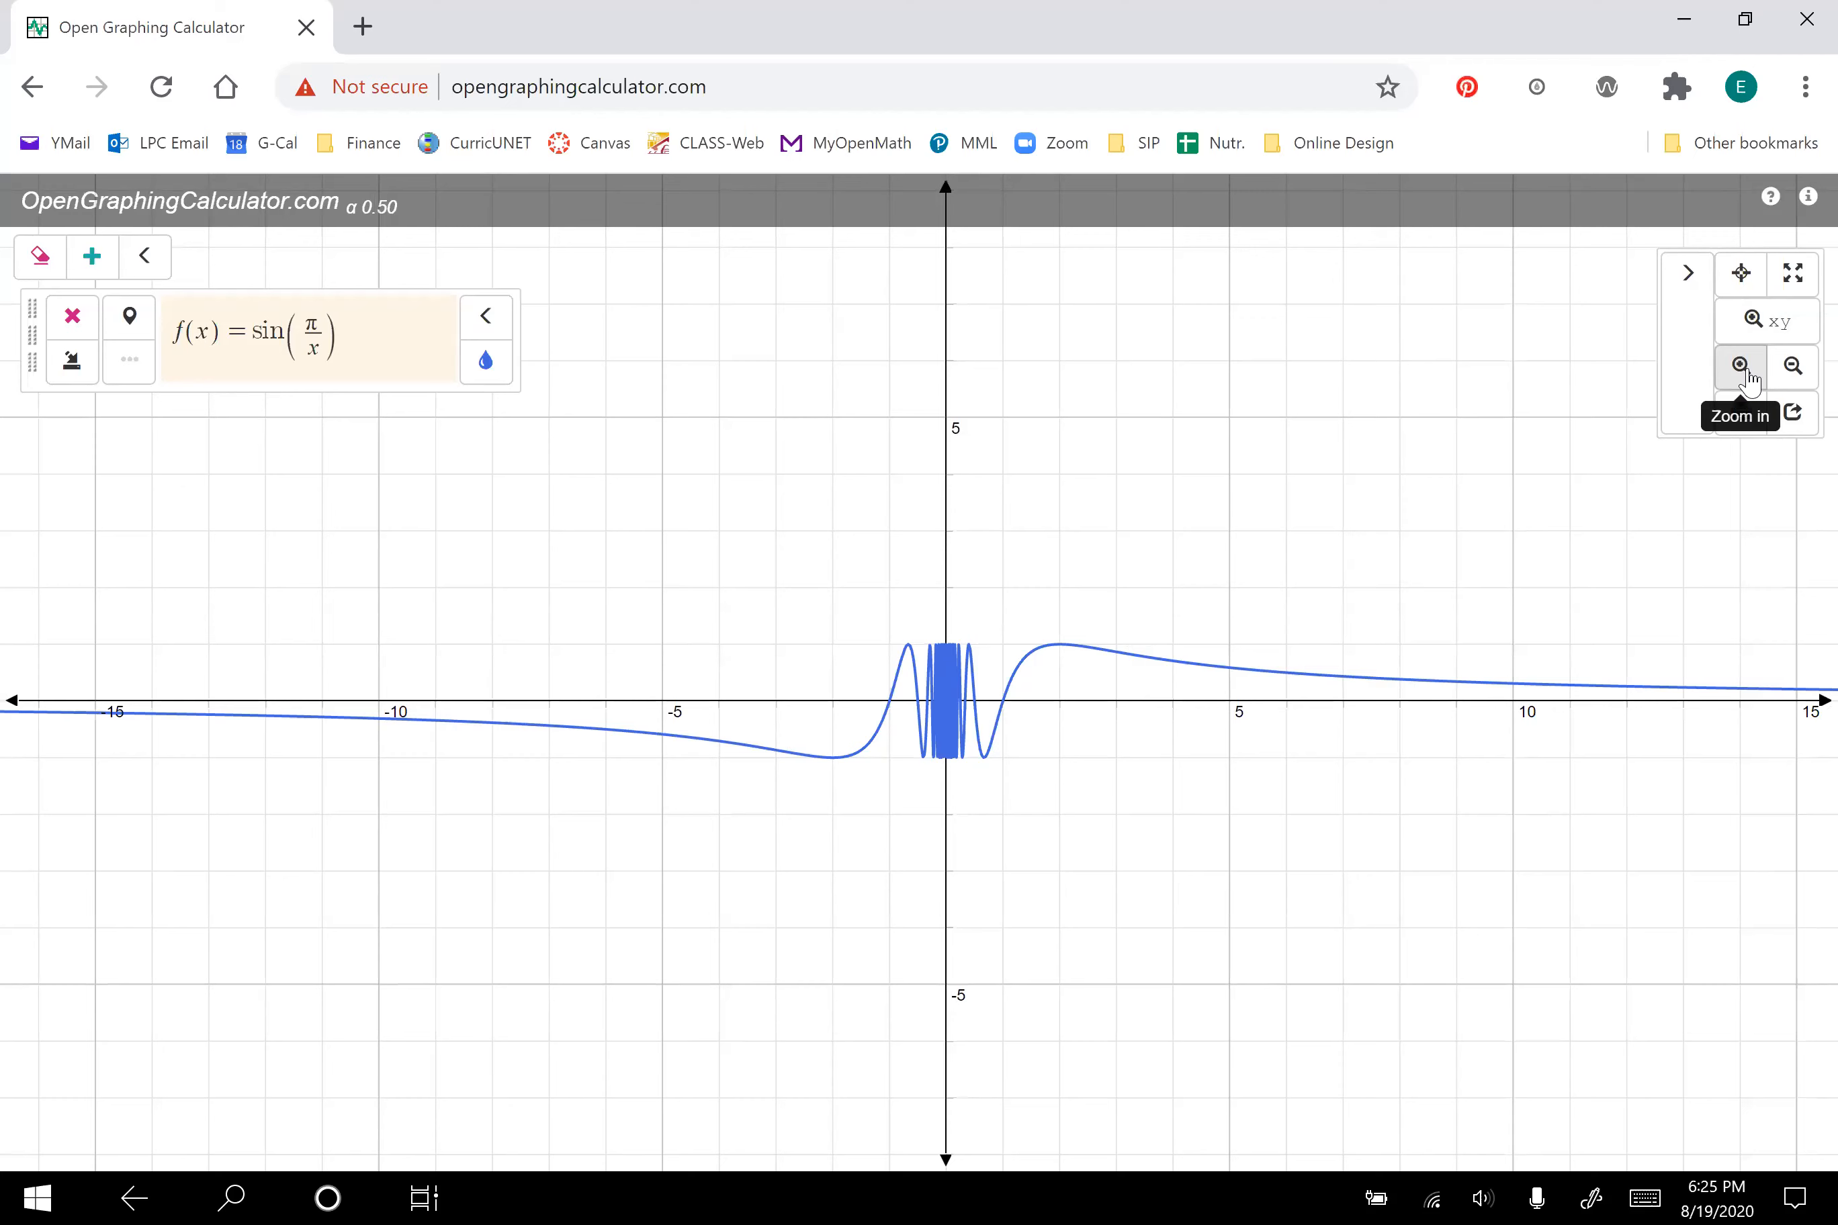
click(1740, 365)
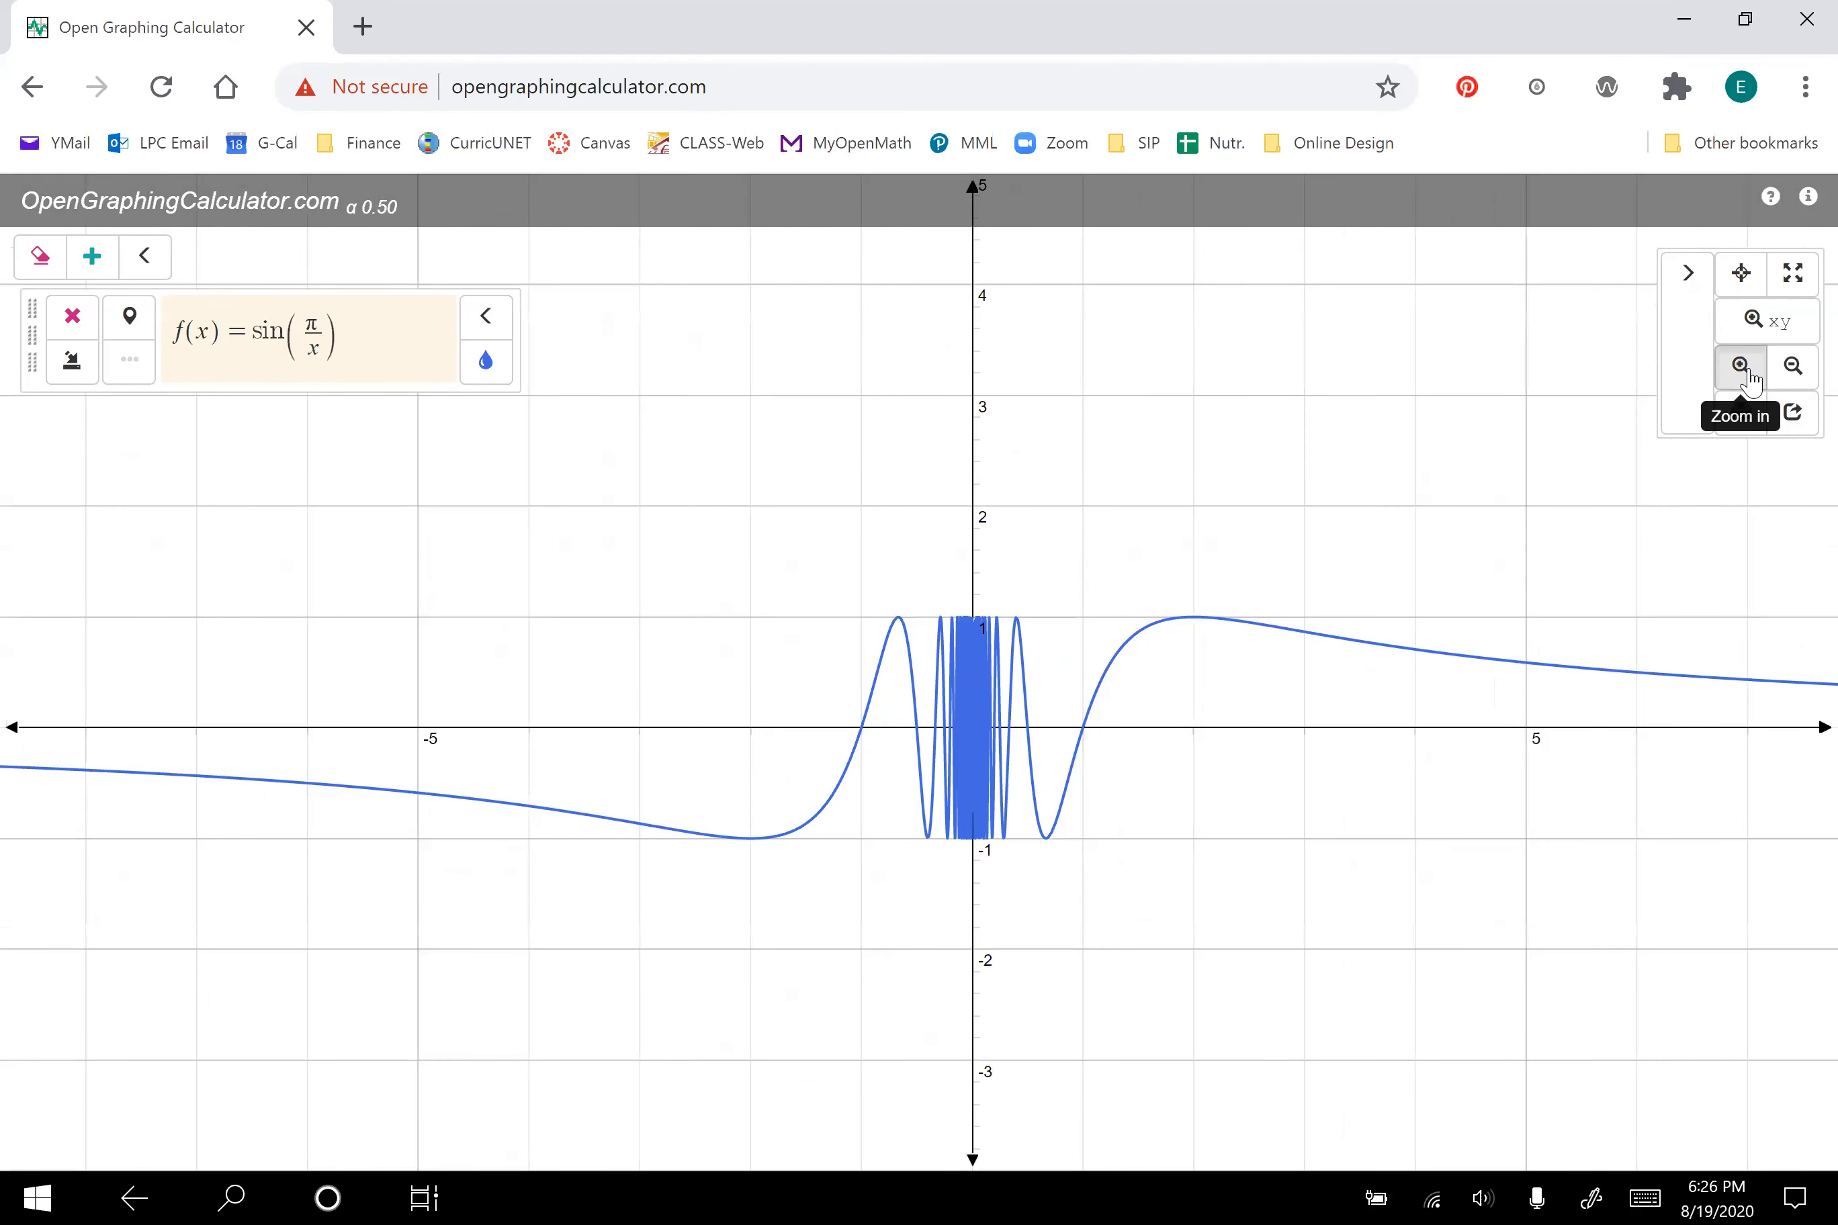
click(1741, 366)
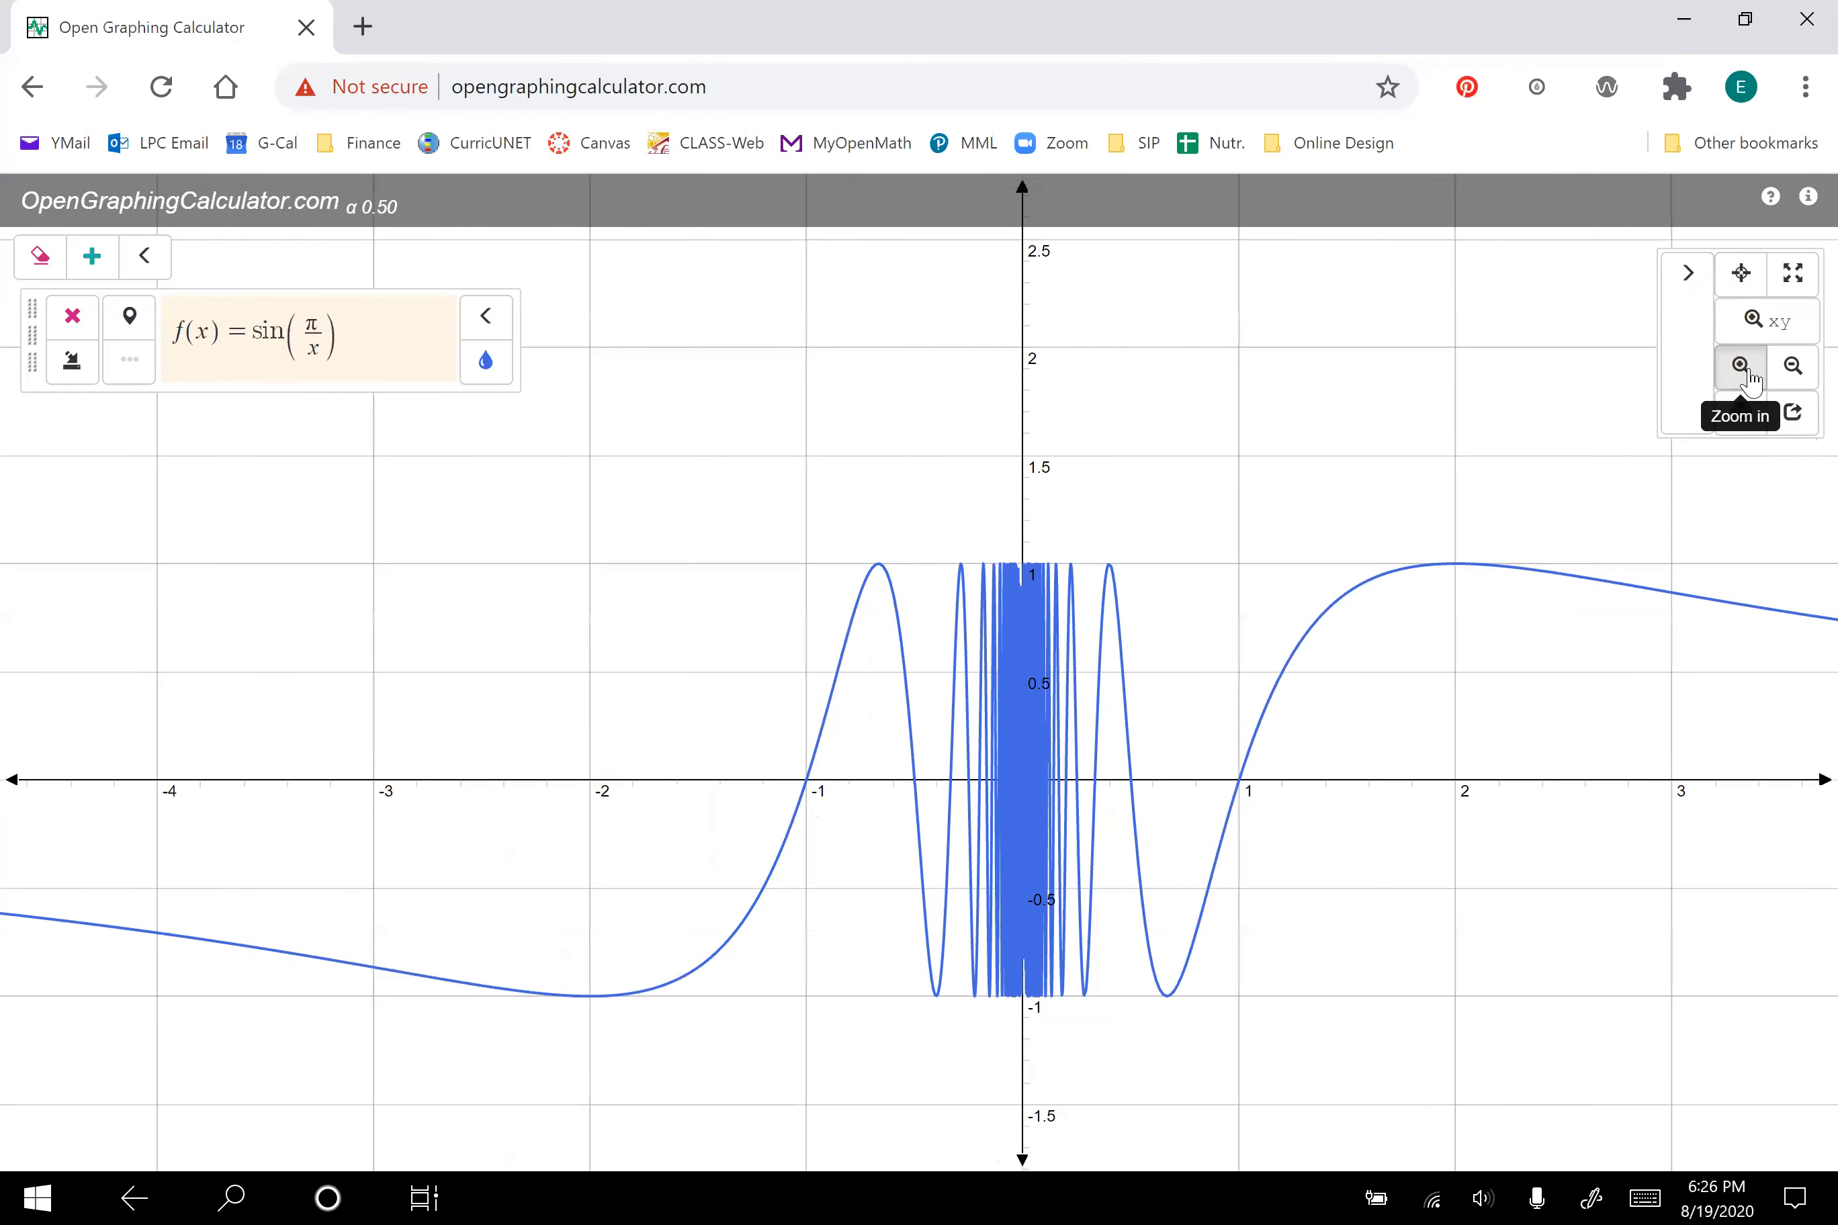
click(1740, 365)
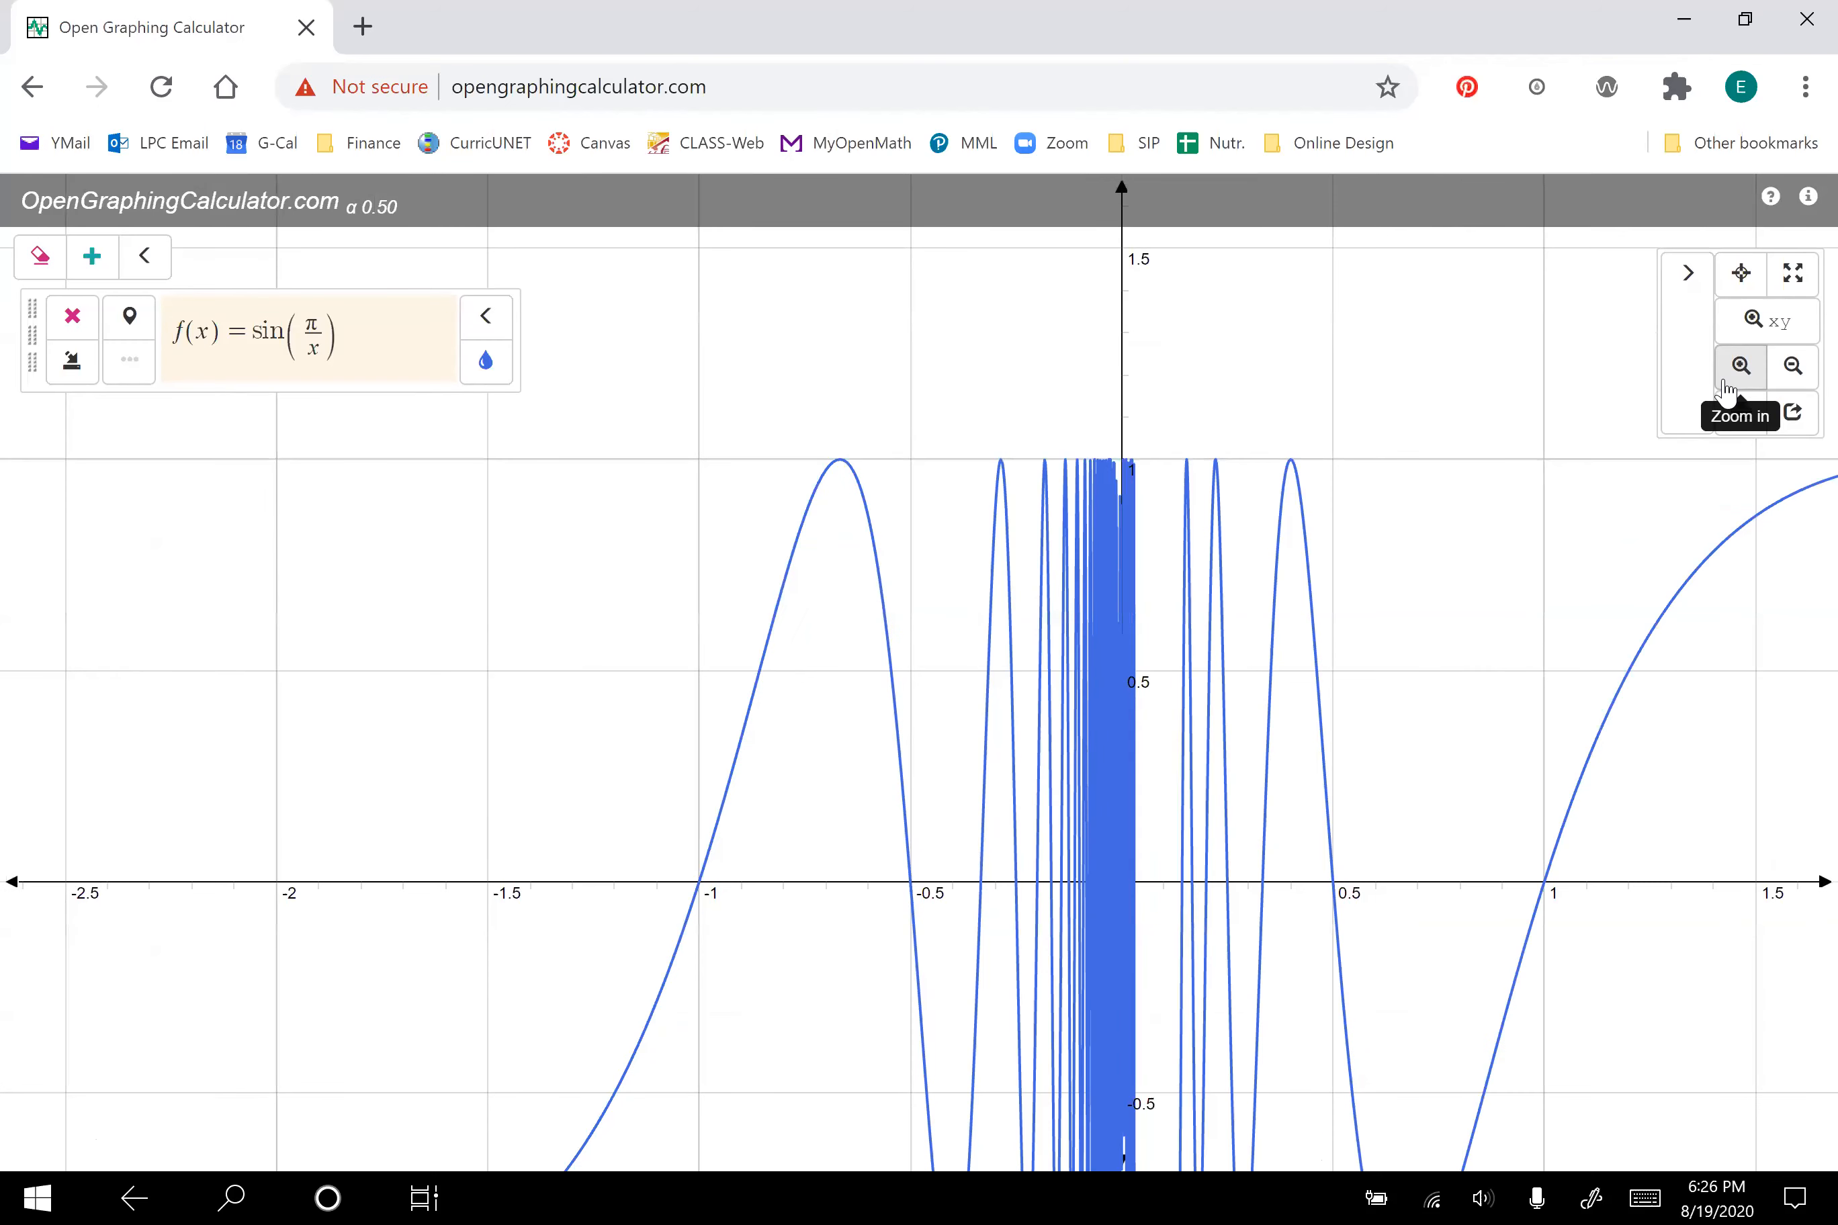
click(1742, 365)
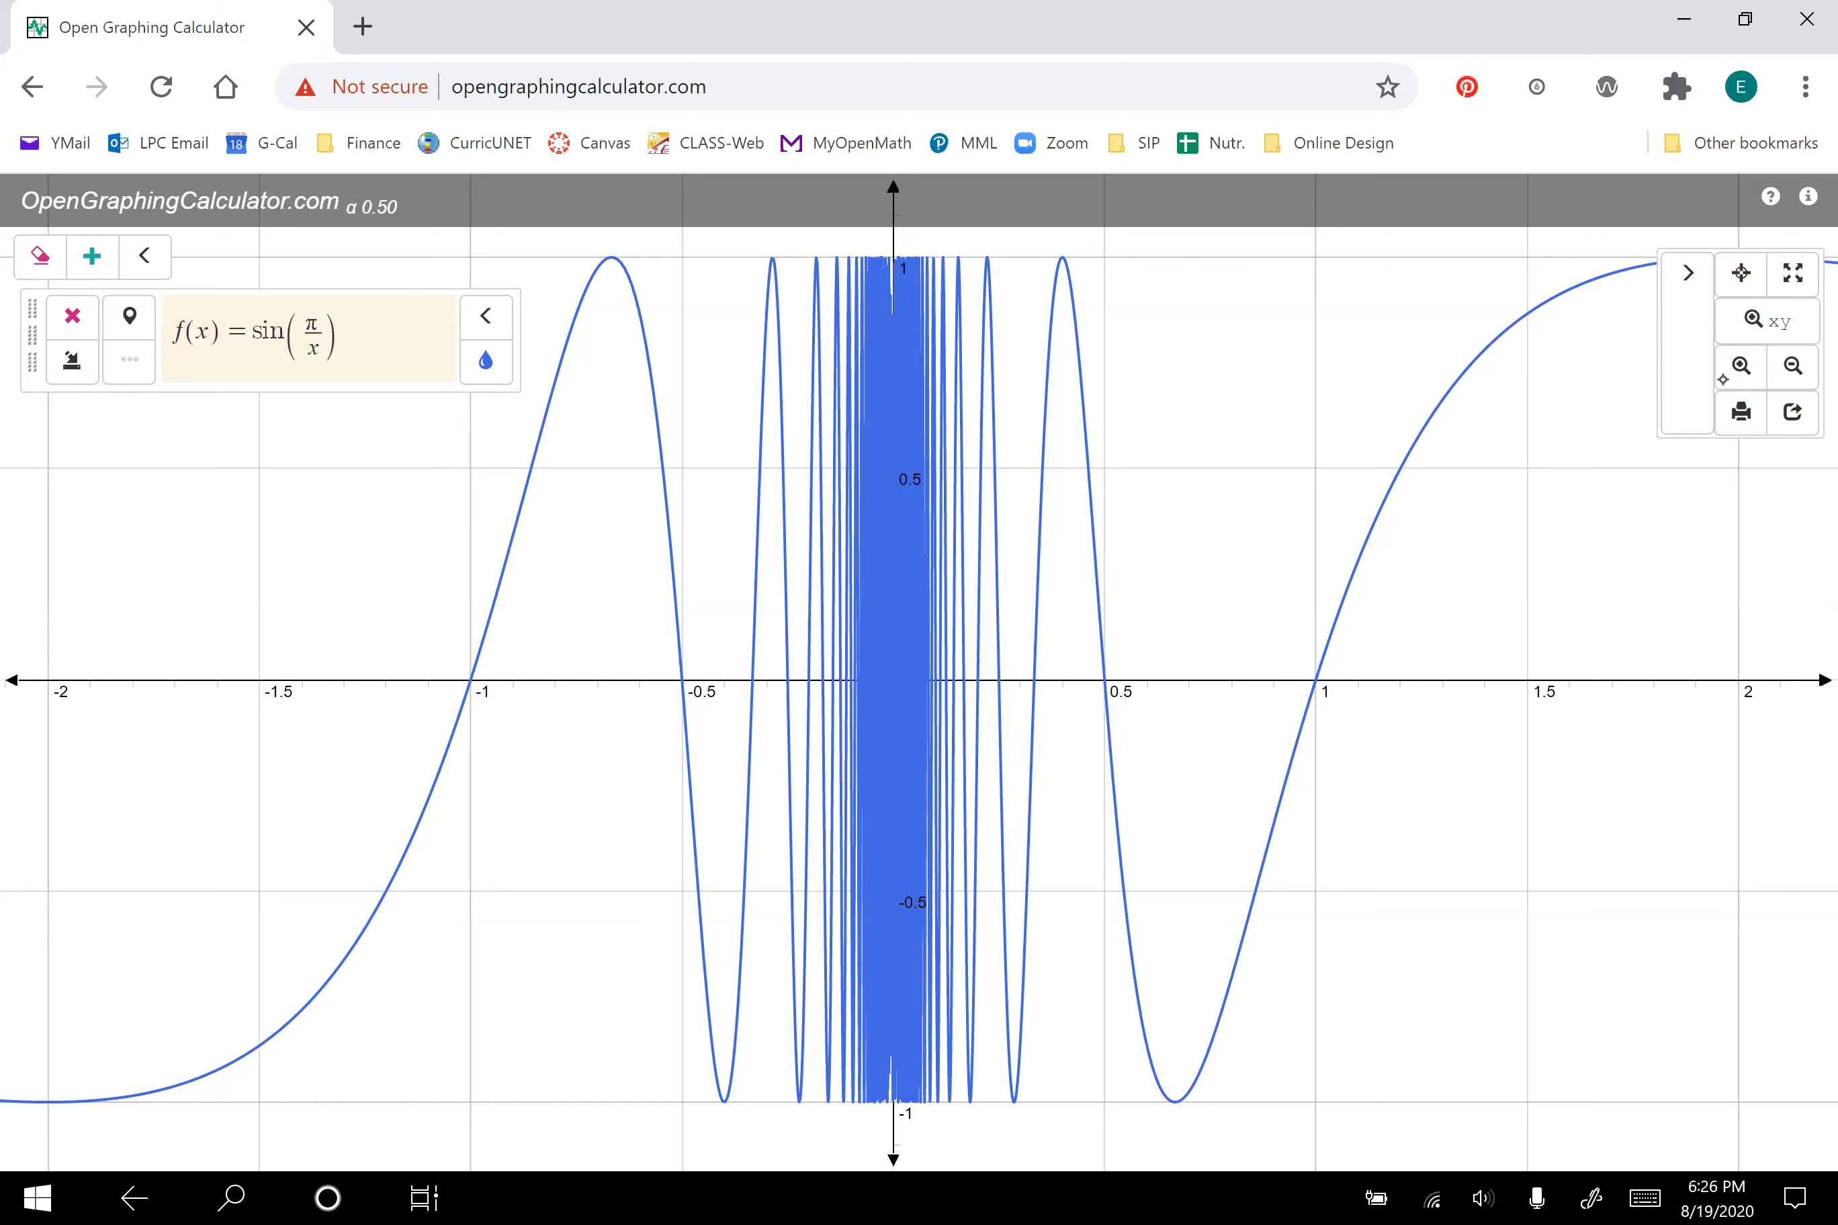
mouse_move(1736, 245)
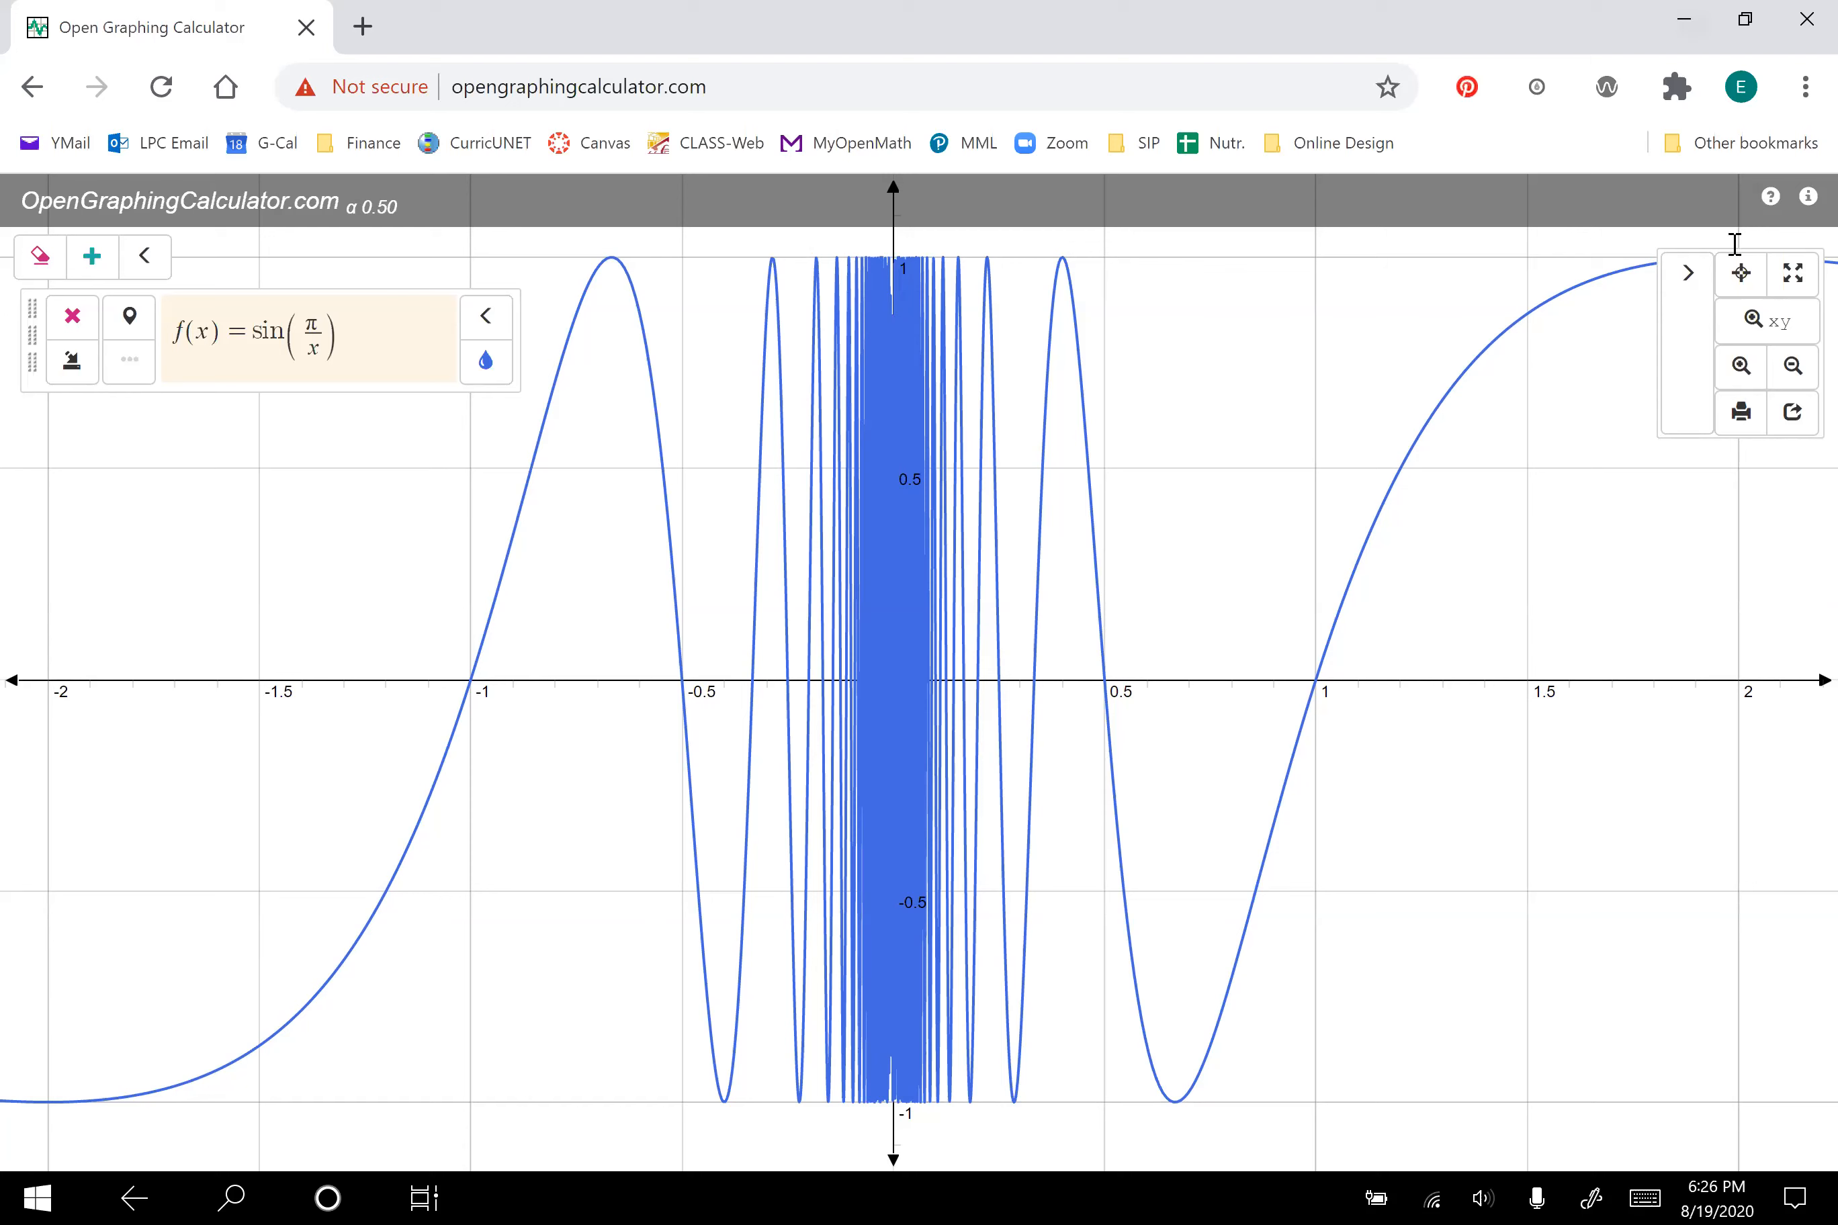
mouse_move(1740, 366)
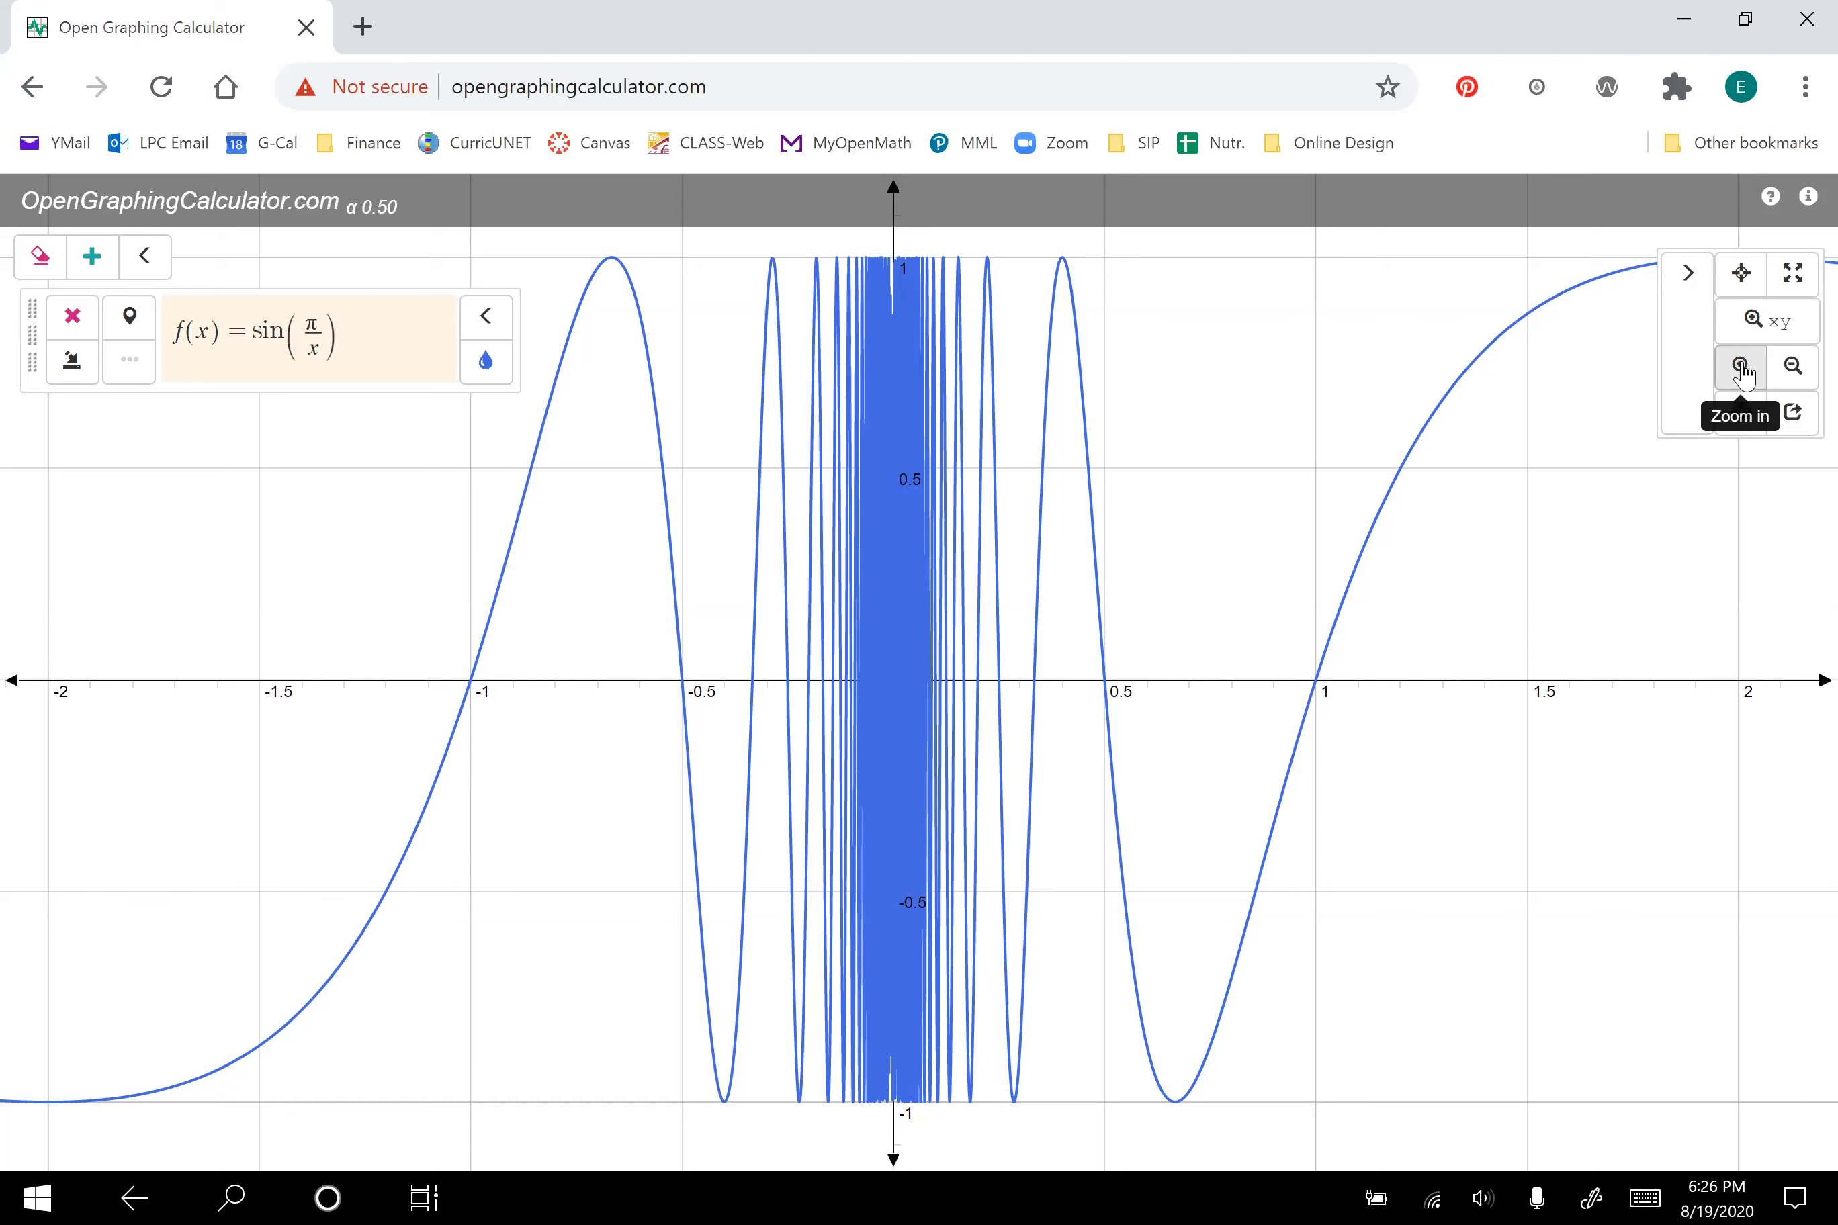
Step: Keep zooming in until the axes span roughly −0.3 to 0.4, revealing the dense oscillations near zero
click(1740, 366)
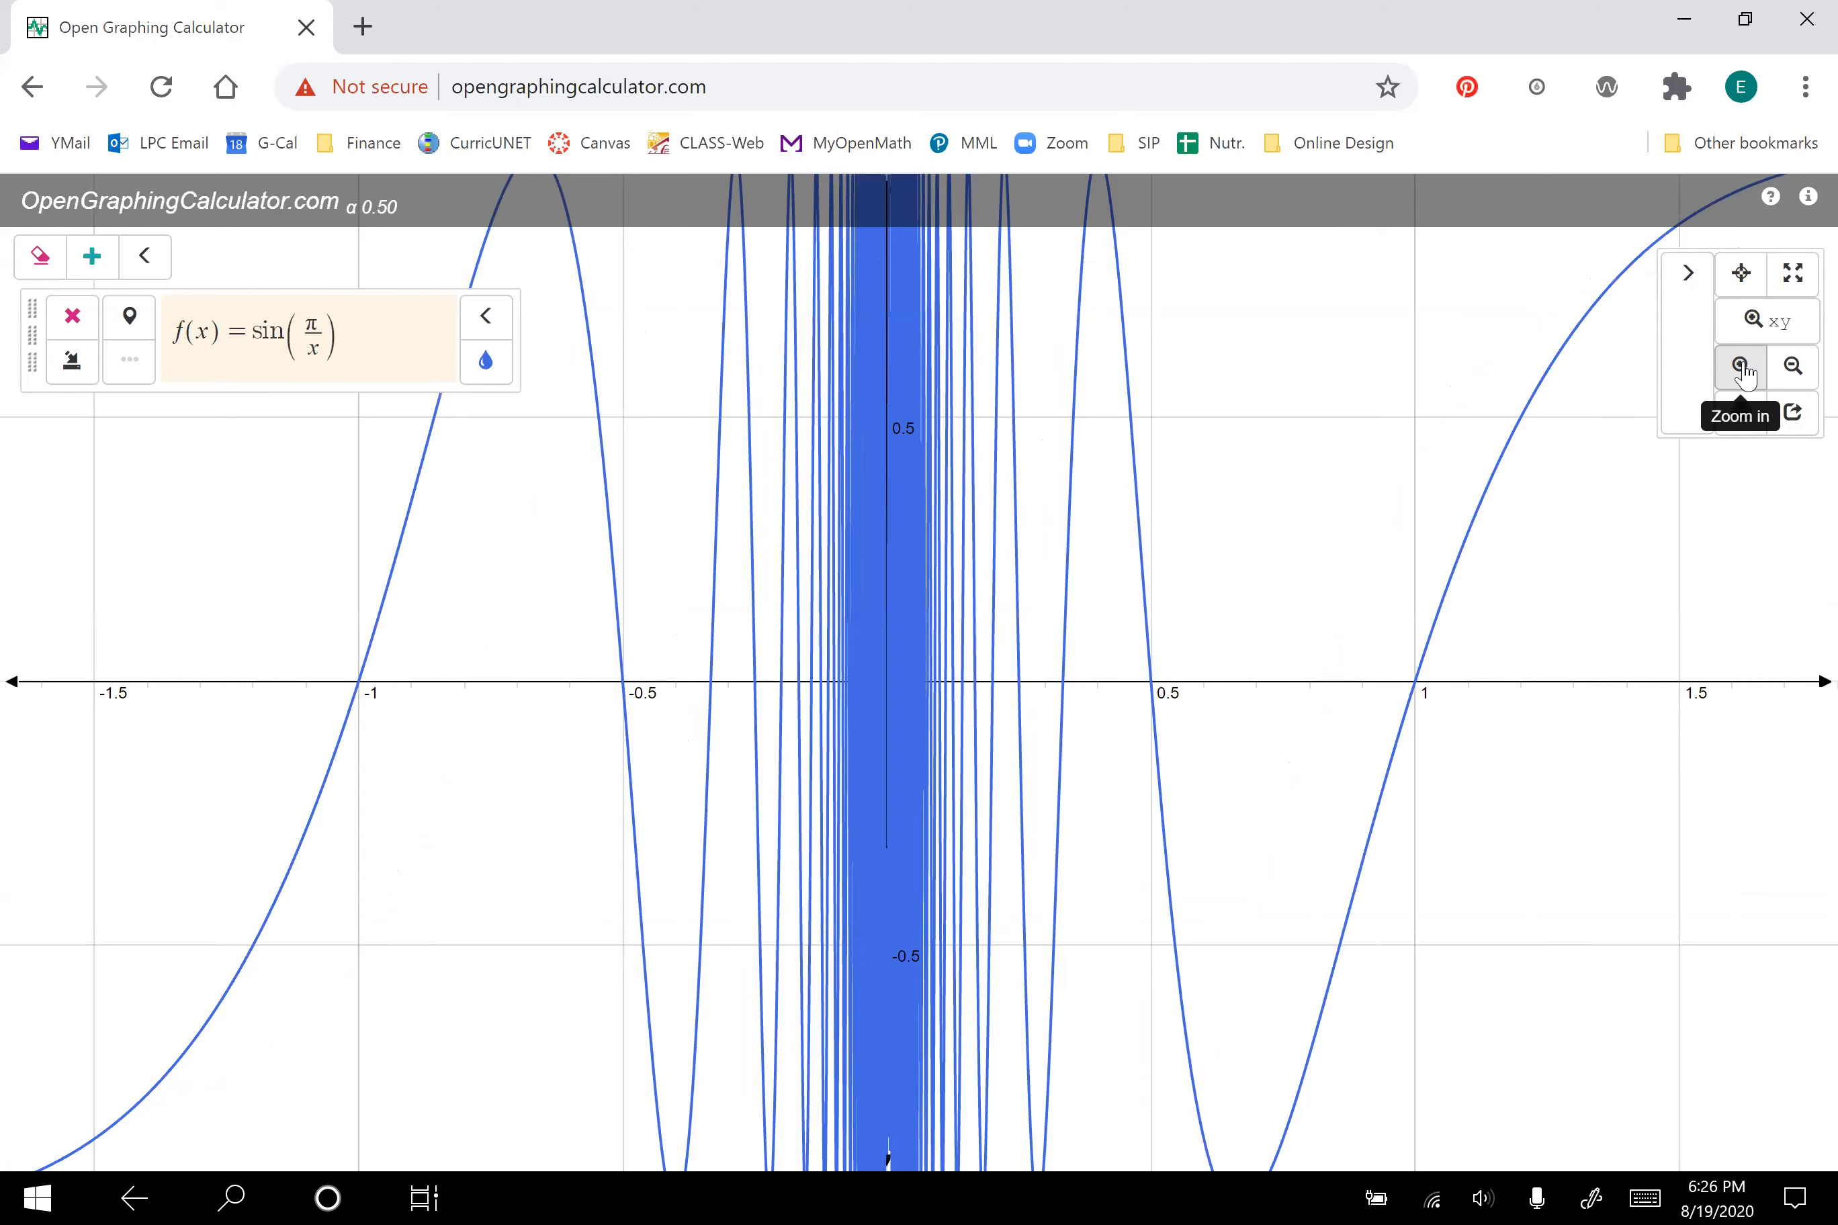
click(1740, 366)
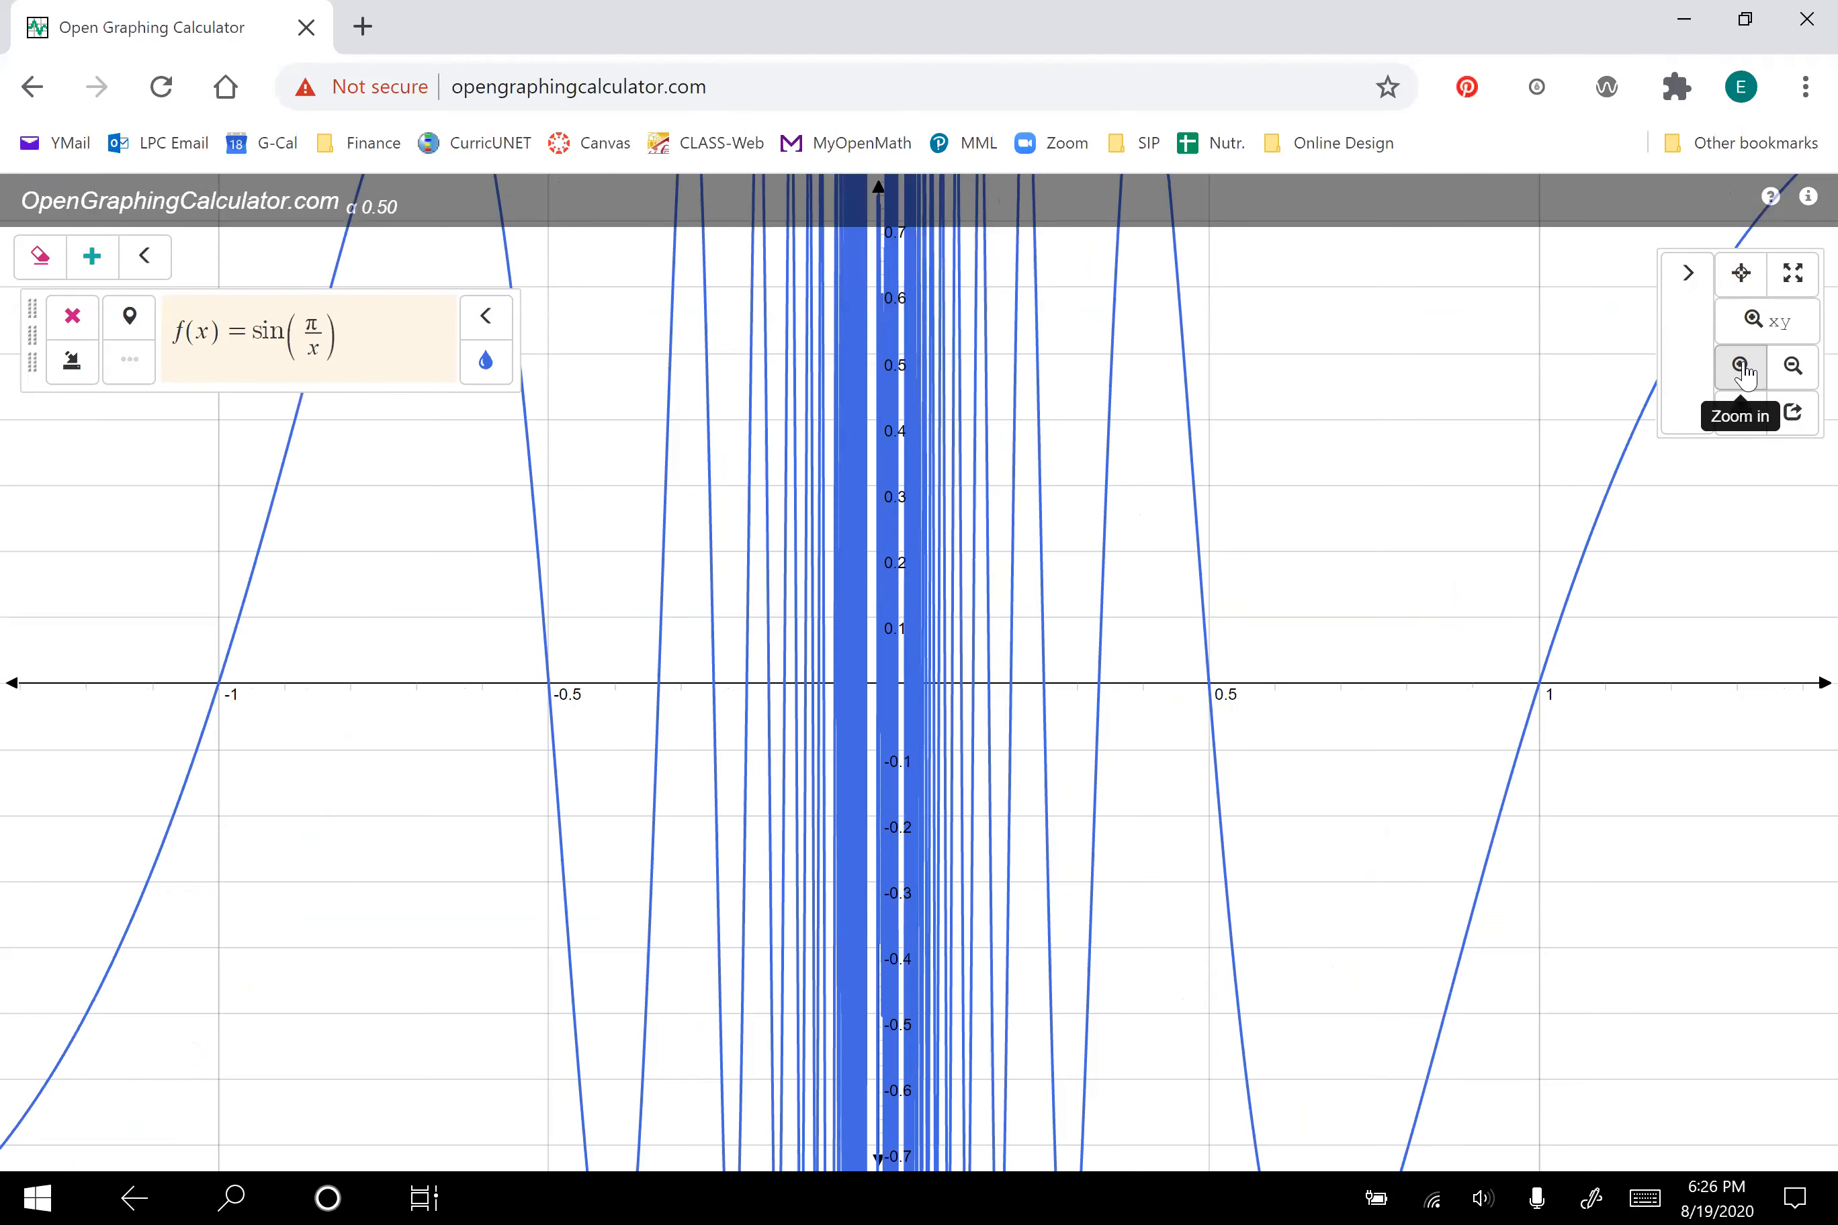
click(1740, 366)
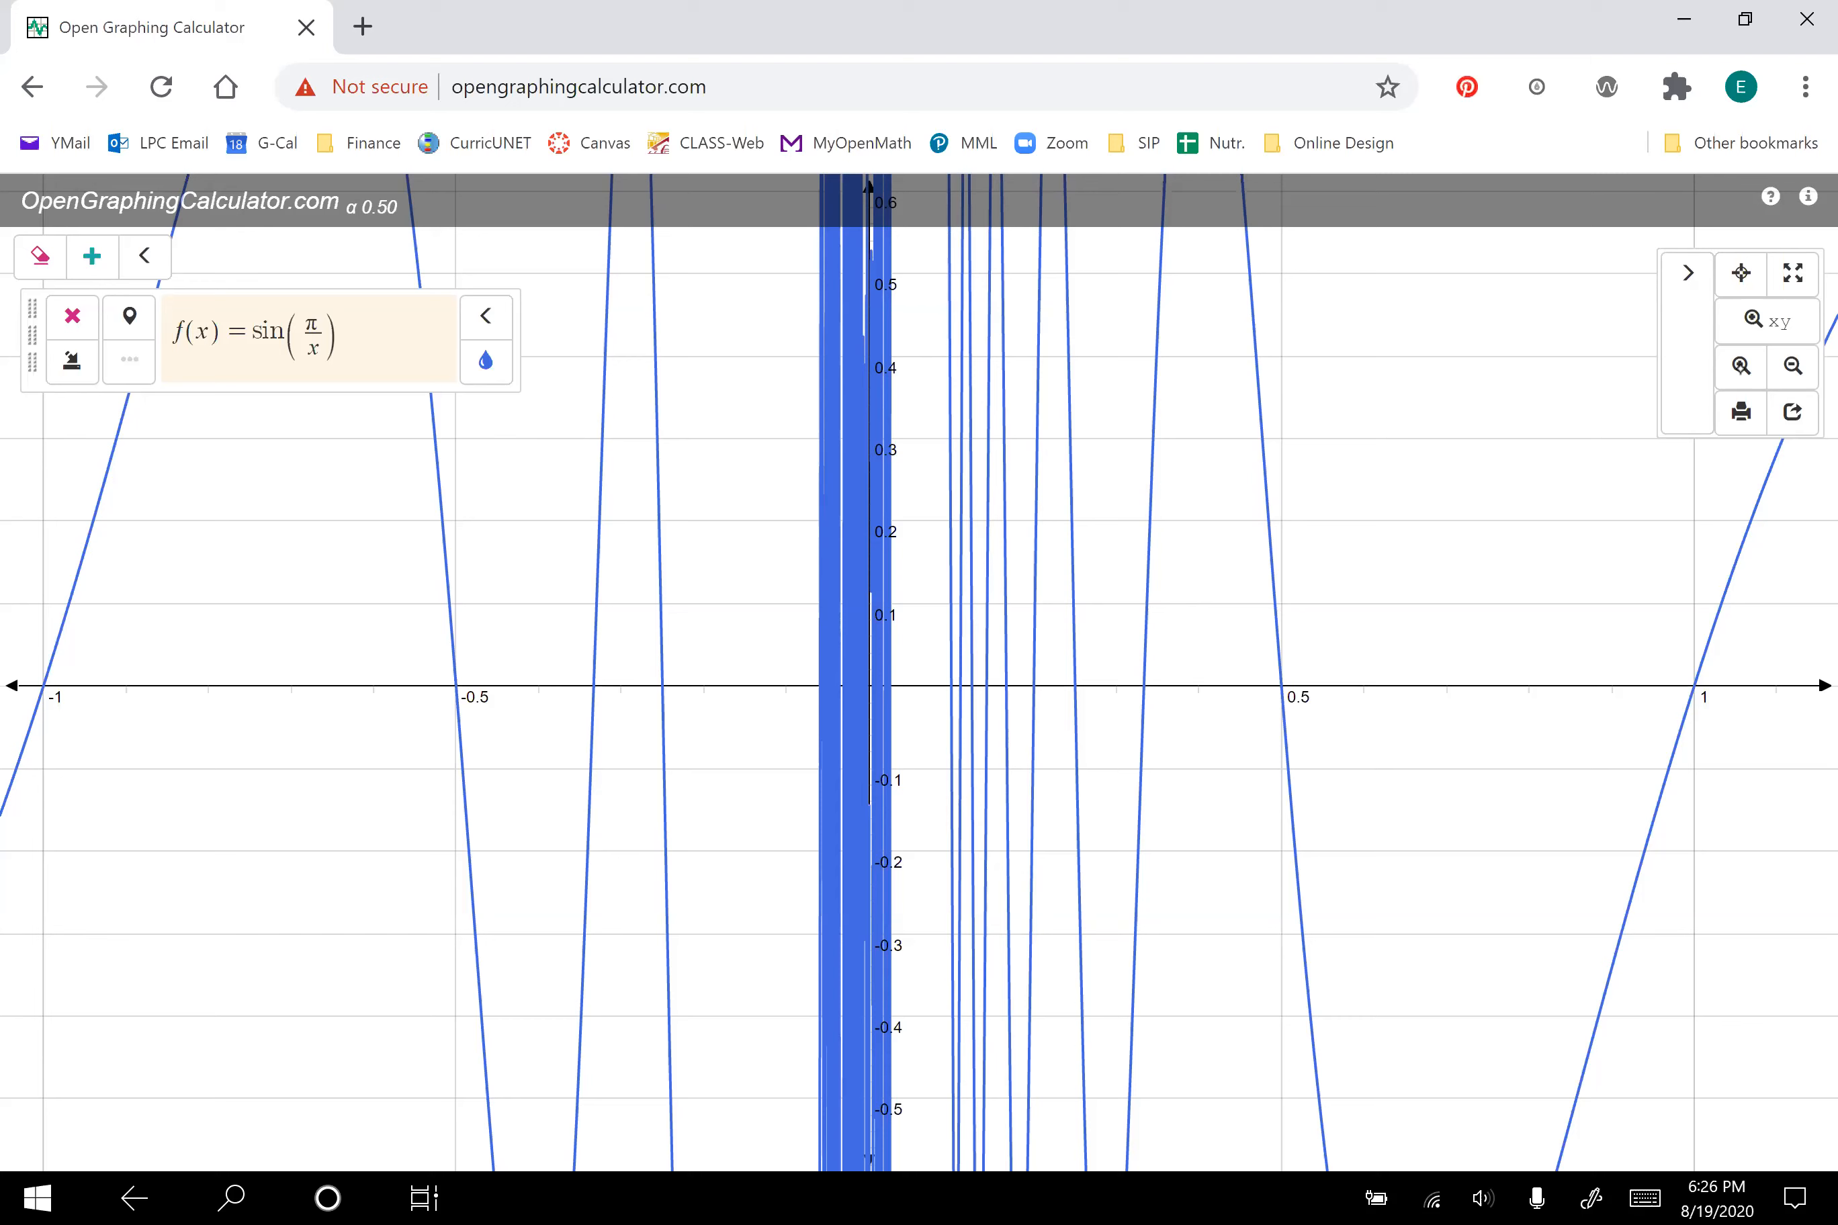
mouse_move(1741, 366)
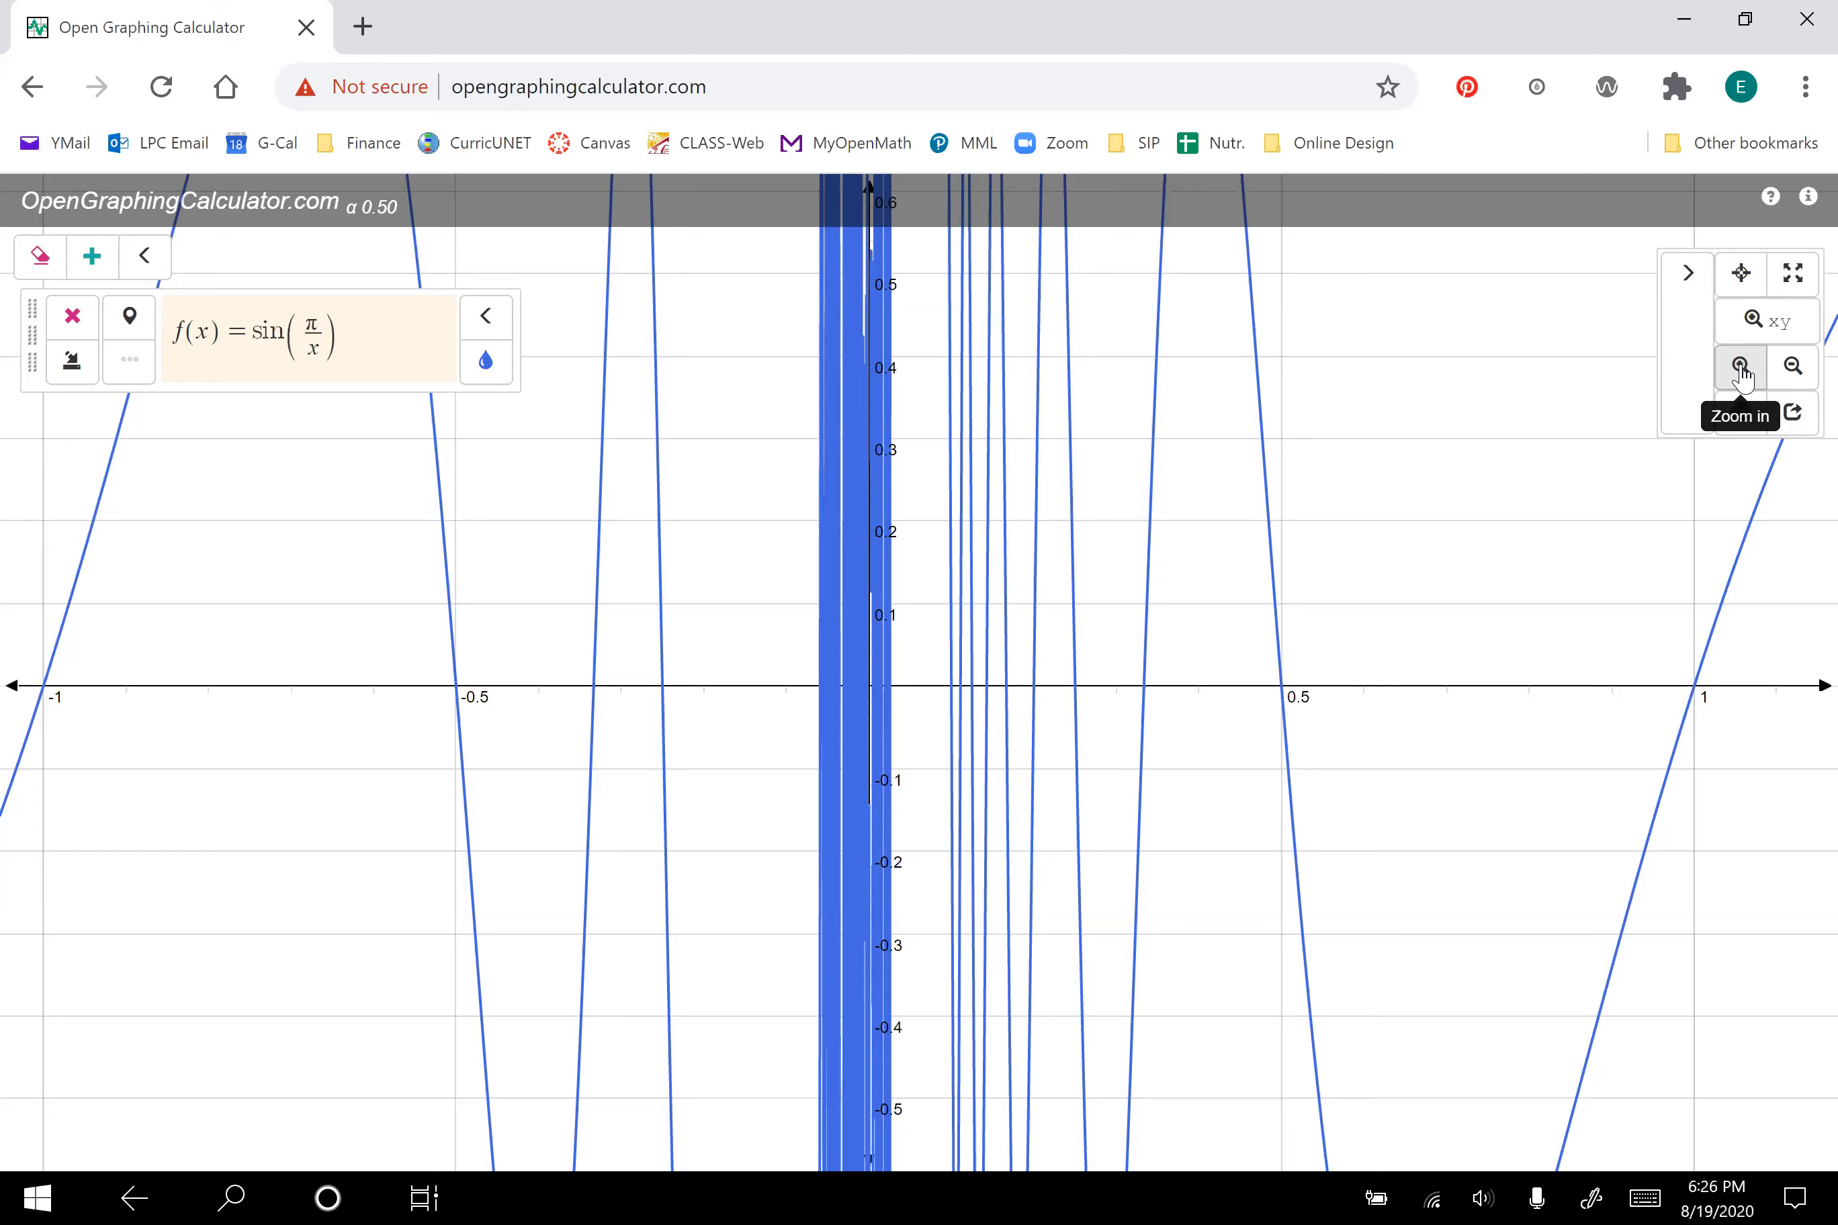
click(1739, 366)
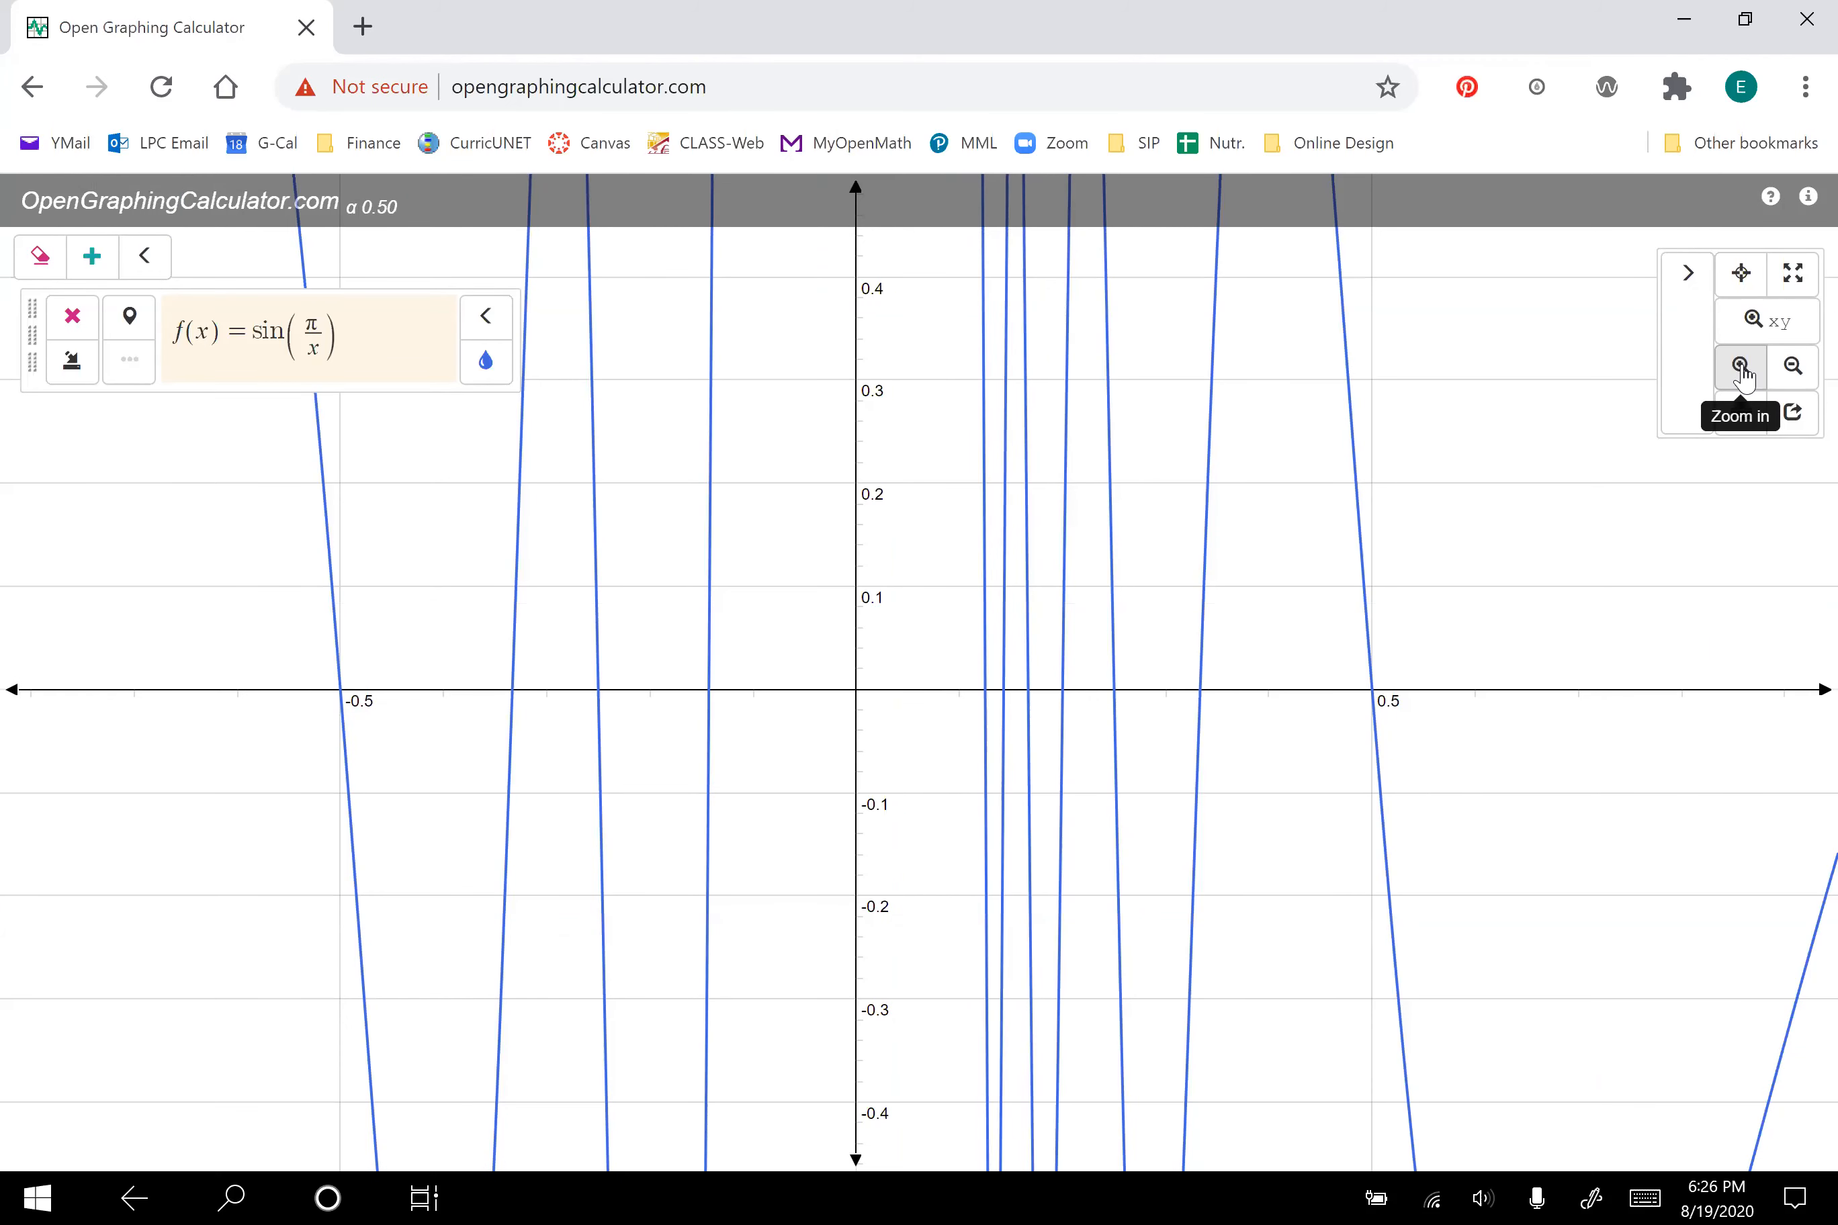
click(1741, 365)
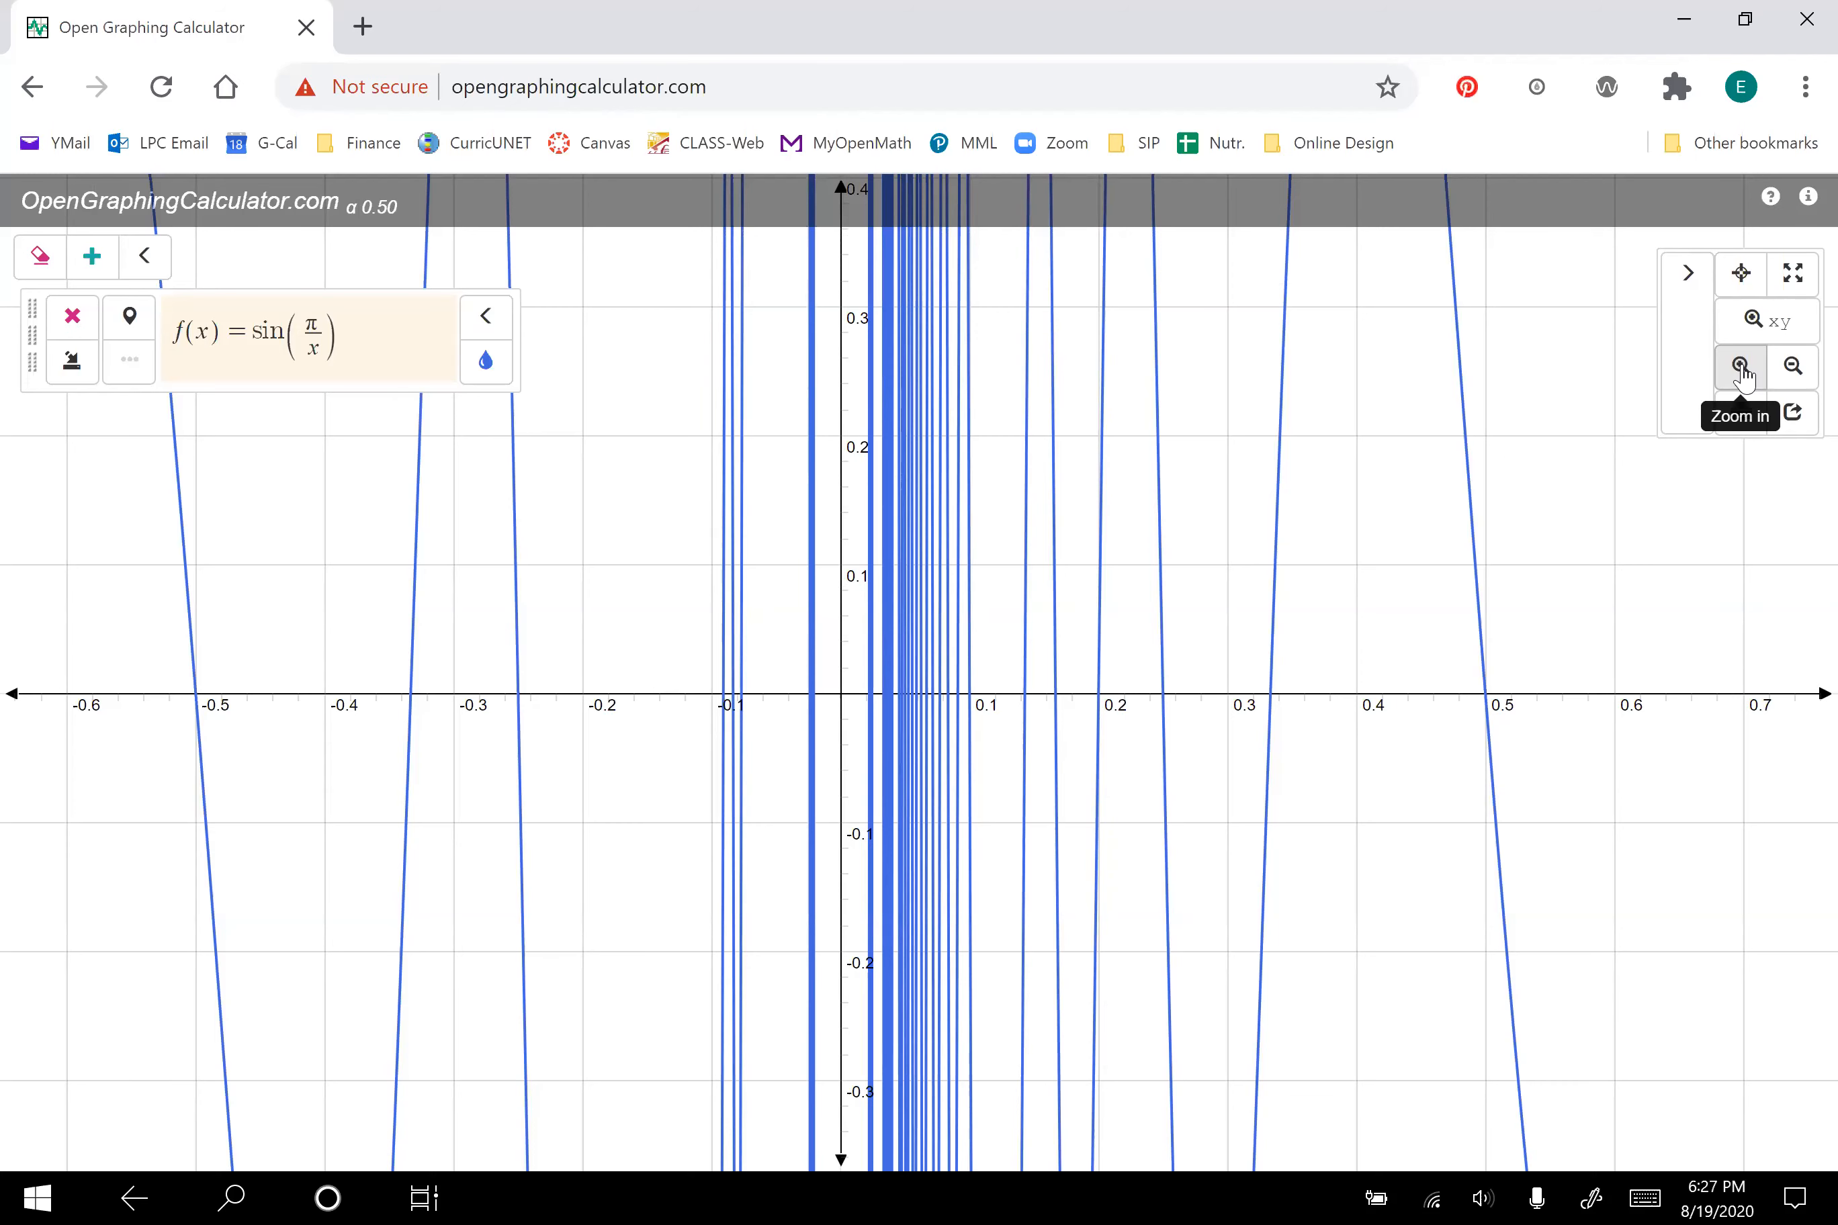
click(1740, 367)
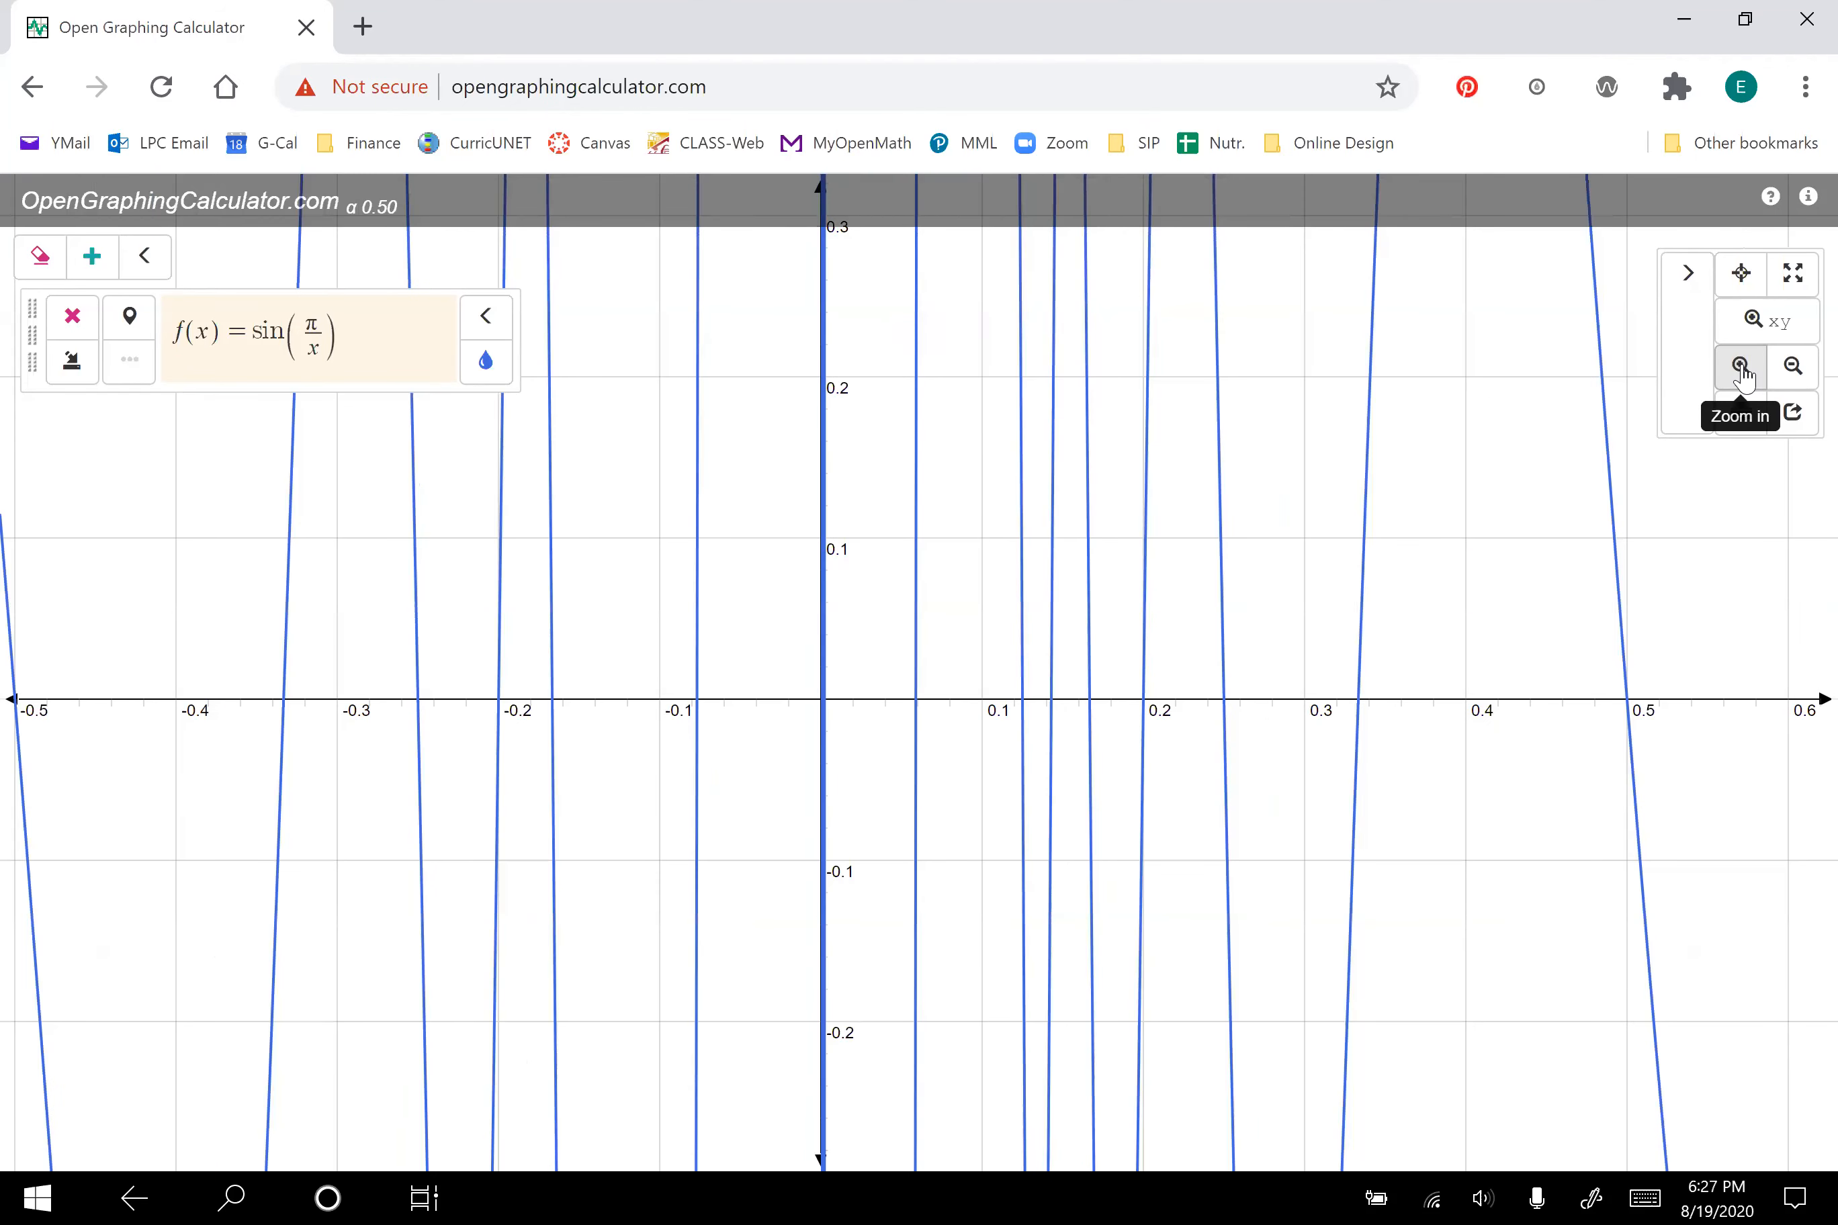
click(1742, 366)
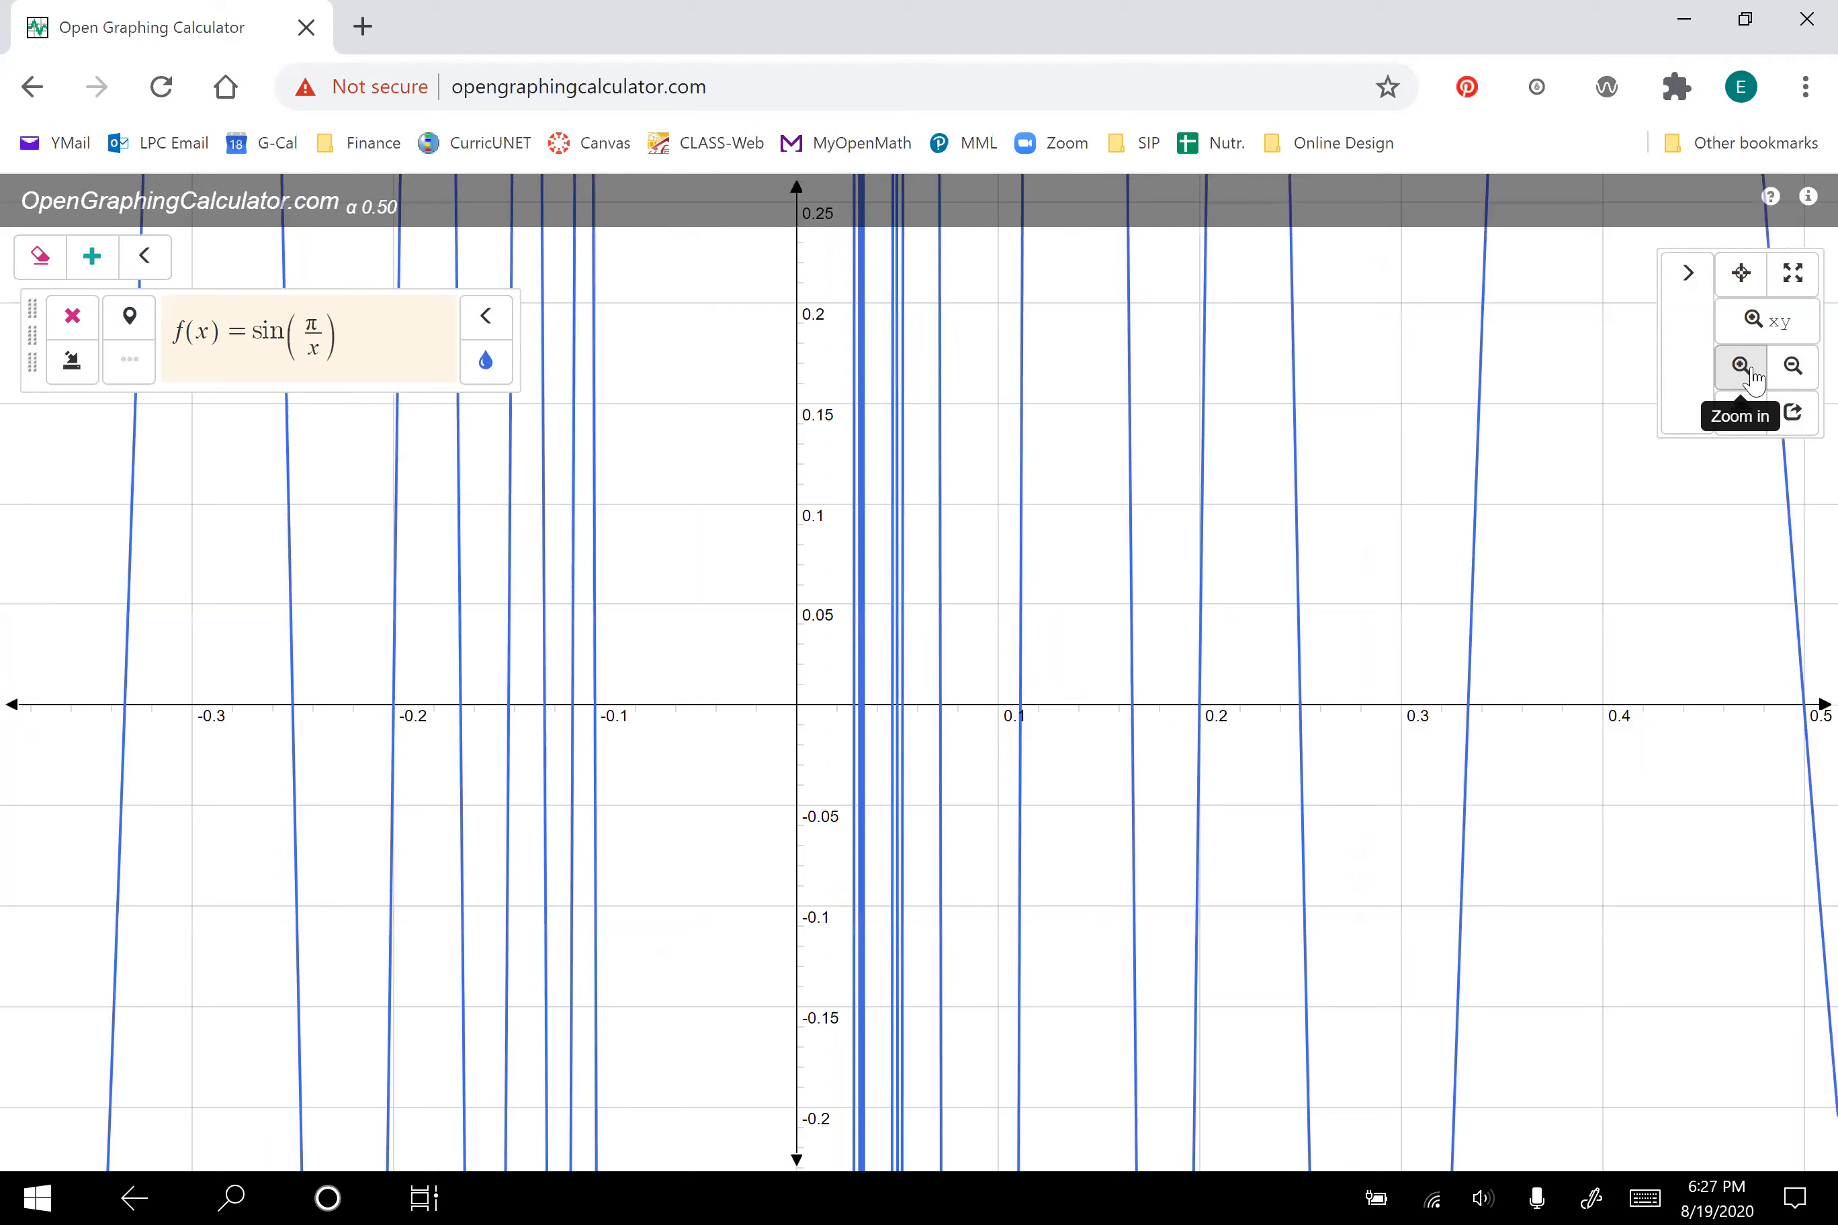
mouse_move(932, 665)
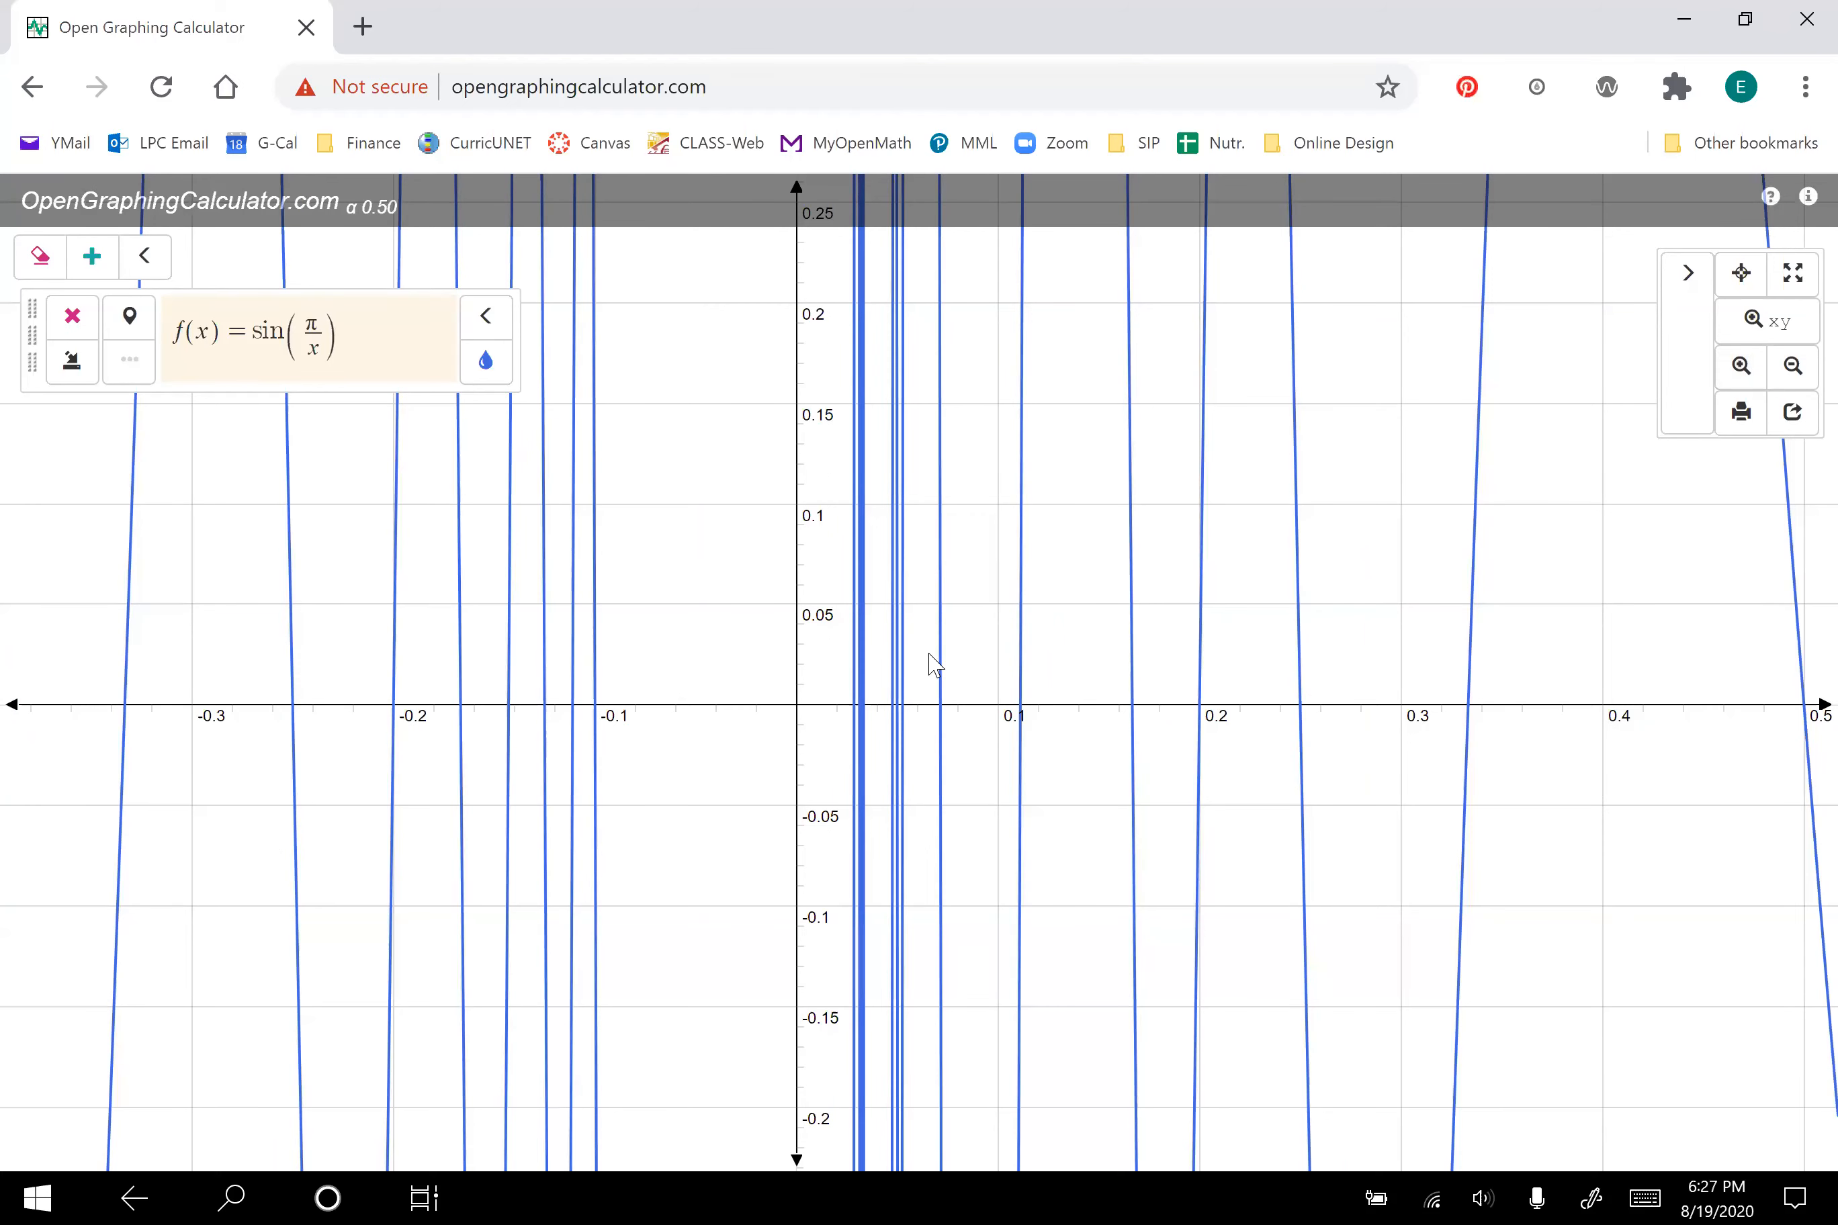
click(1741, 366)
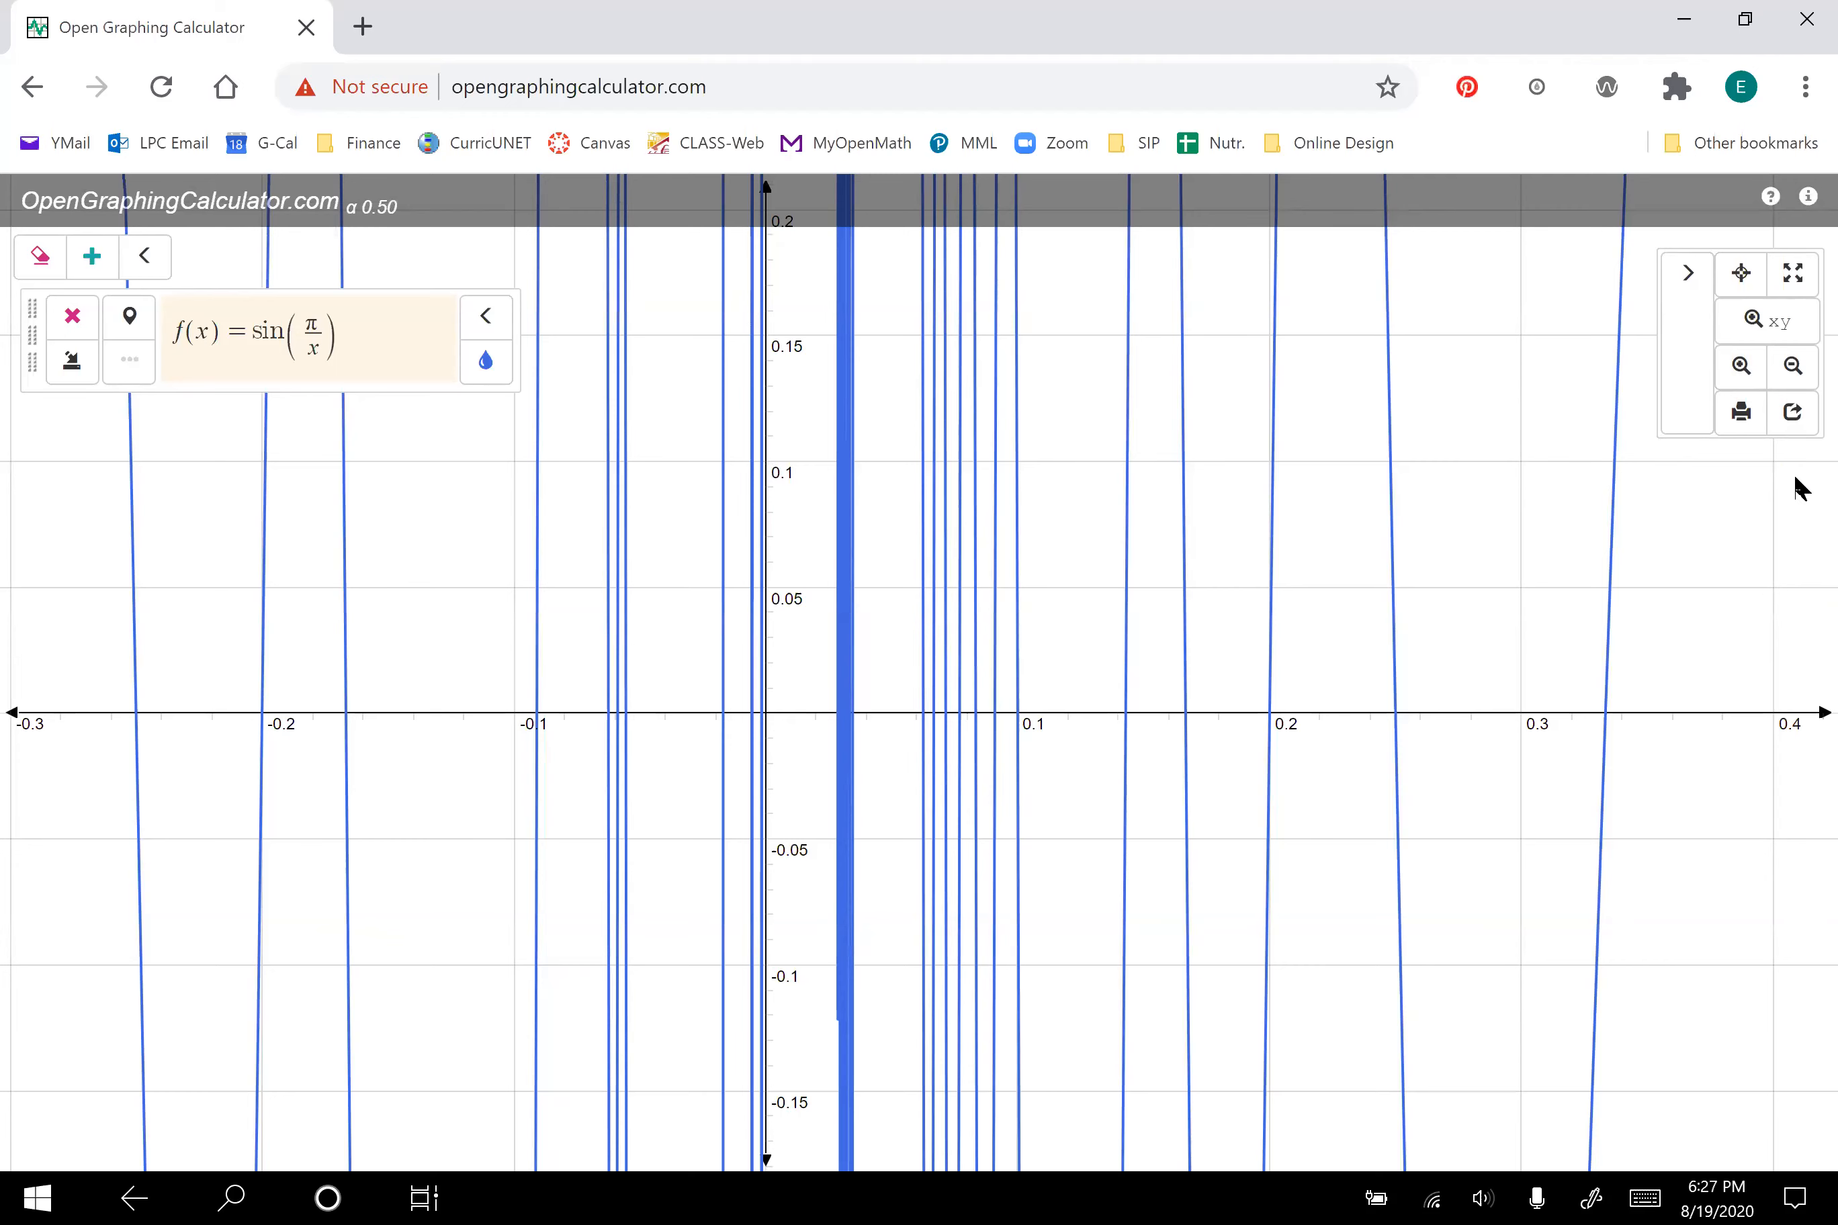
Step: Zoom back out so the whole sin(π/x) wave from about −2 to 2 shows again
click(1792, 365)
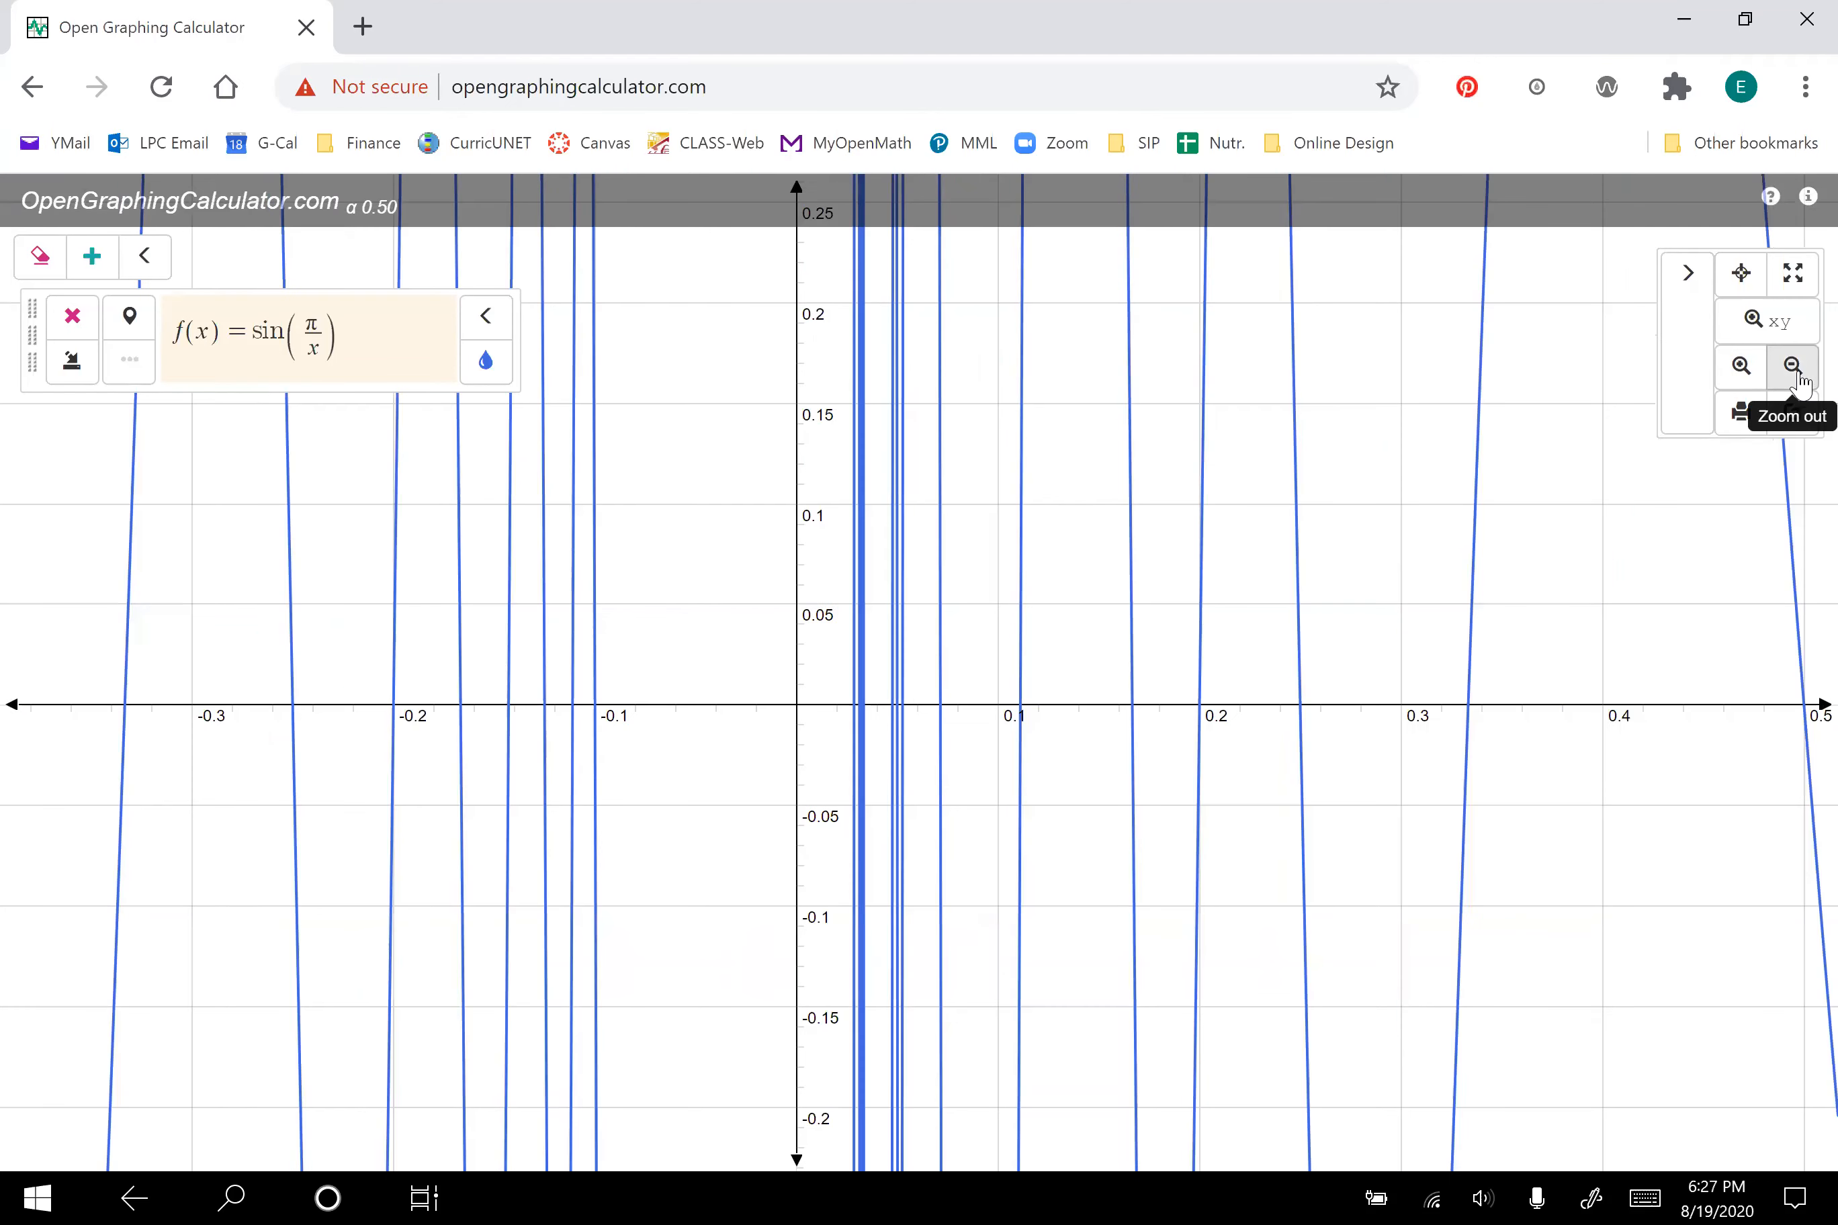
click(1792, 366)
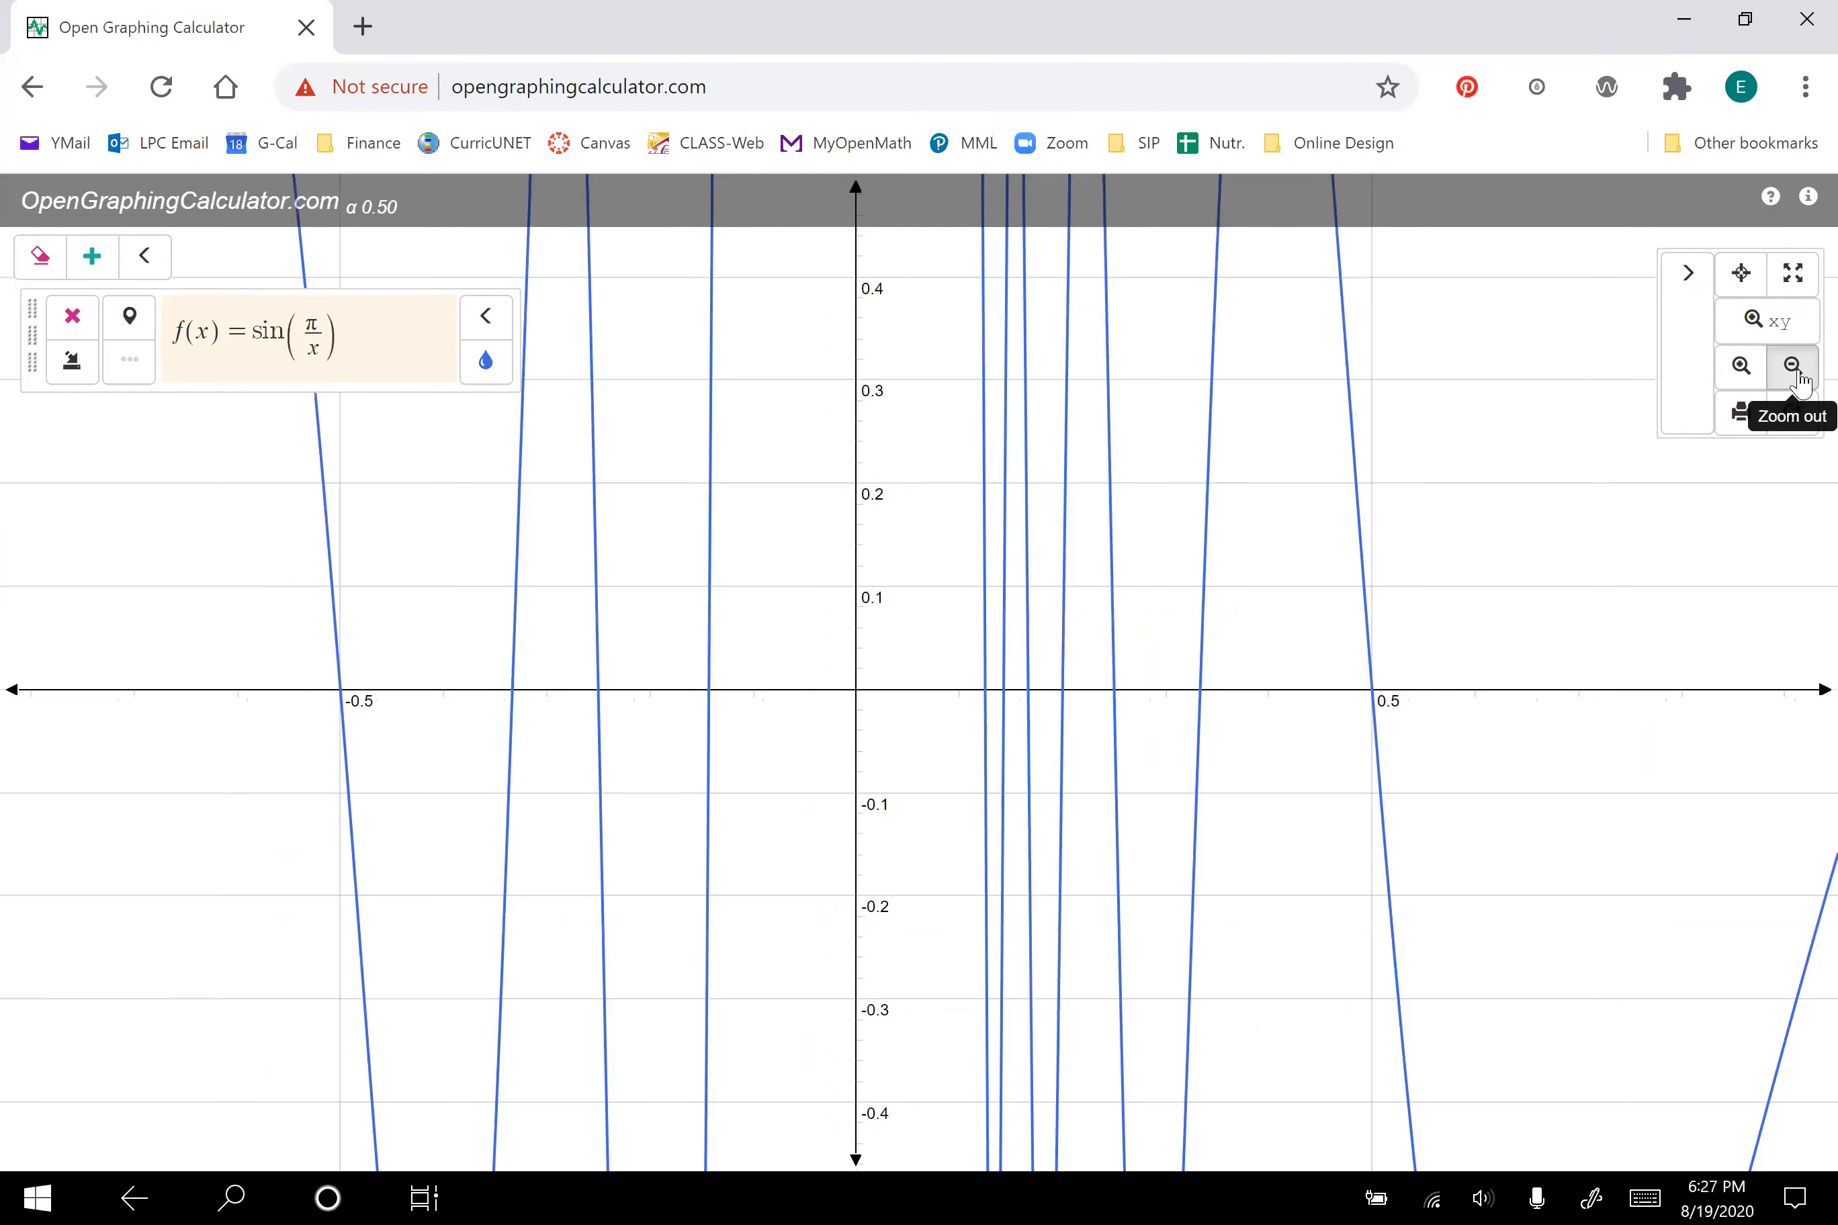
click(1791, 365)
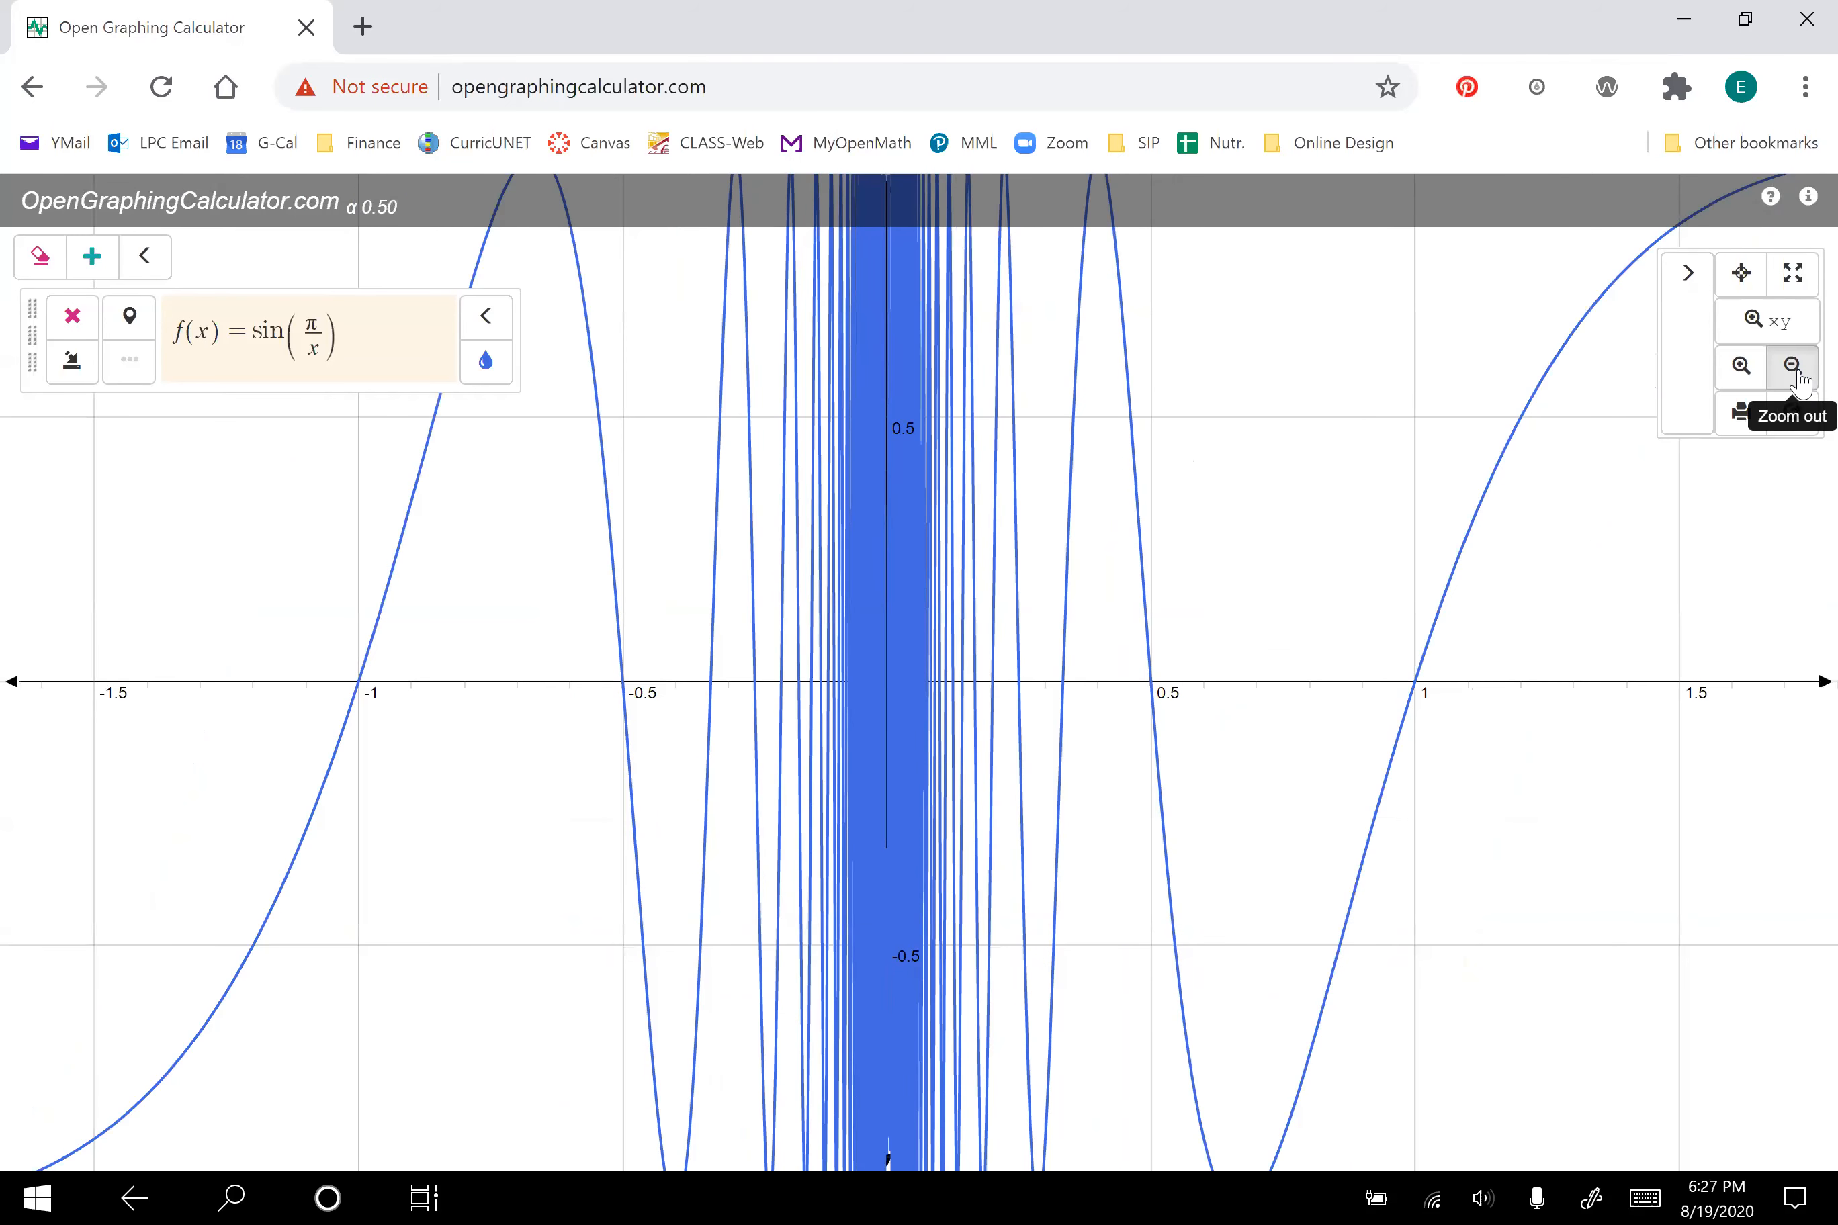
click(1793, 366)
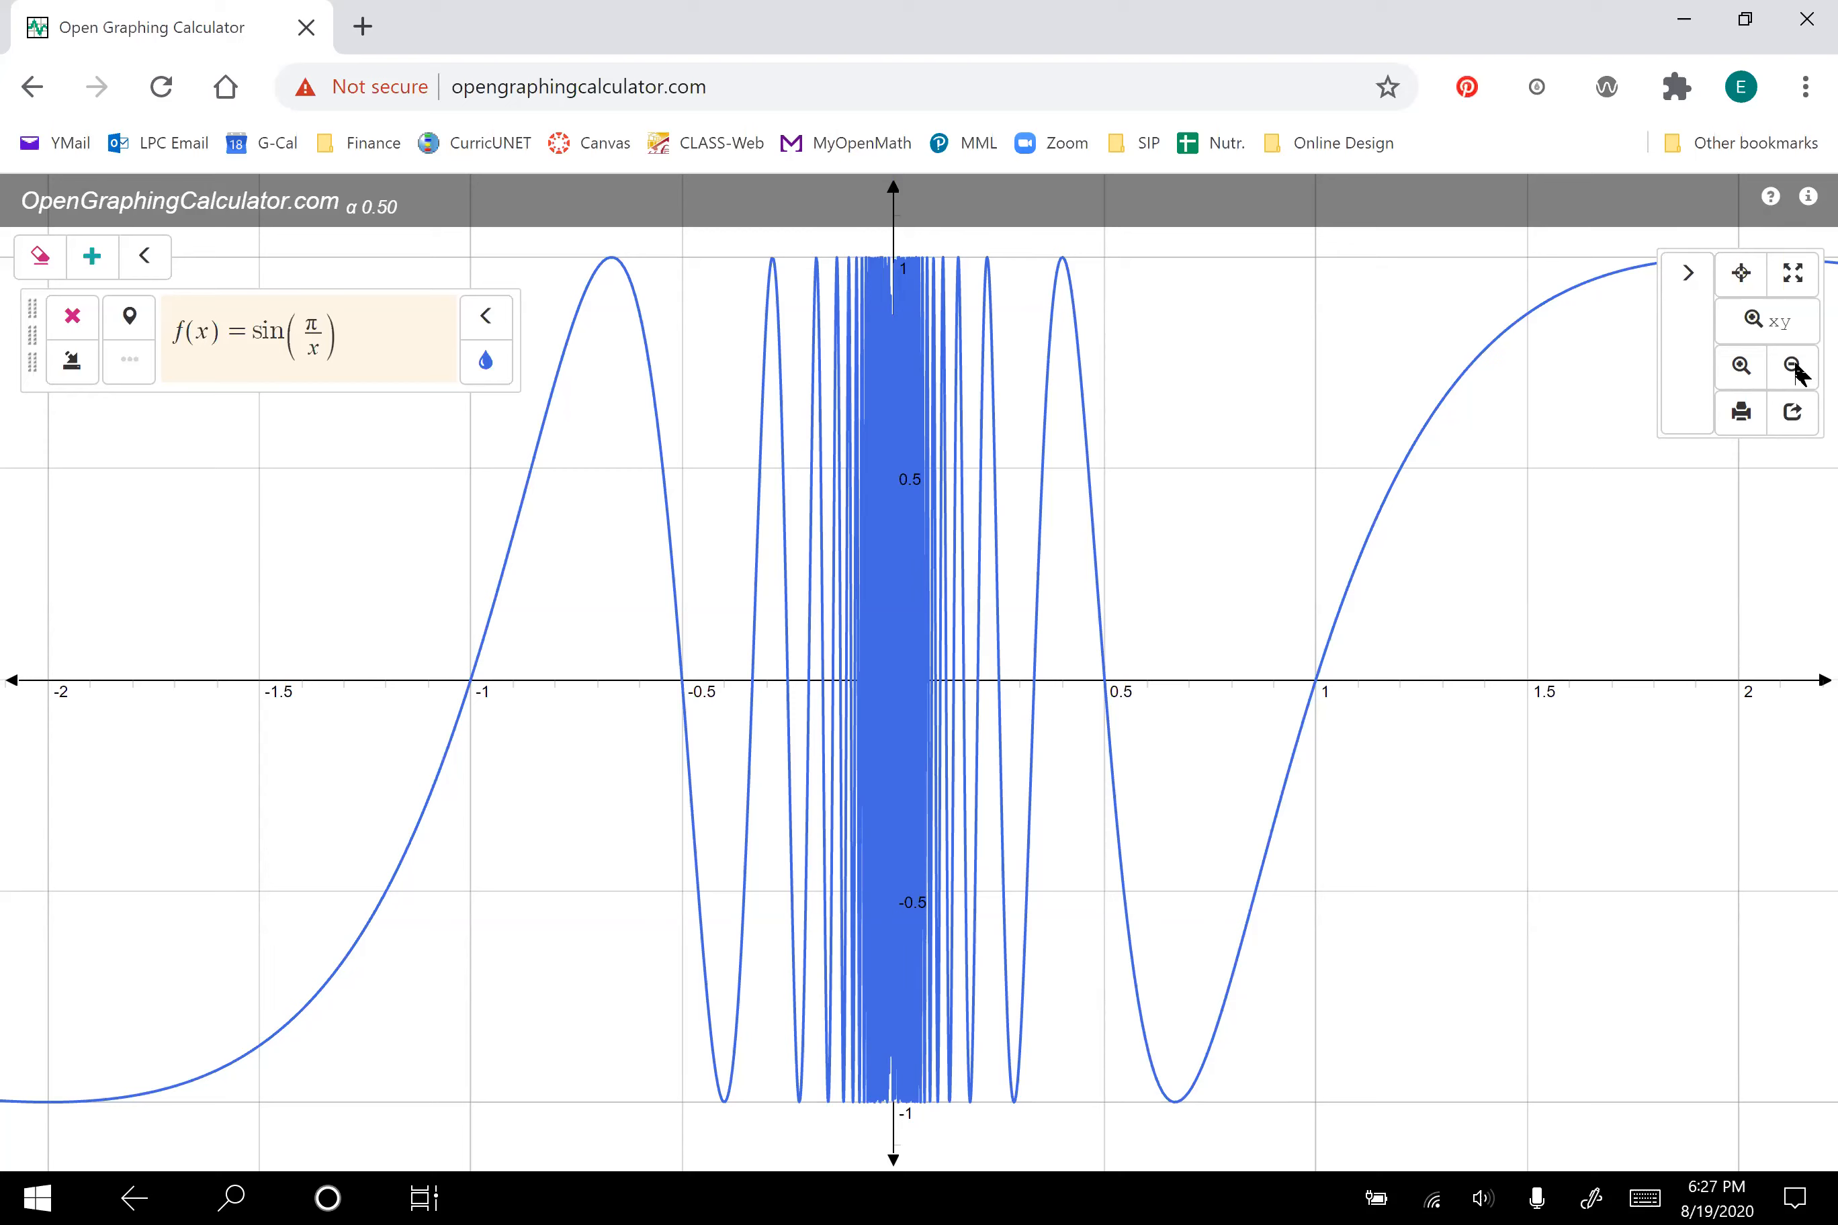
mouse_move(425, 1199)
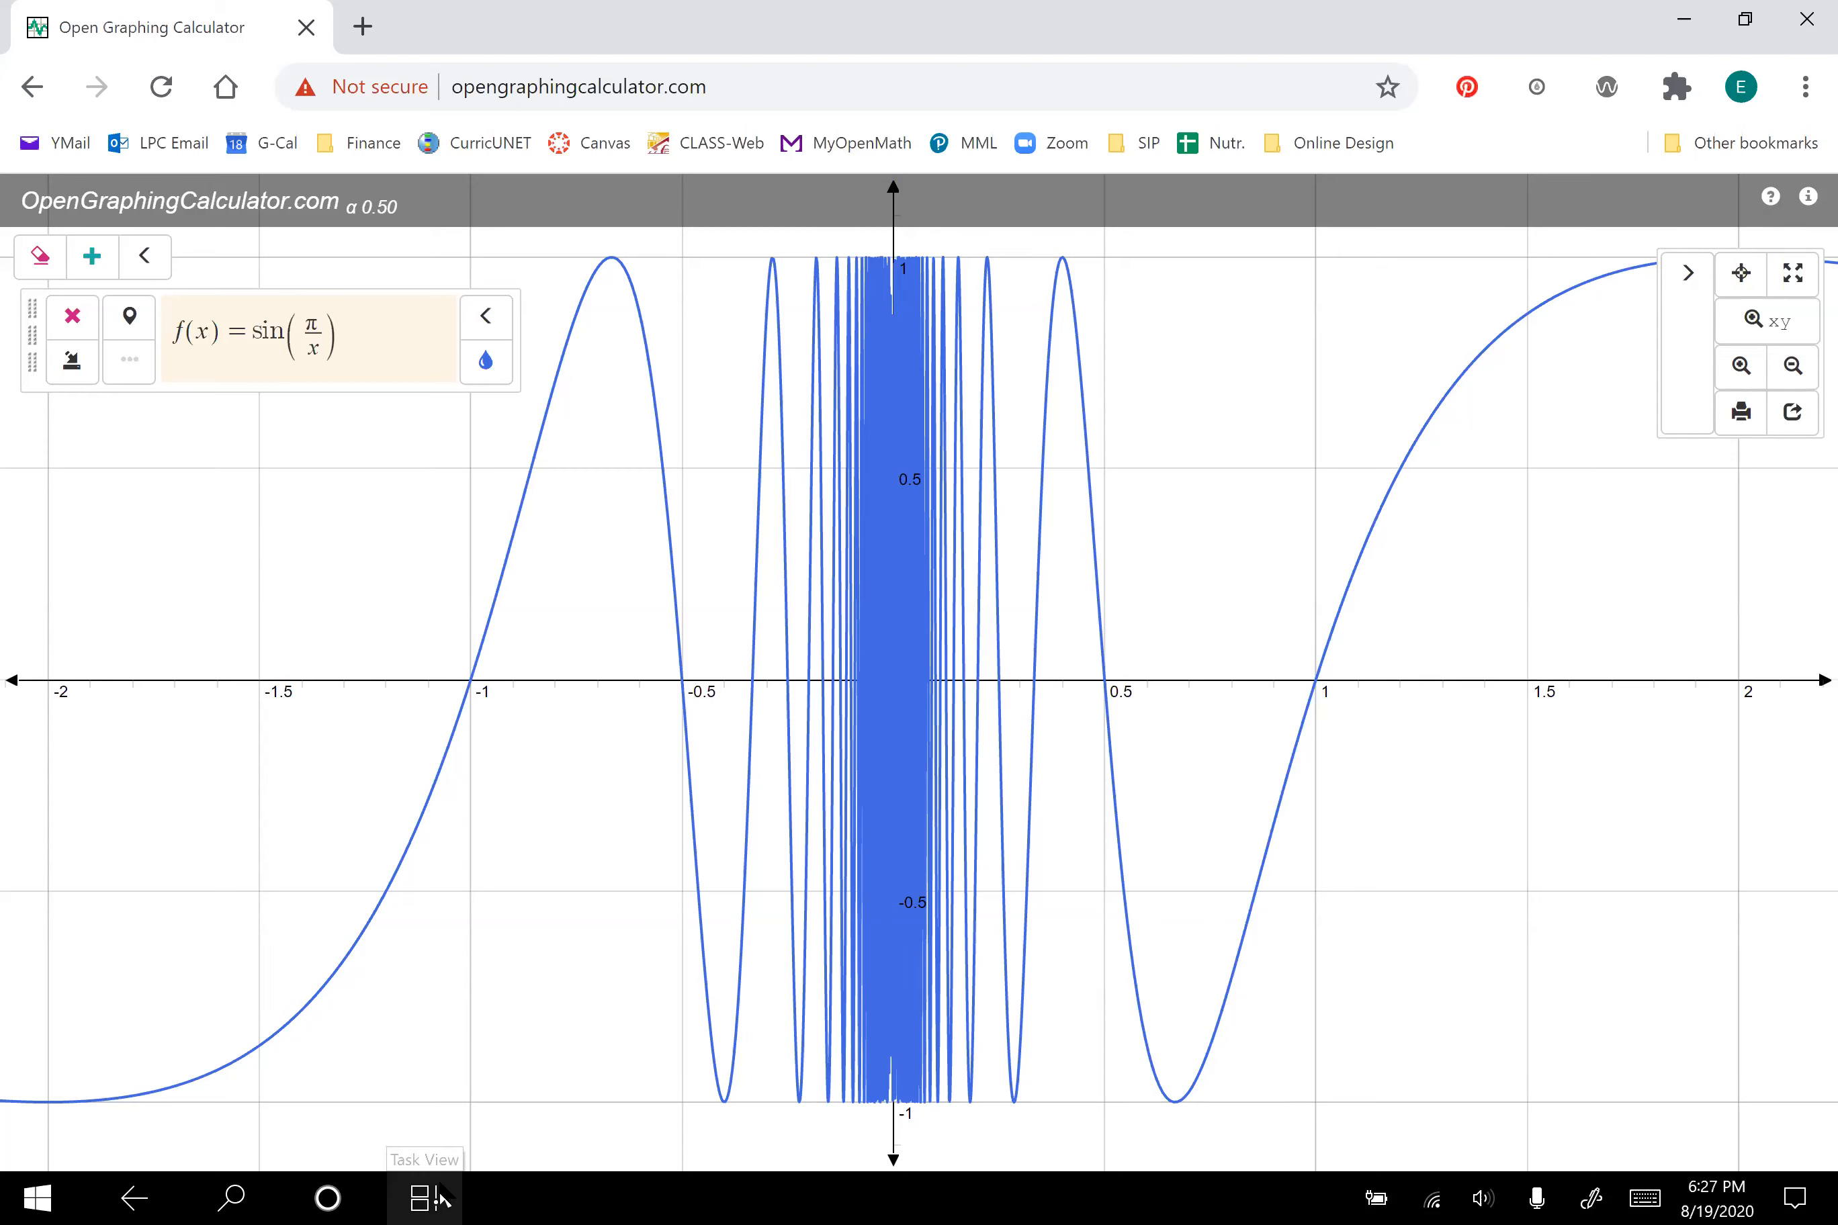
Step: Switch back to the OneNote page with the limit table and pick the black pen
click(426, 1198)
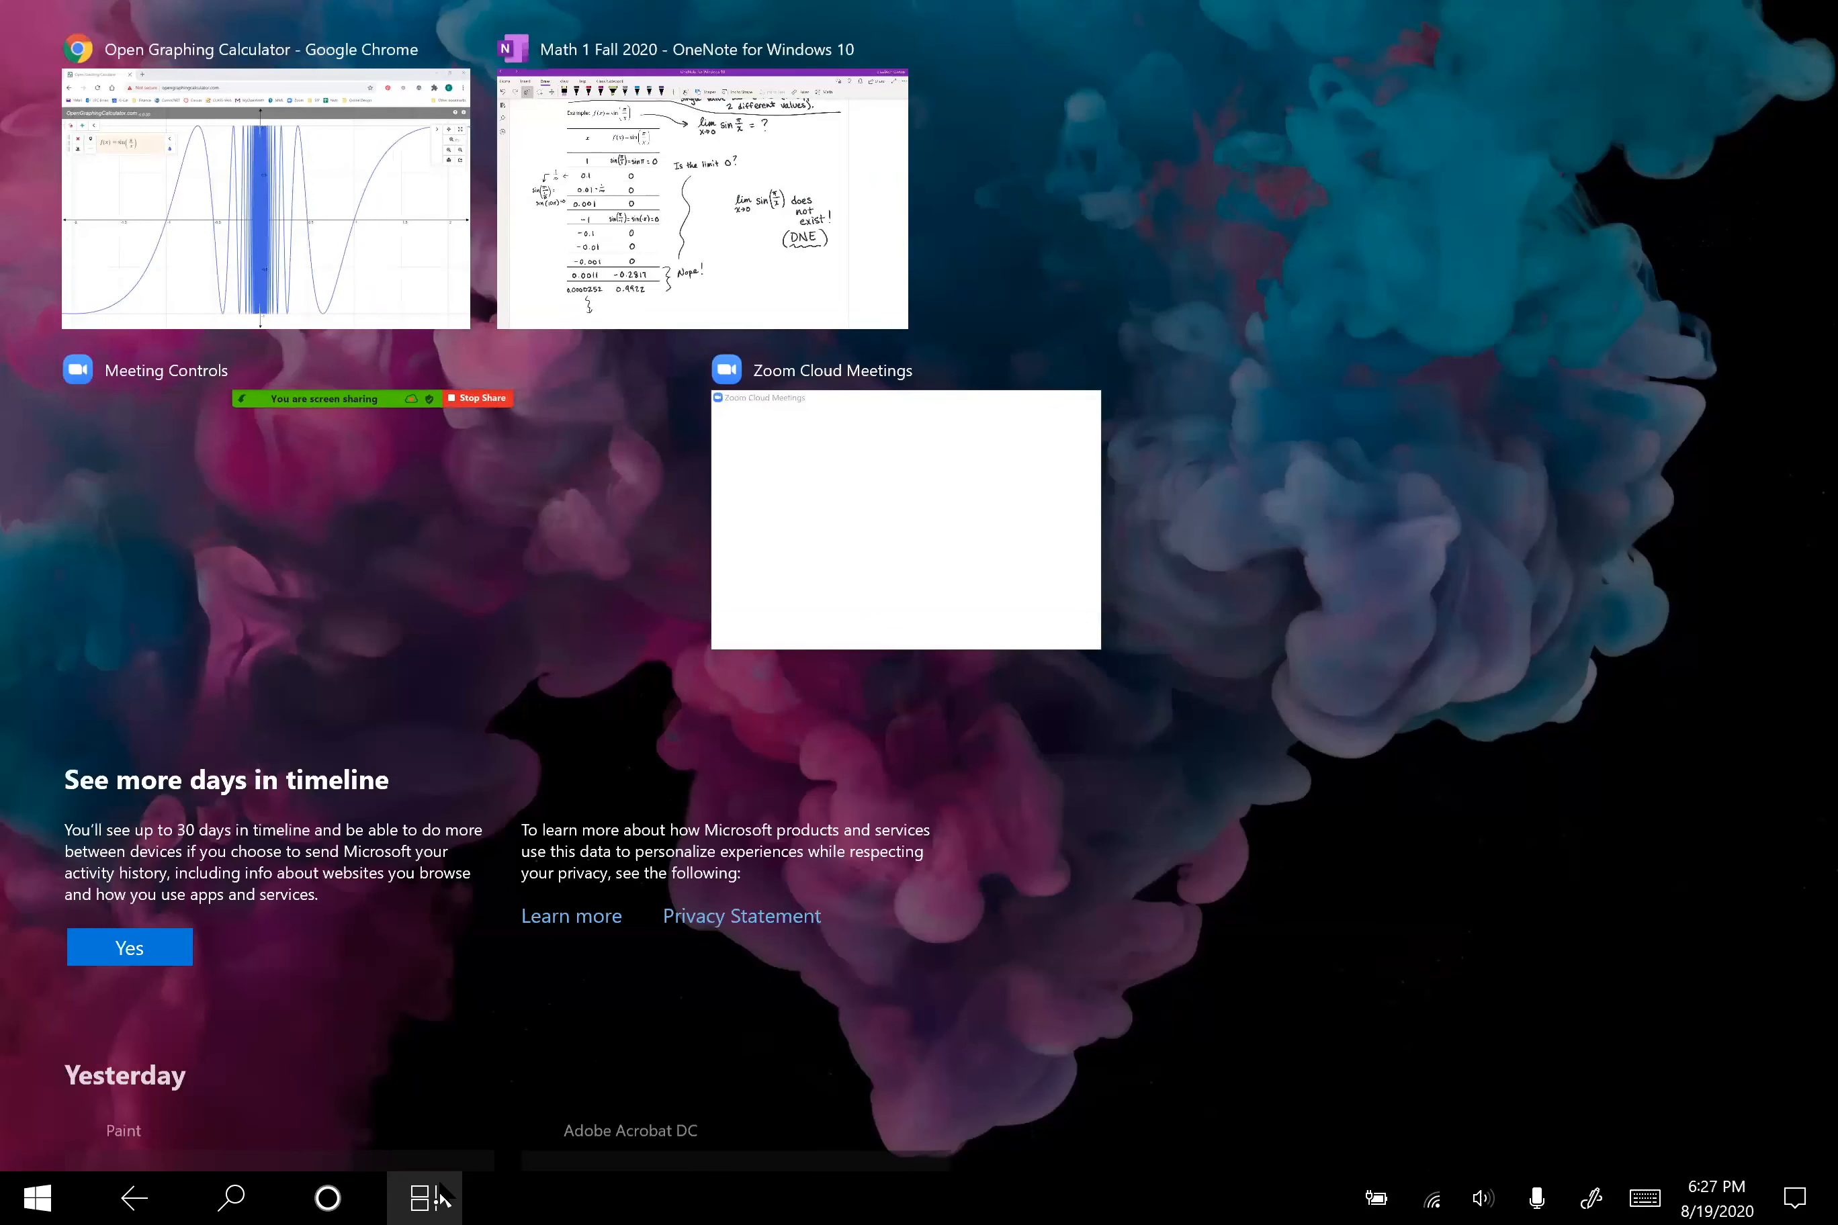
click(700, 199)
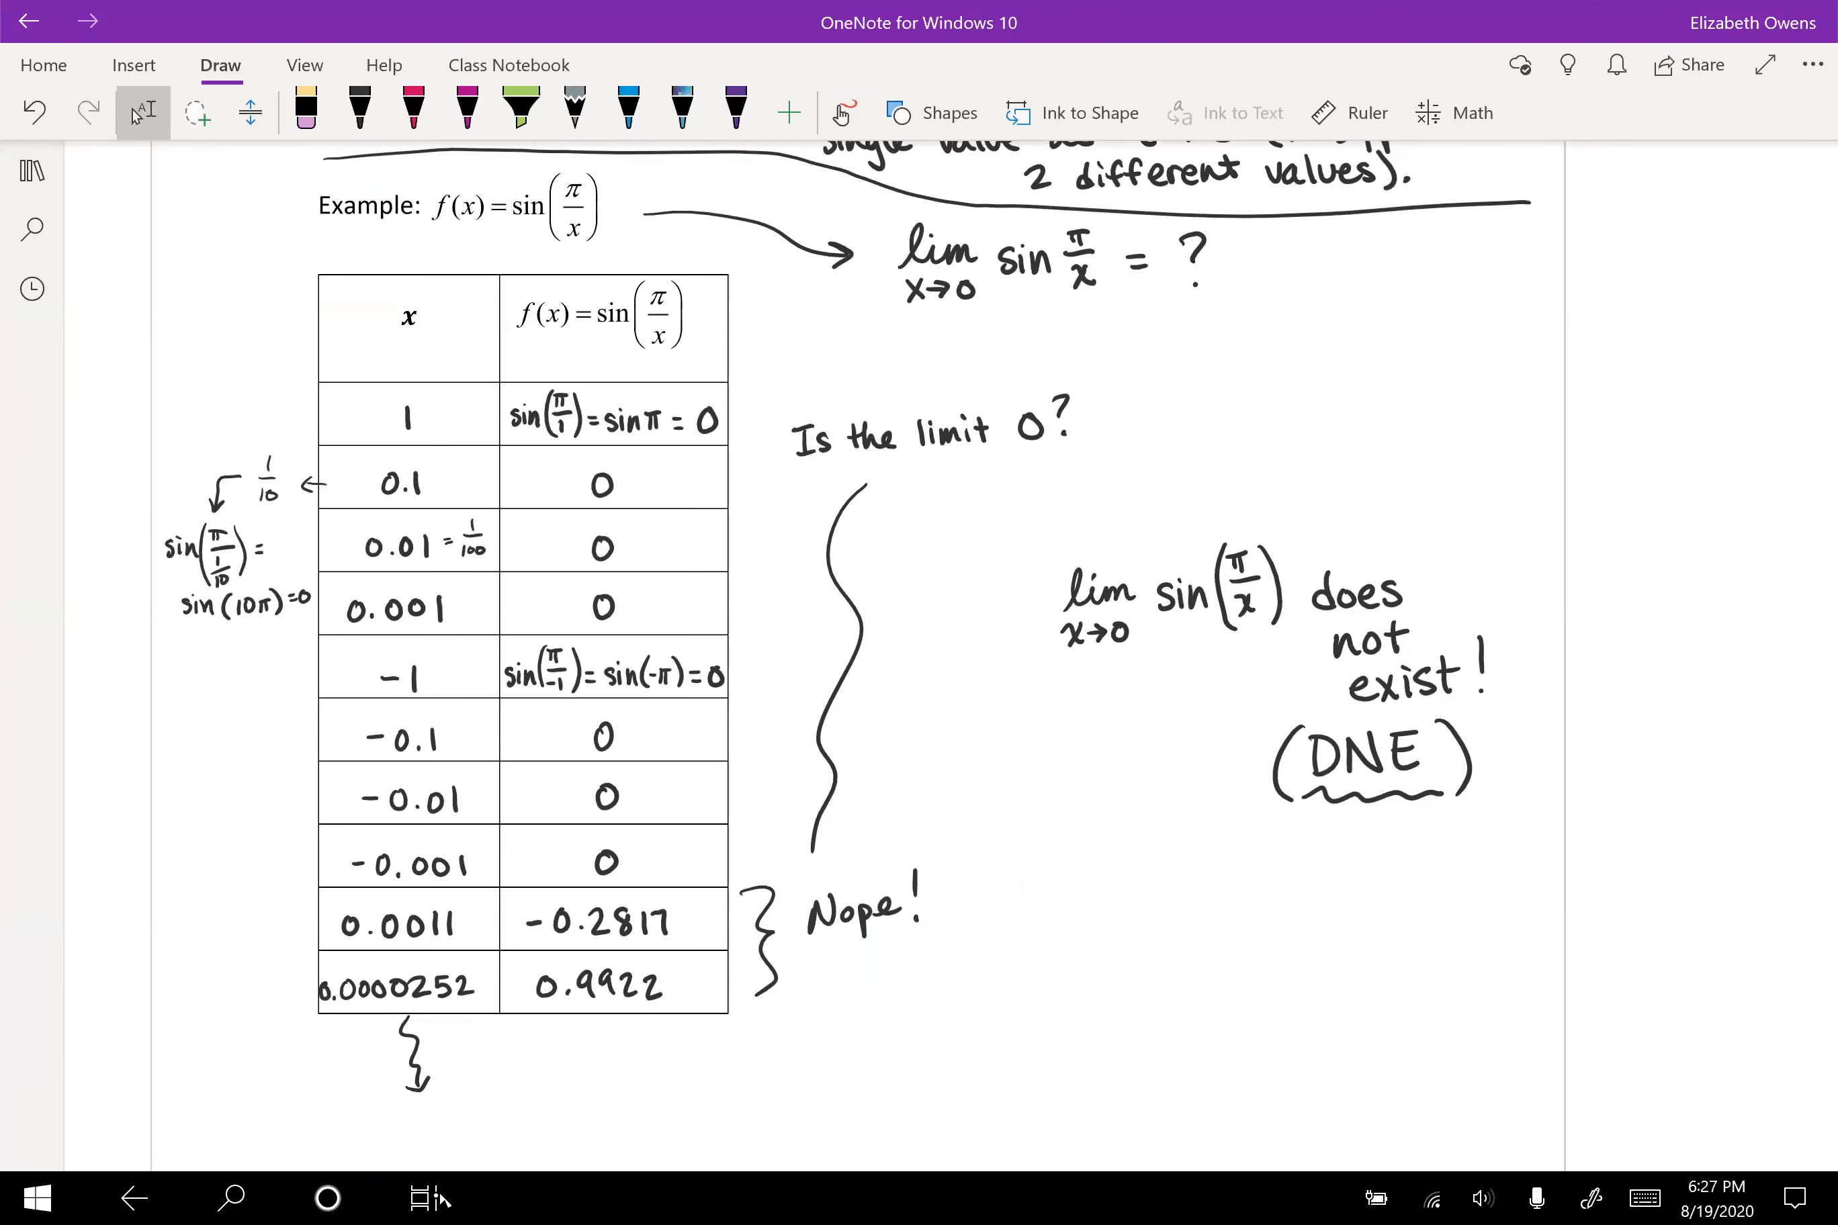
click(358, 113)
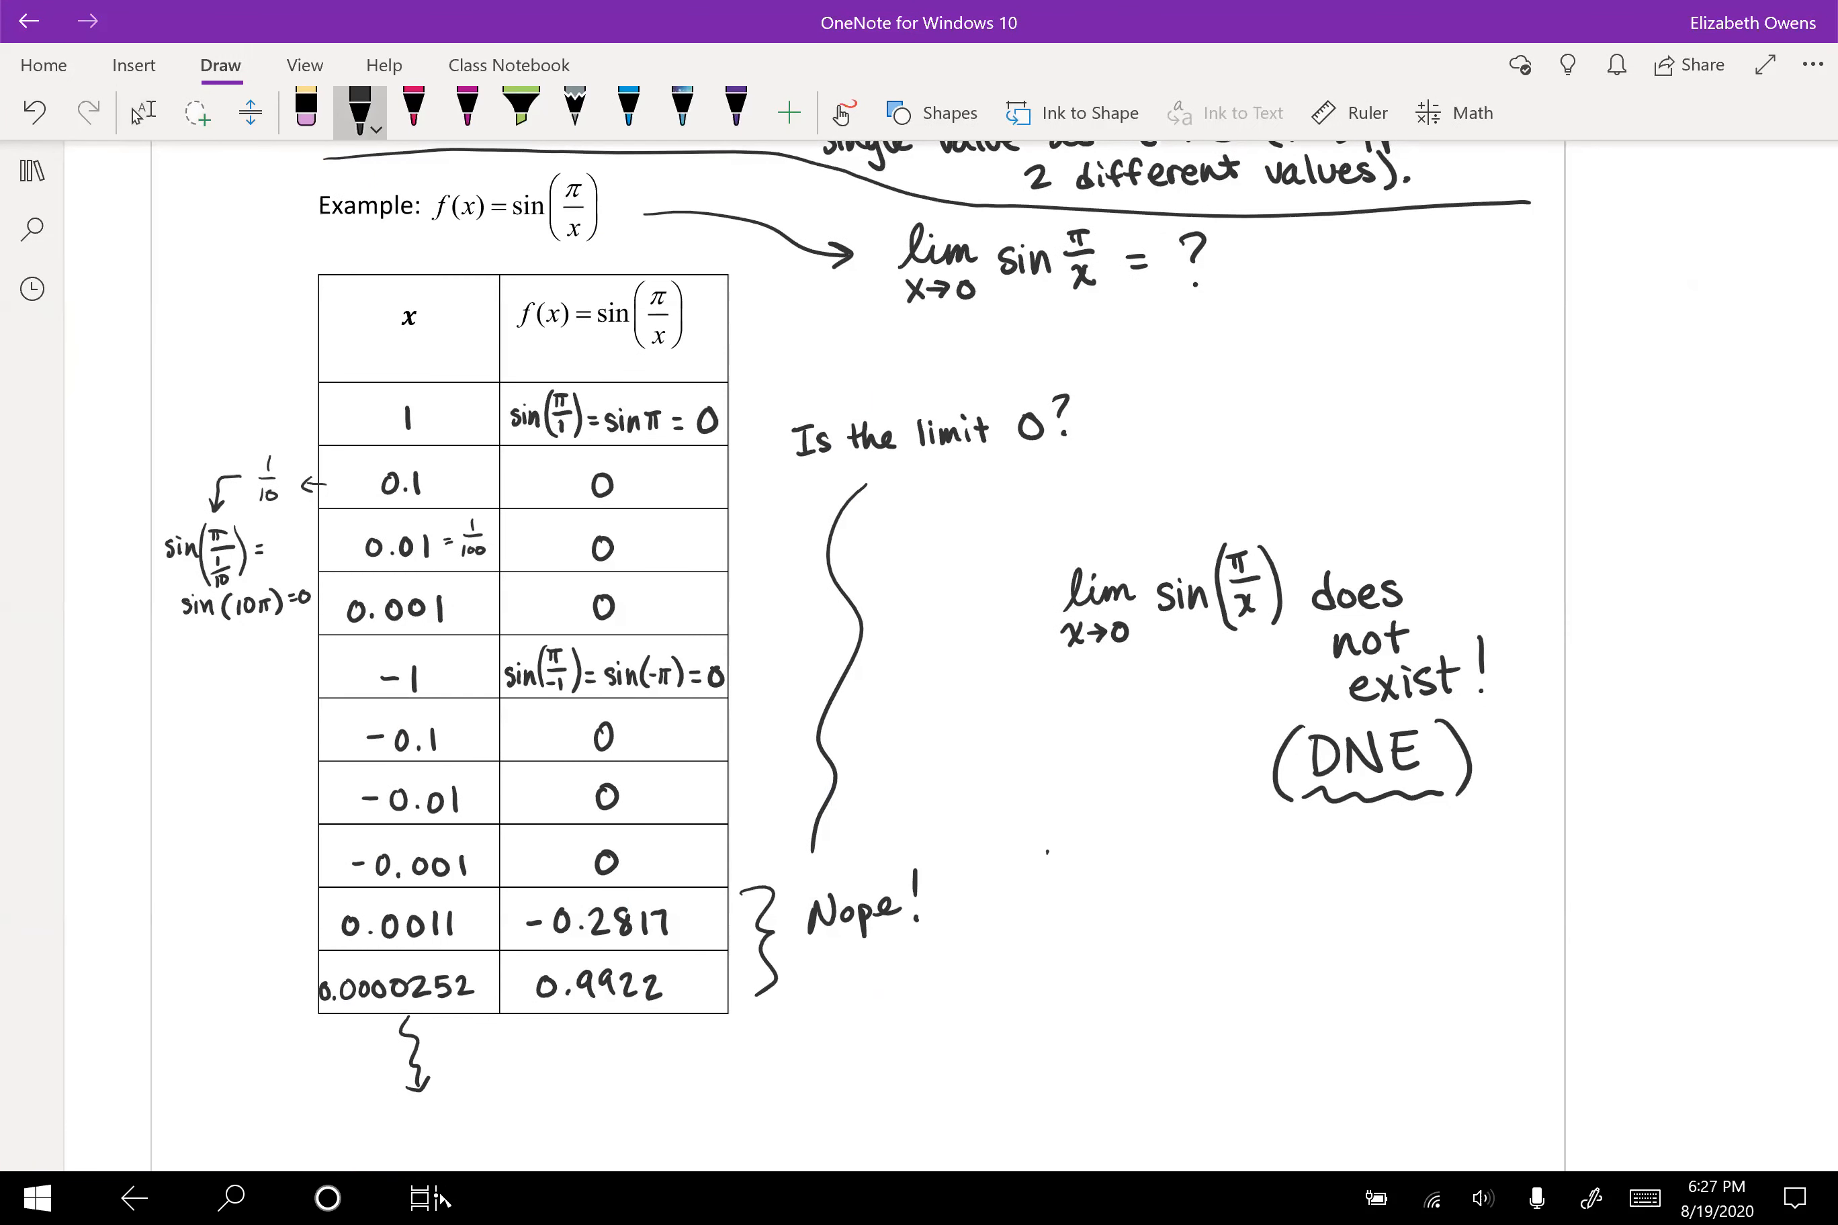
Step: Handwrite 'Wild oscillation!' underlined beneath the DNE conclusion and sketch a wildly oscillating curve
text(Wild oscillation!)
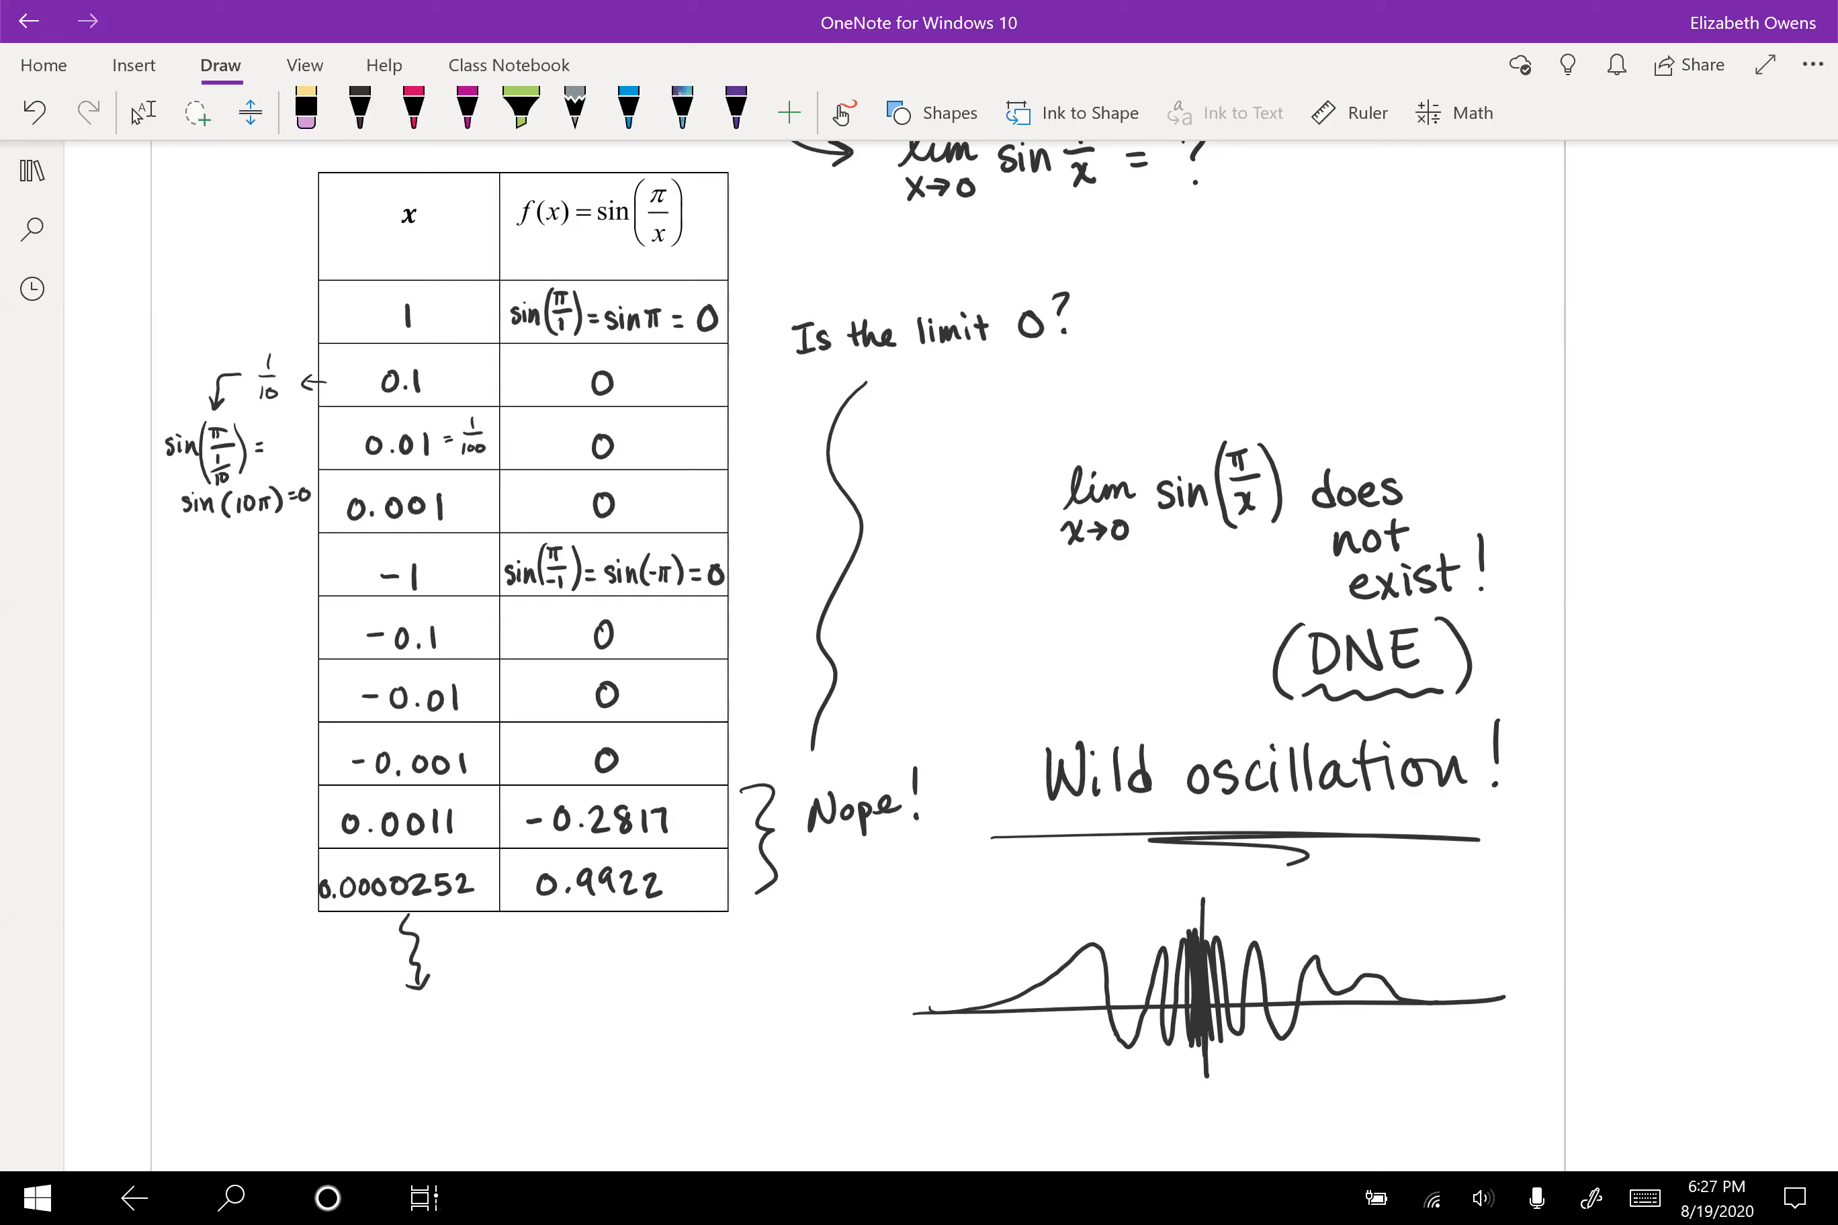
click(357, 108)
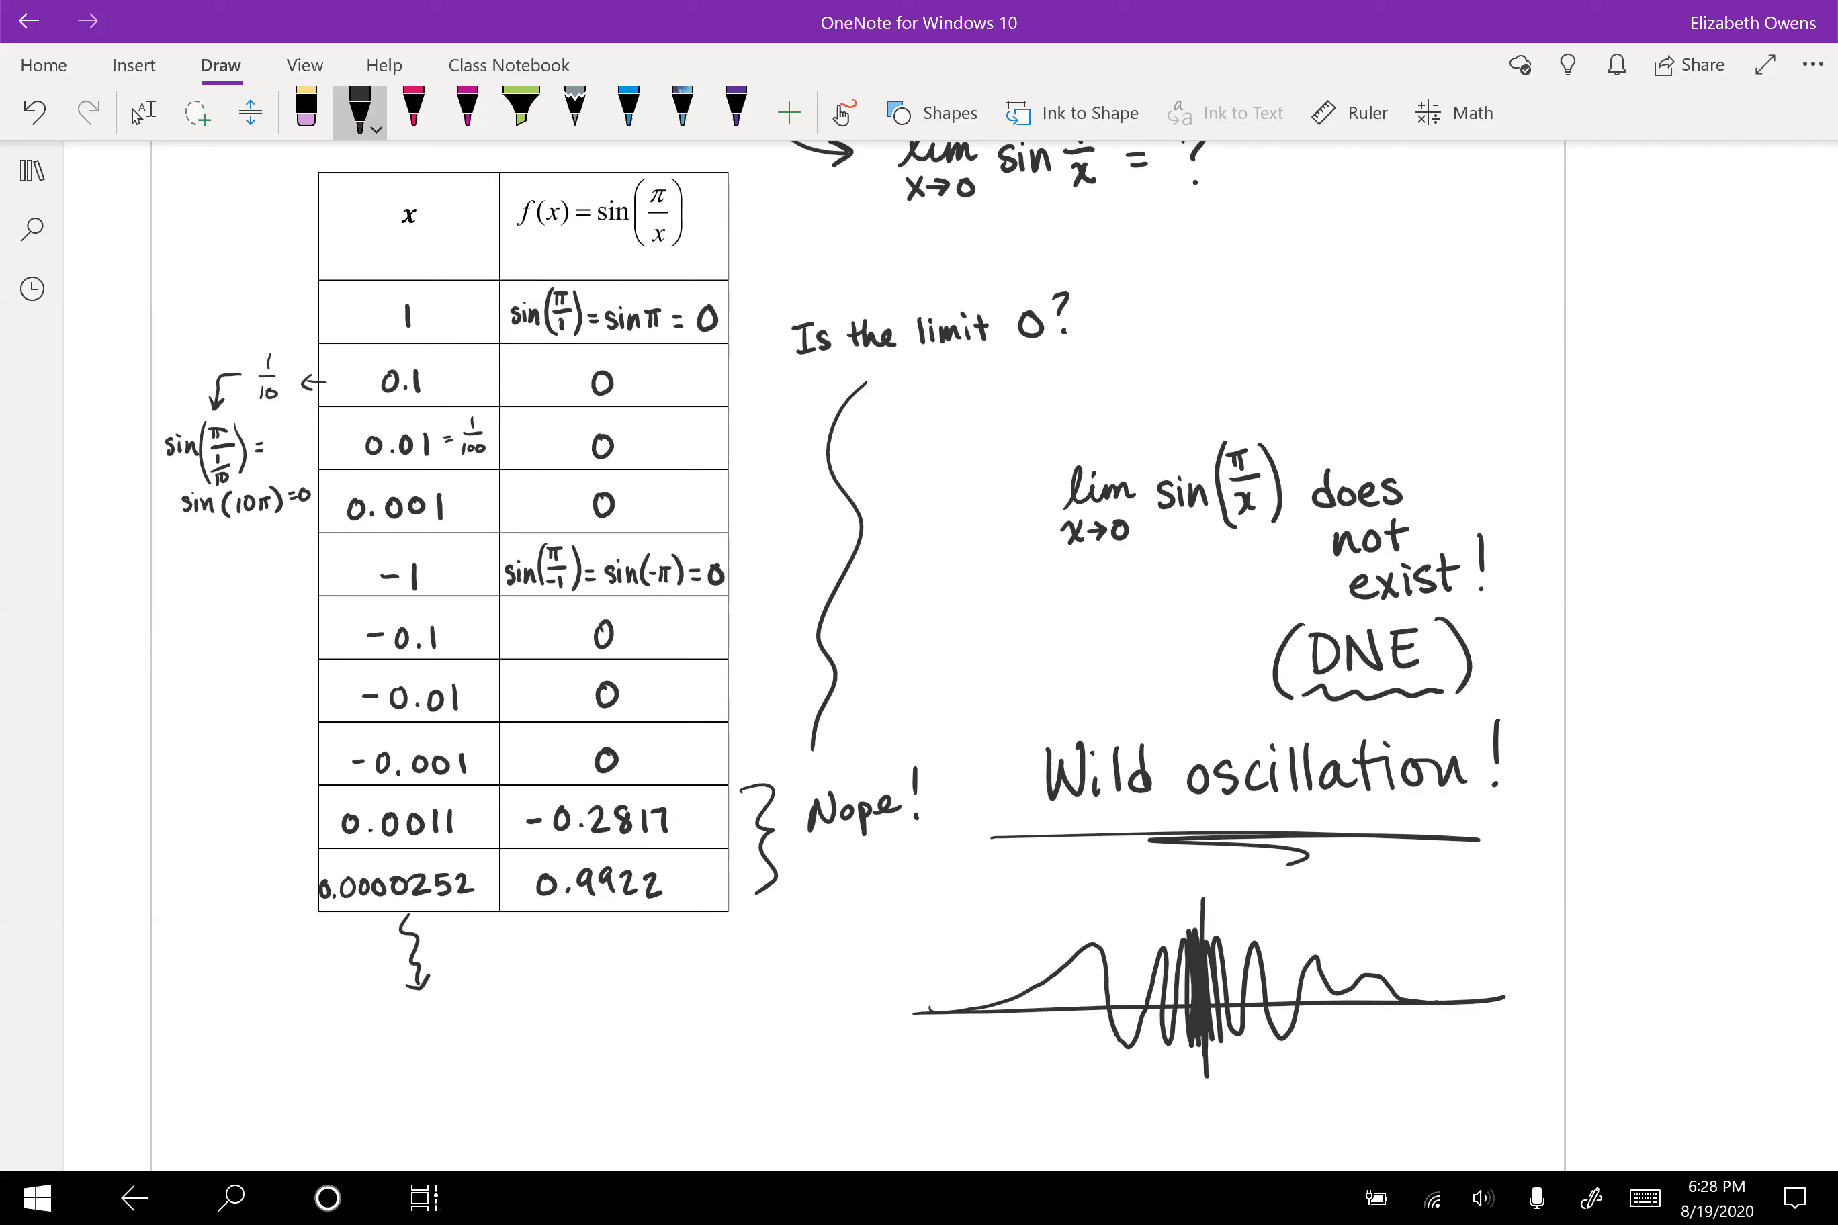